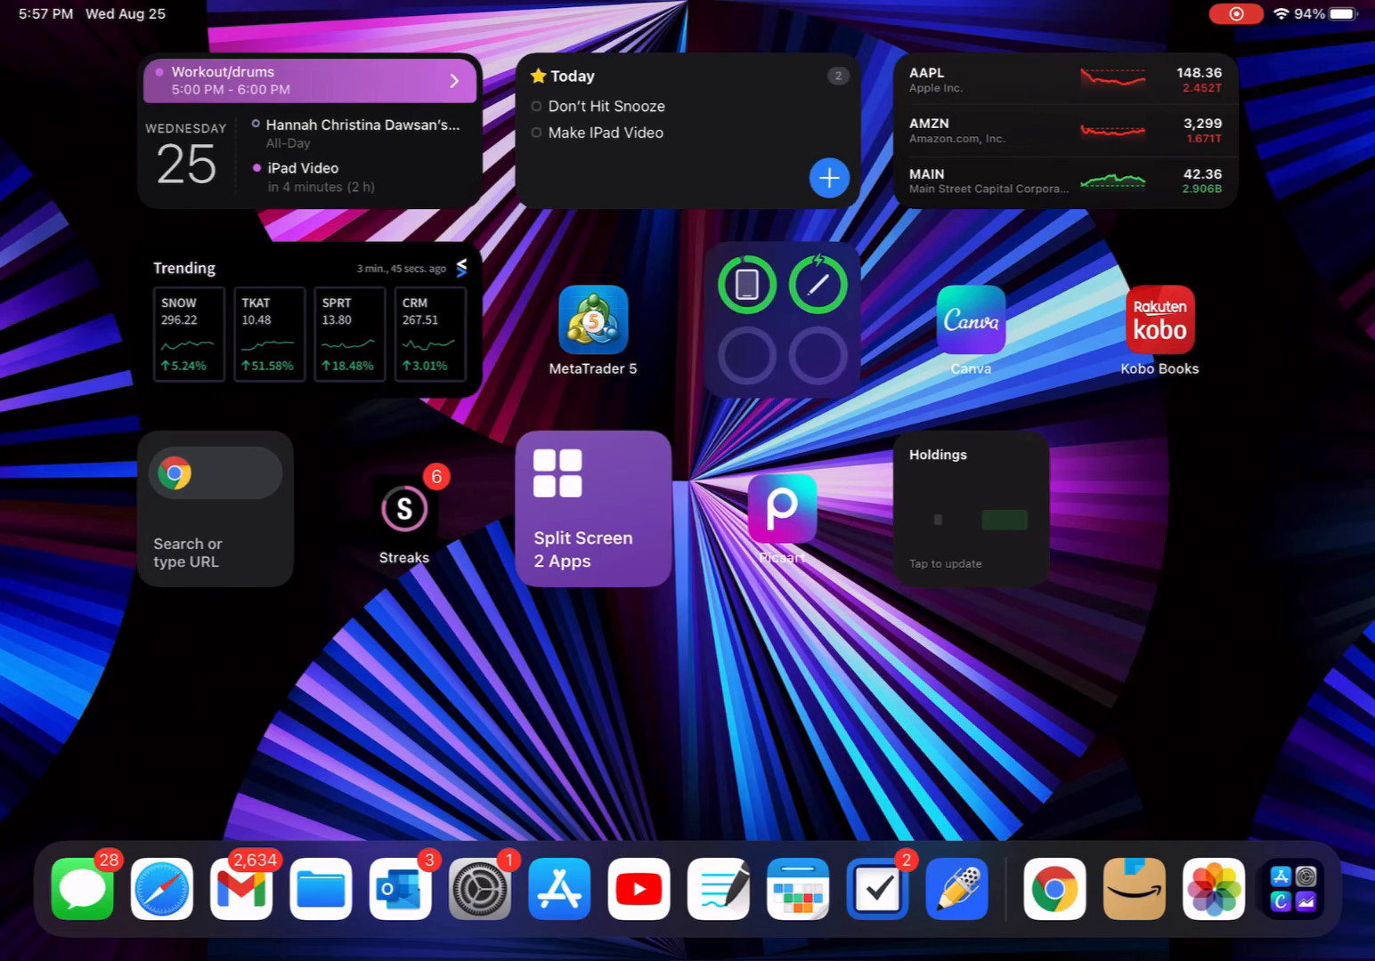
Step: Scroll through the home screens and launch Calendars by Readdle
scroll(right, 3)
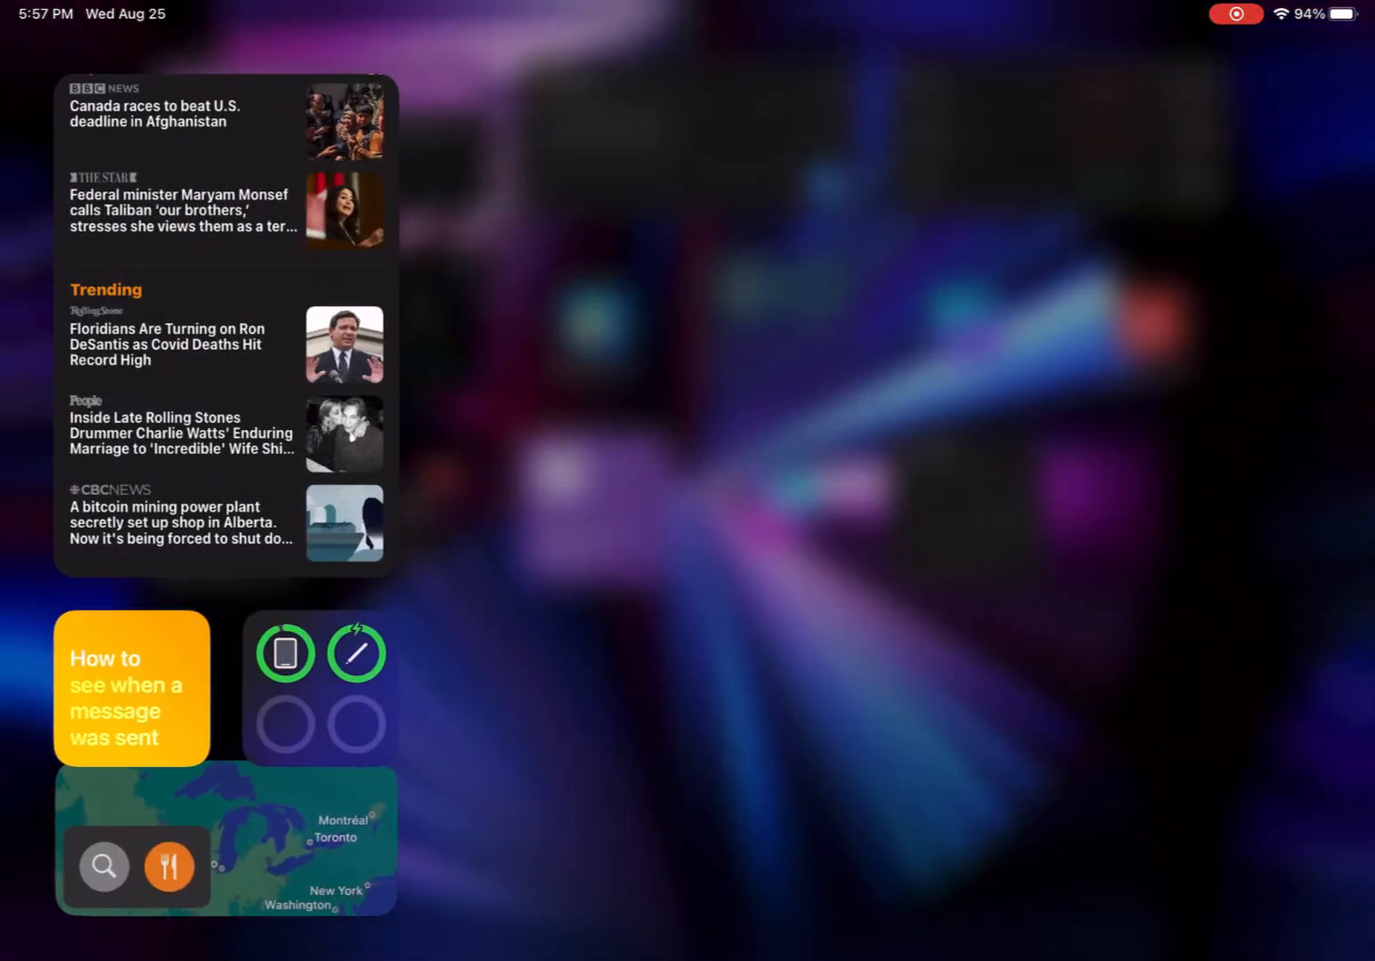
scroll(down, 3)
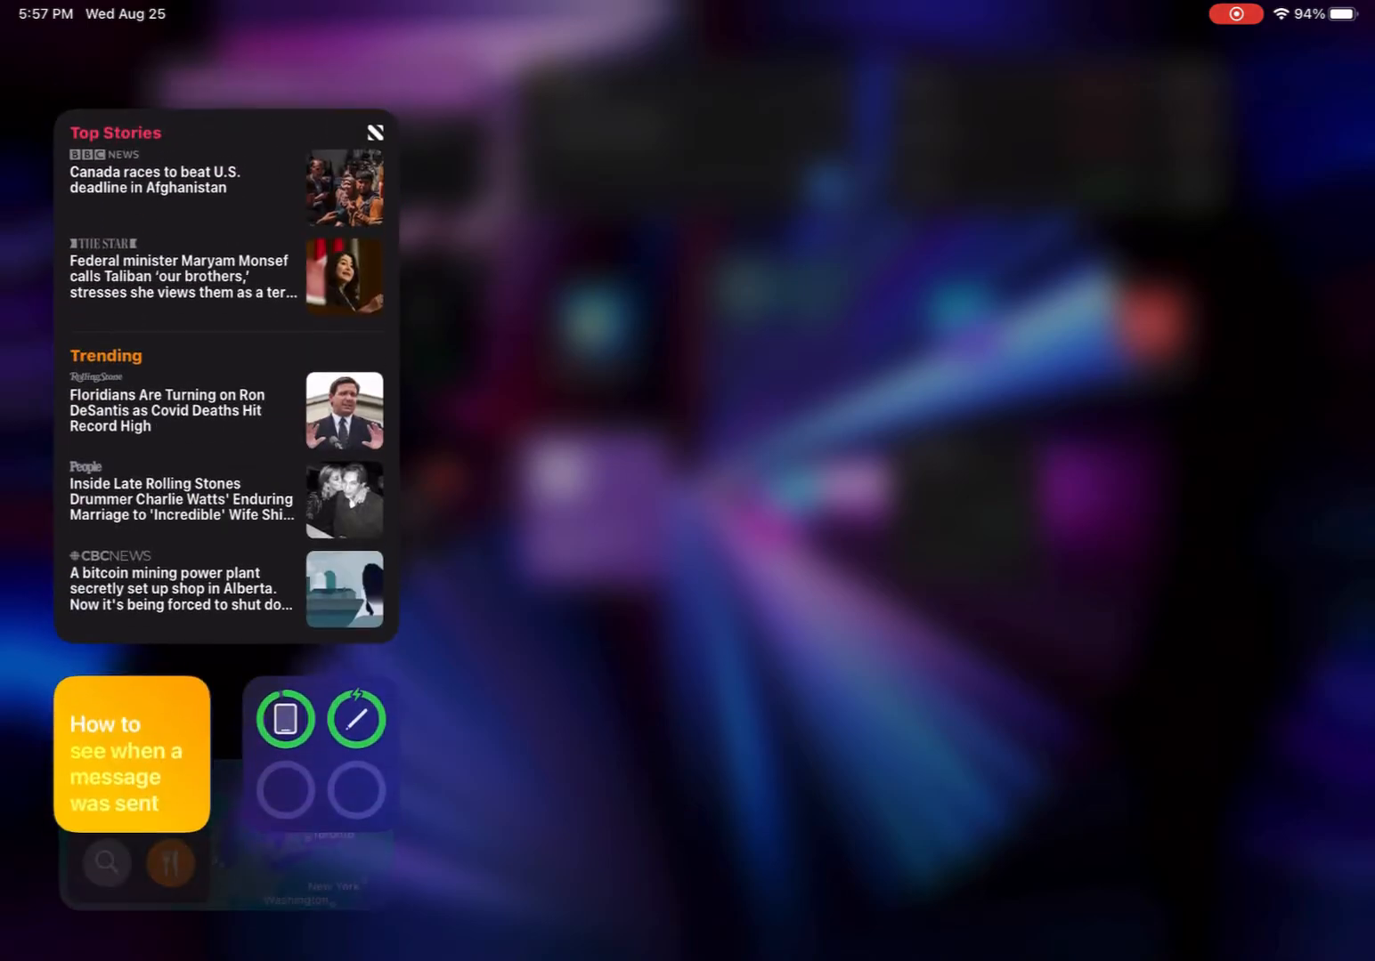
scroll(down, 3)
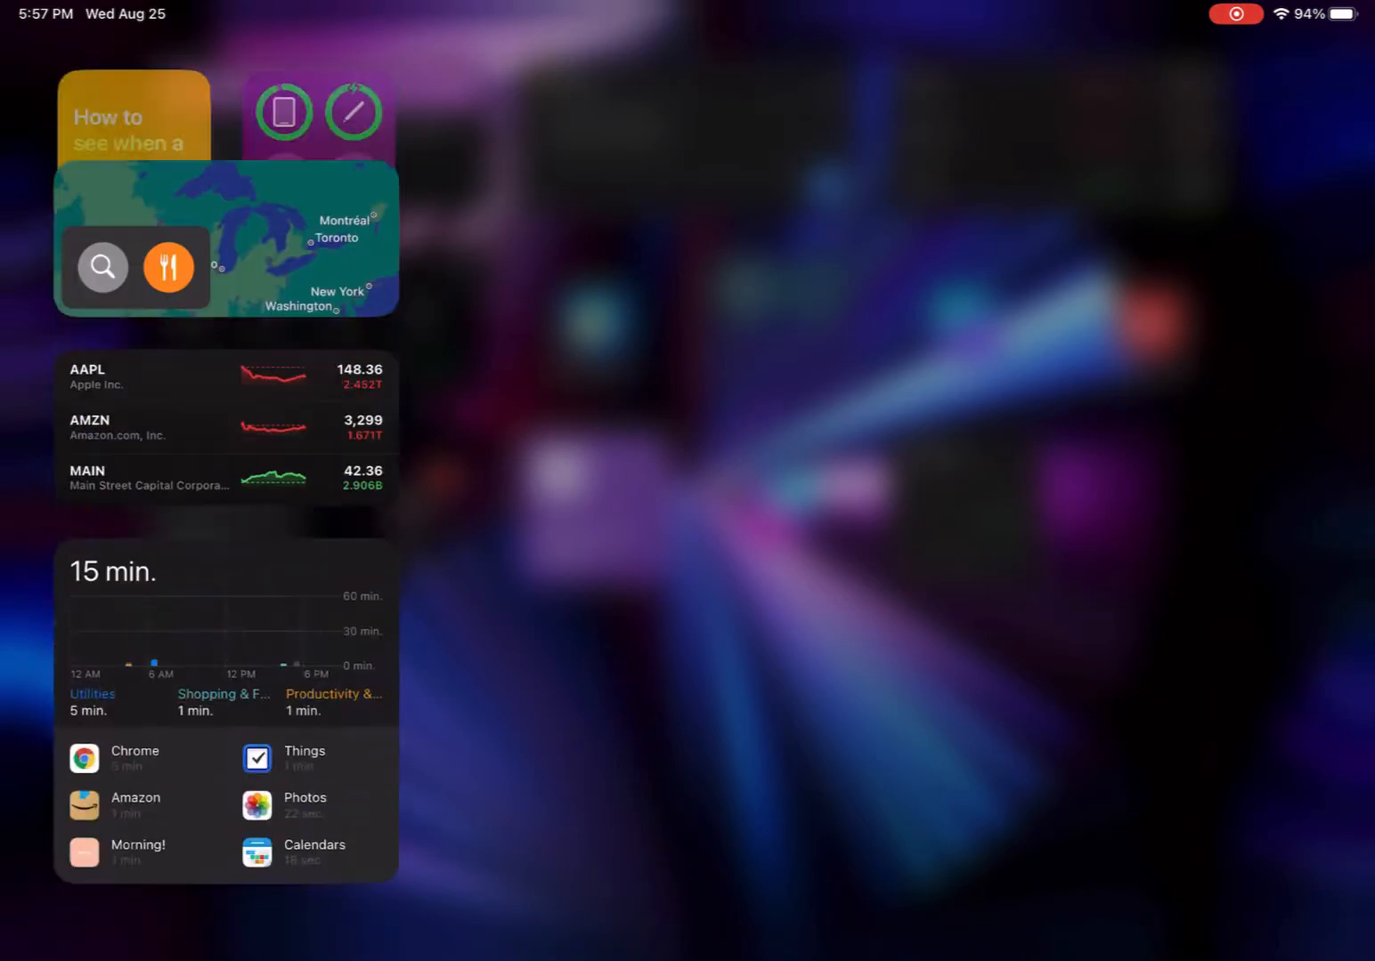
scroll(down, 3)
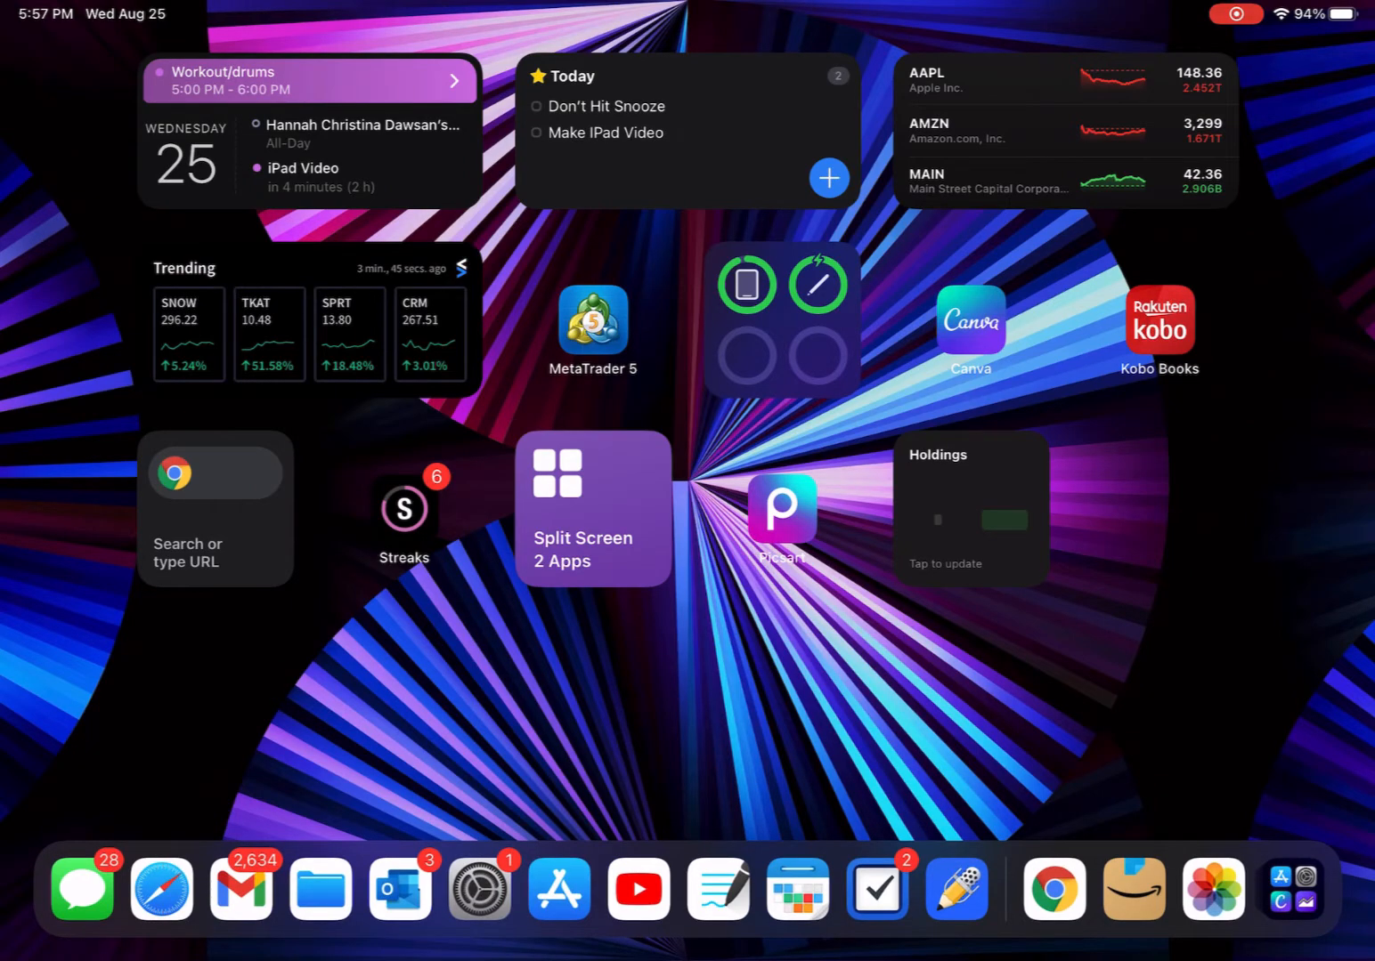
click(303, 167)
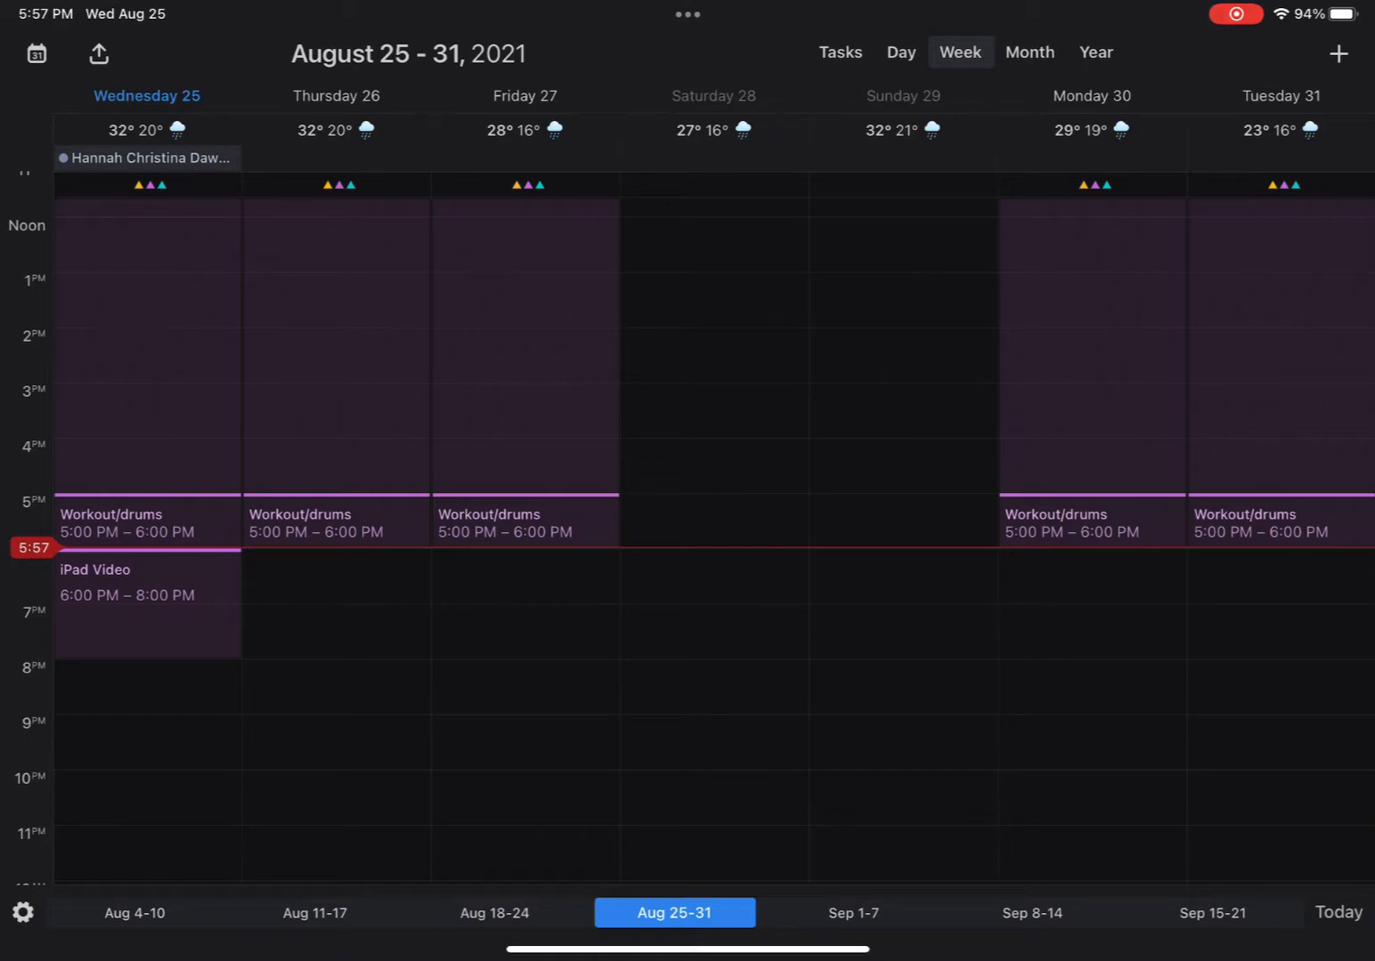
Step: Scroll the August 25–31 week grid up and down through the day's hours
scroll(up, 3)
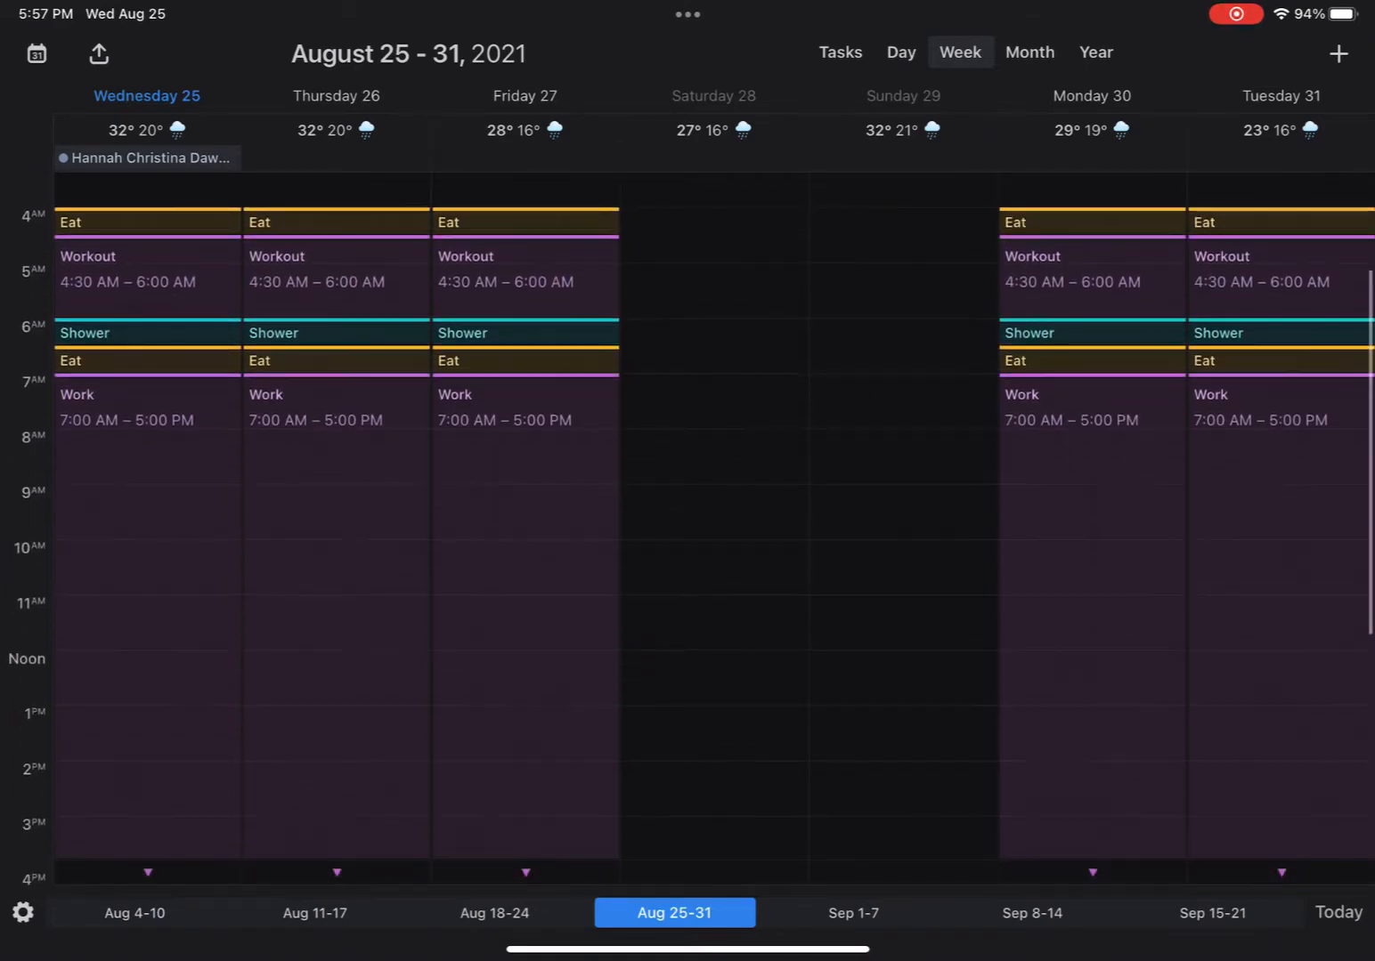
scroll(up, 3)
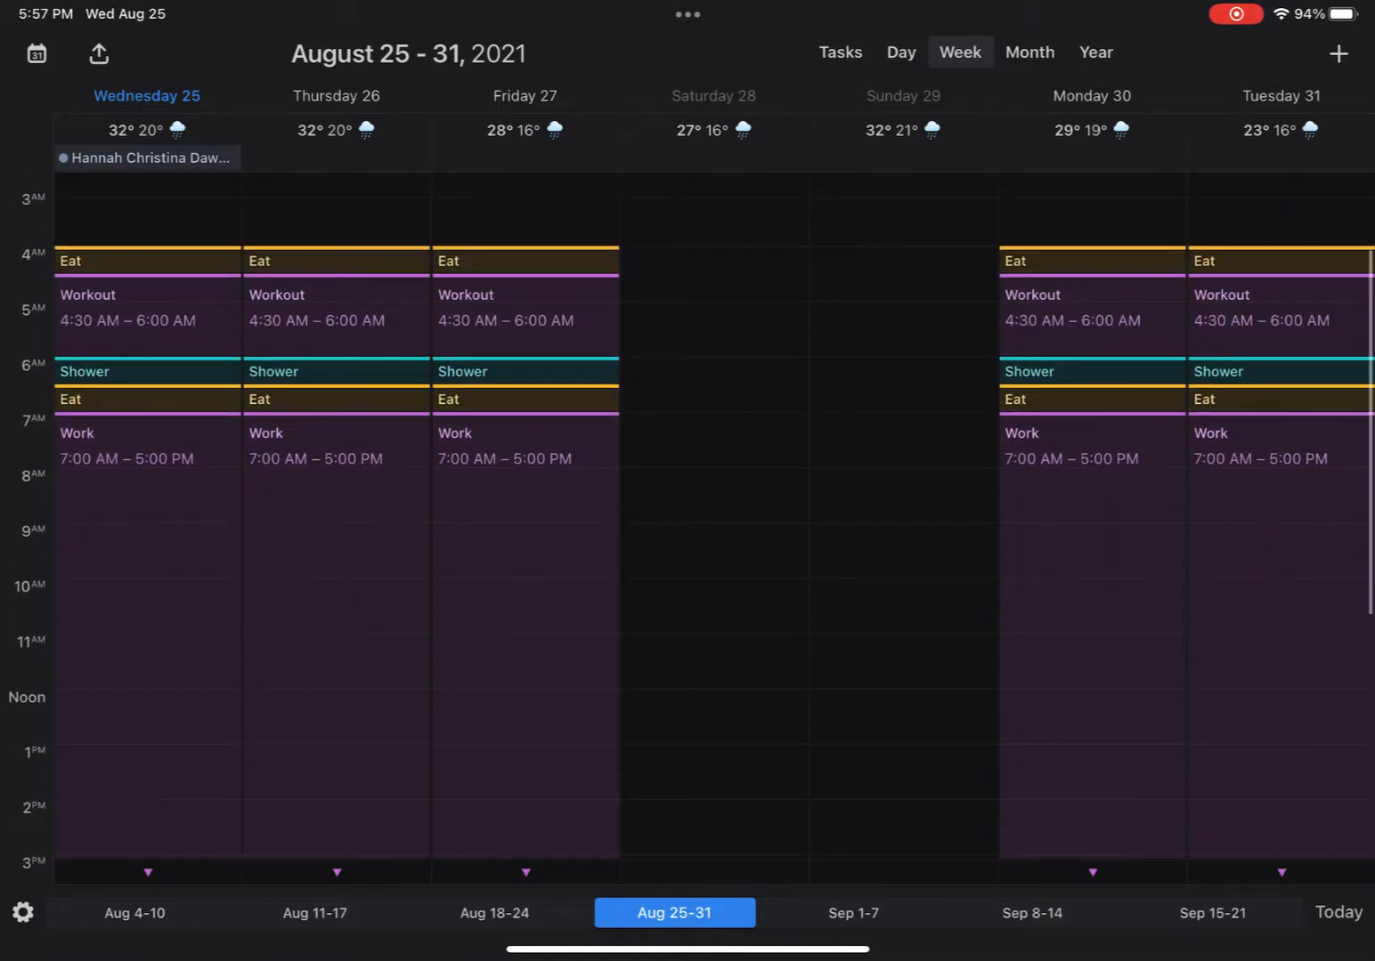
scroll(down, 3)
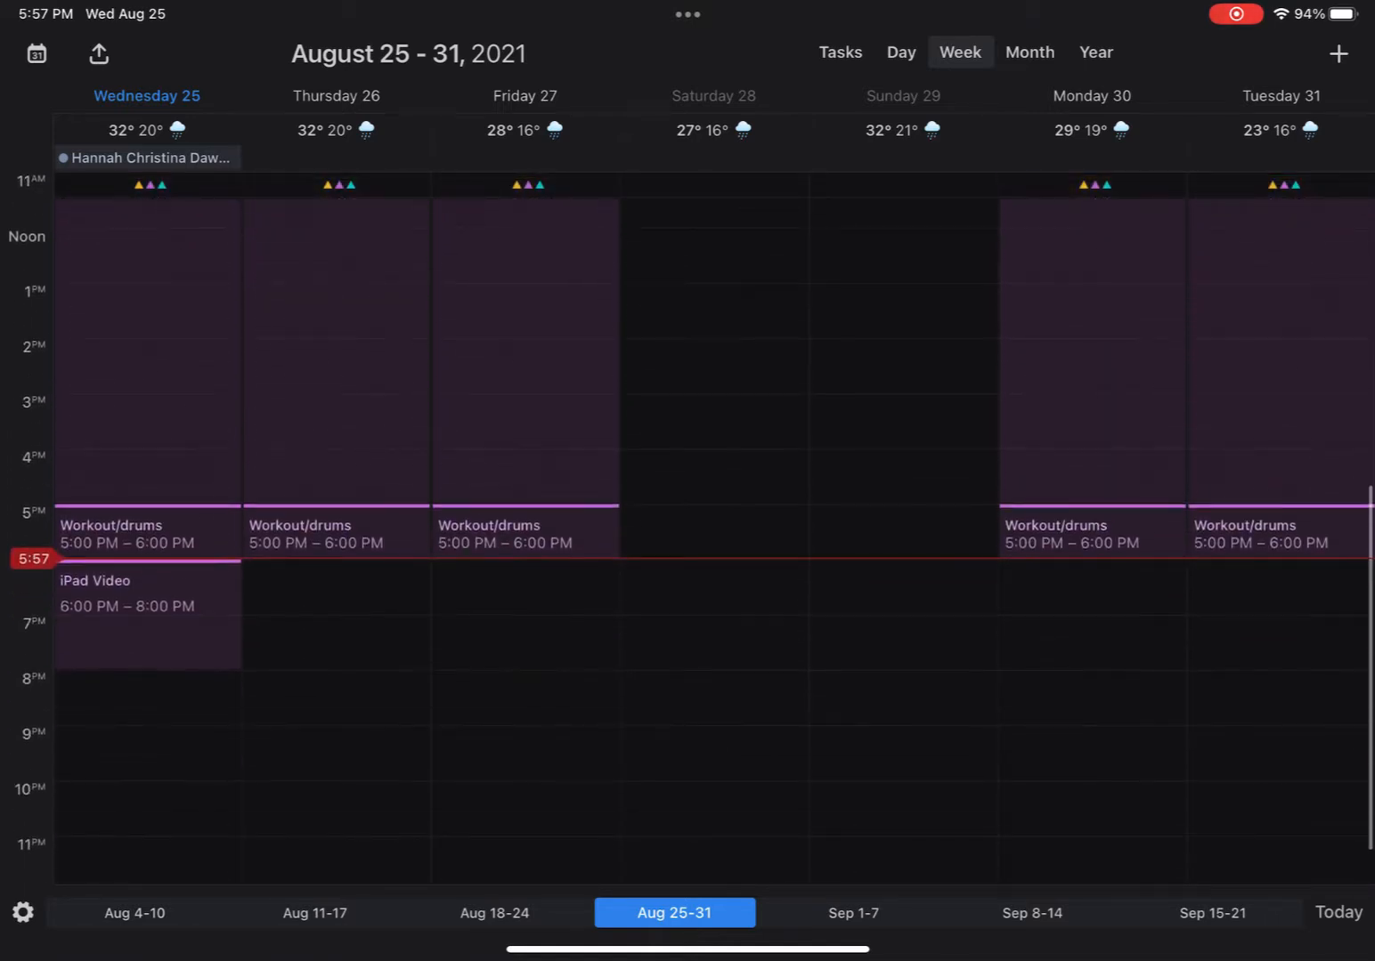
scroll(down, 3)
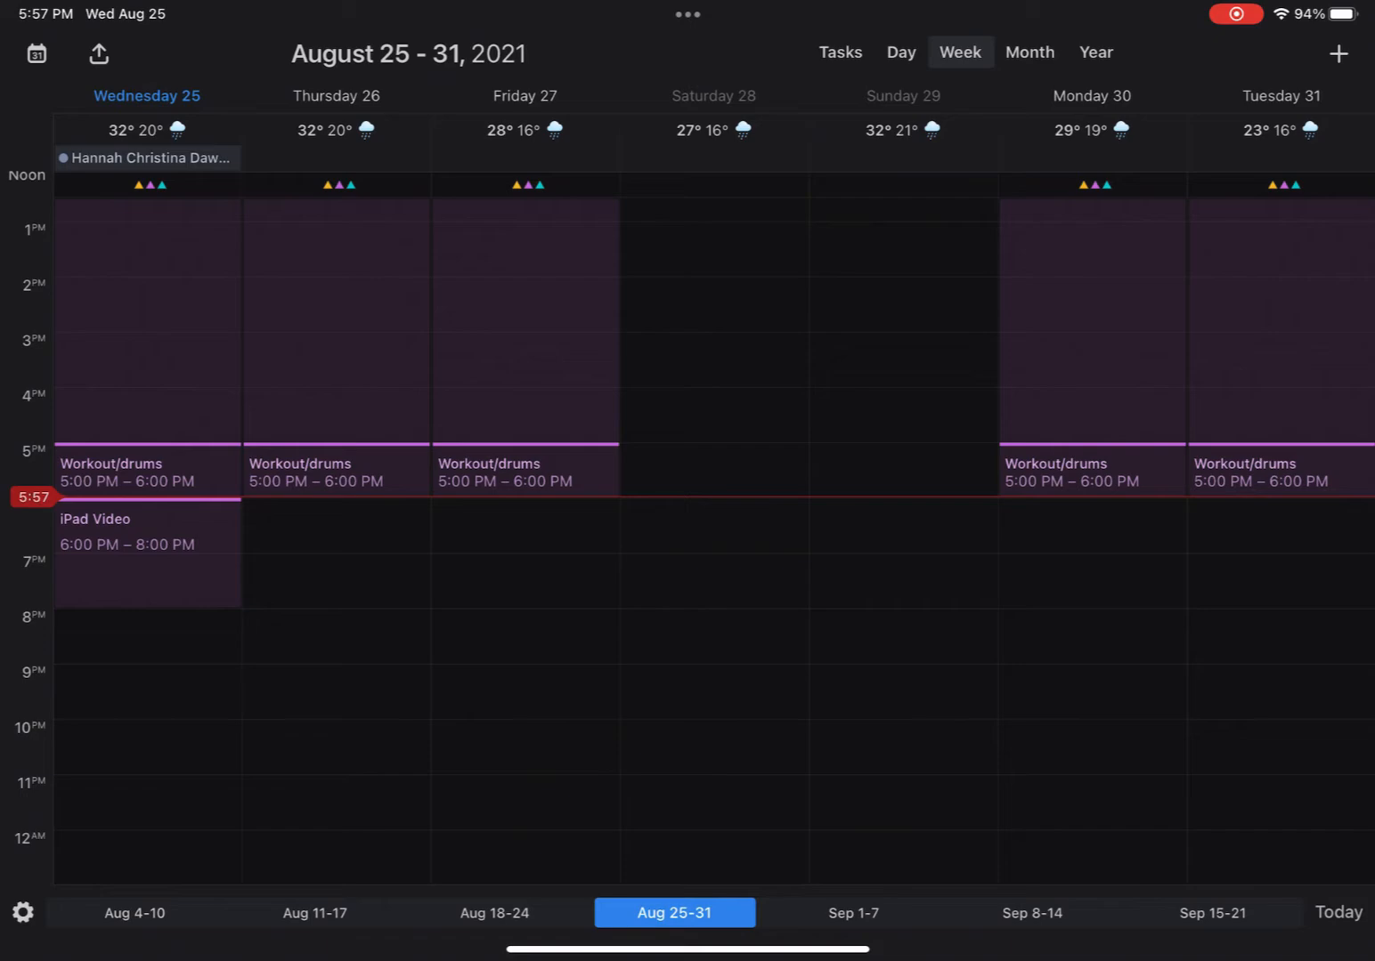
scroll(up, 3)
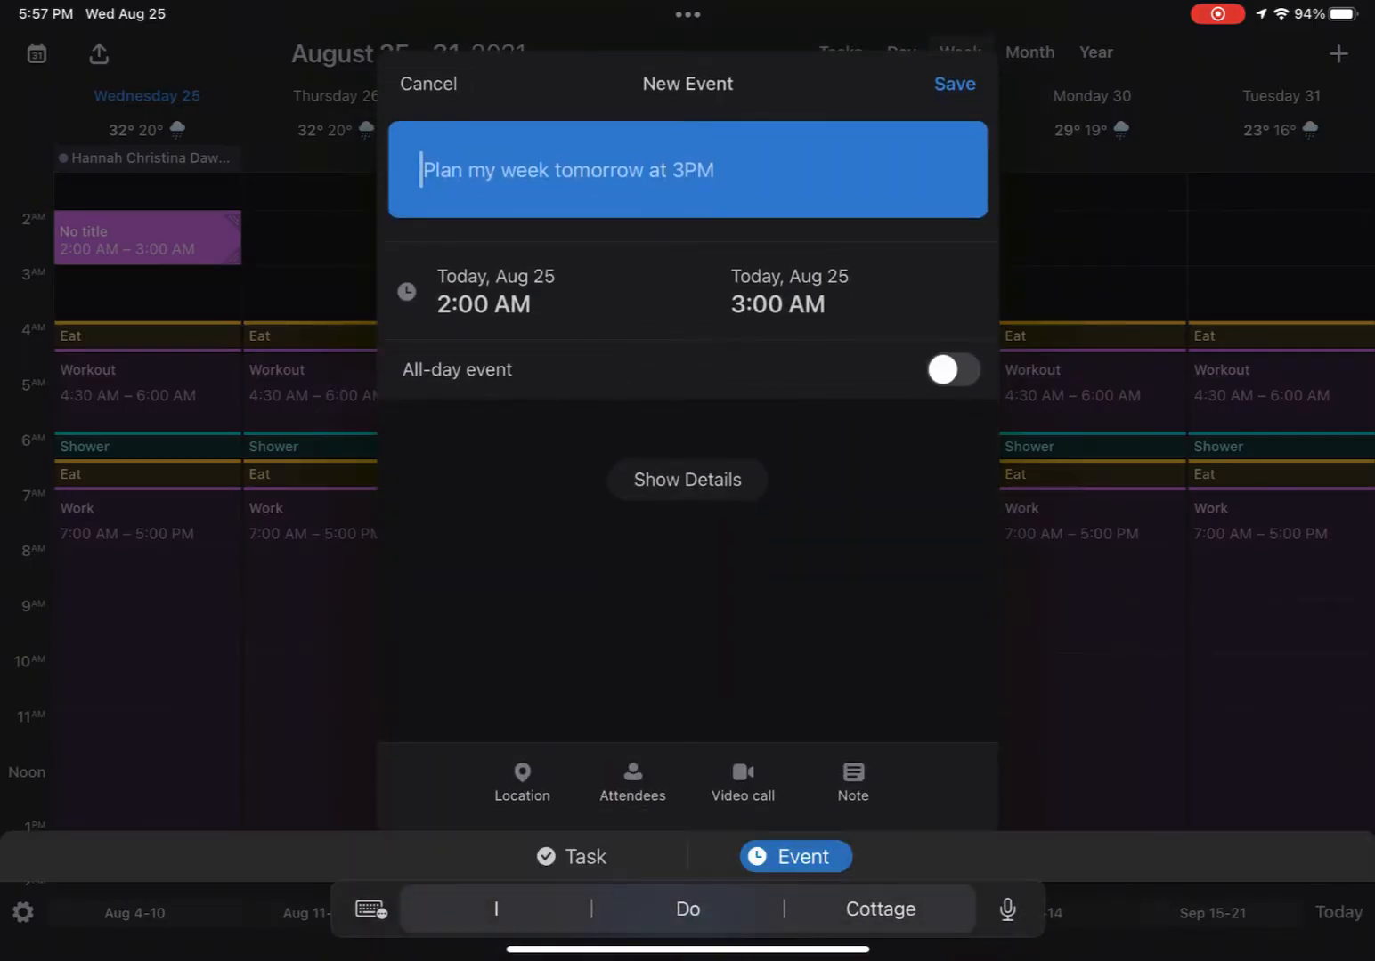
text(Eat t)
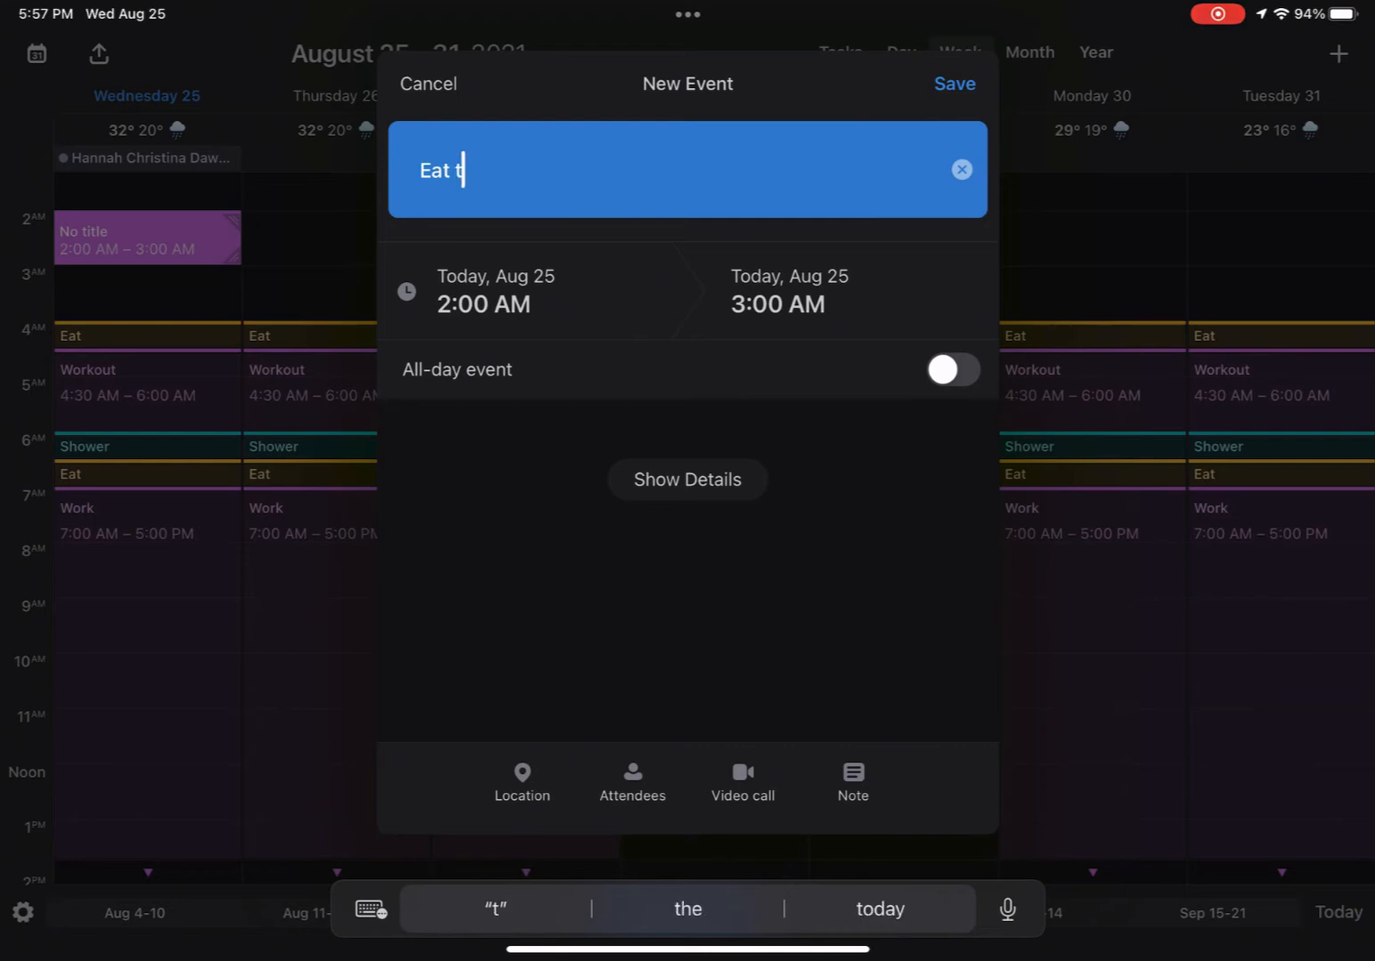
text(at 3a)
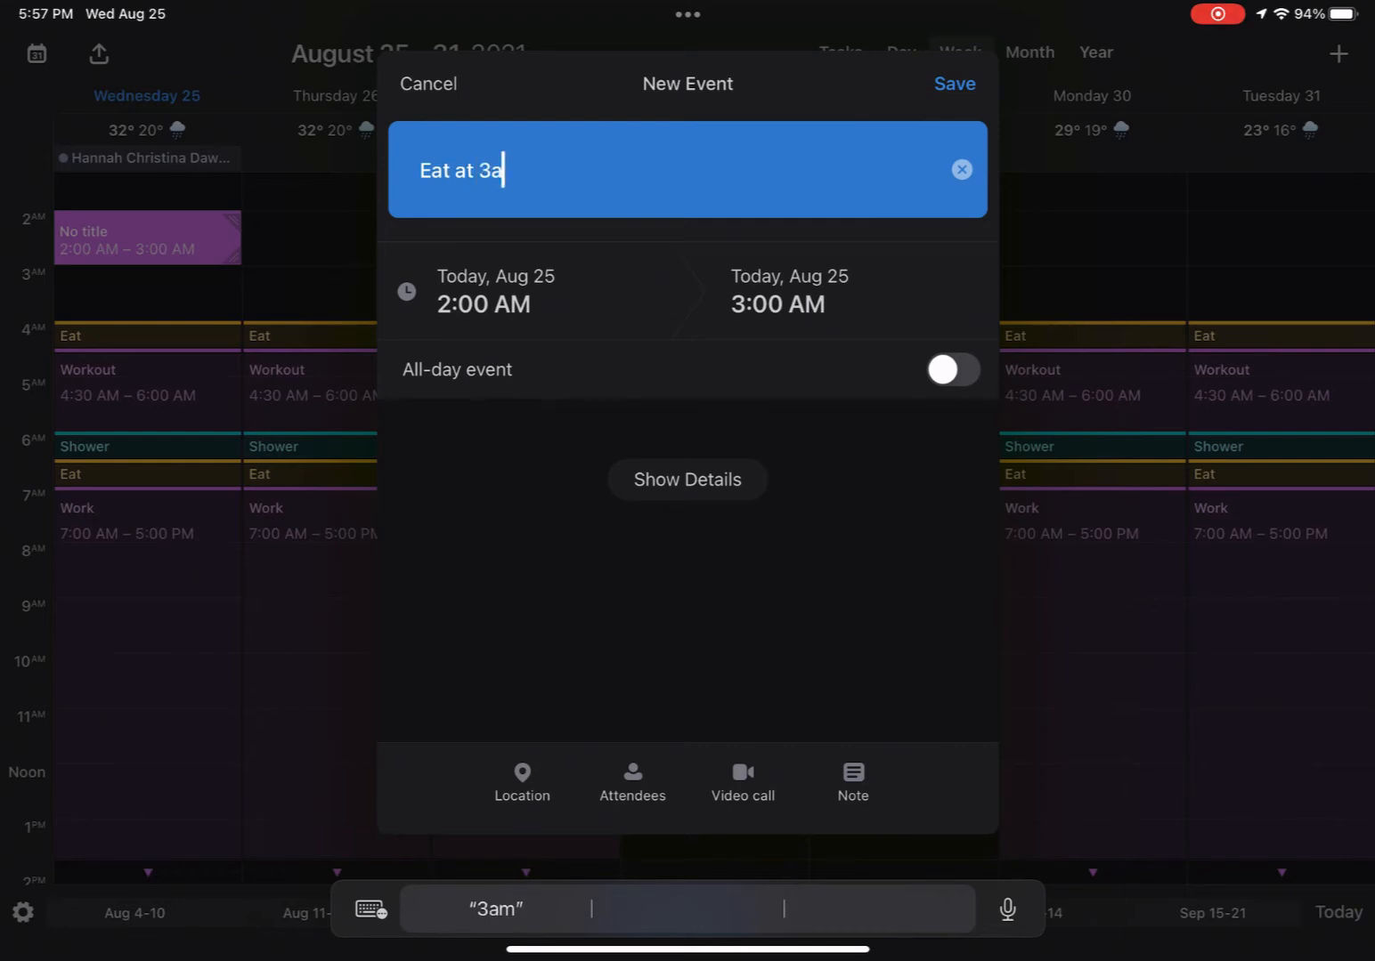
text(am)
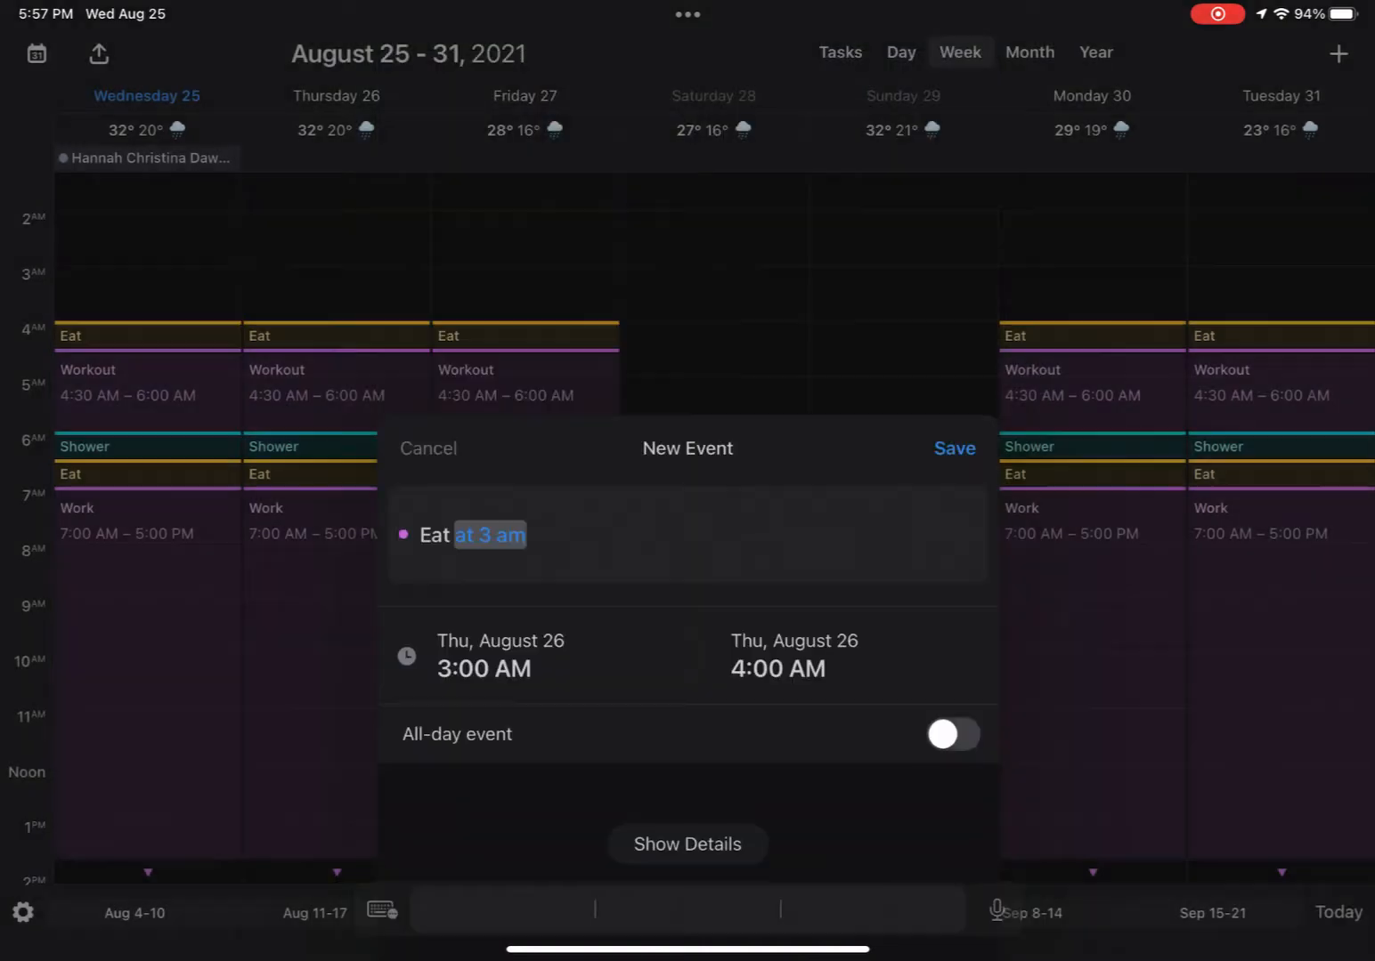
click(427, 449)
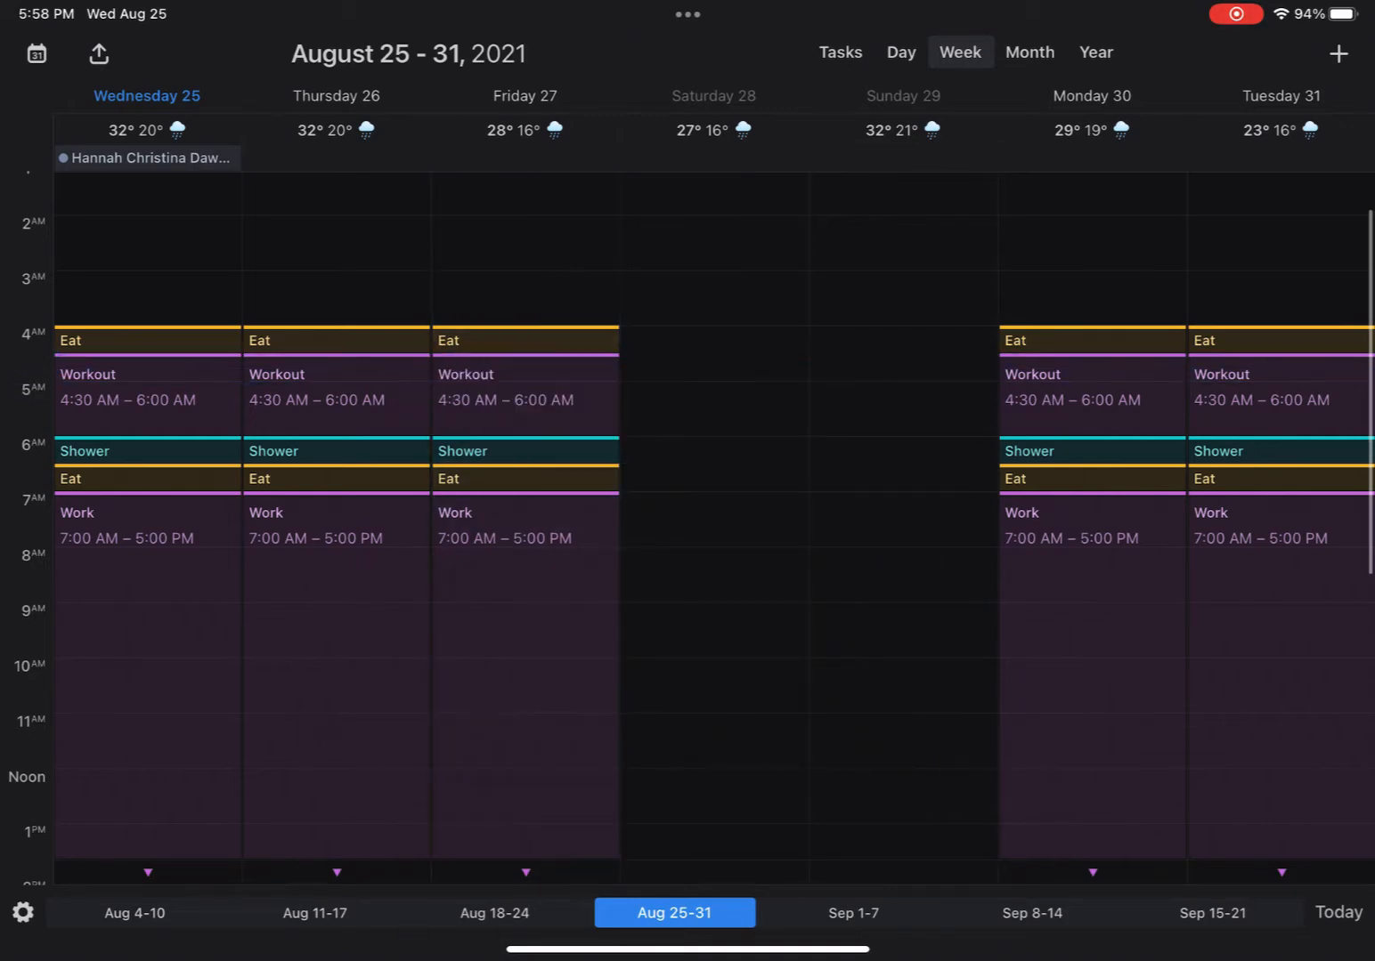
Step: Check the Day agenda and the Tasks lists, then return to Week view
click(901, 52)
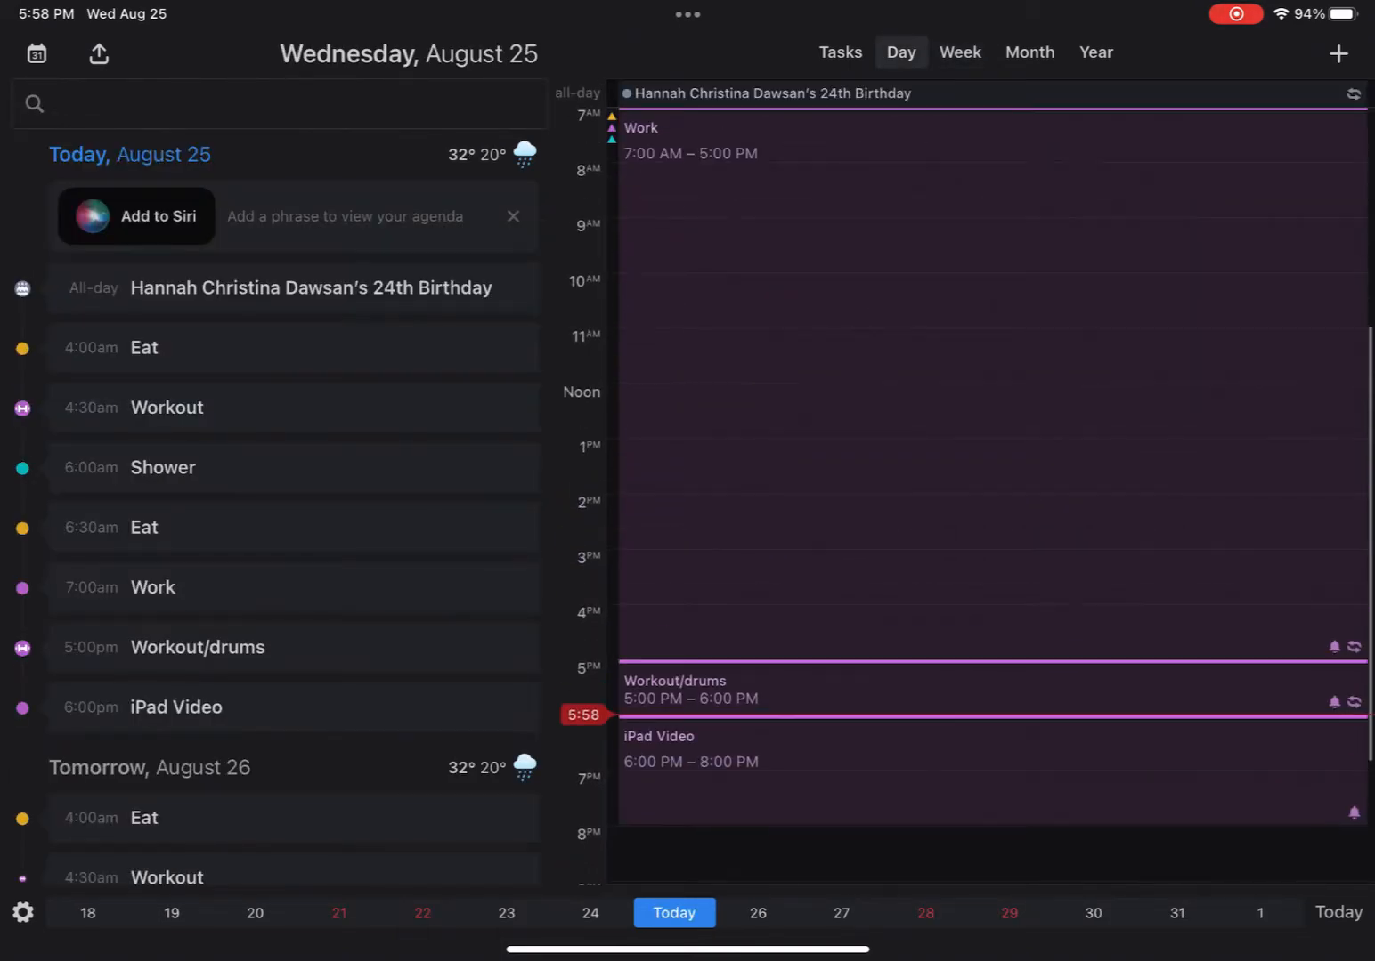
click(837, 52)
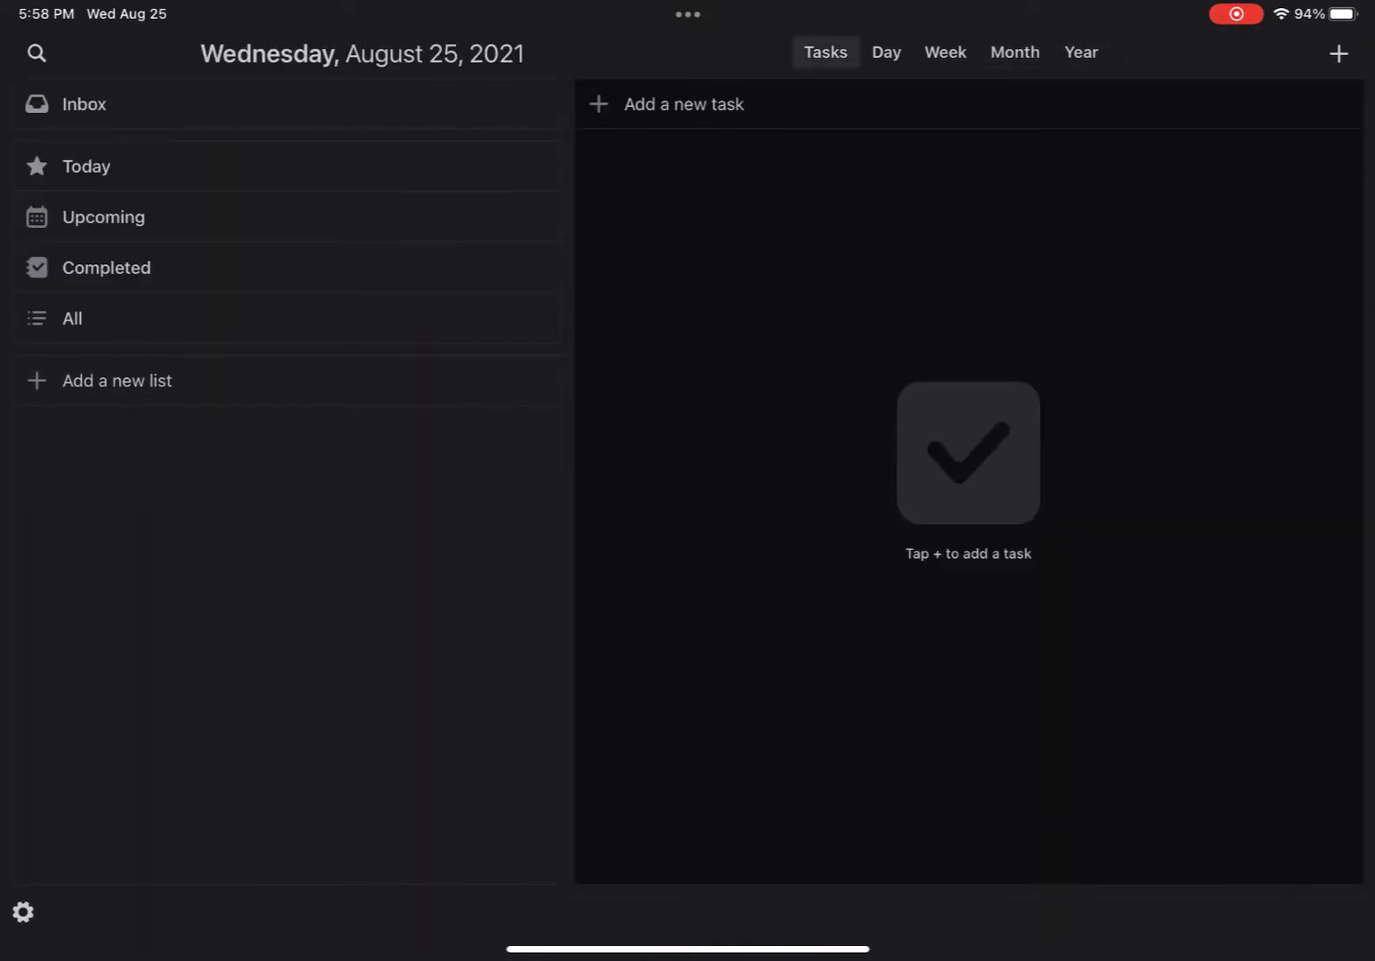
click(943, 52)
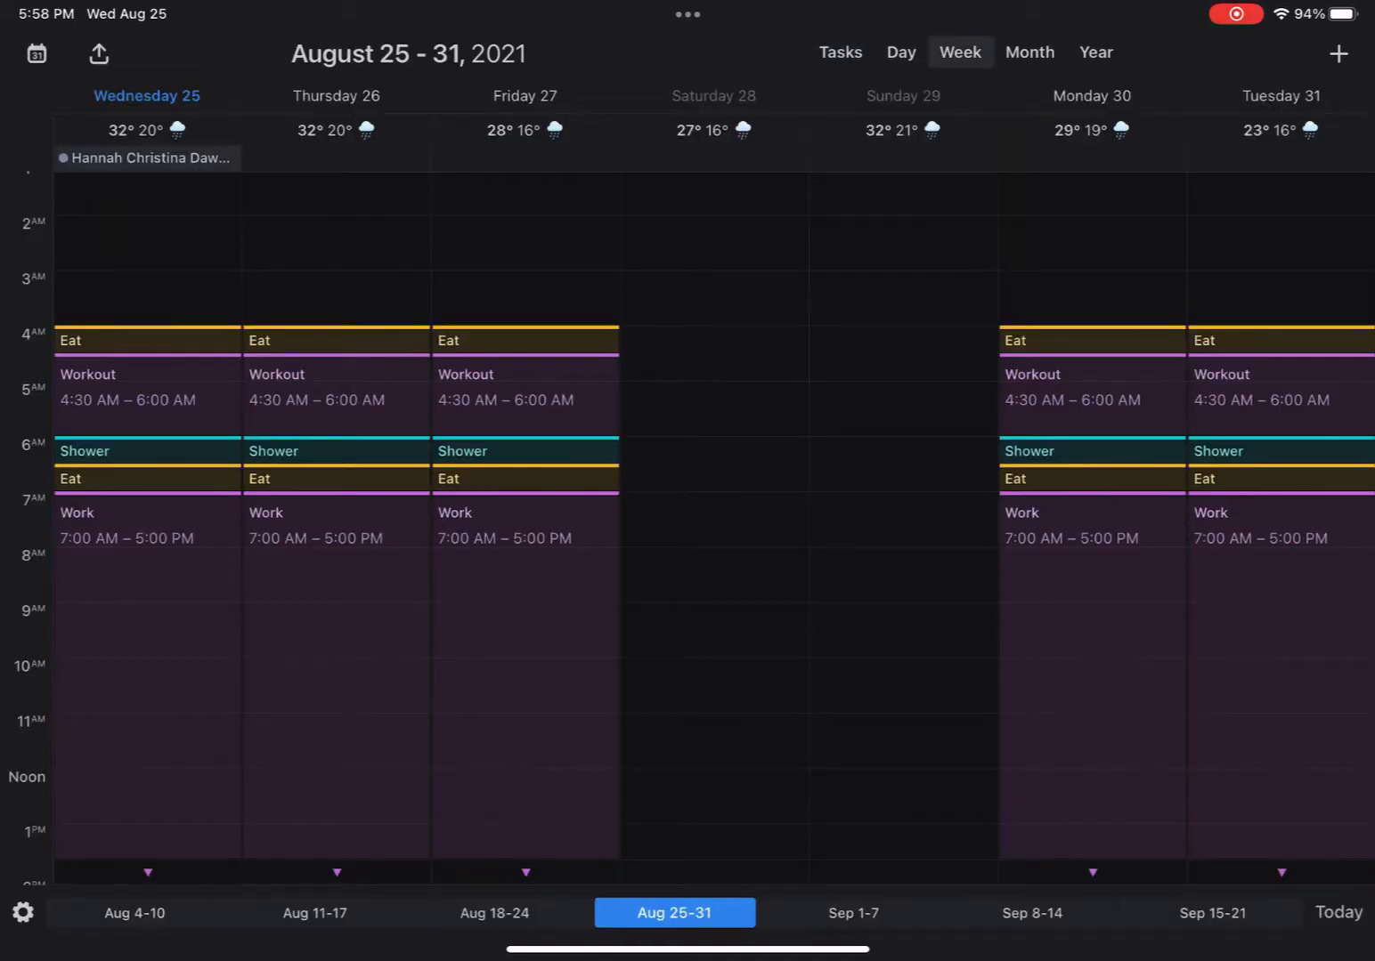
Step: Scroll the August 25–31 week grid to look over the evening hours
scroll(down, 3)
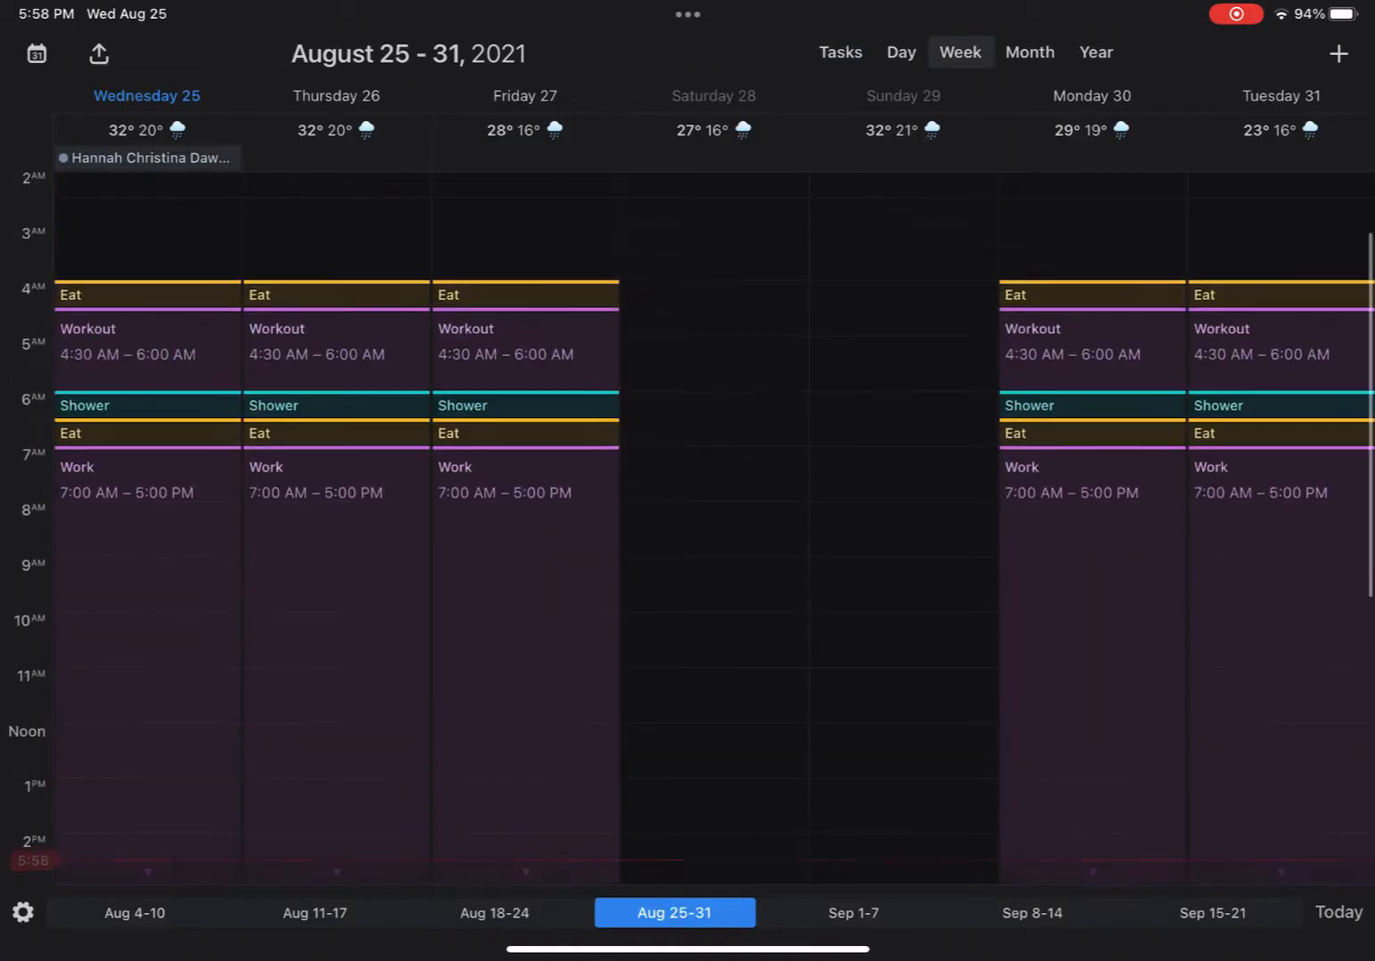
scroll(down, 3)
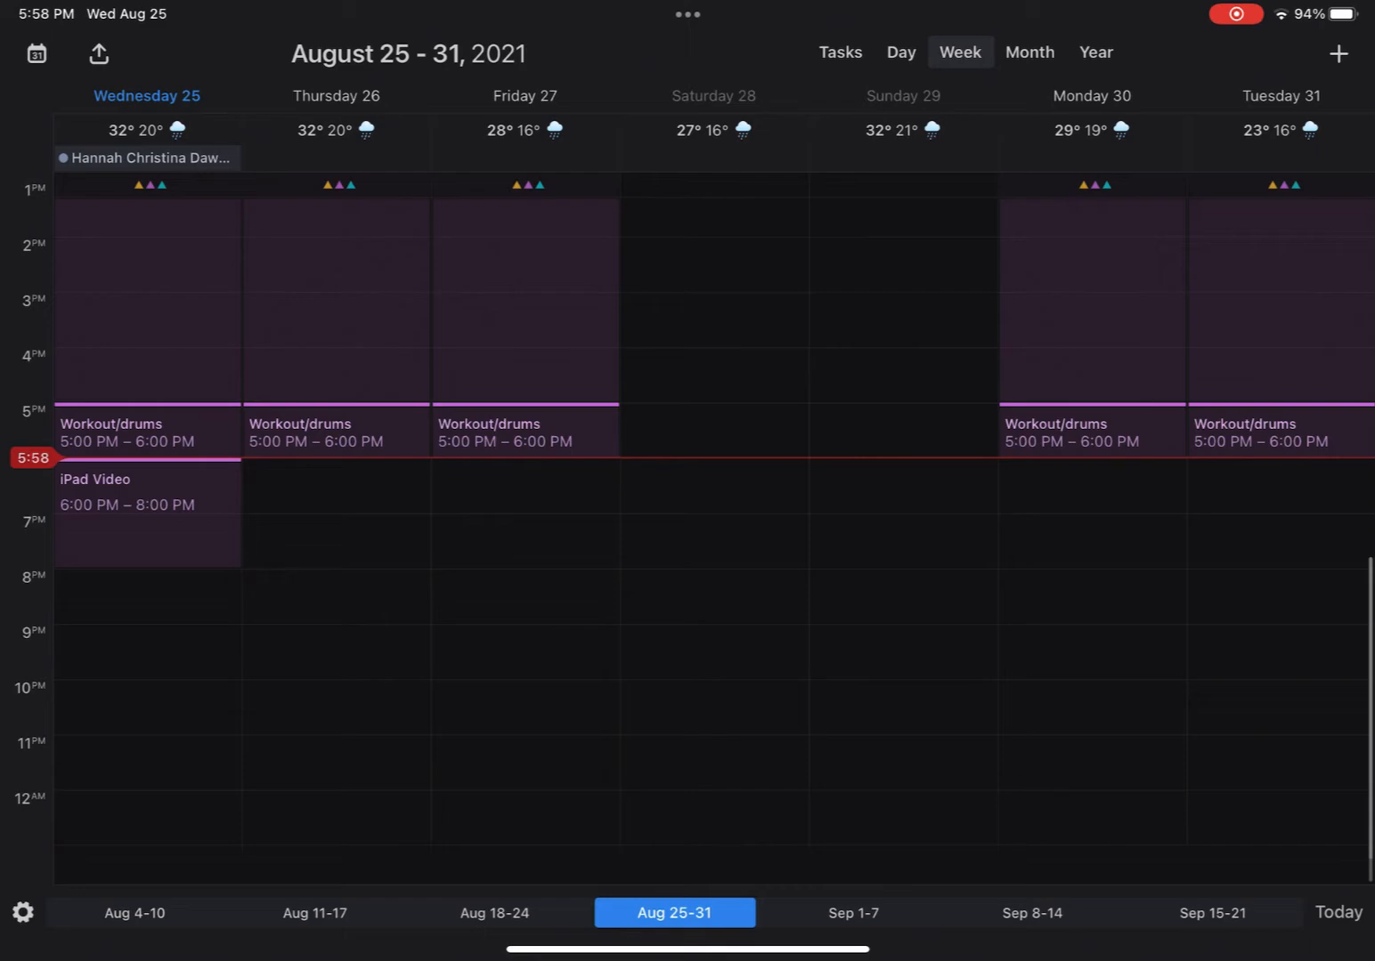
scroll(up, 3)
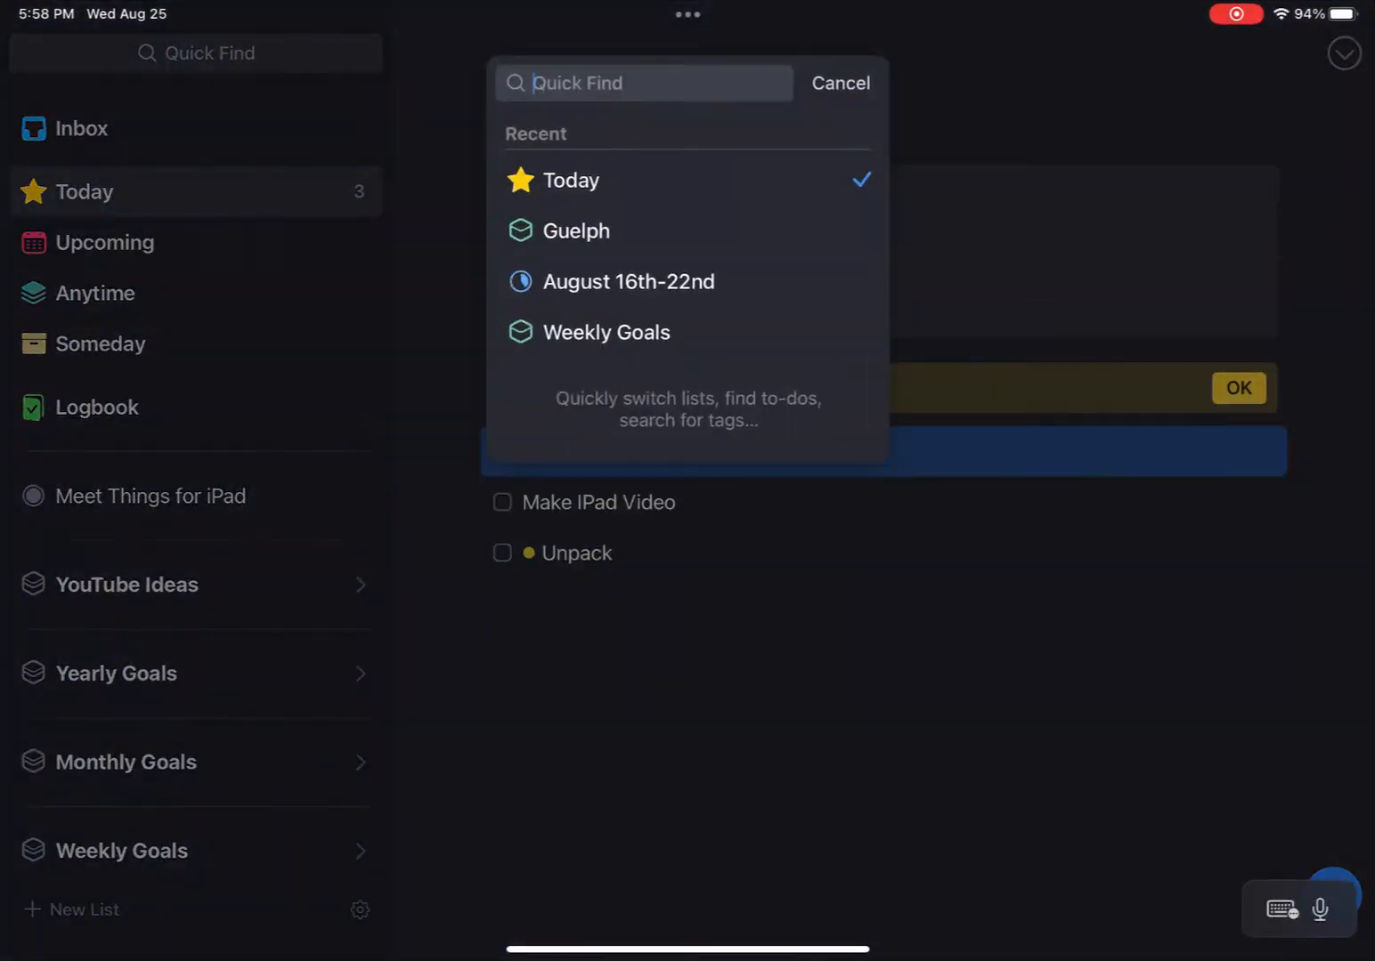
Step: Dismiss Quick Find and check off Don't Hit Snooze and Unpack in Today
click(838, 82)
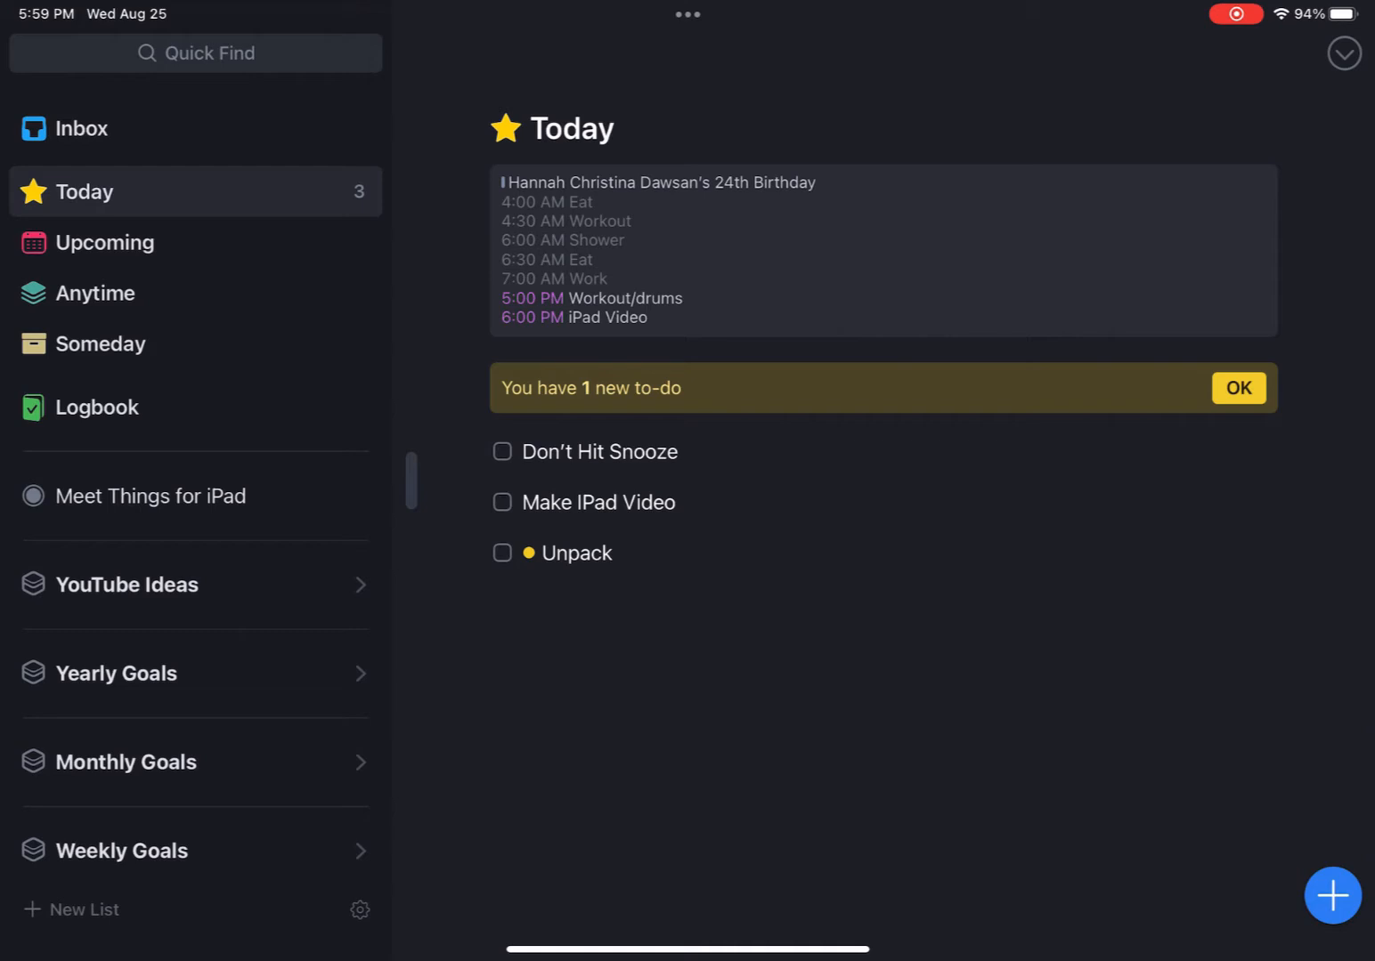
click(502, 452)
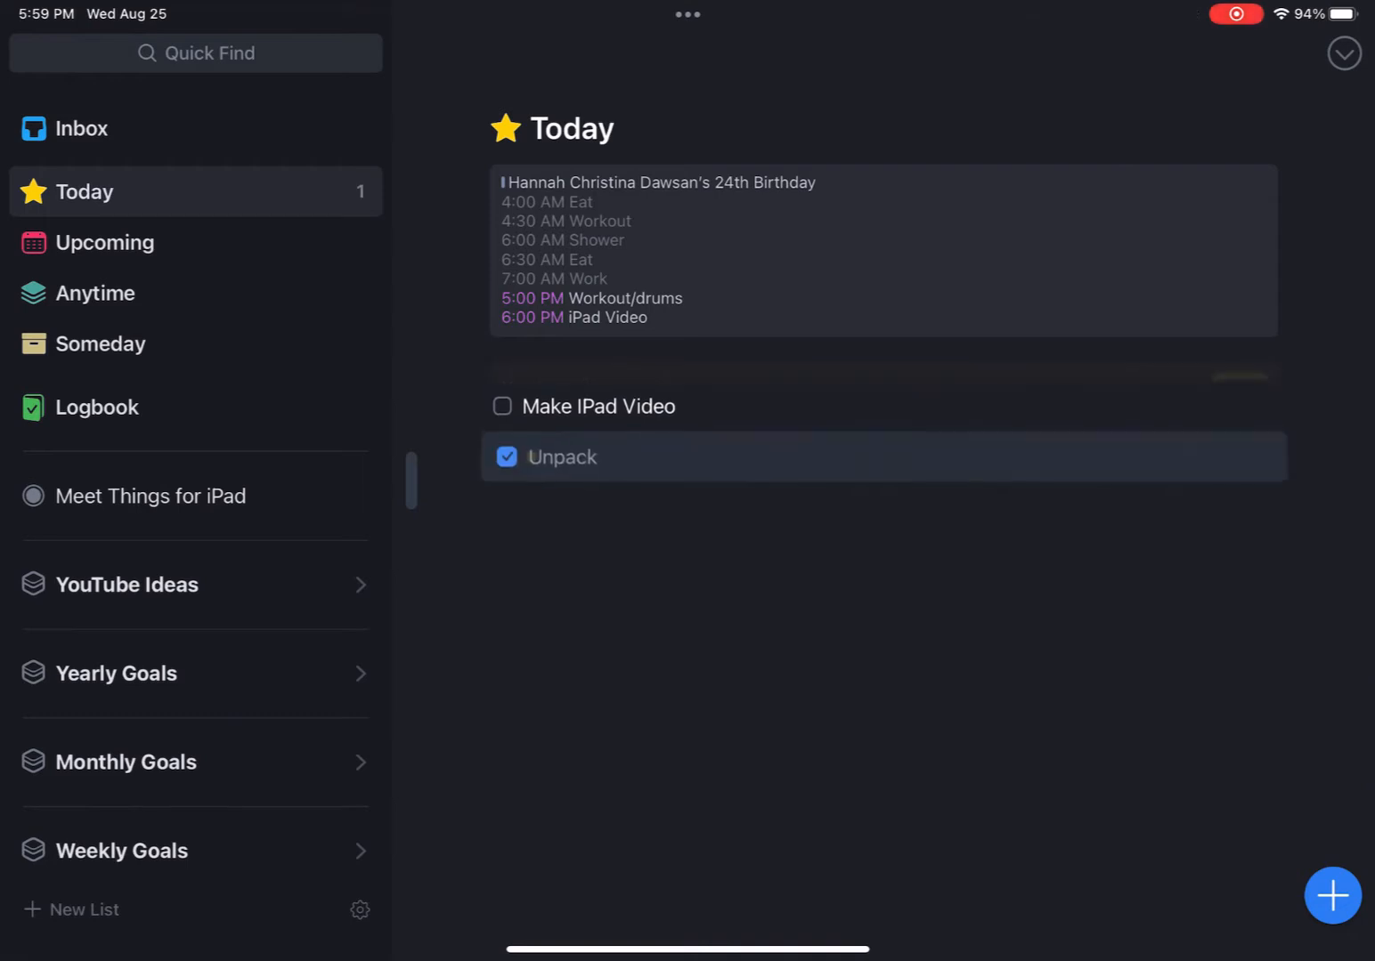
click(505, 456)
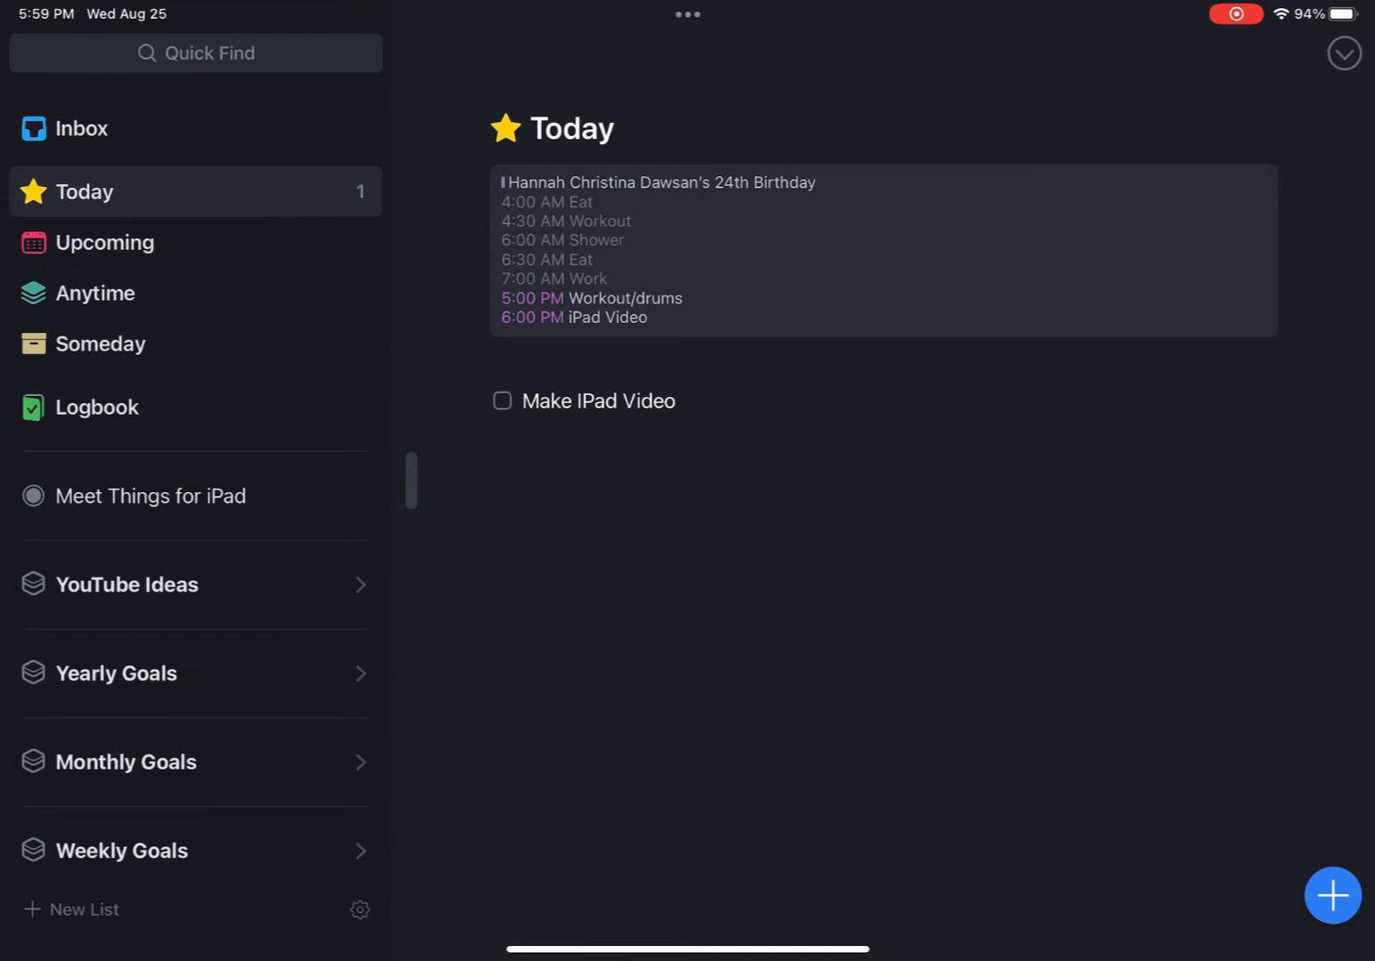
Step: Add a new to-do 'Edit IPad Video' under Tomorrow in the Upcoming list
click(105, 242)
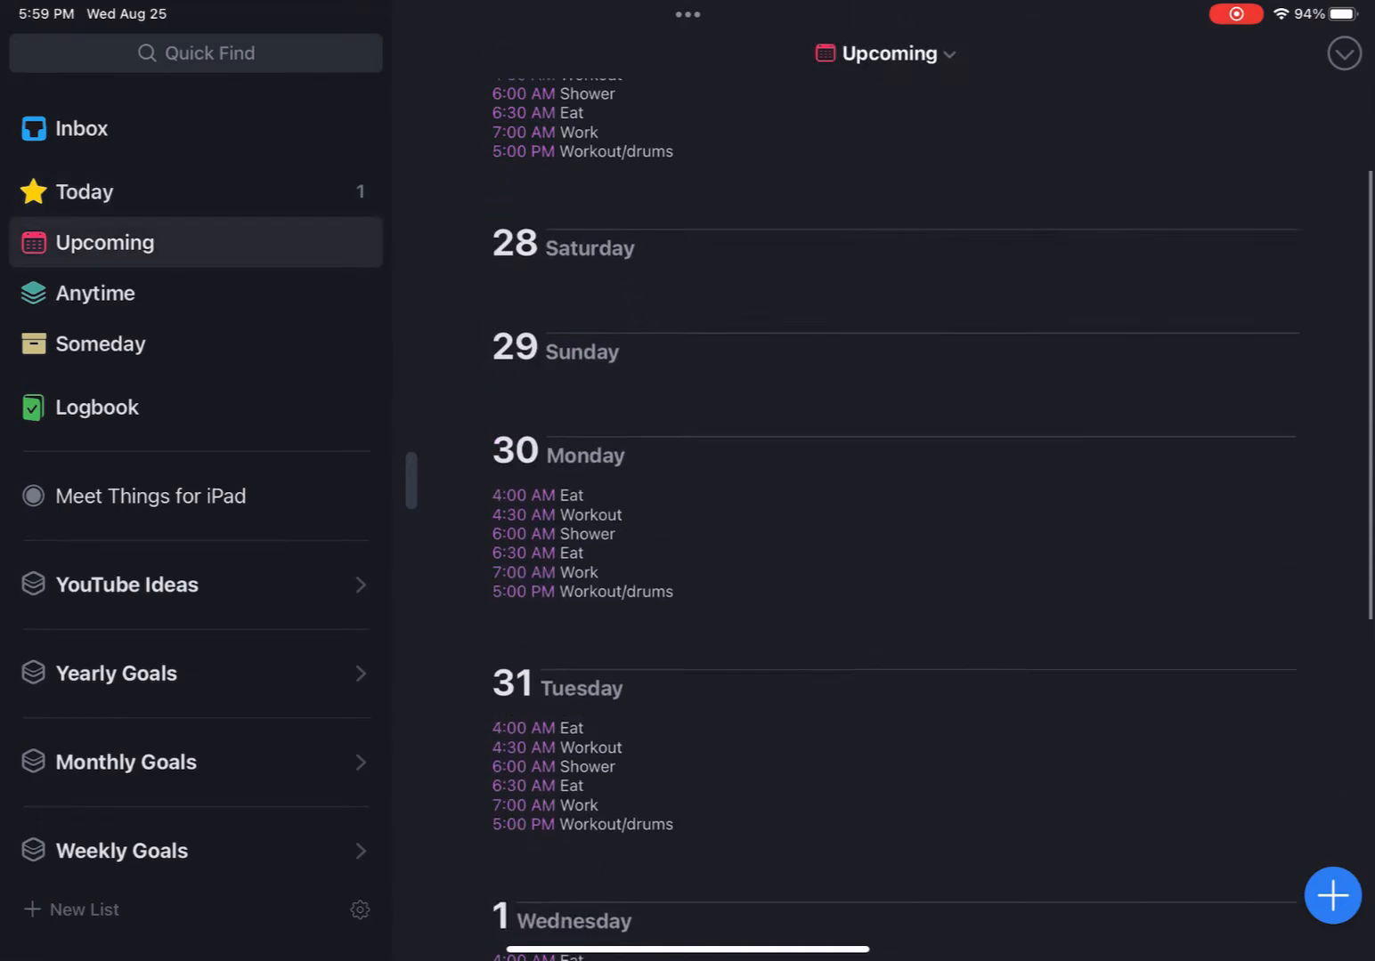
scroll(up, 3)
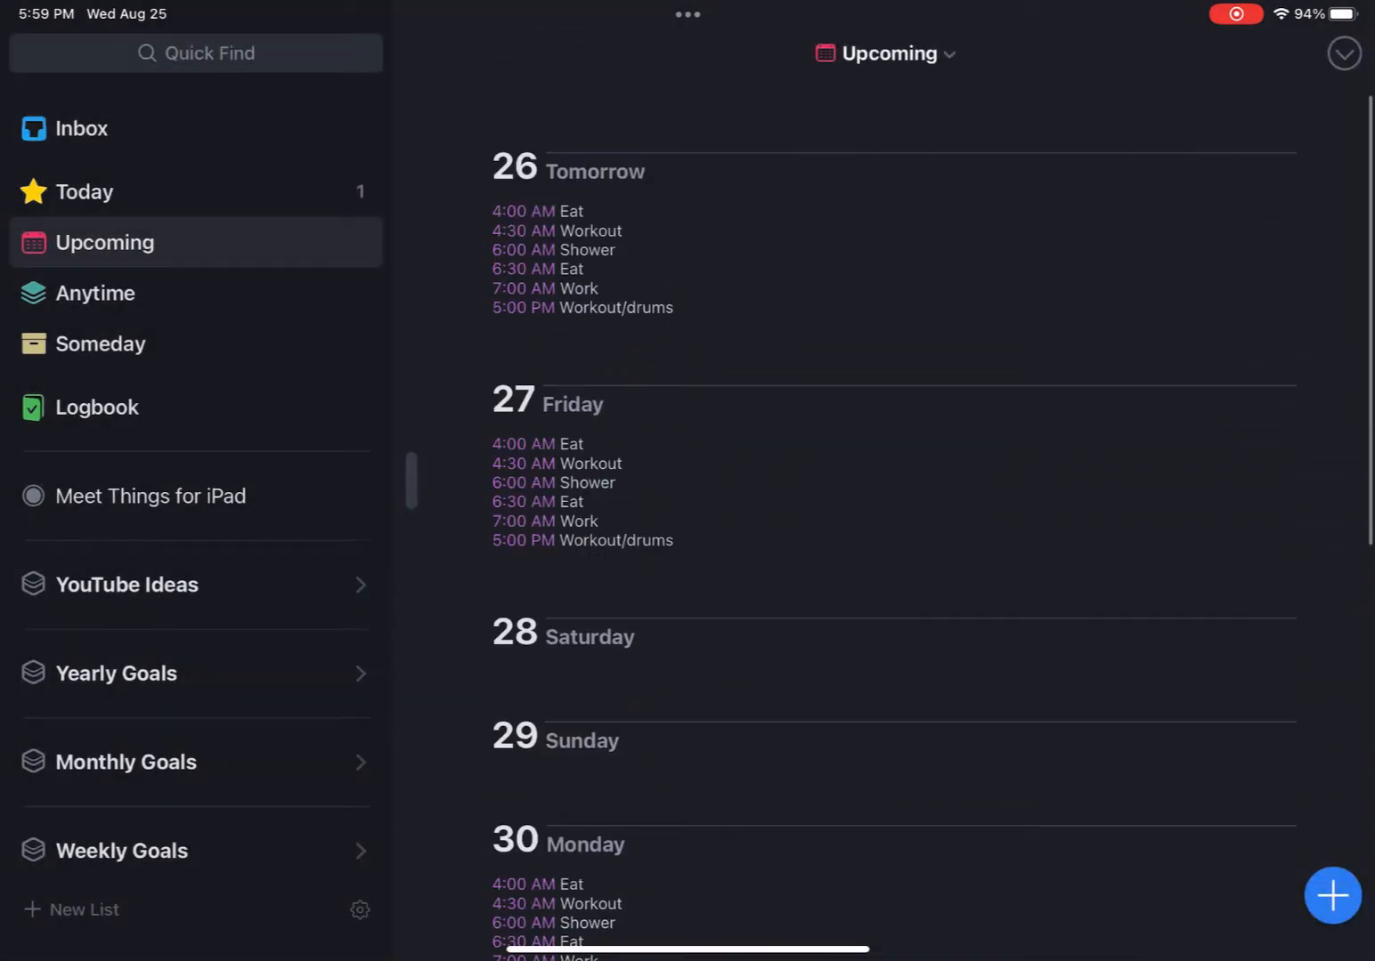
click(1331, 898)
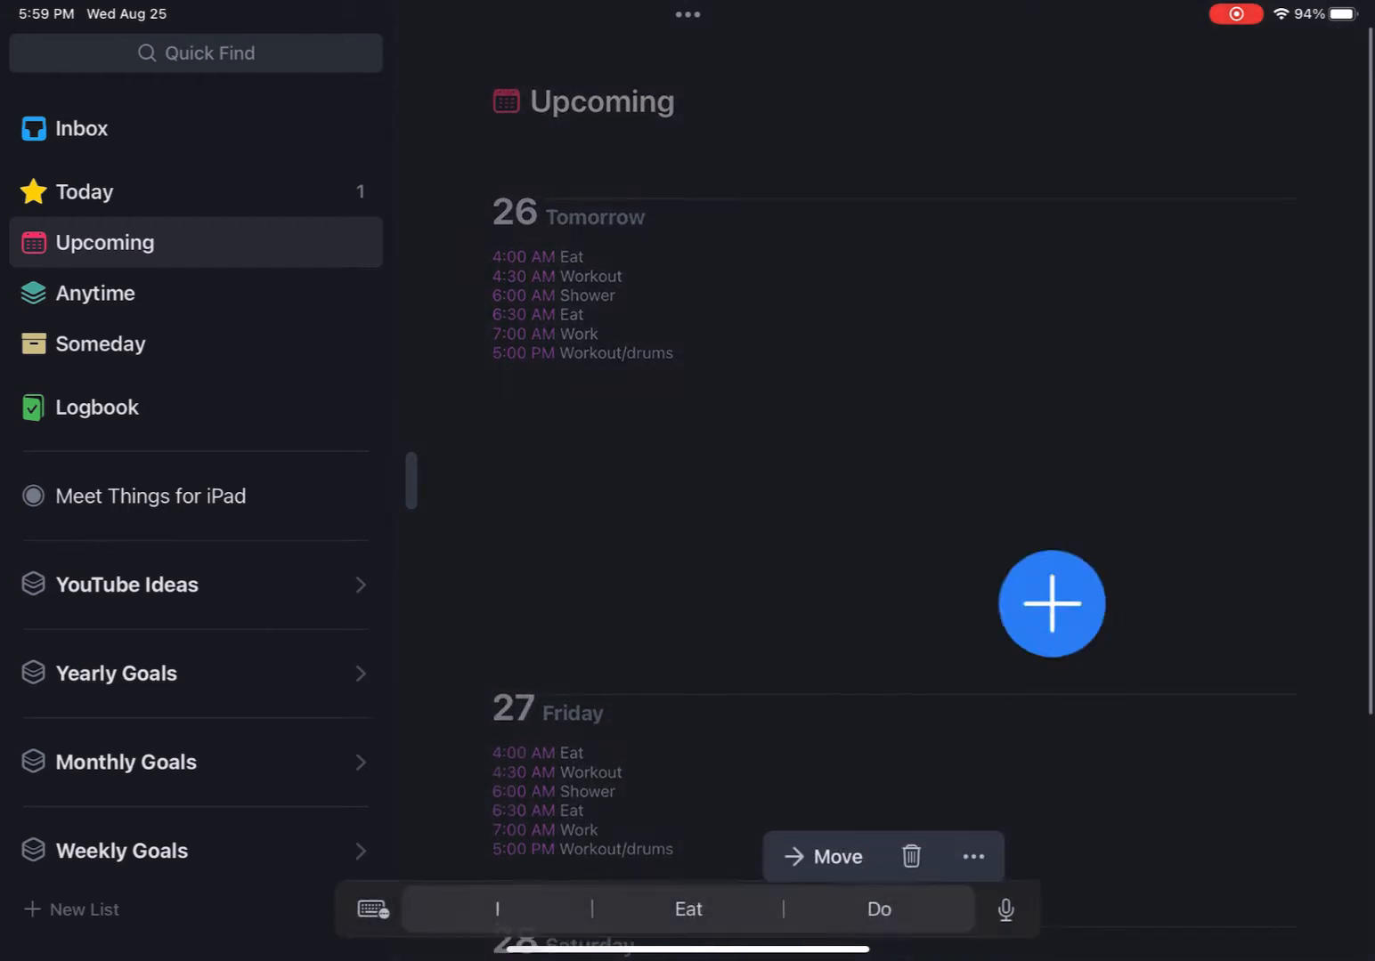
click(1051, 604)
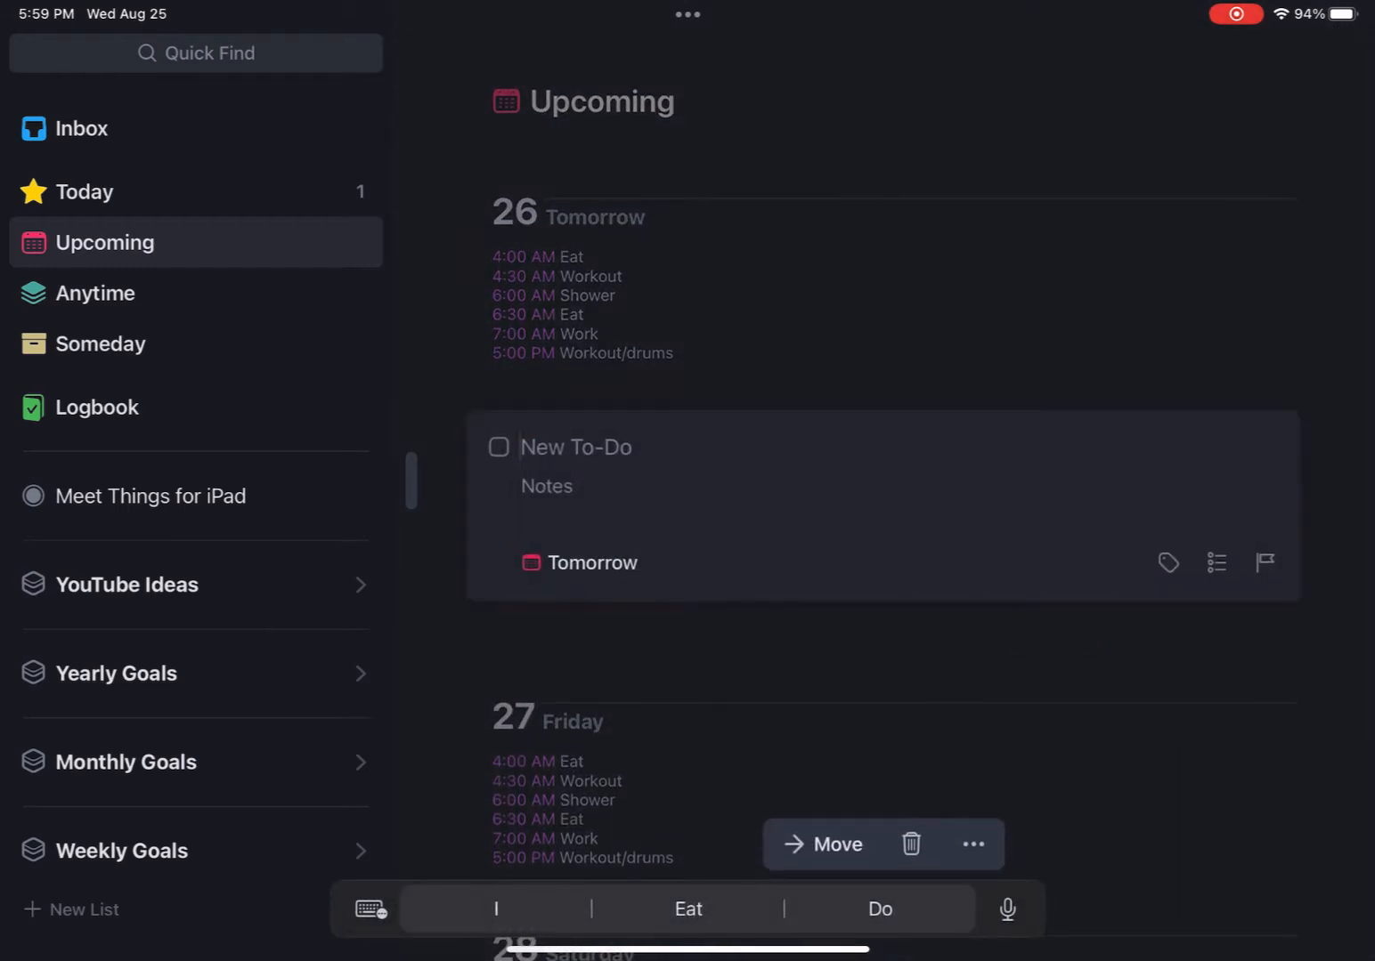
text(Edit Ips)
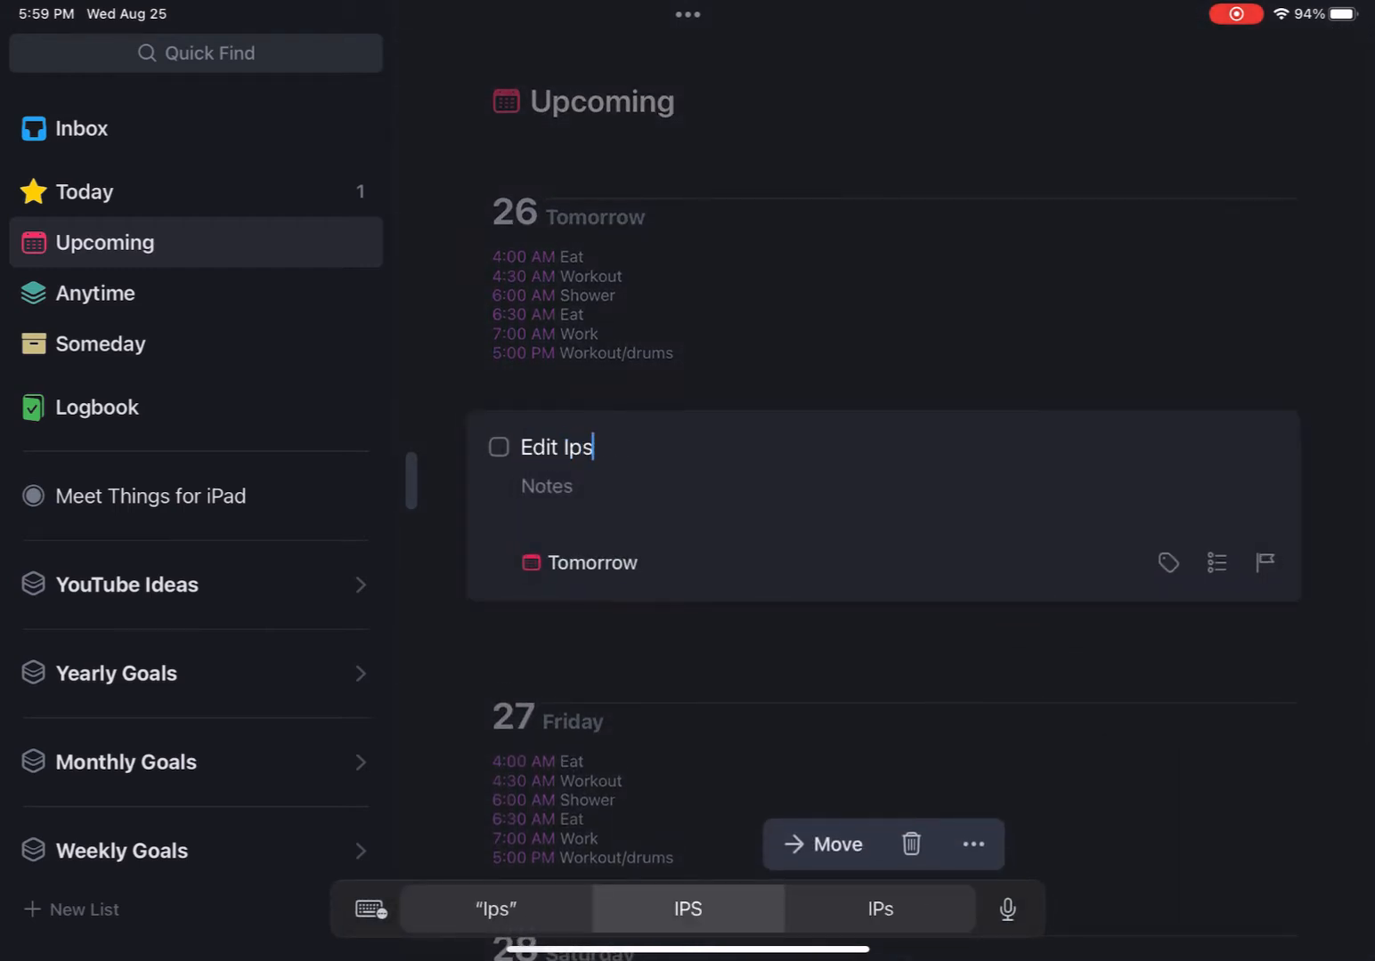
text(IPad Vido)
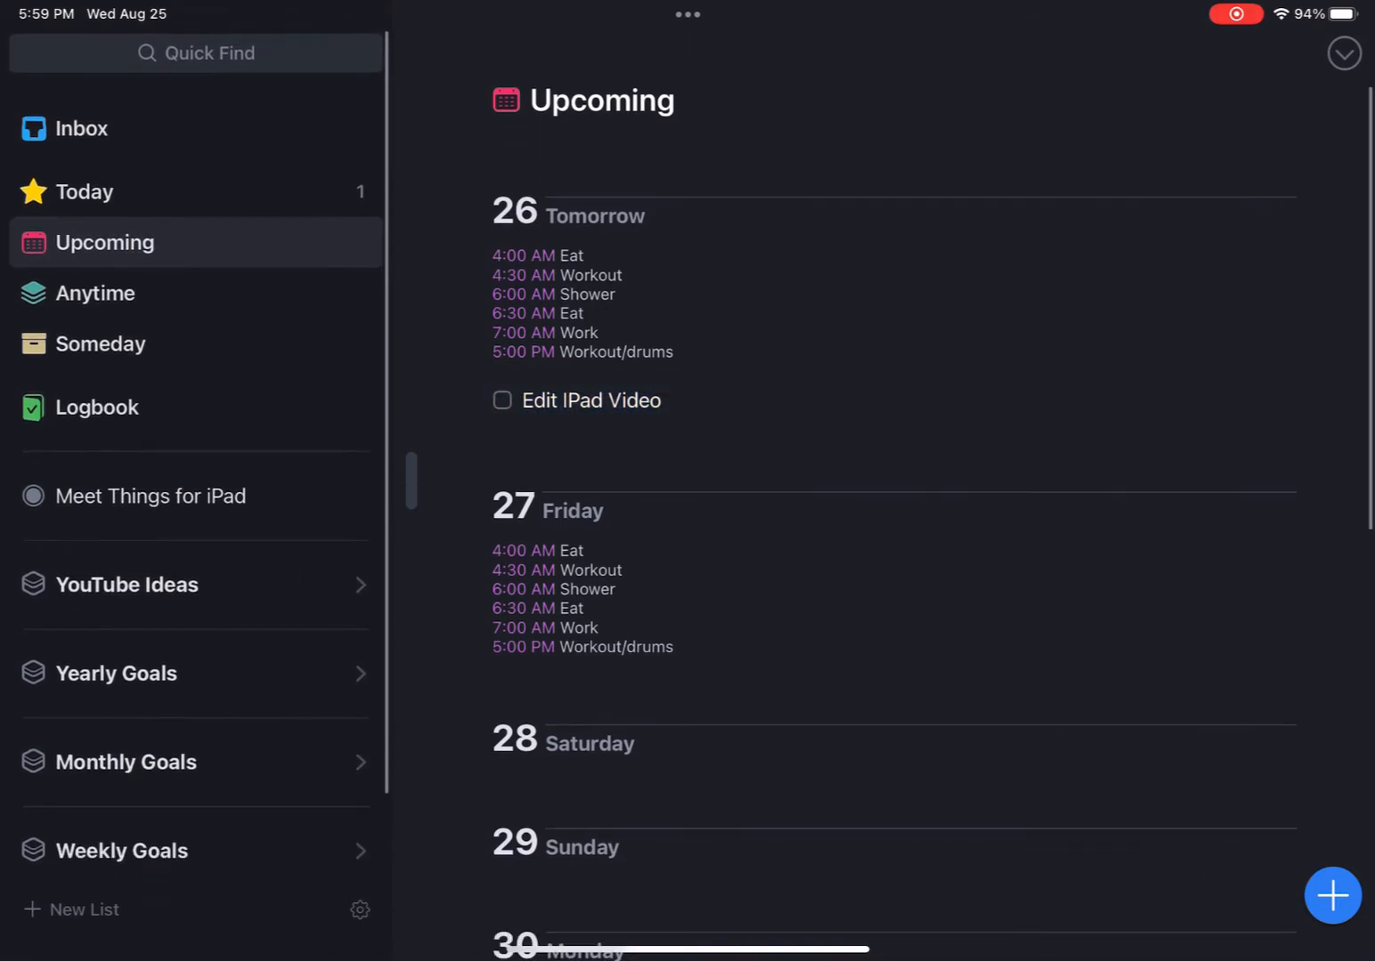
Step: Check off Buy Amazon stuff, Learn wealthsimple cash and the recharable batteries to-do in Someday
click(97, 292)
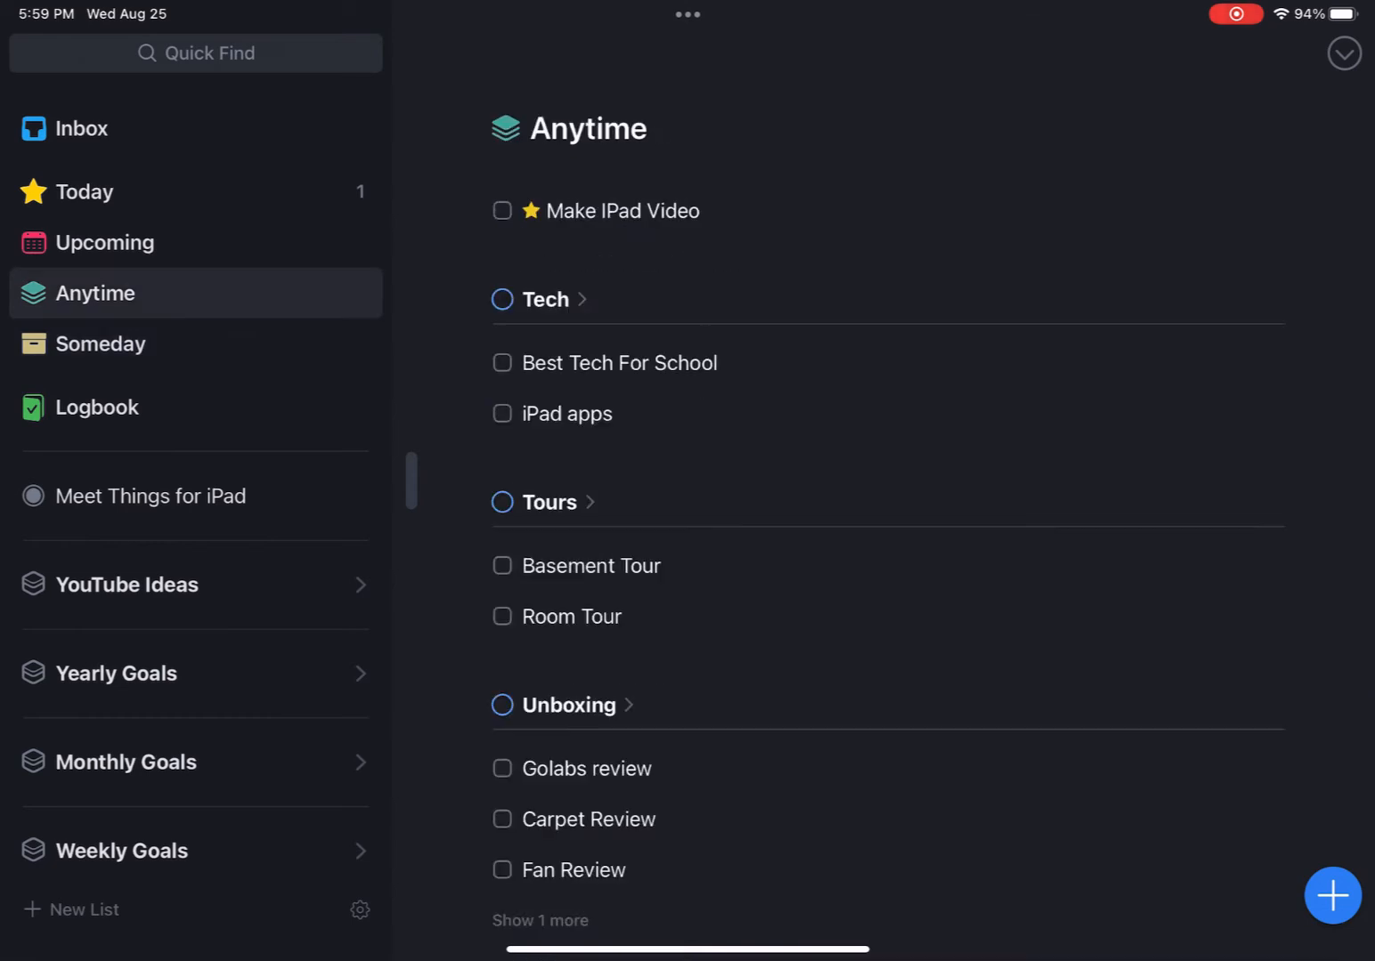
click(99, 344)
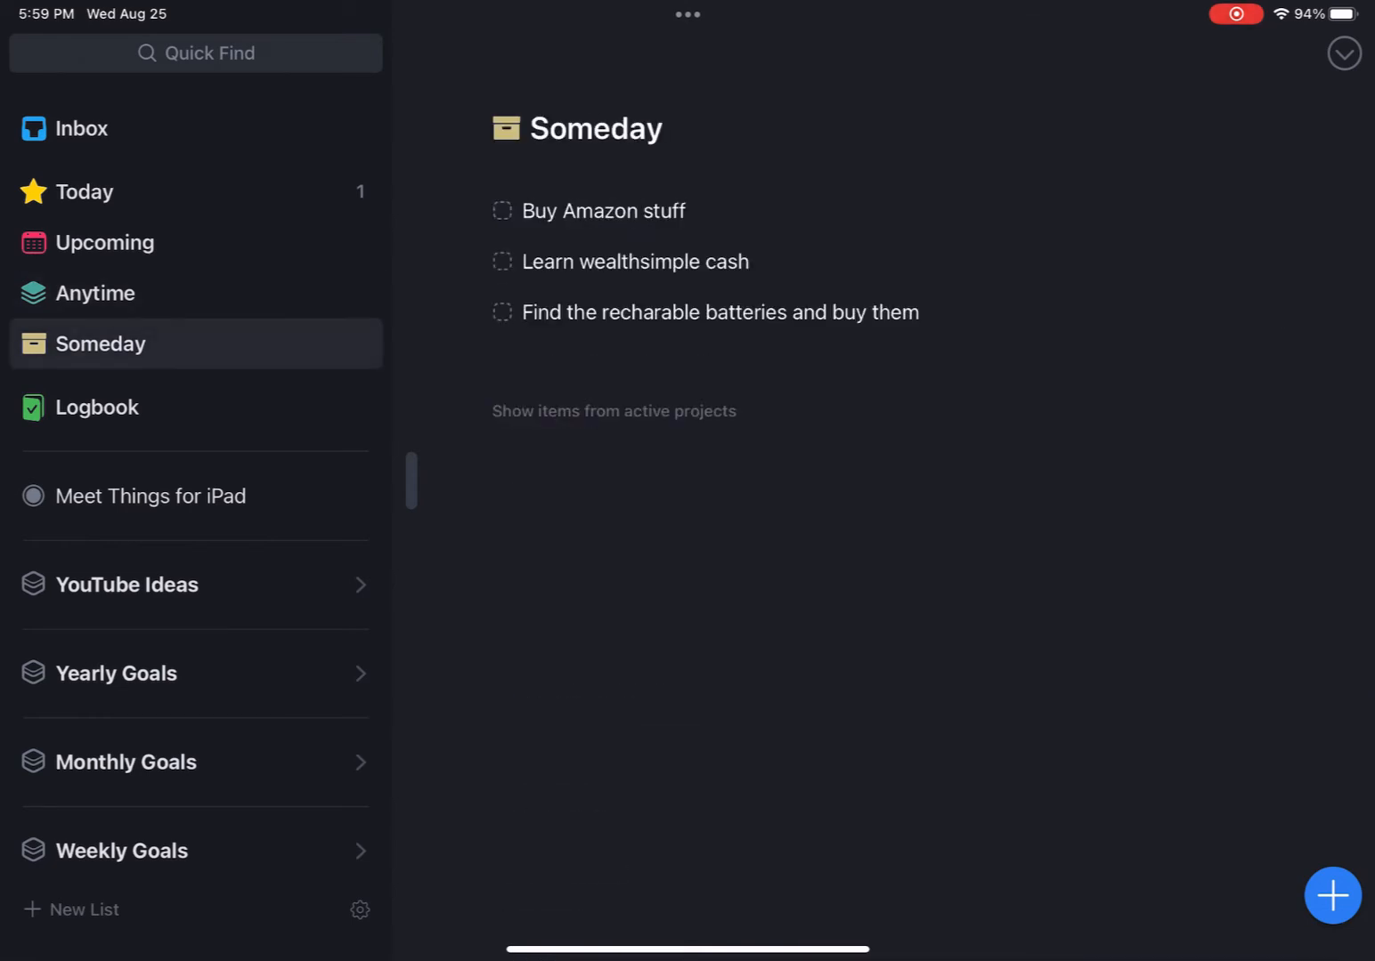
click(502, 210)
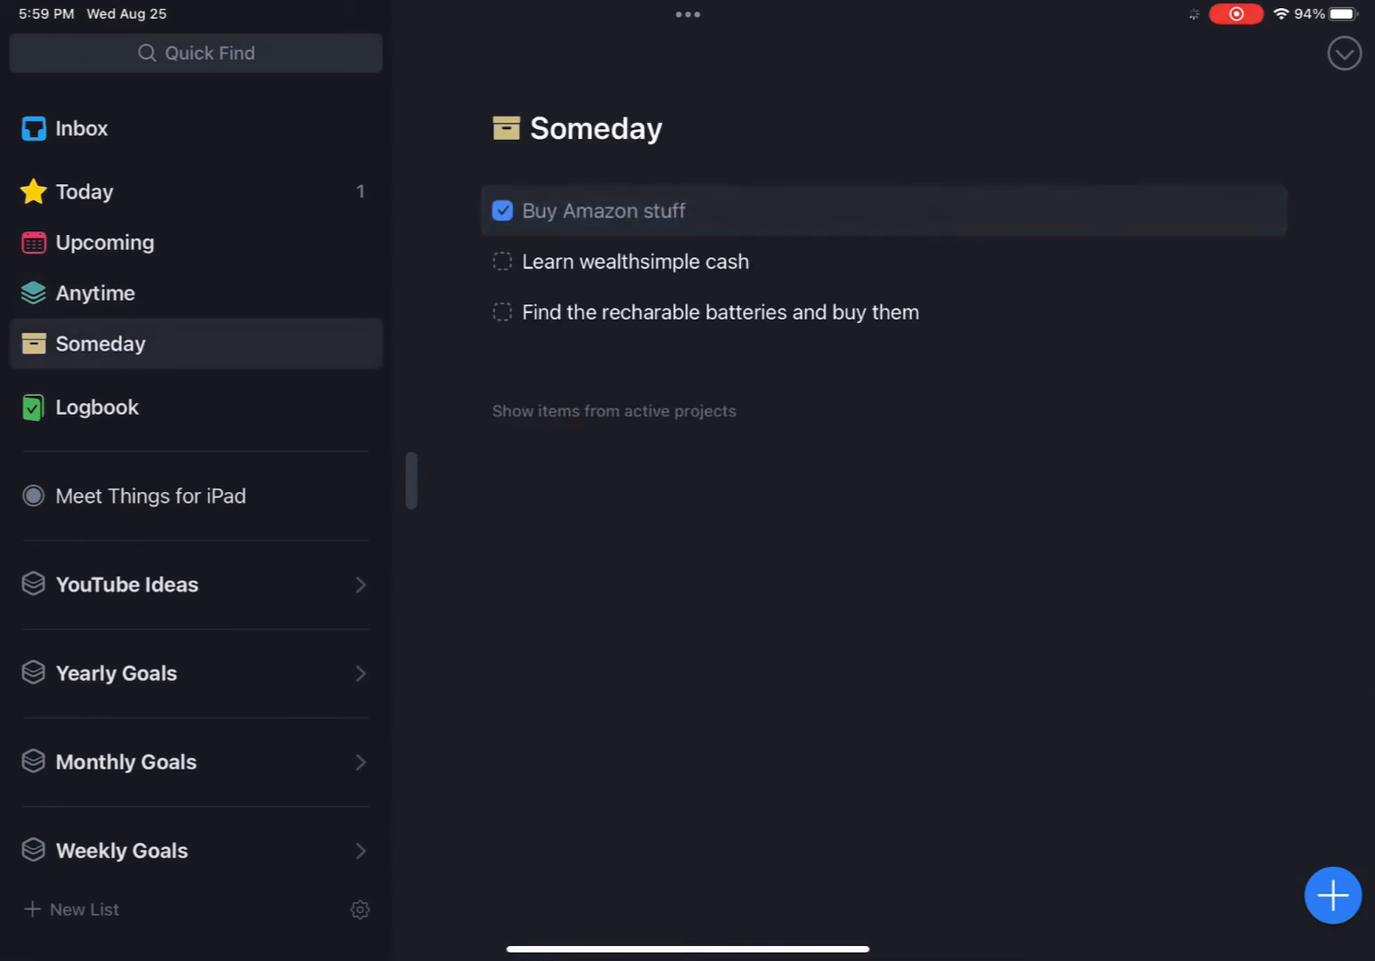
click(502, 210)
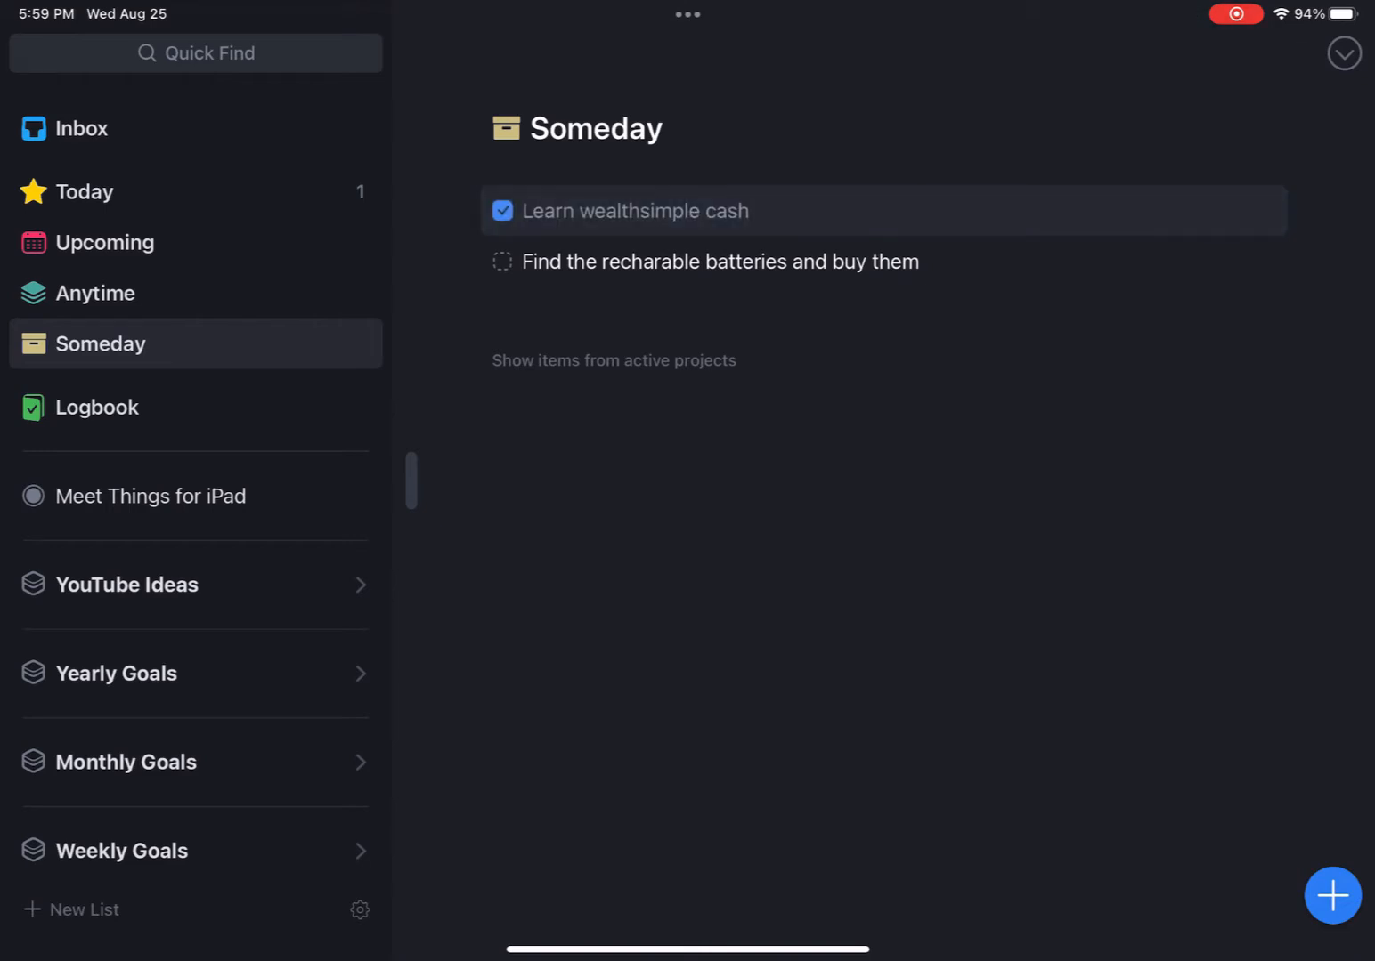
click(502, 210)
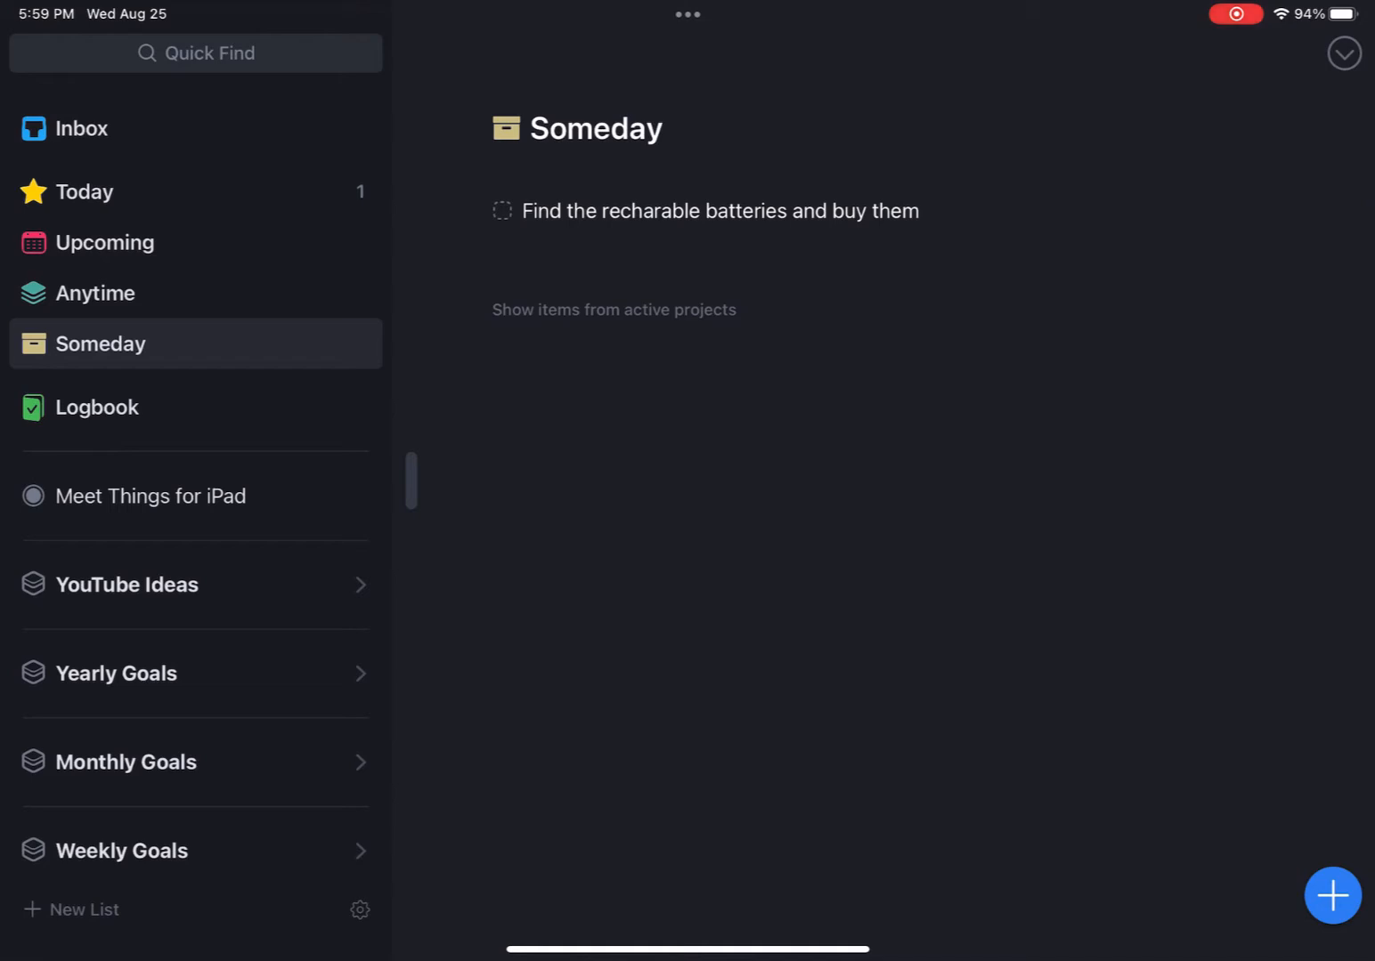
click(96, 406)
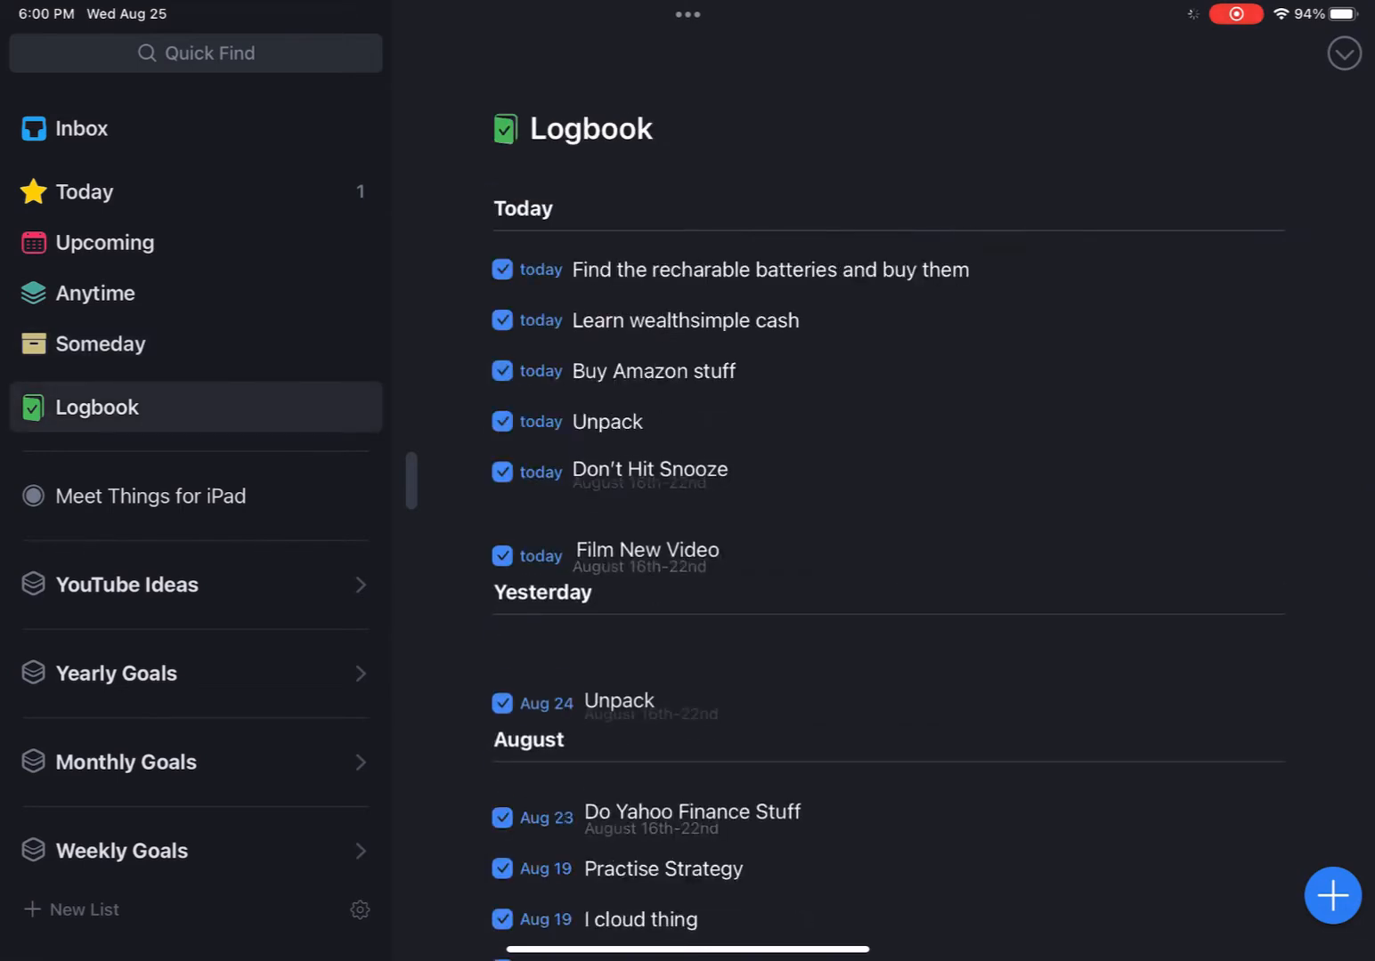
Step: Scroll through the Logbook's completed items, then go to the Meet Things for iPad project
scroll(down, 3)
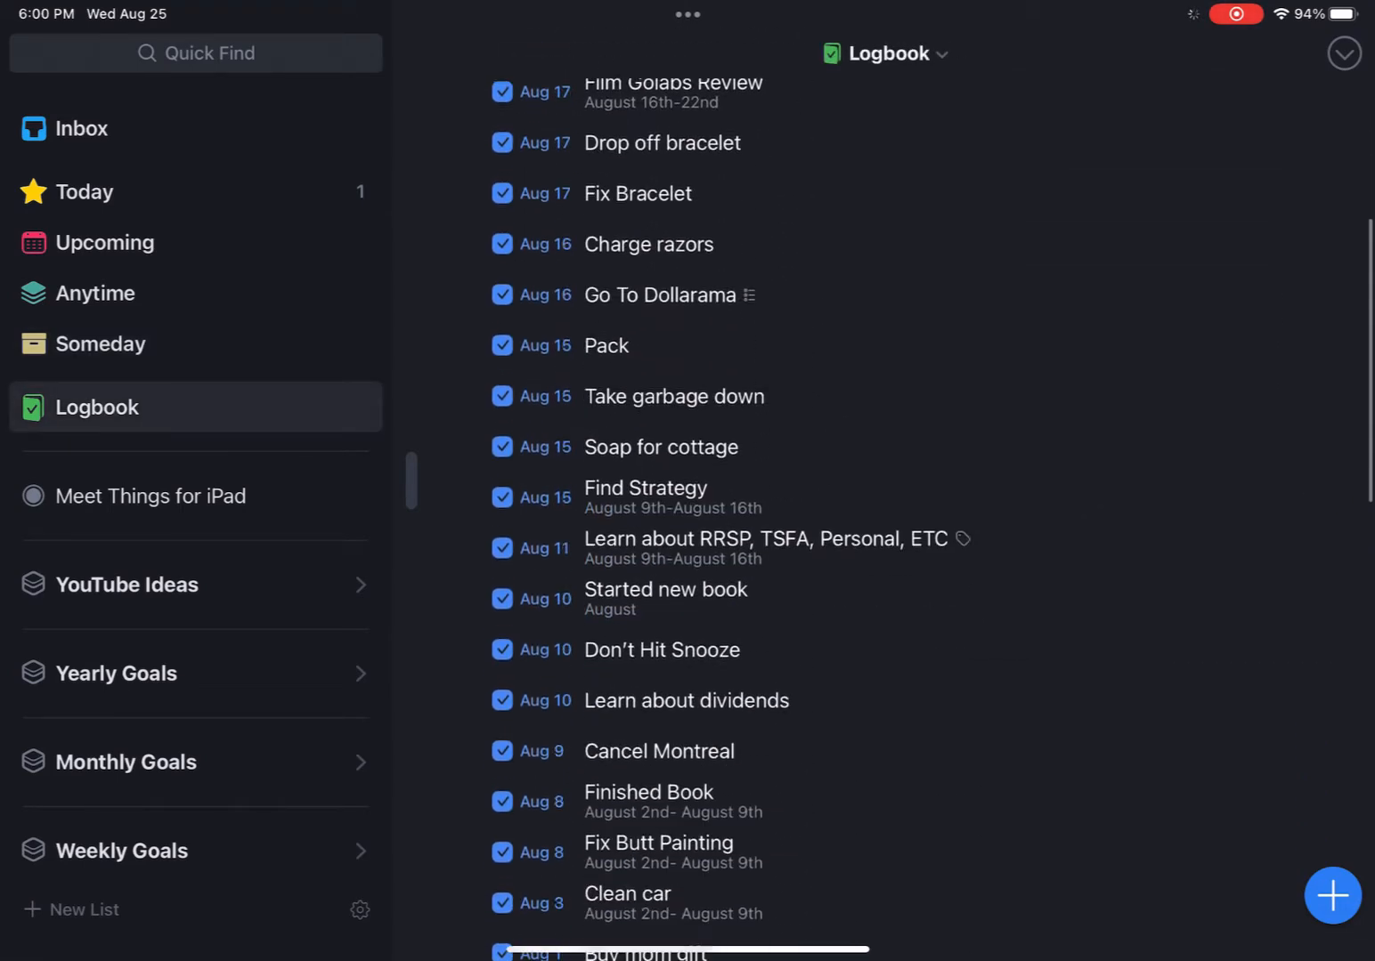
scroll(down, 3)
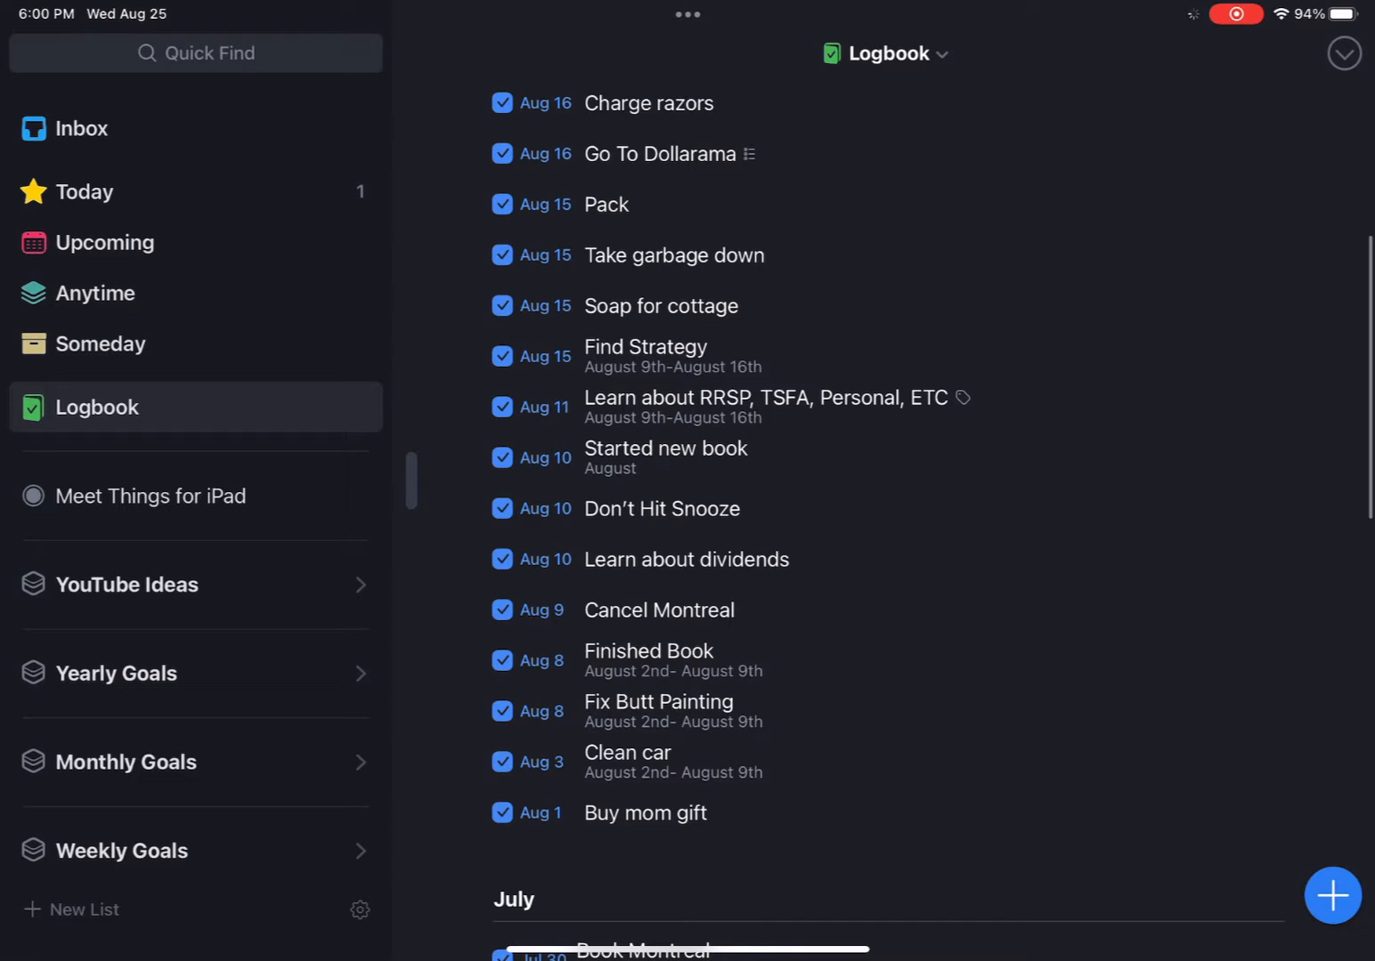
click(155, 495)
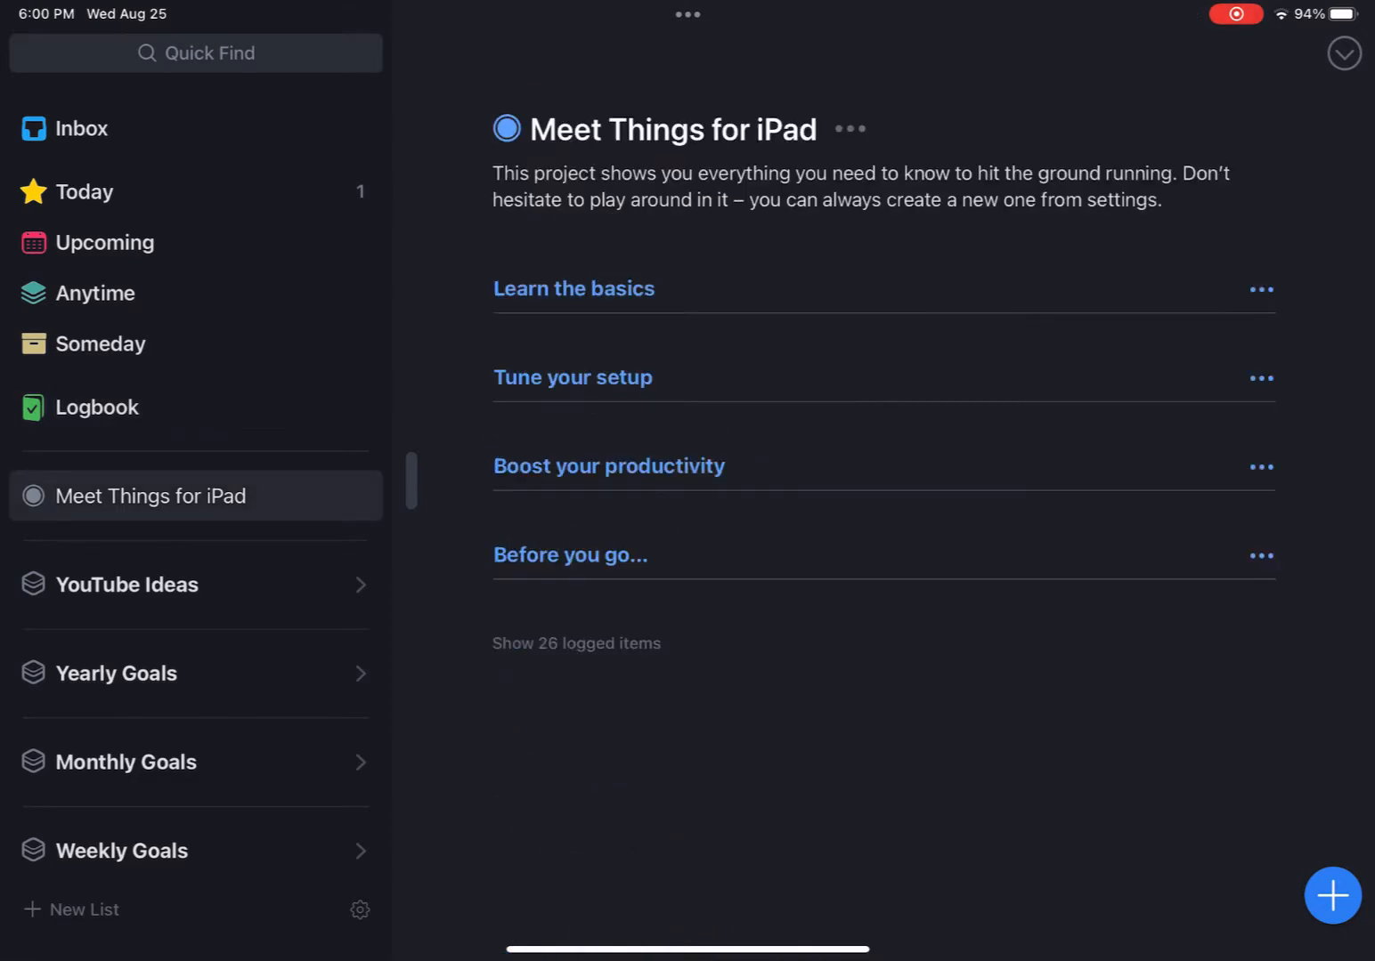
Step: Look through the YouTube Ideas, Yearly Goals and Monthly Goals areas
scroll(down, 3)
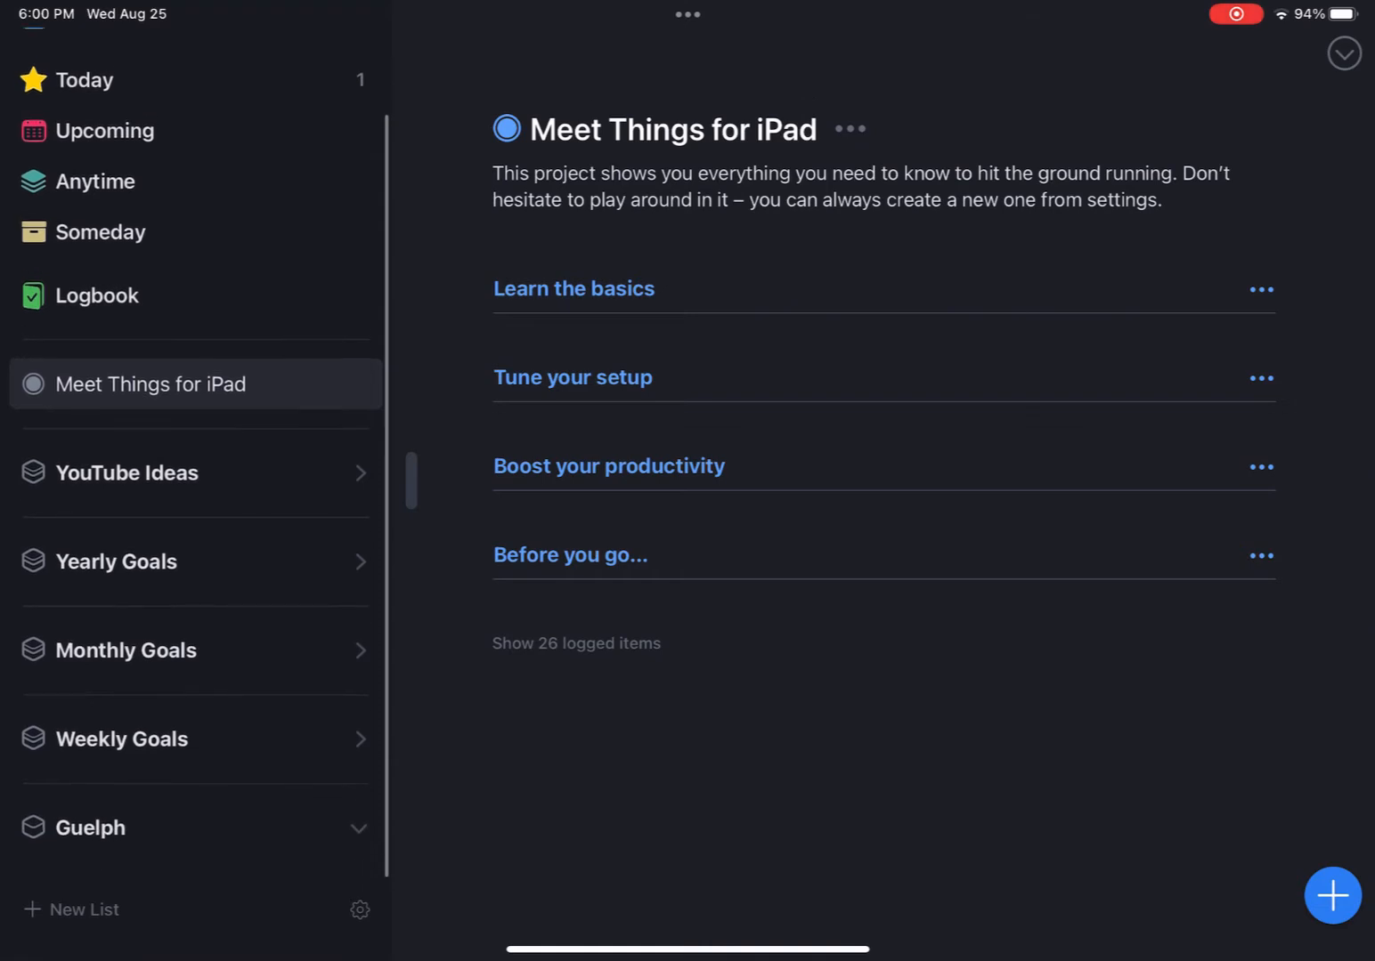
click(1332, 895)
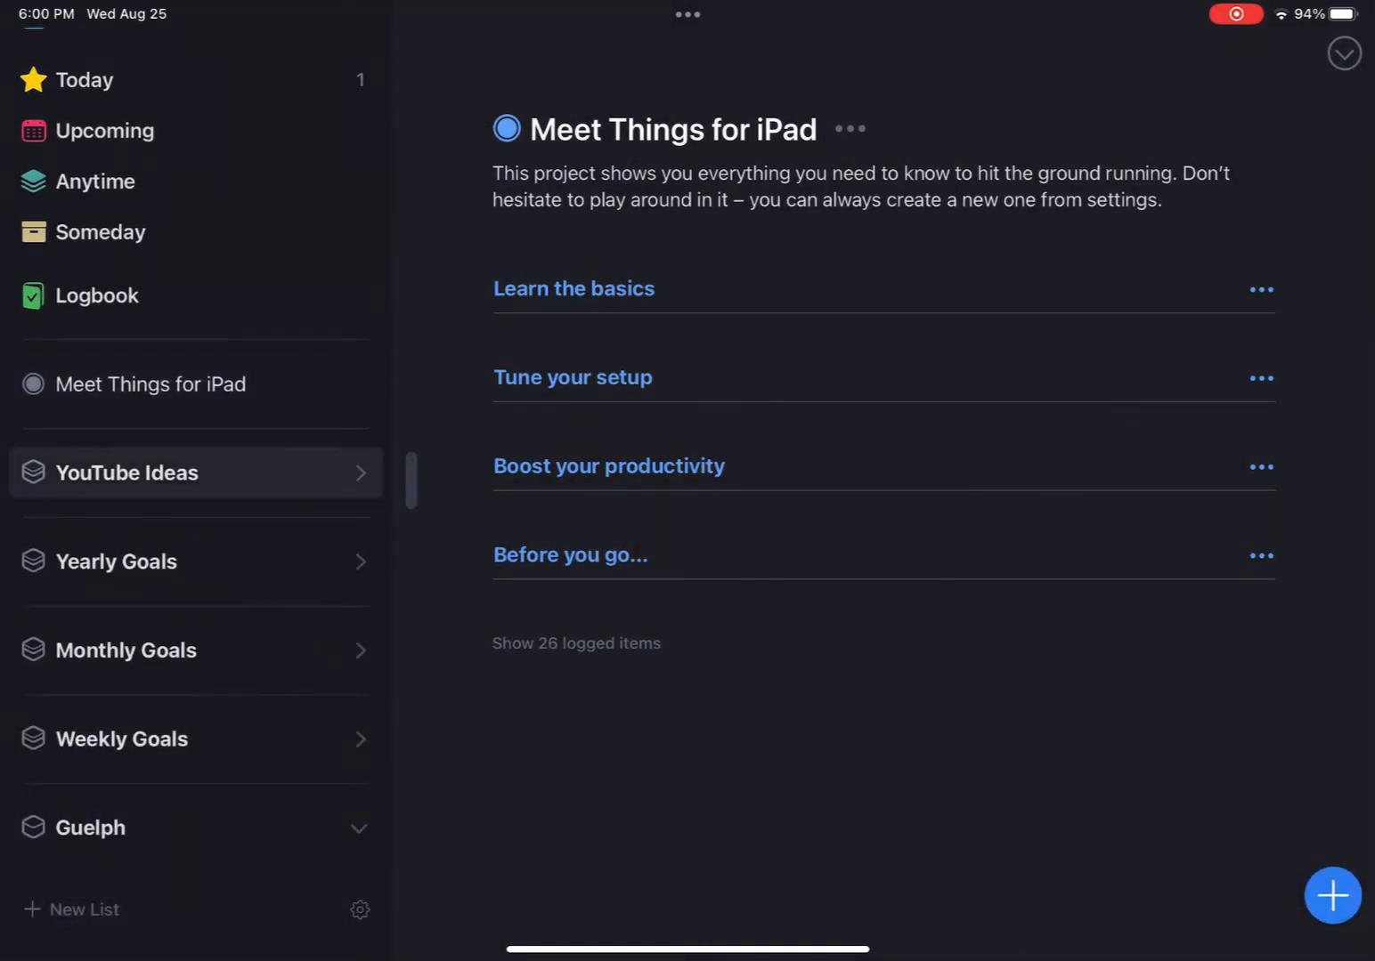
click(129, 473)
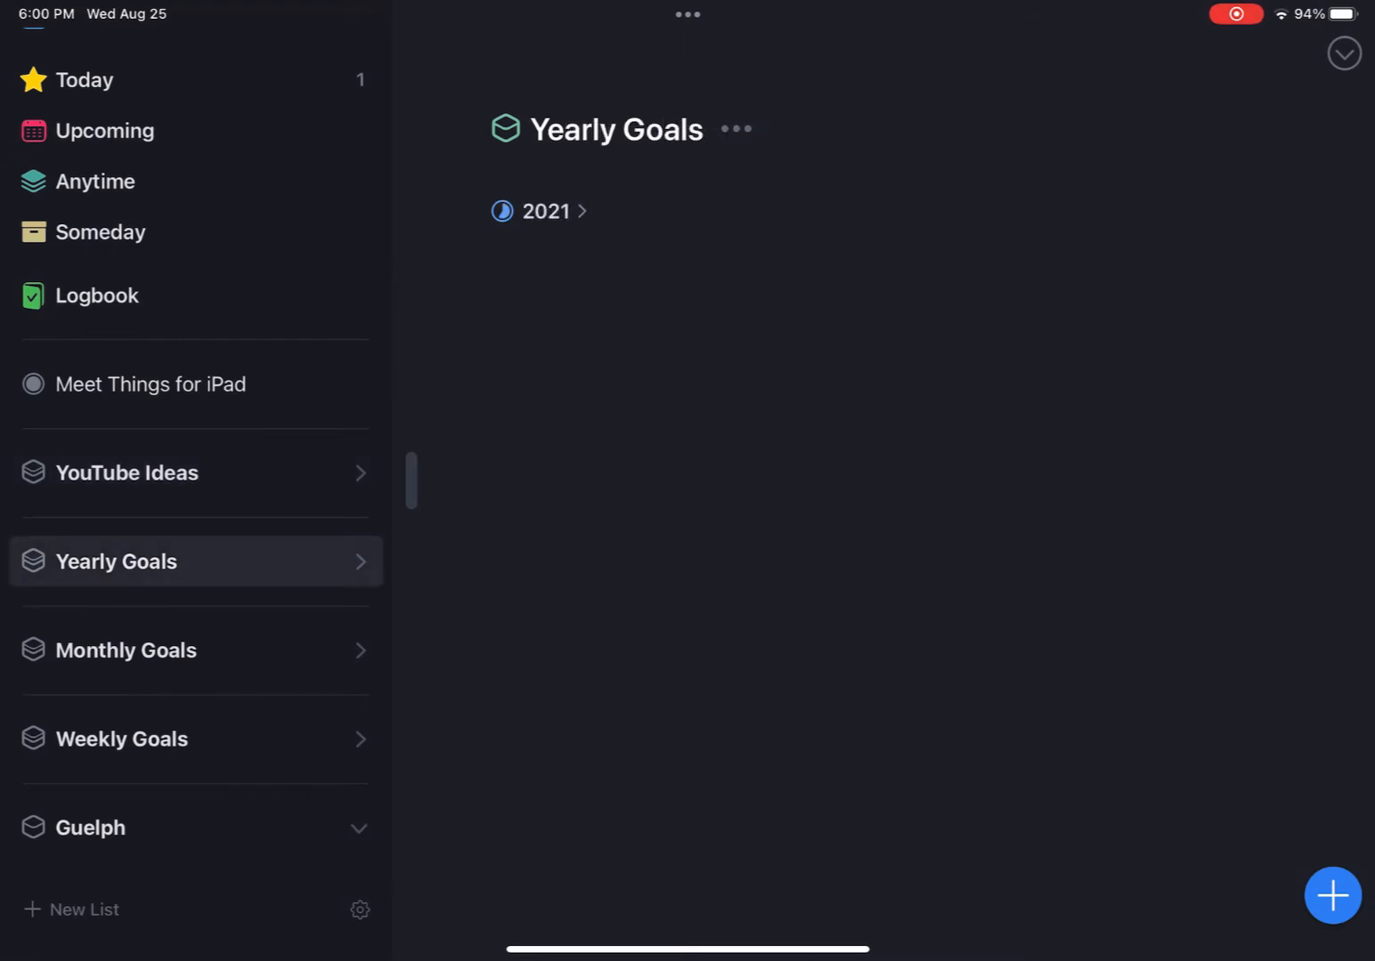
click(125, 650)
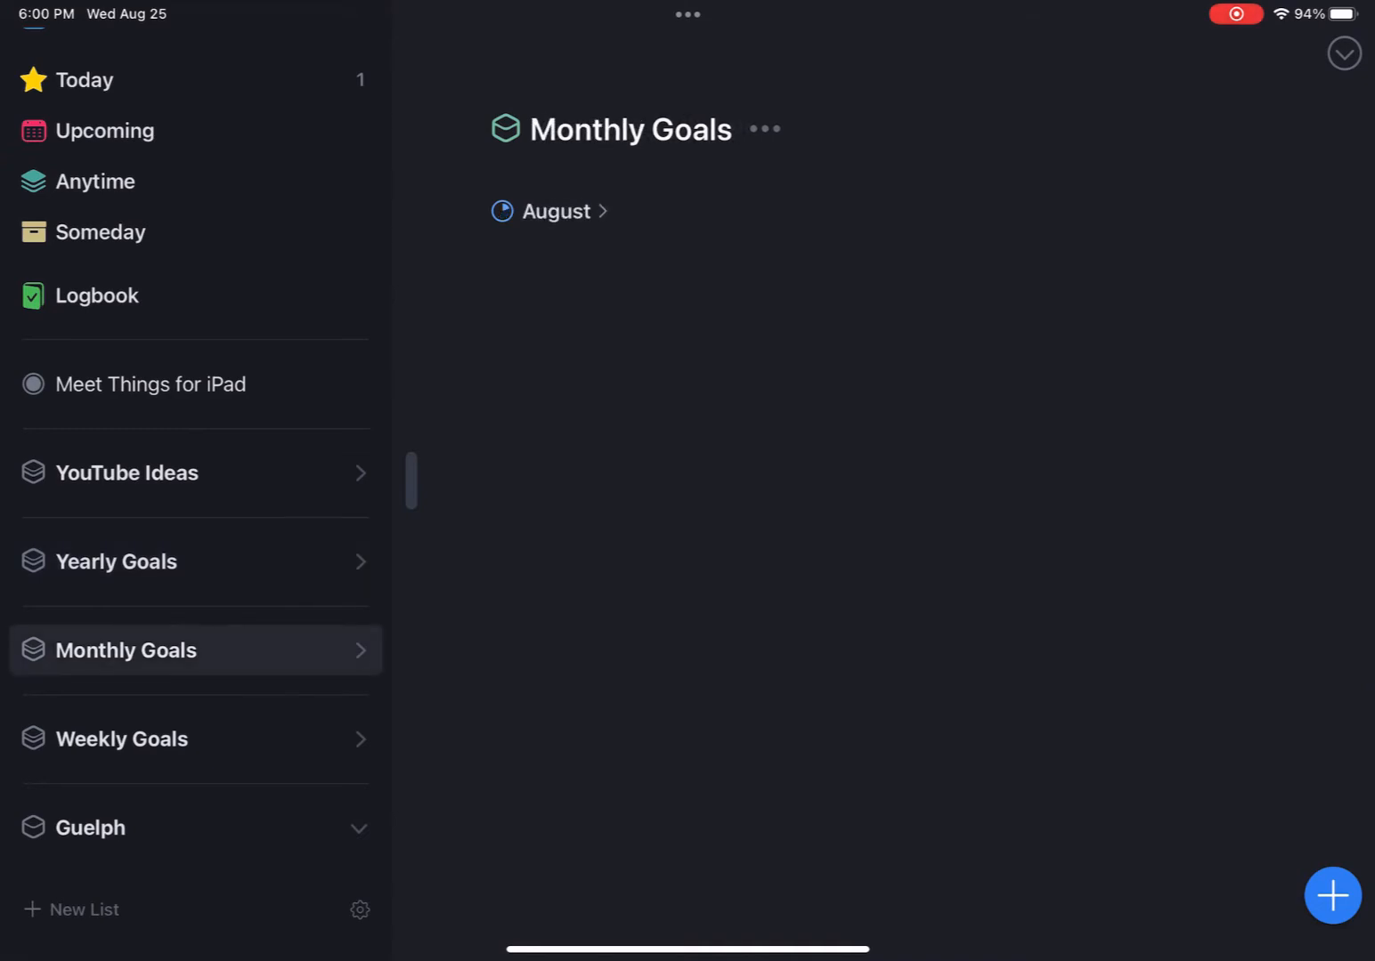
click(121, 739)
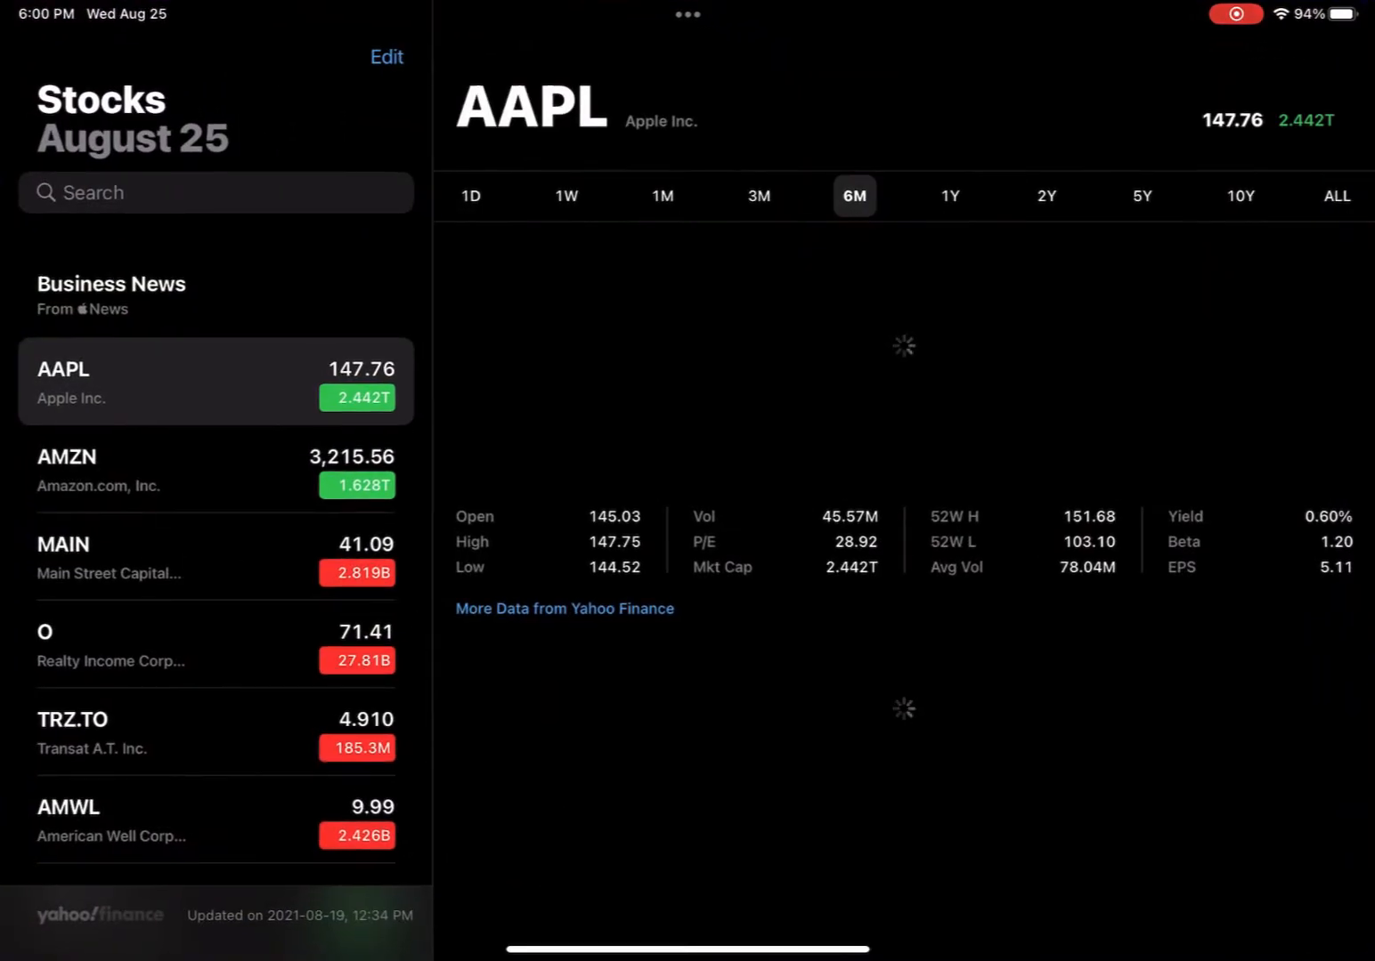
Step: View the AMZN and O quotes, then search Alibaba and bring up BABA's NYSE listing
click(214, 470)
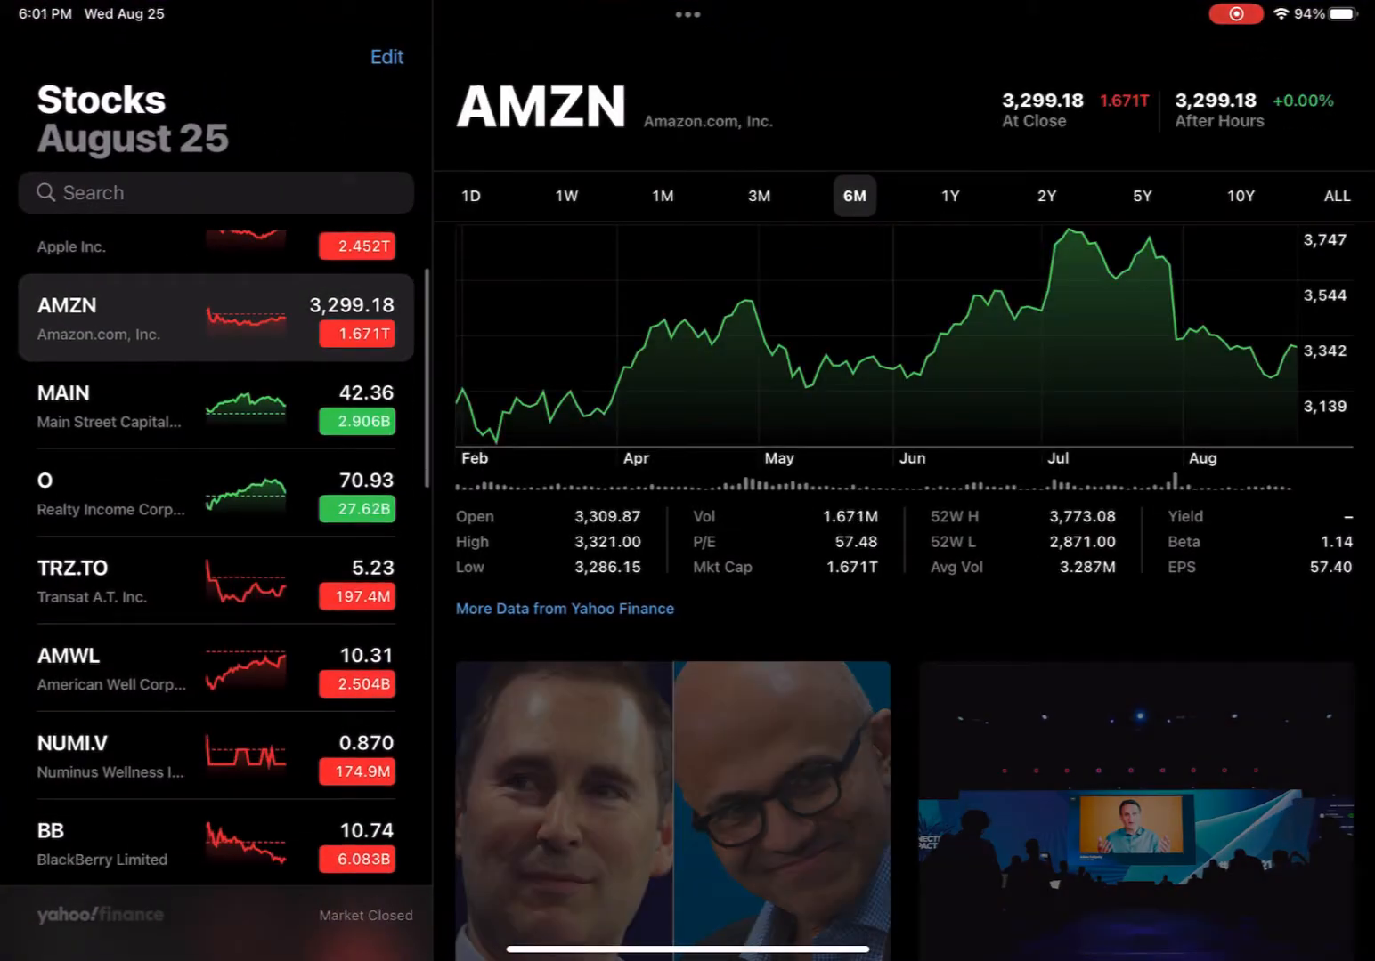
click(216, 495)
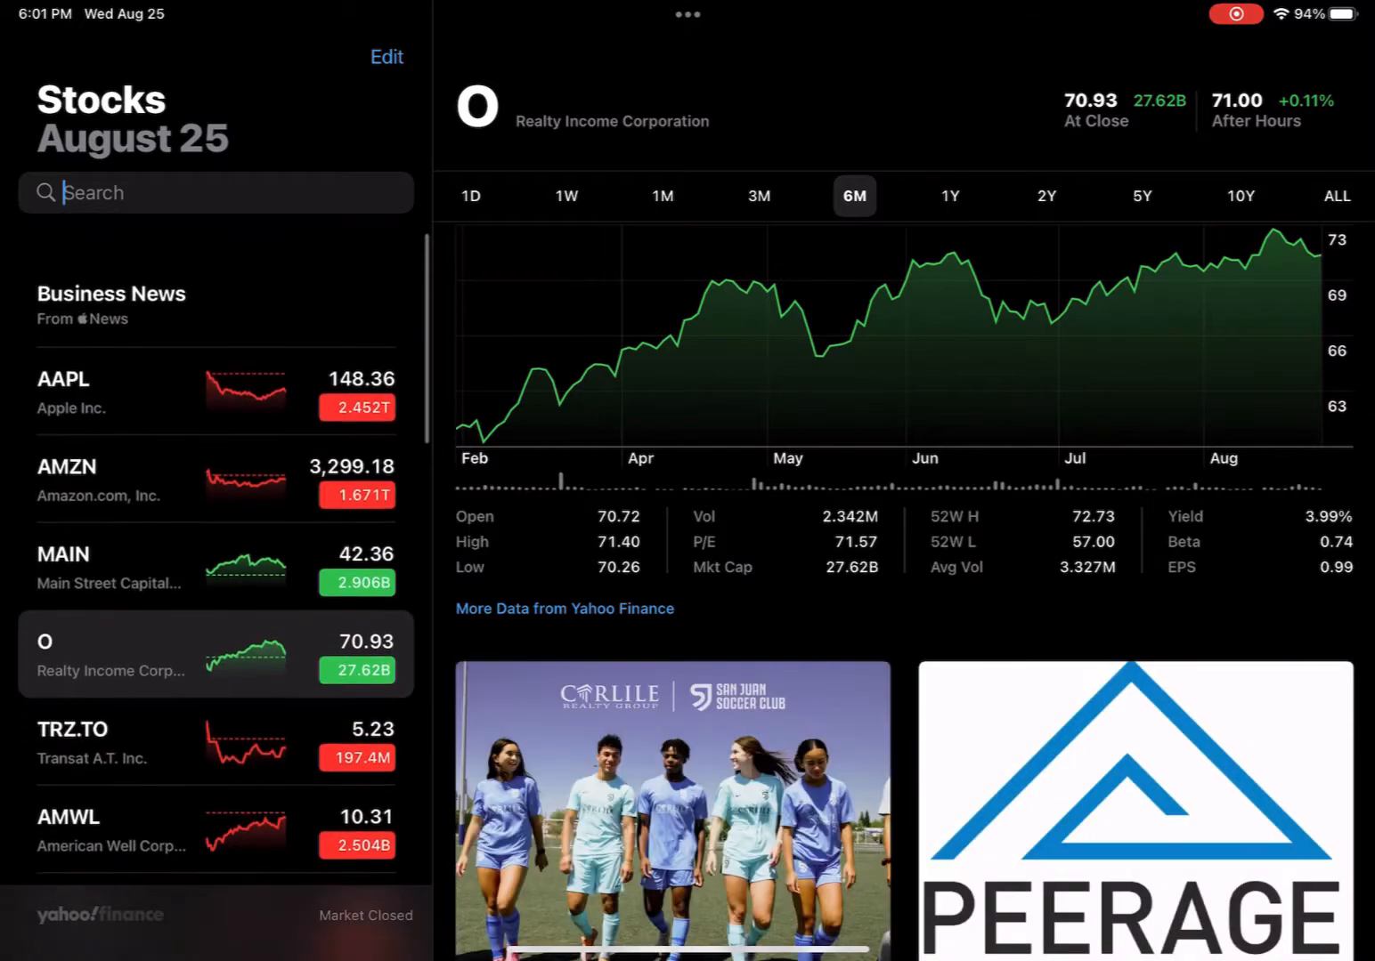
text(Alibaba)
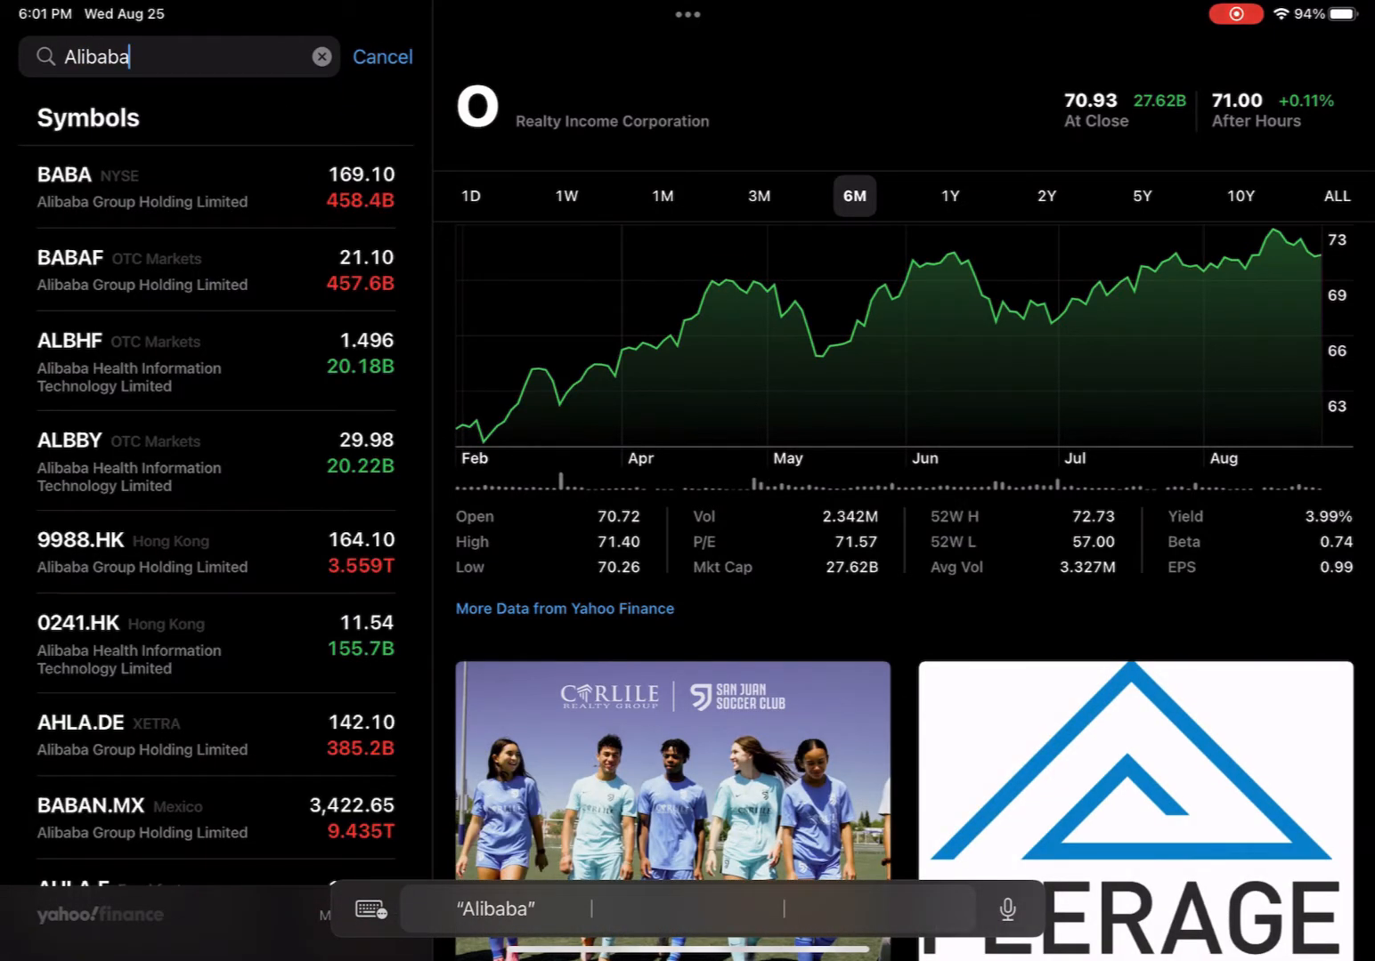
click(213, 187)
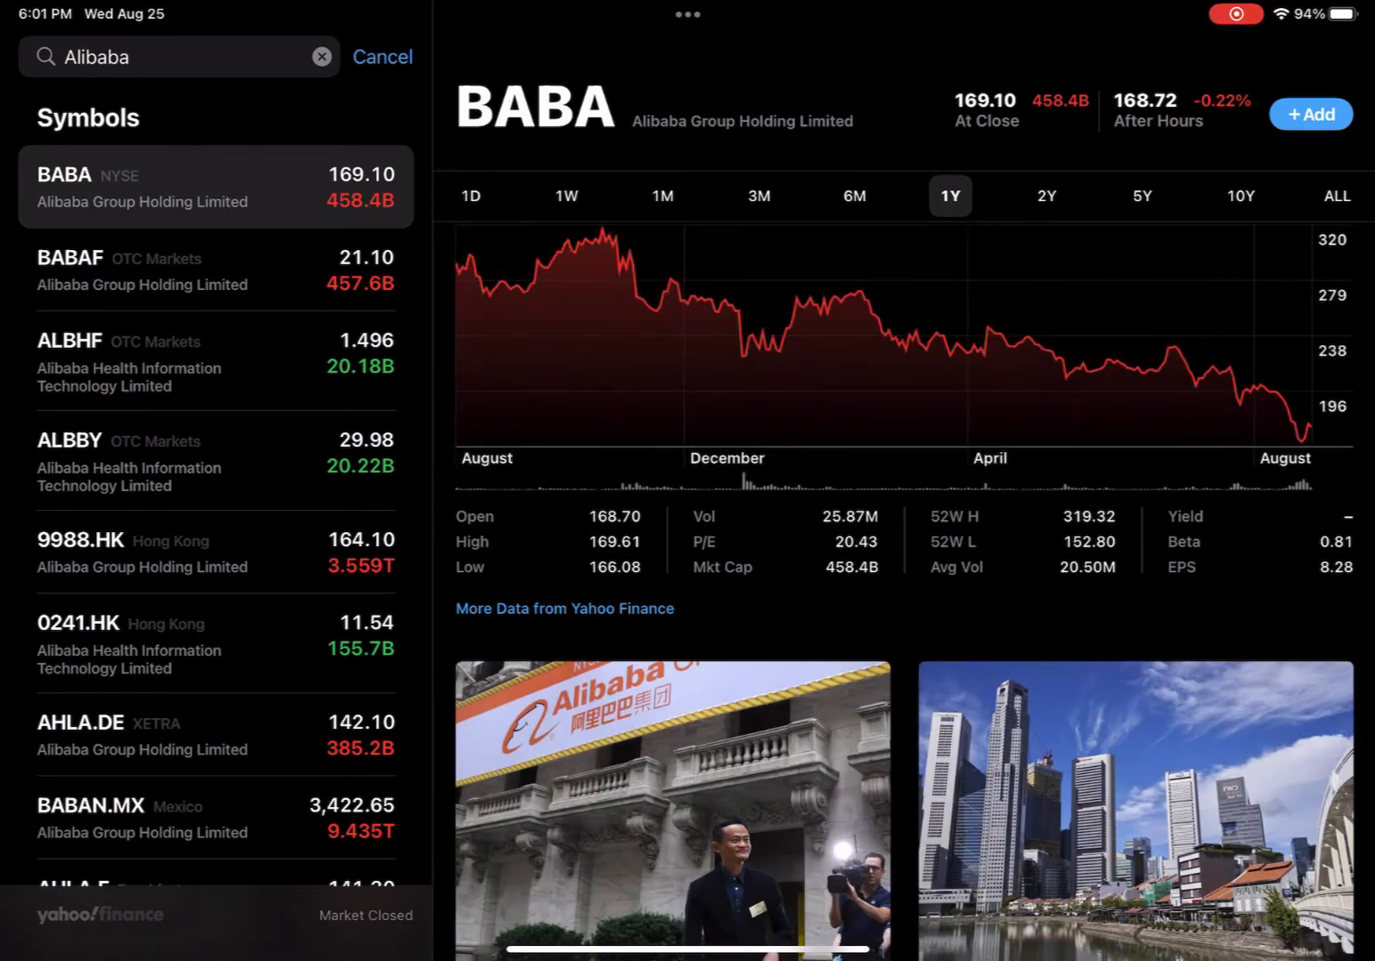
Step: Show BABA's 2Y and 5Y price history and add it to the watchlist
click(1047, 195)
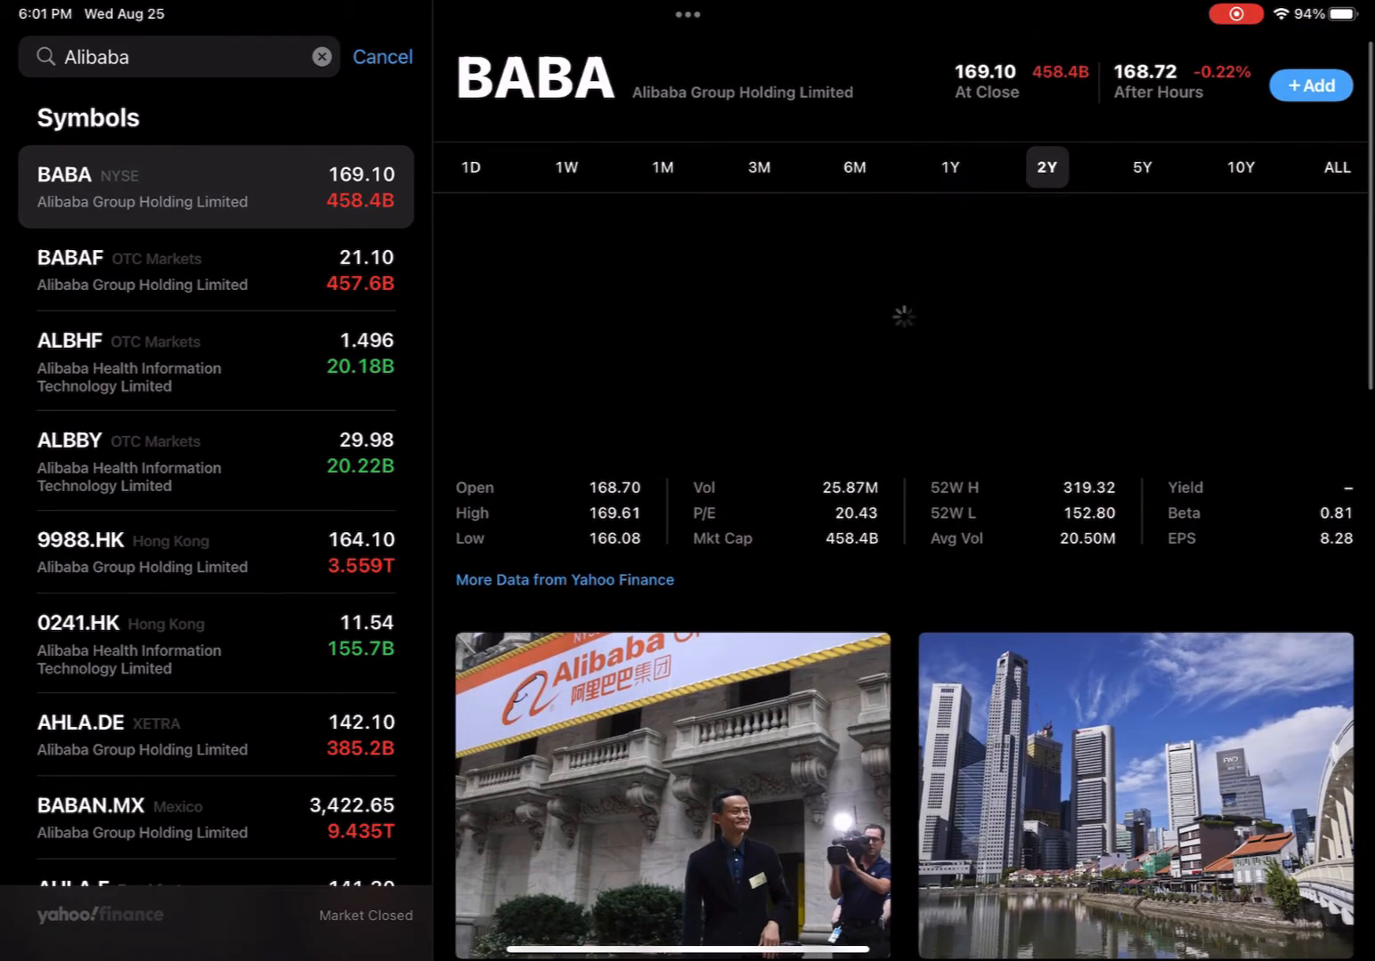
click(1144, 165)
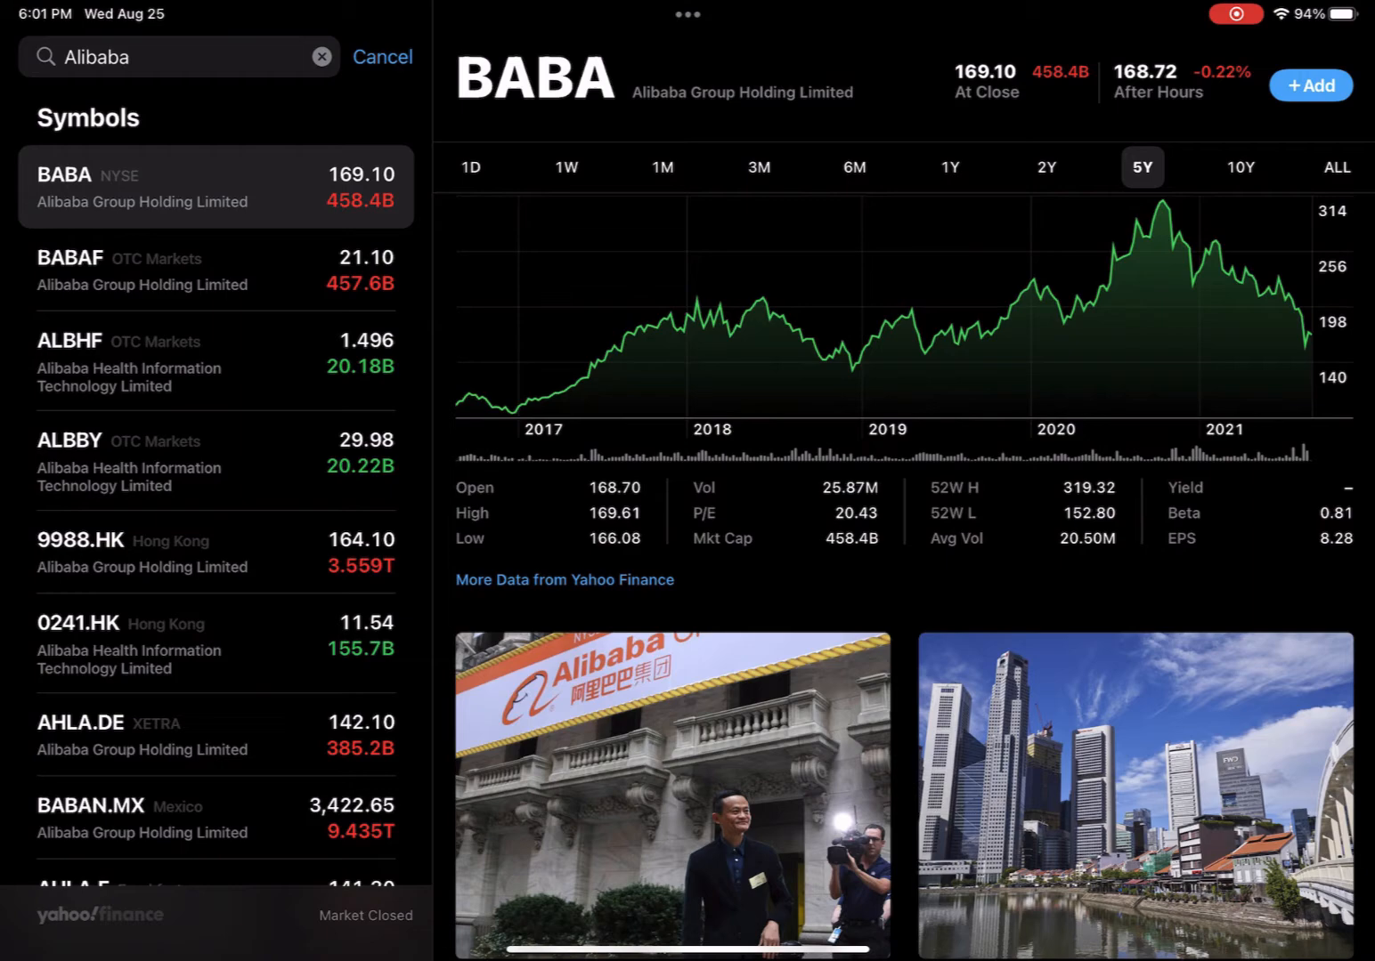
click(1308, 85)
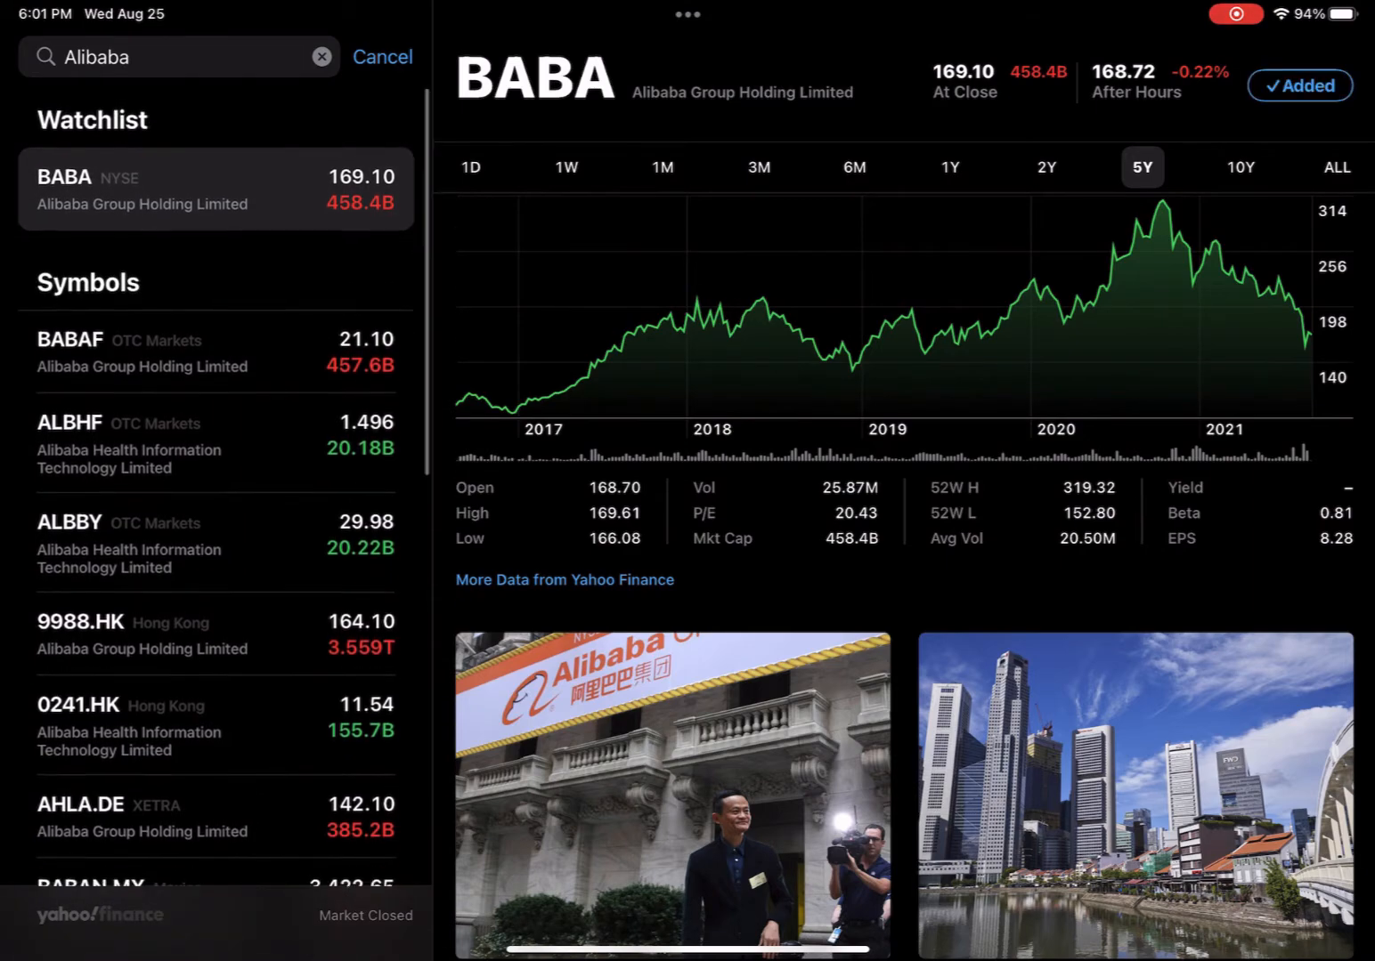
click(381, 57)
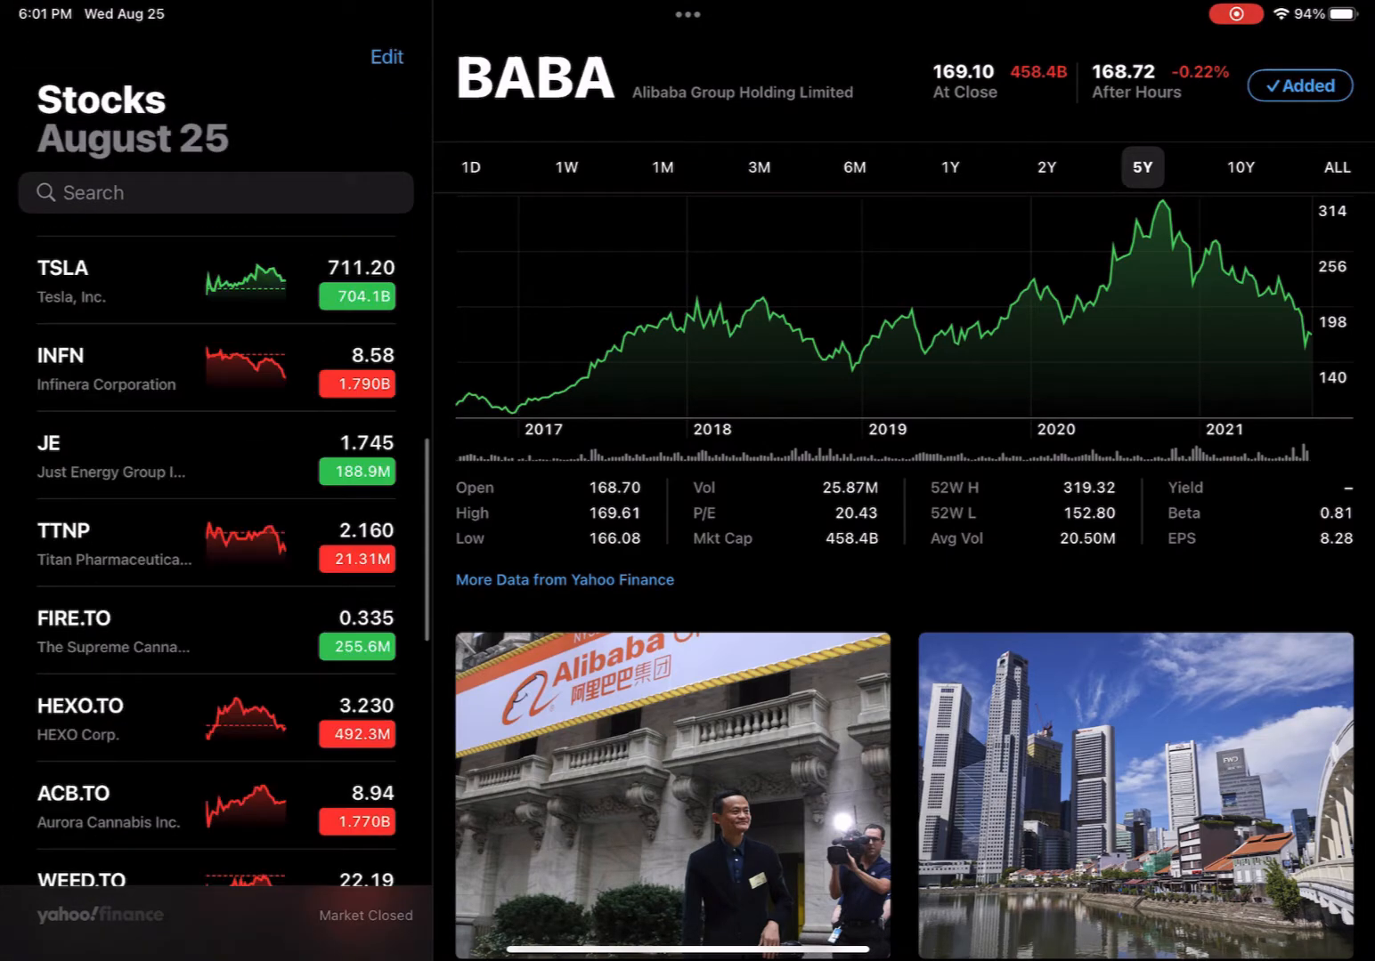
Step: Scroll down the watchlist to Apple's AAPL quote, then leave Stocks
scroll(down, 3)
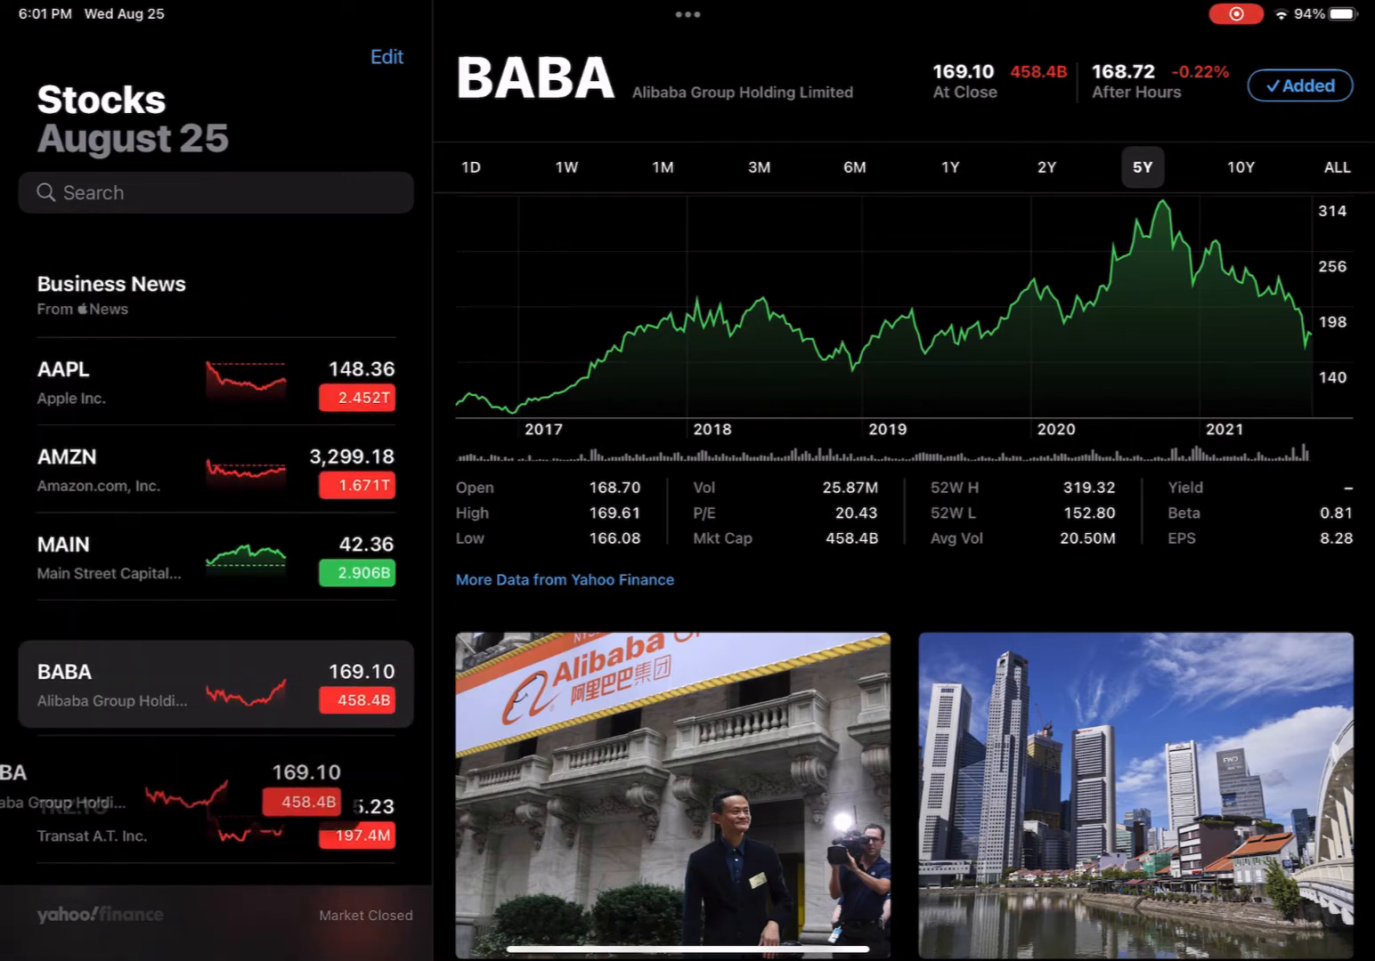
scroll(down, 3)
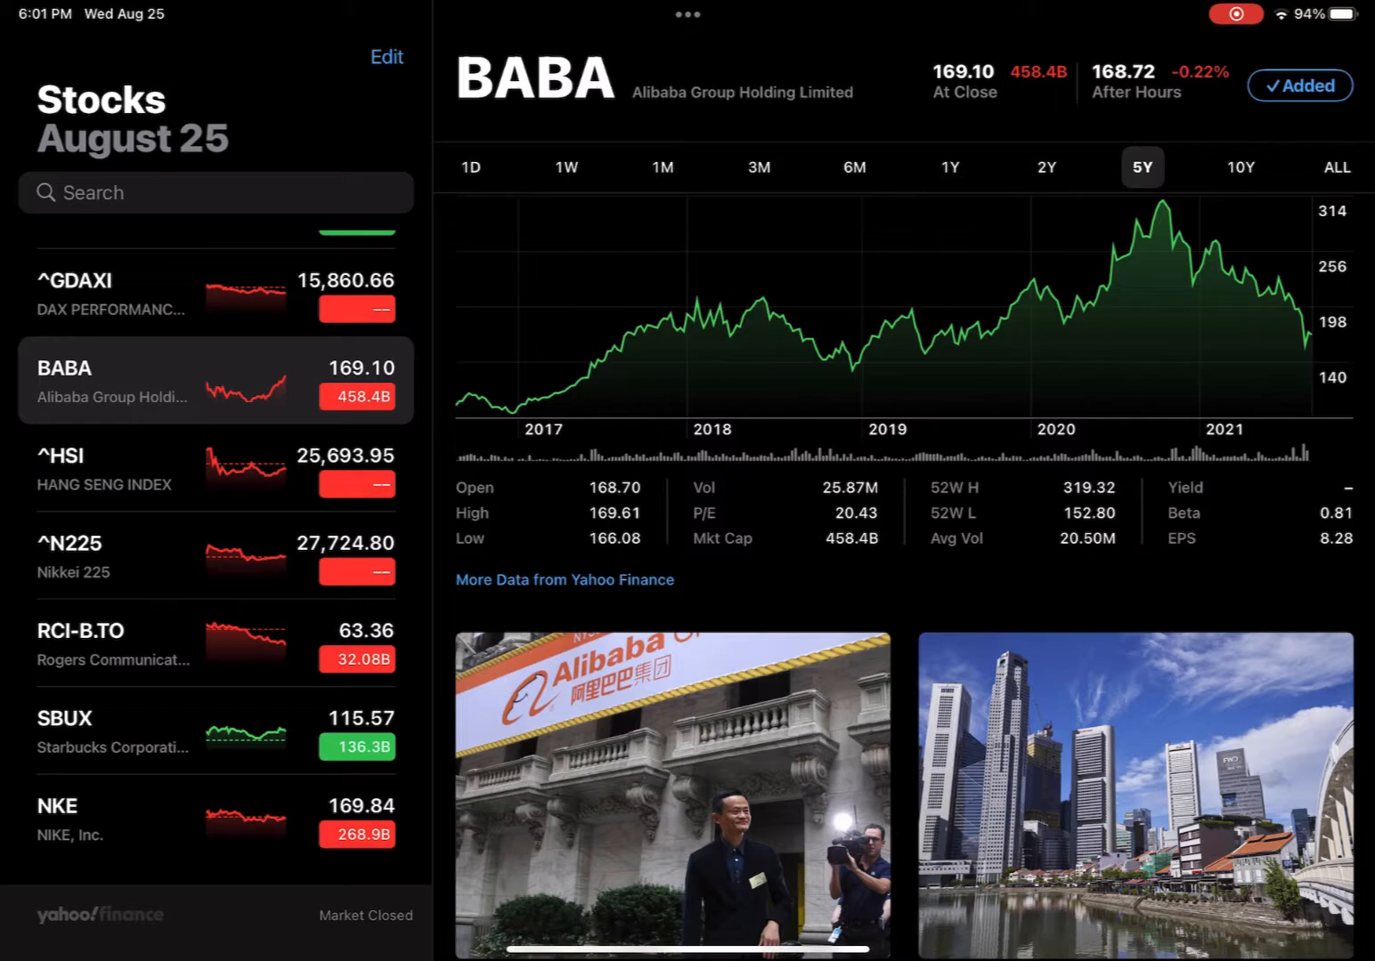
scroll(down, 3)
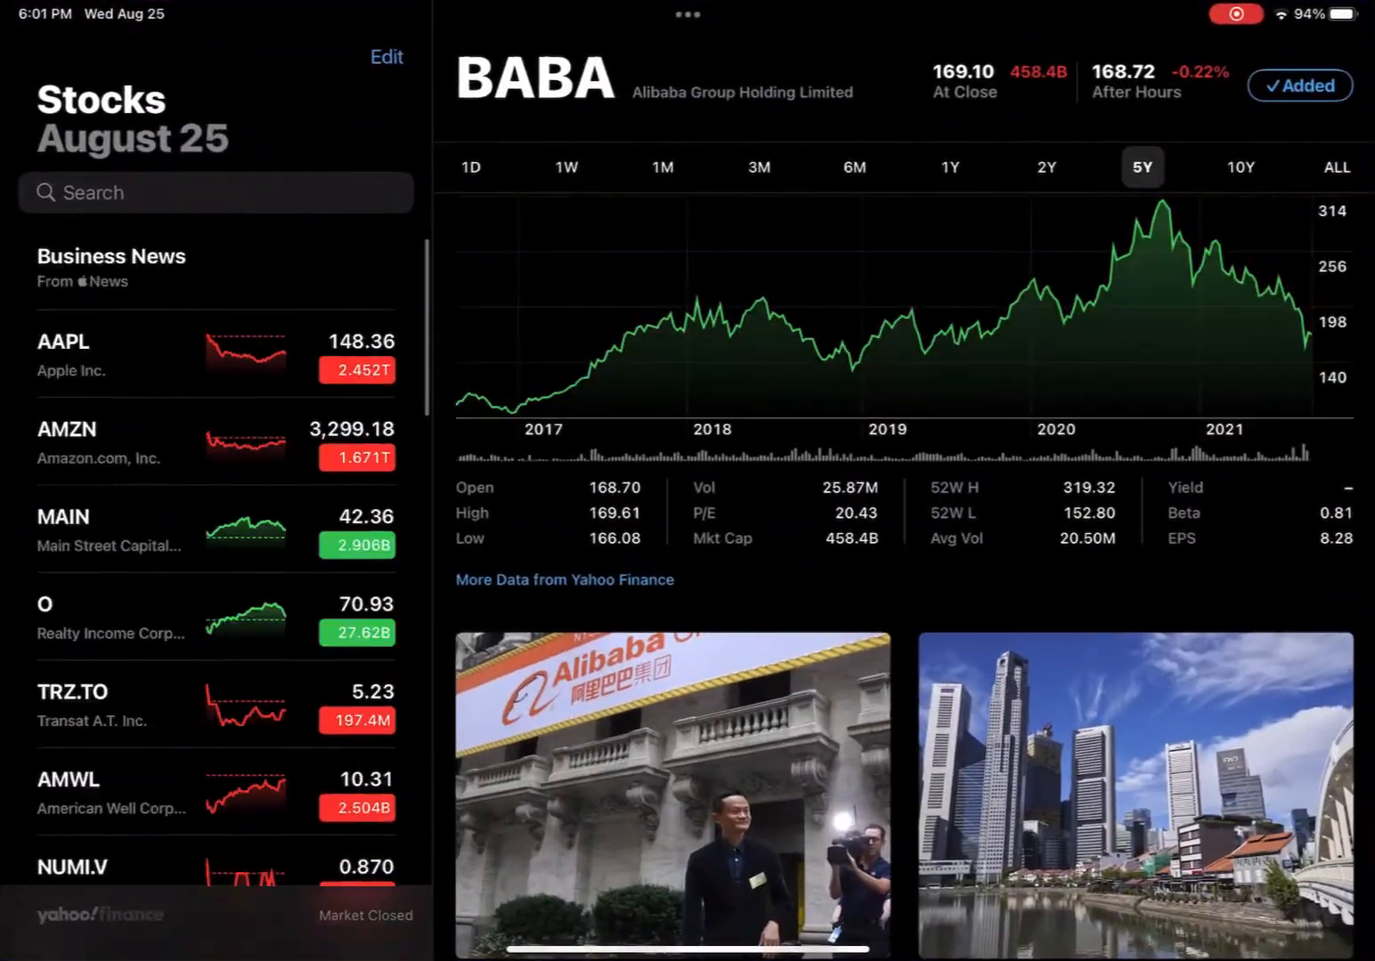
click(216, 356)
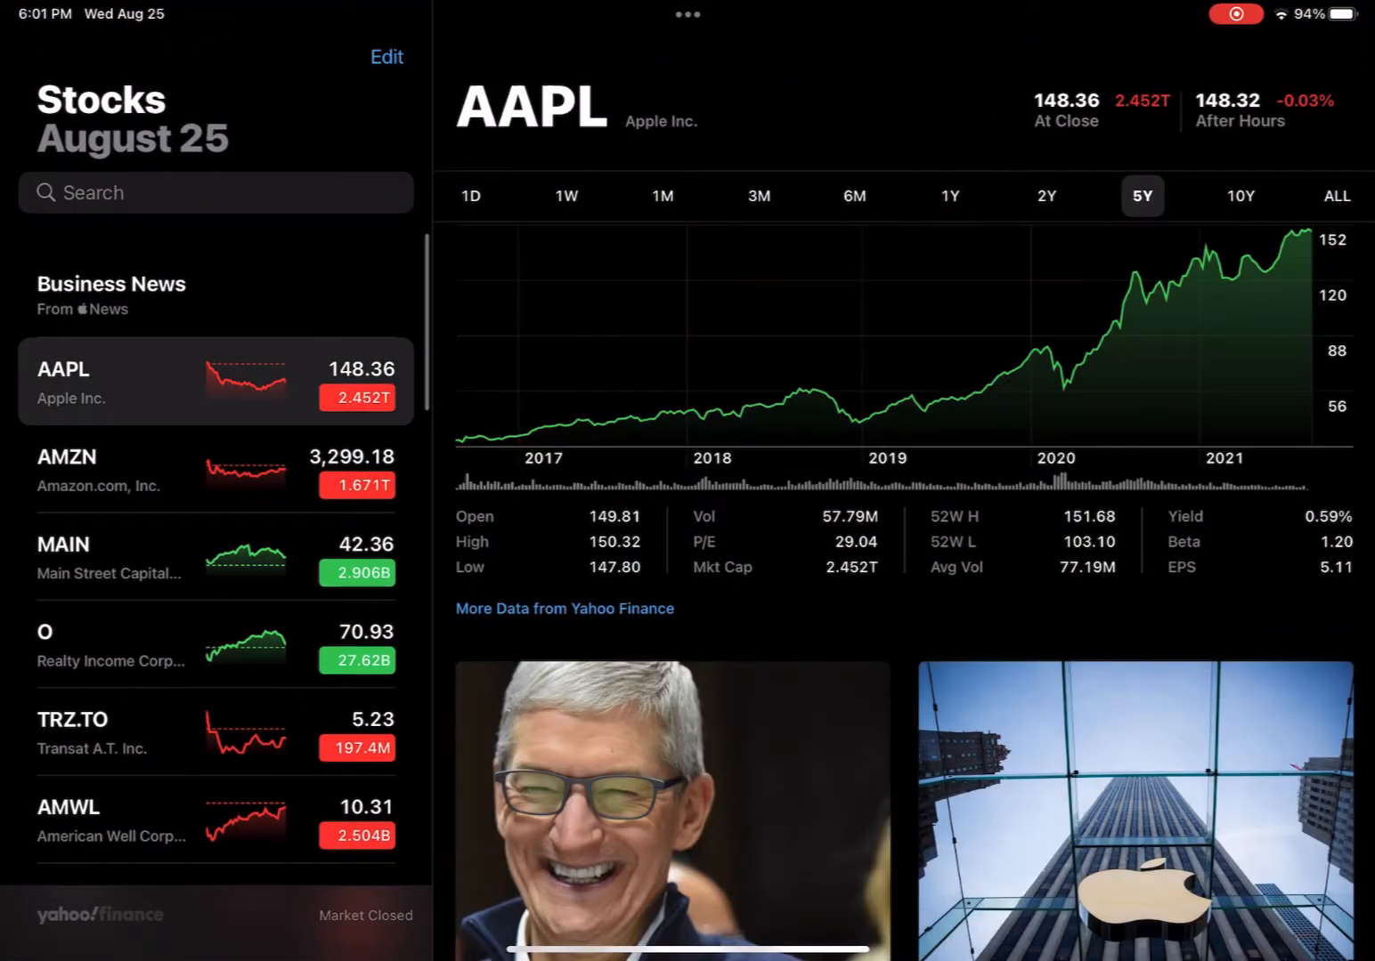
key(home)
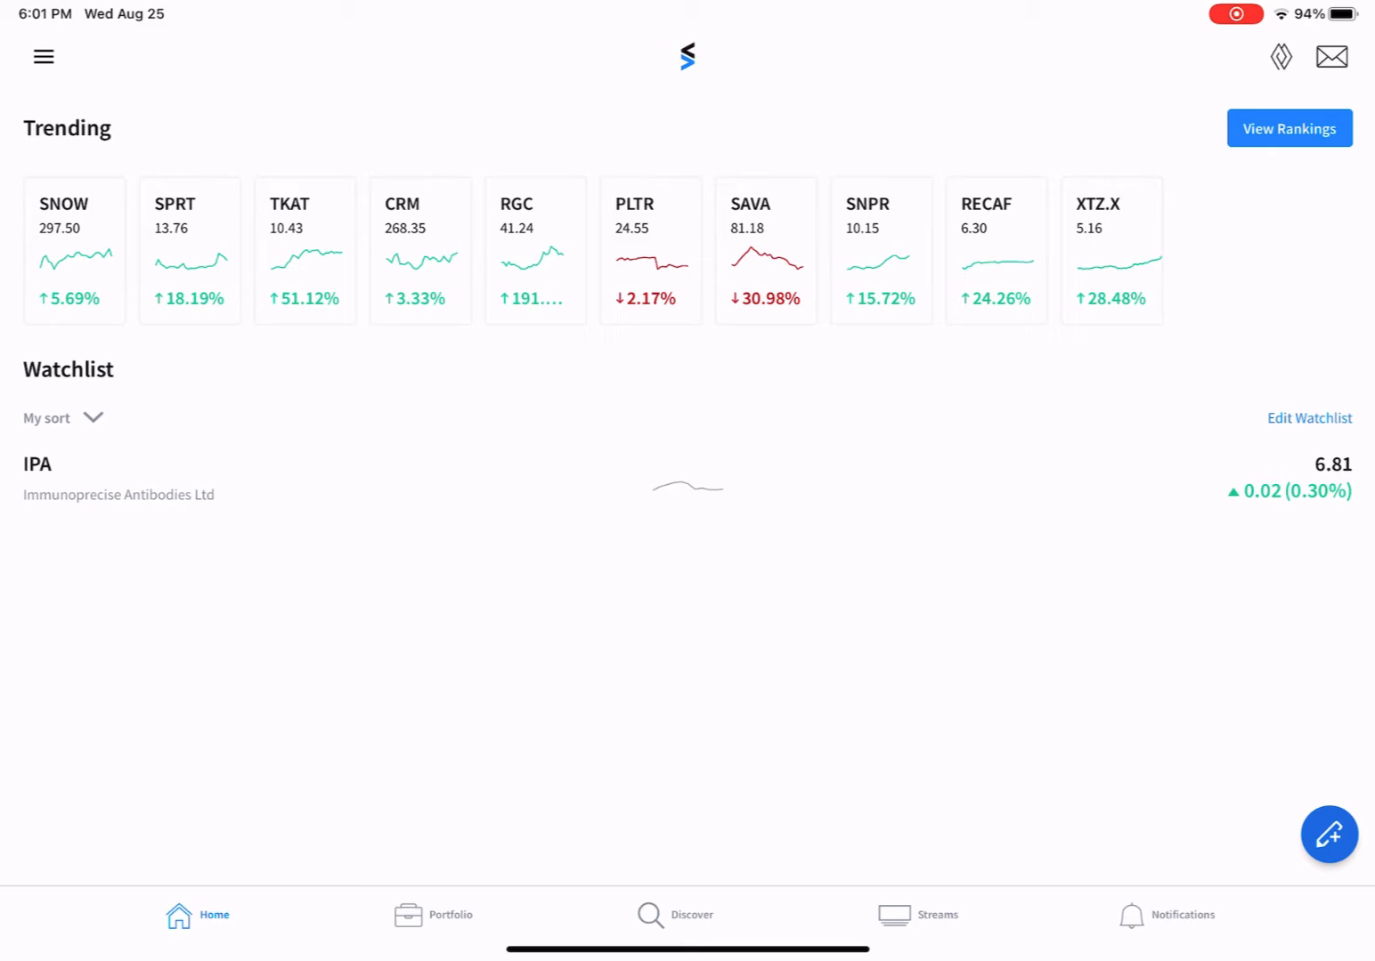
Step: Read the SNOW message stream in Stocktwits and go back to the home feed
key(home)
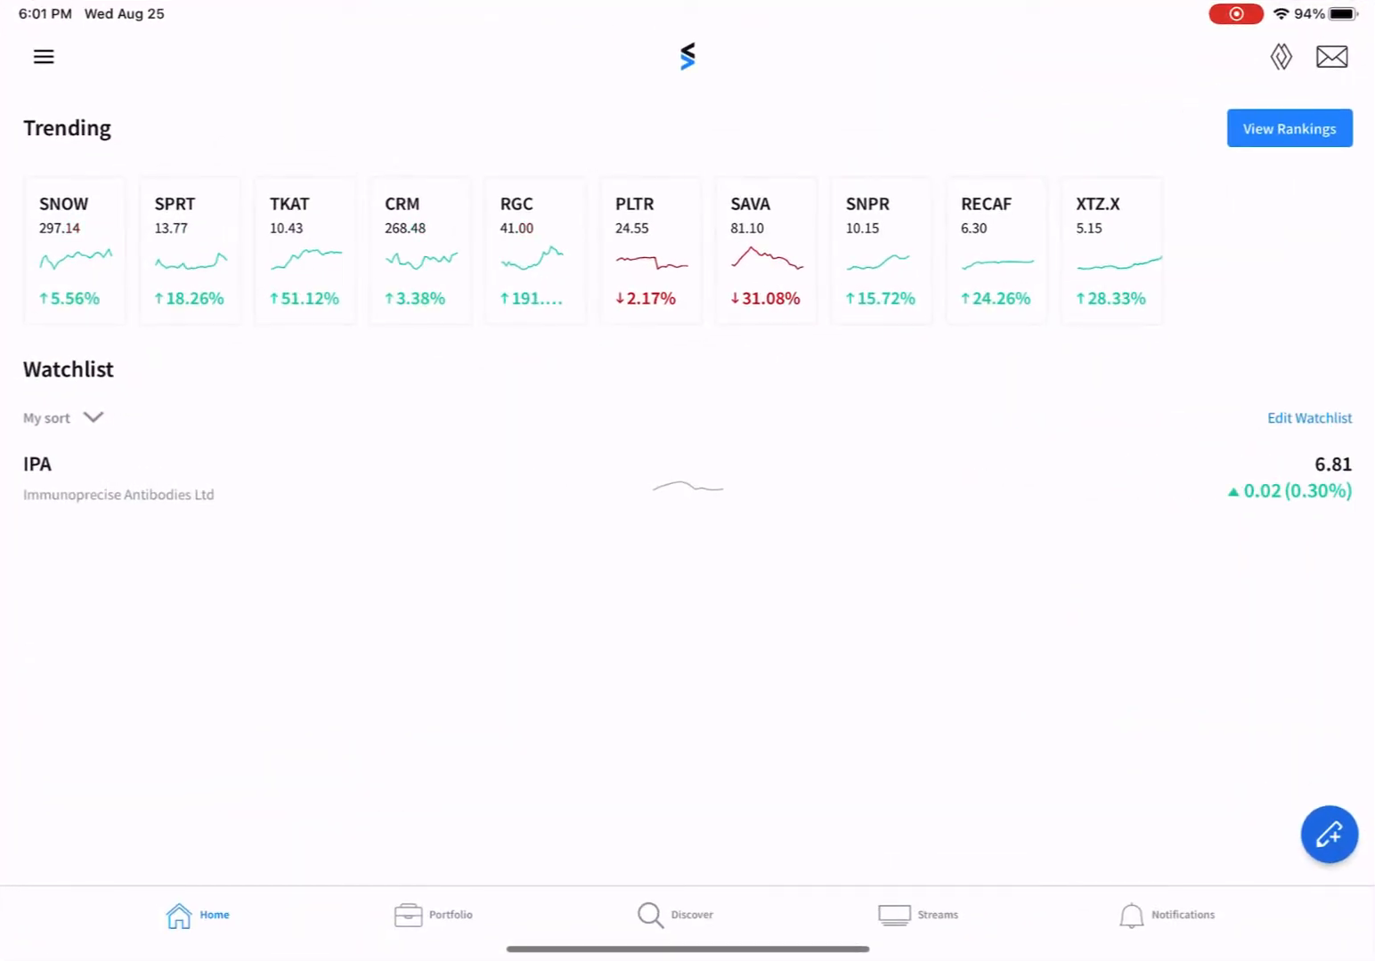
click(75, 249)
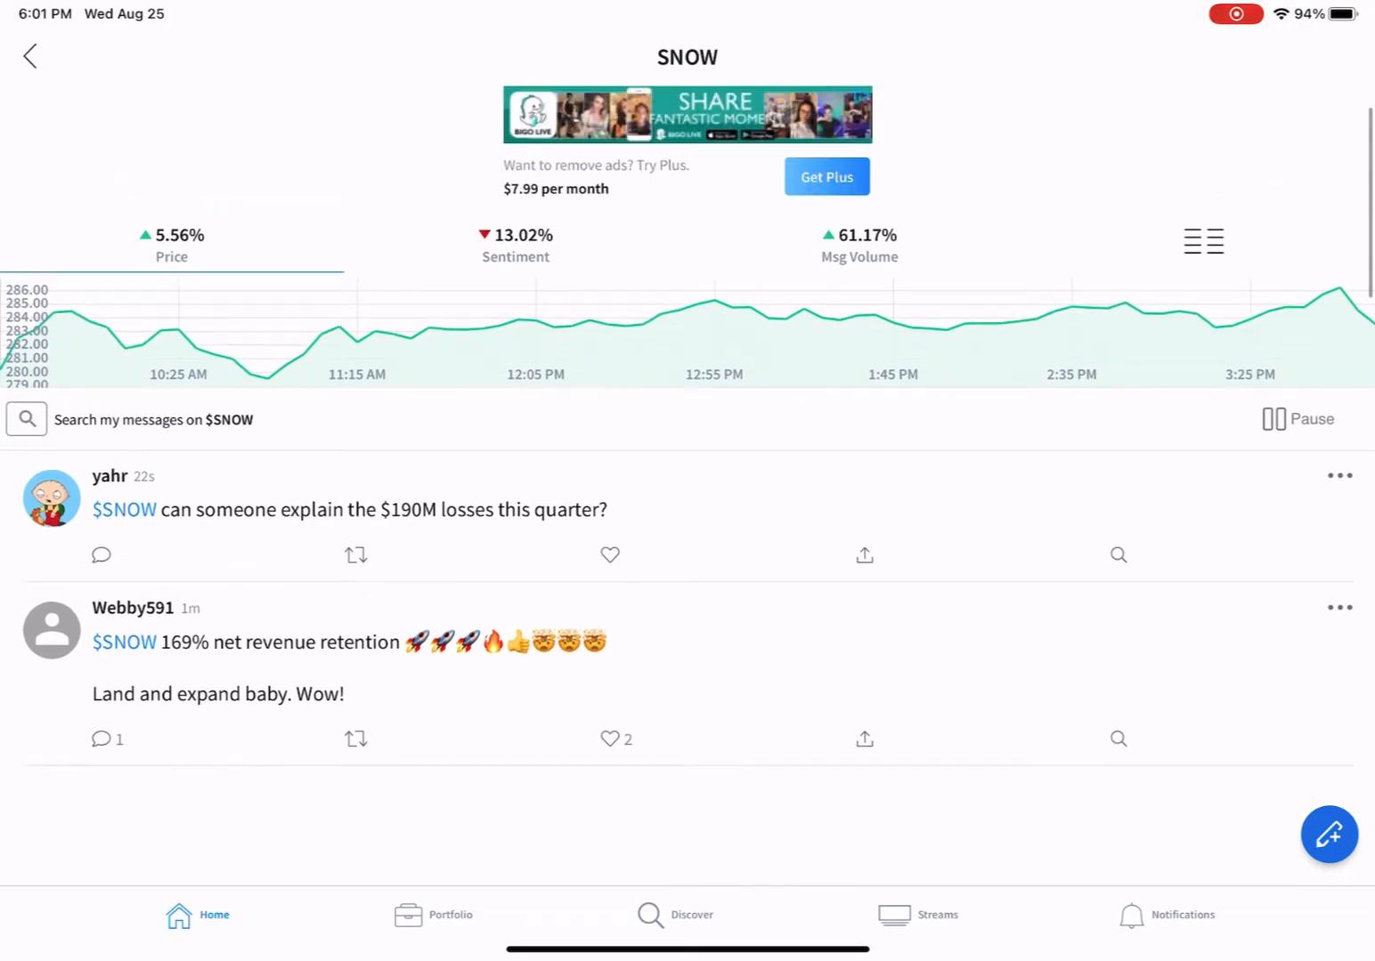
click(31, 57)
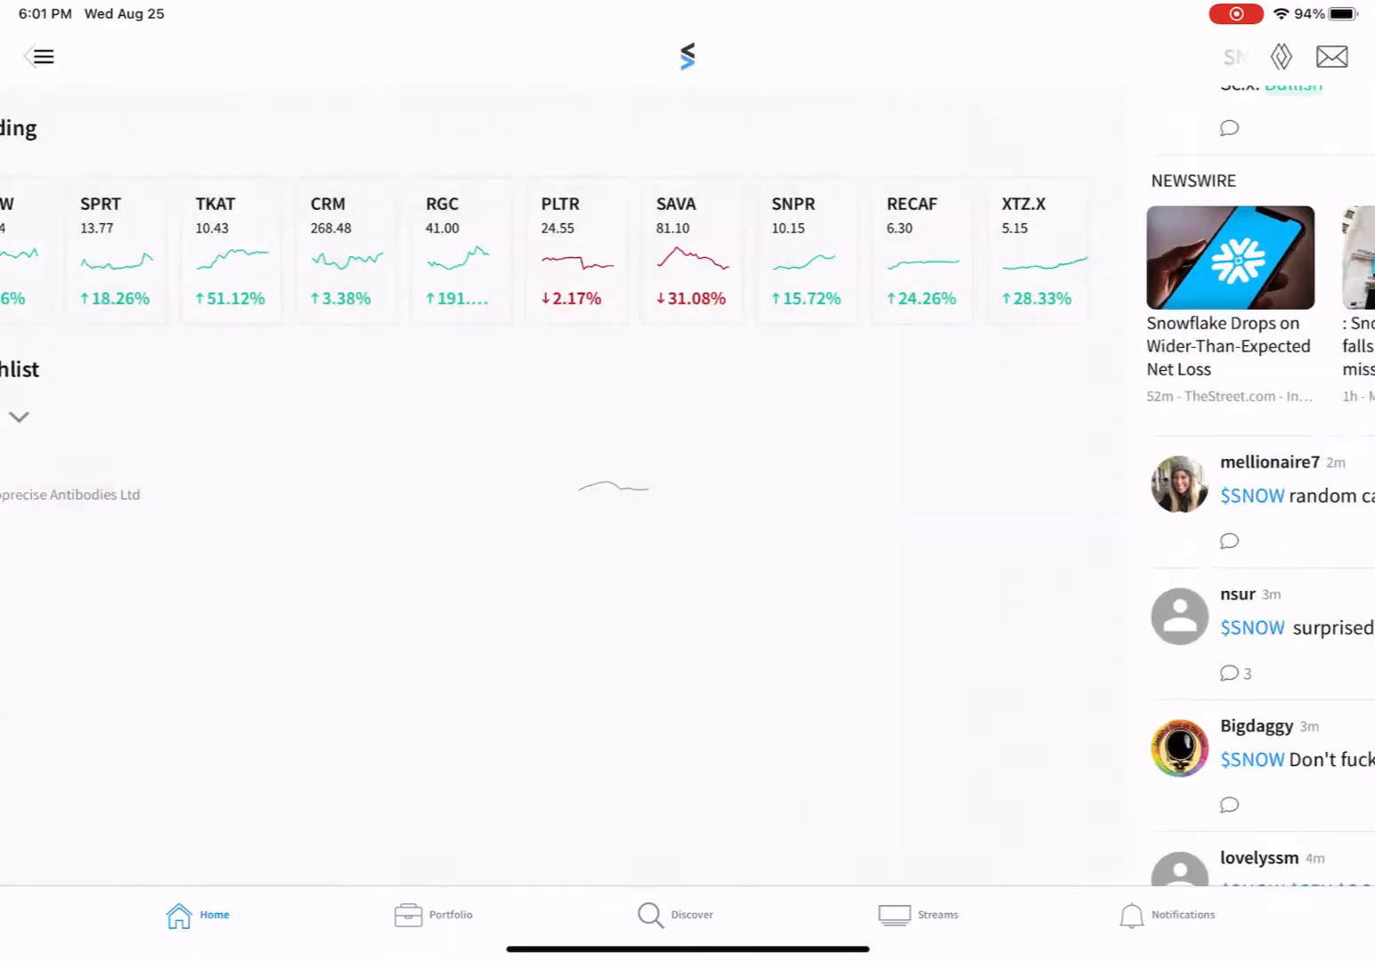
Step: Browse the CRM message stream from the trending cards
click(114, 253)
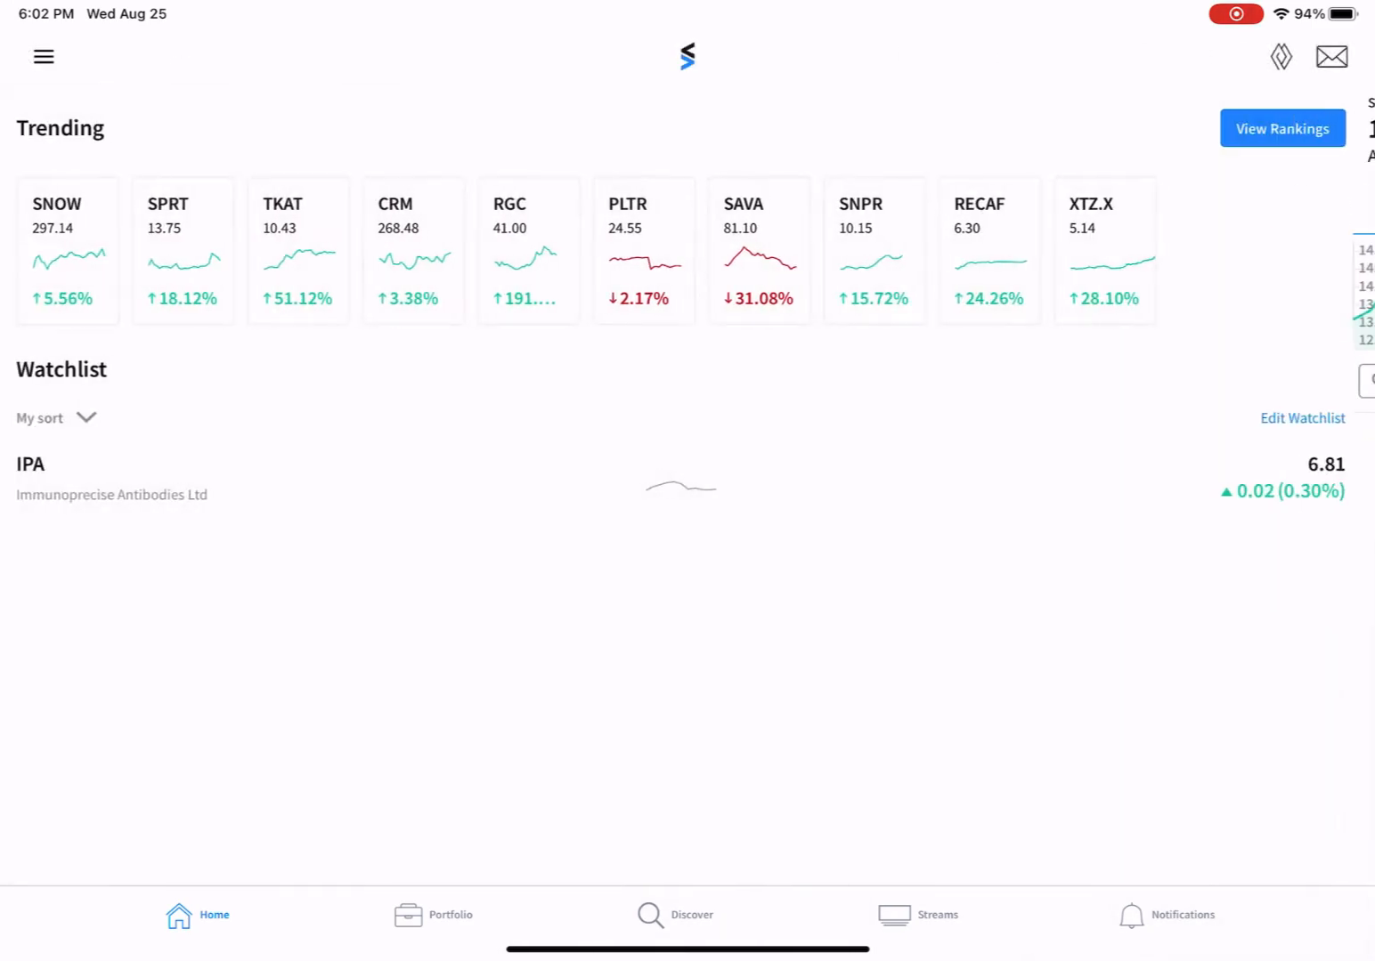
click(413, 249)
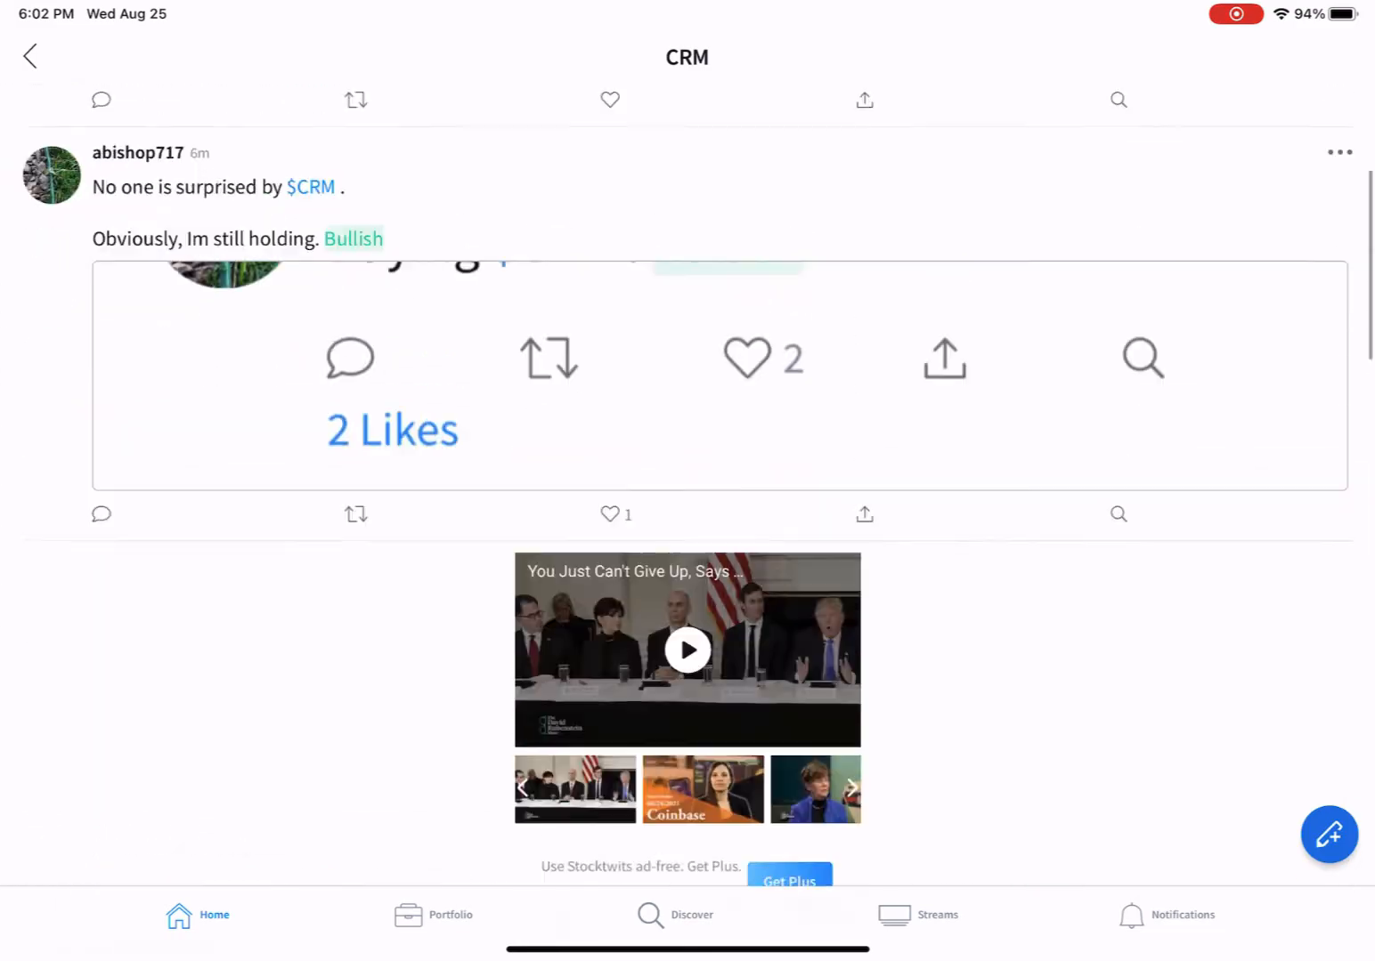
scroll(down, 3)
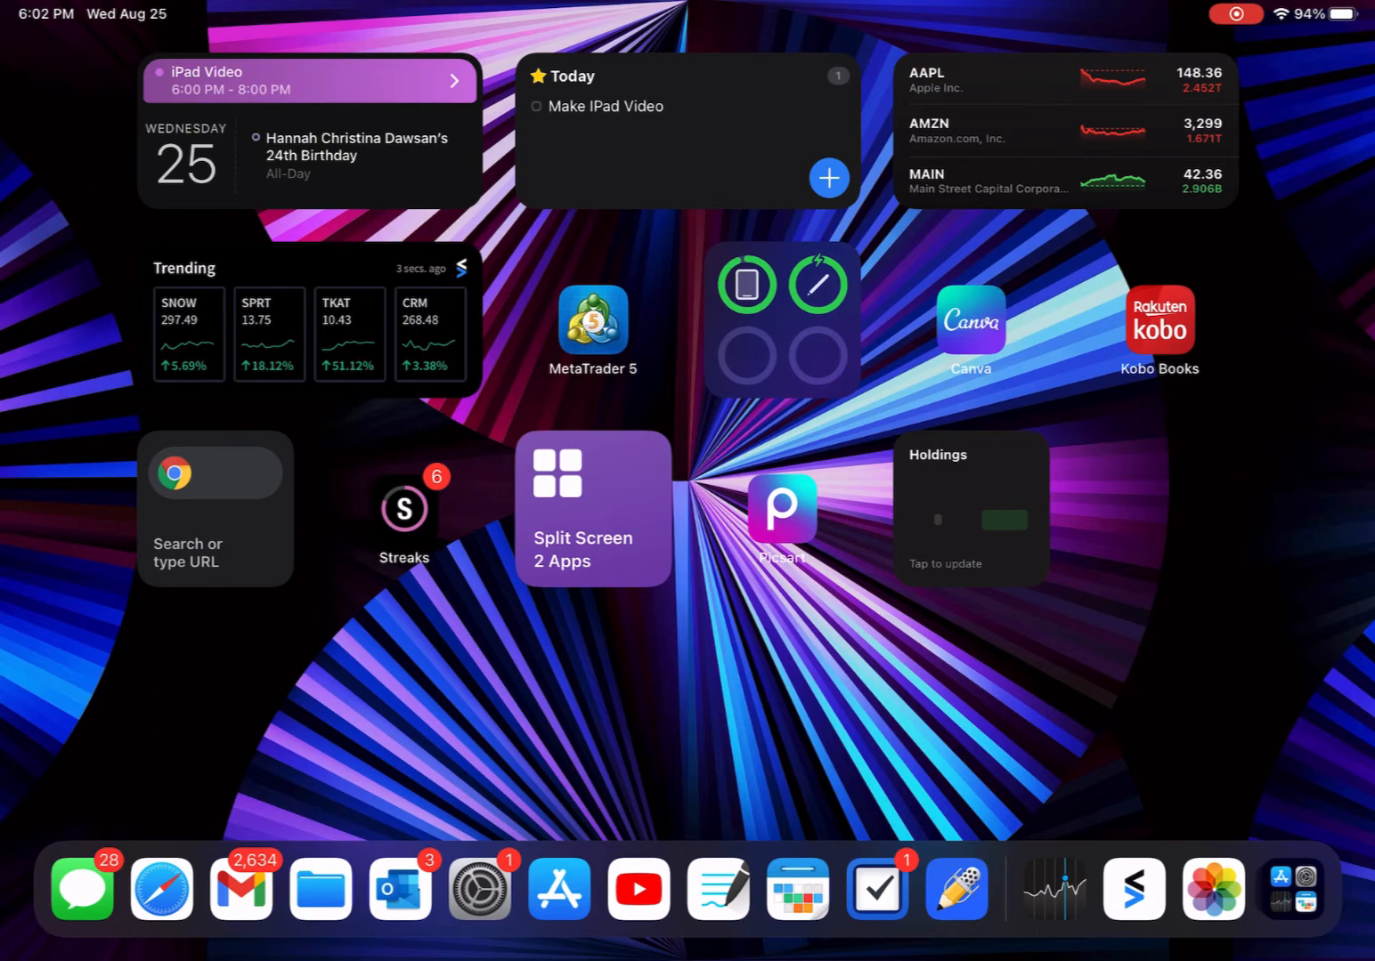
Step: Launch Canva from the home screen to its recommended design types and recent designs
click(593, 324)
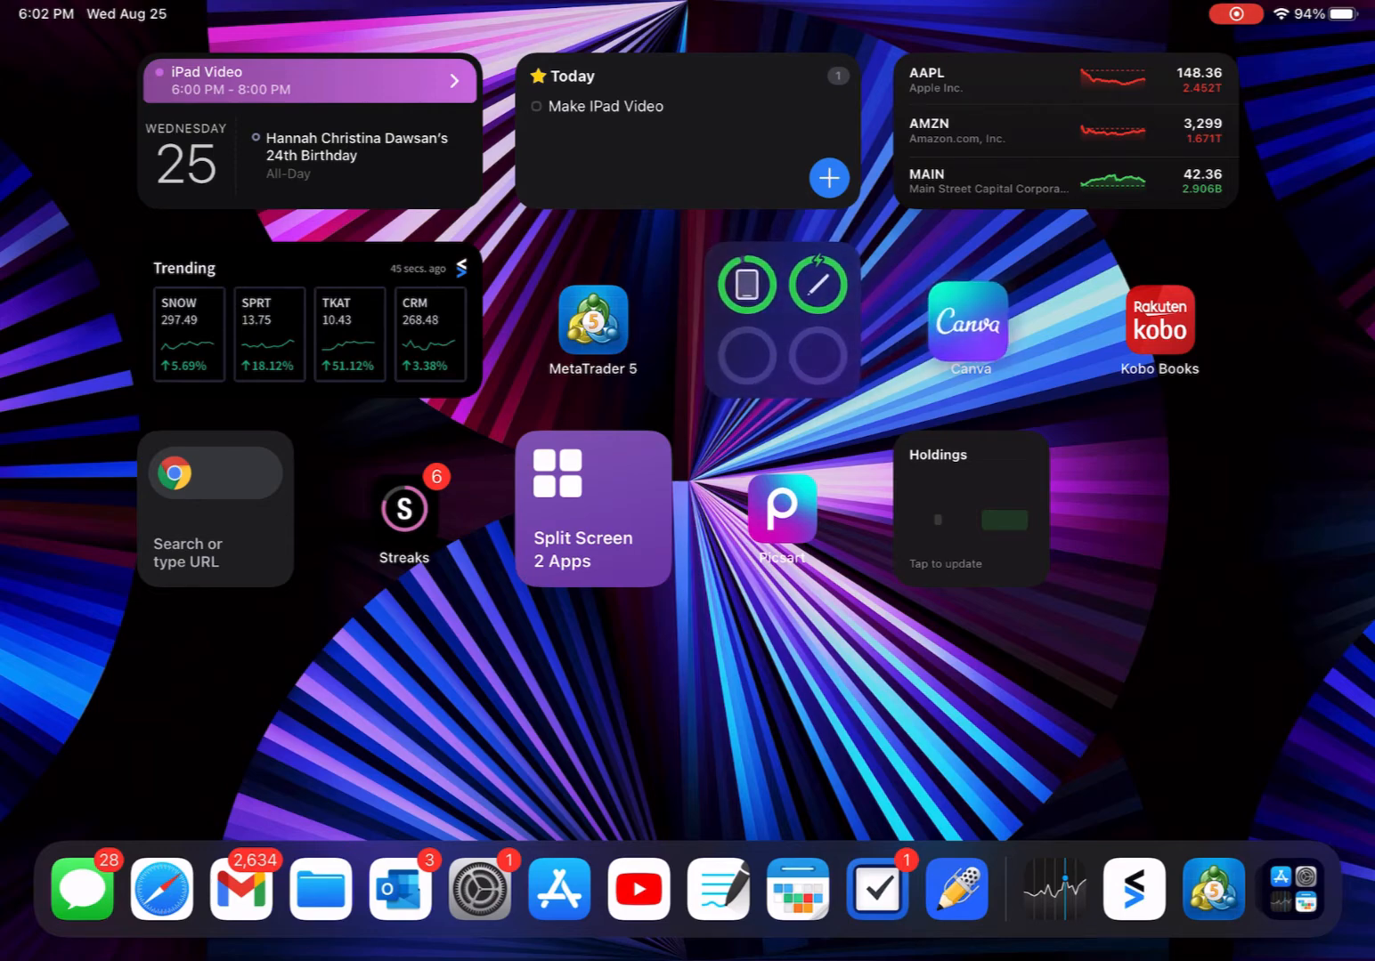
click(969, 321)
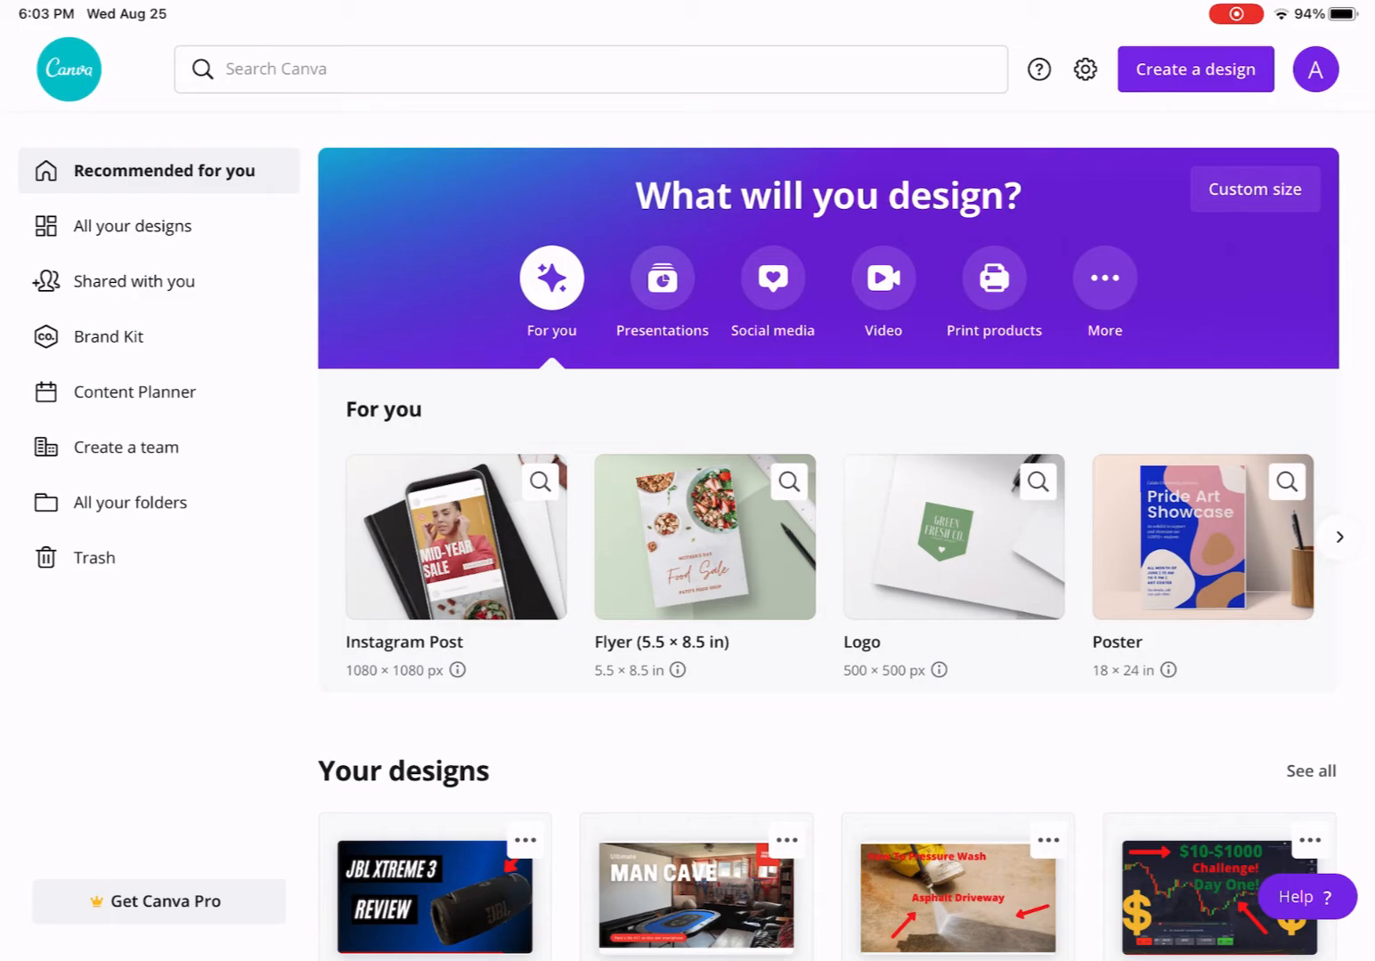
Step: Show all saved Canva designs and scroll through the full grid
click(135, 224)
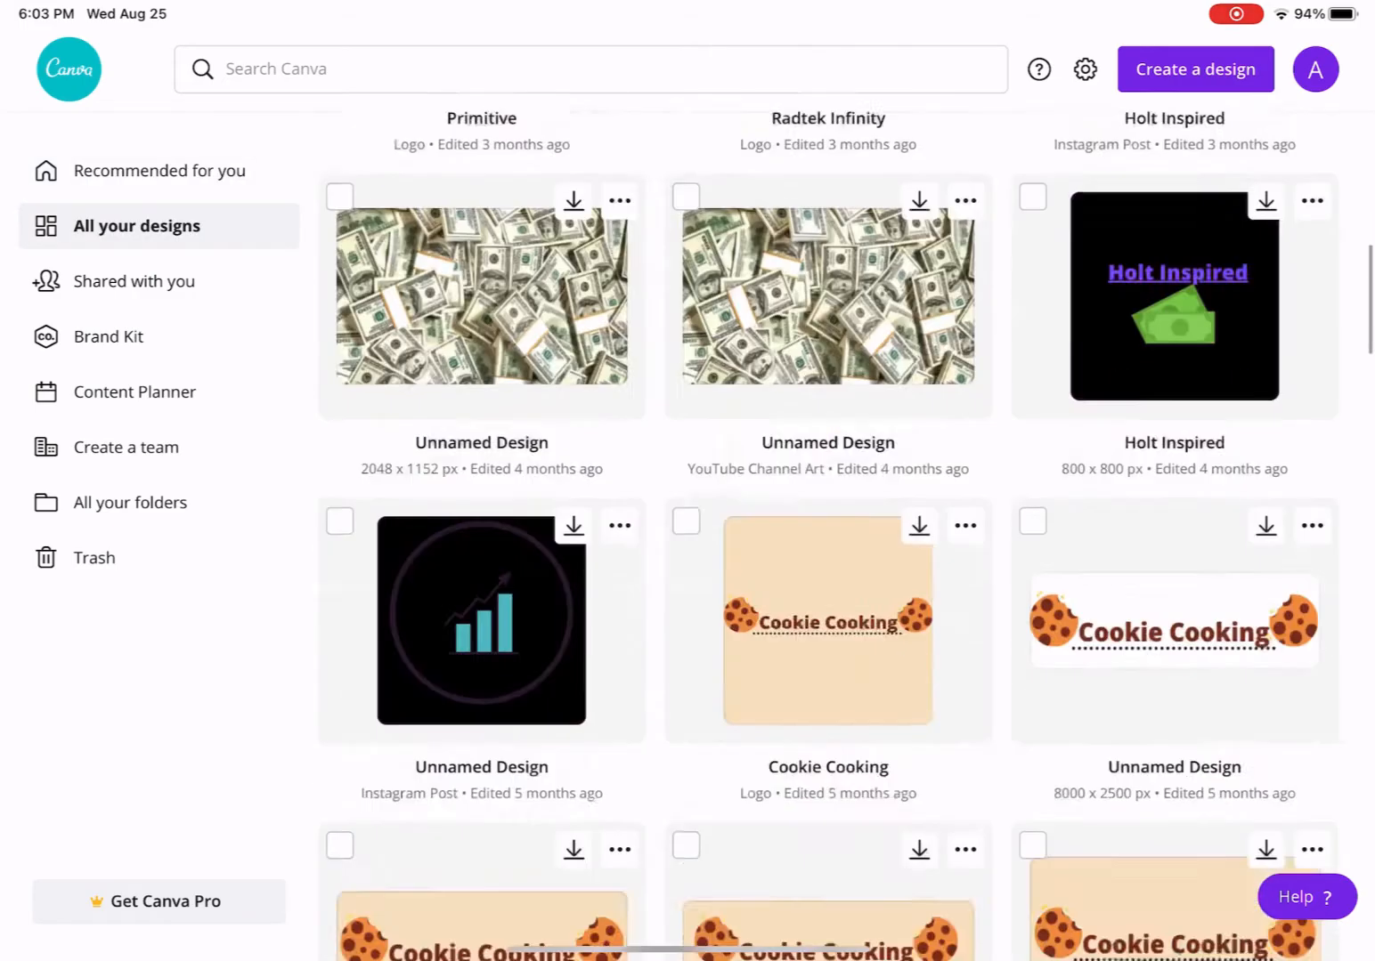
scroll(down, 3)
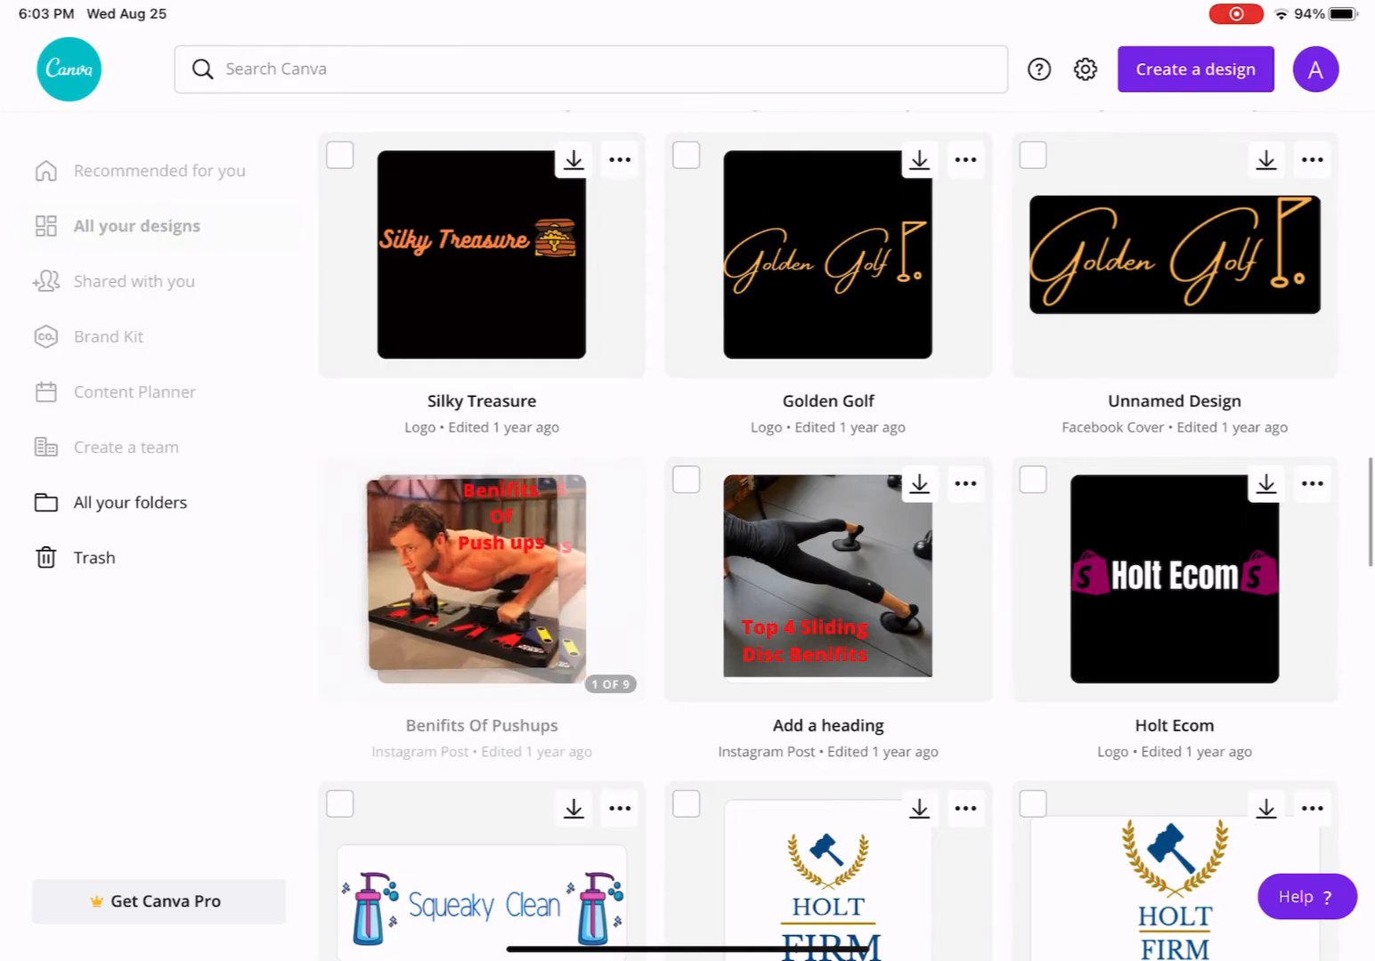
scroll(down, 3)
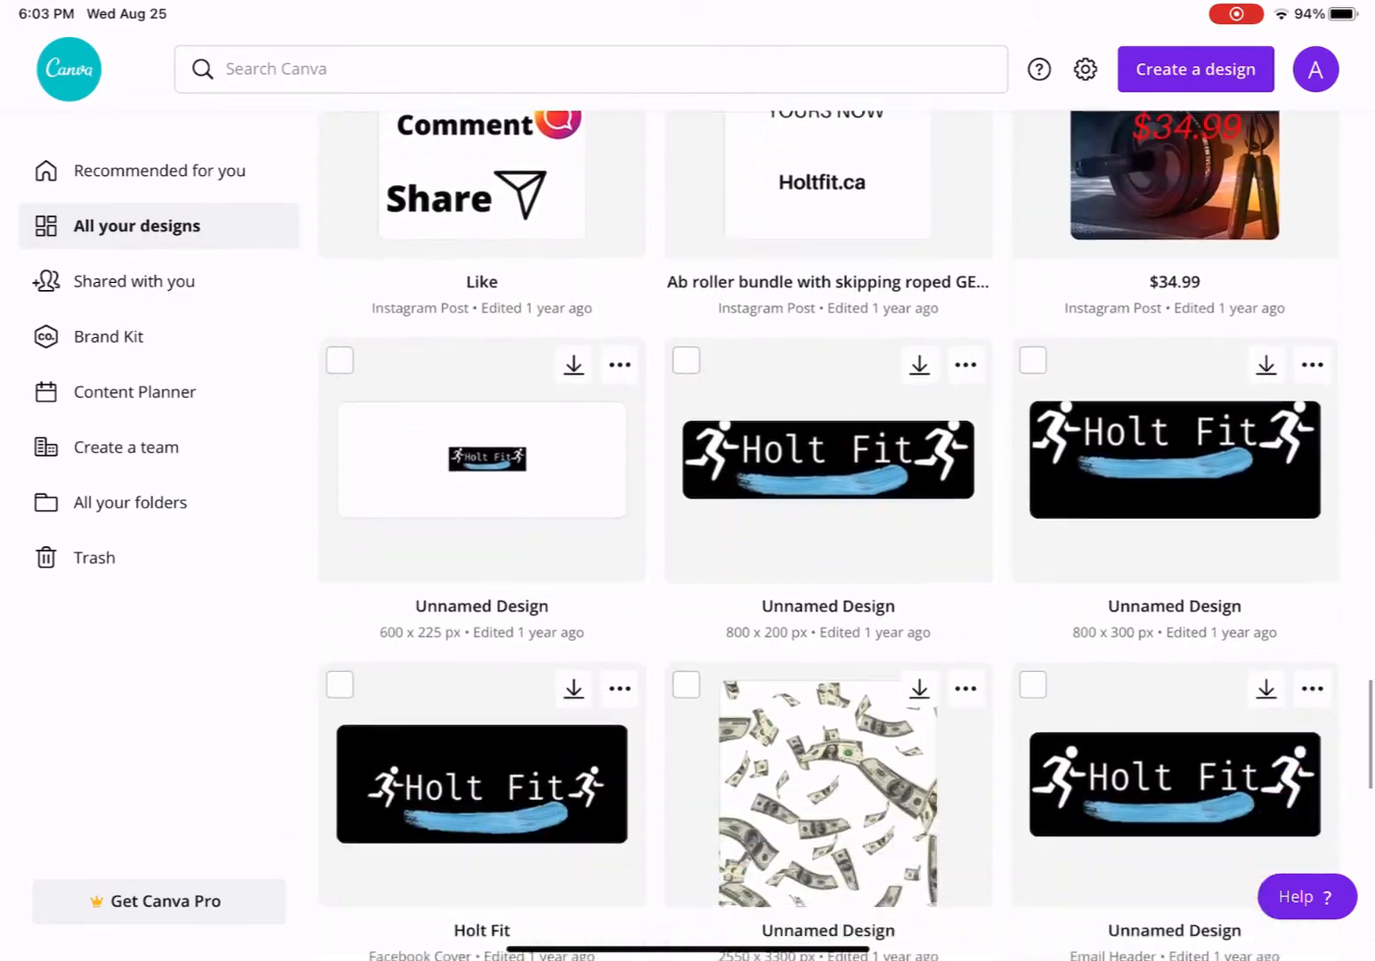
scroll(up, 3)
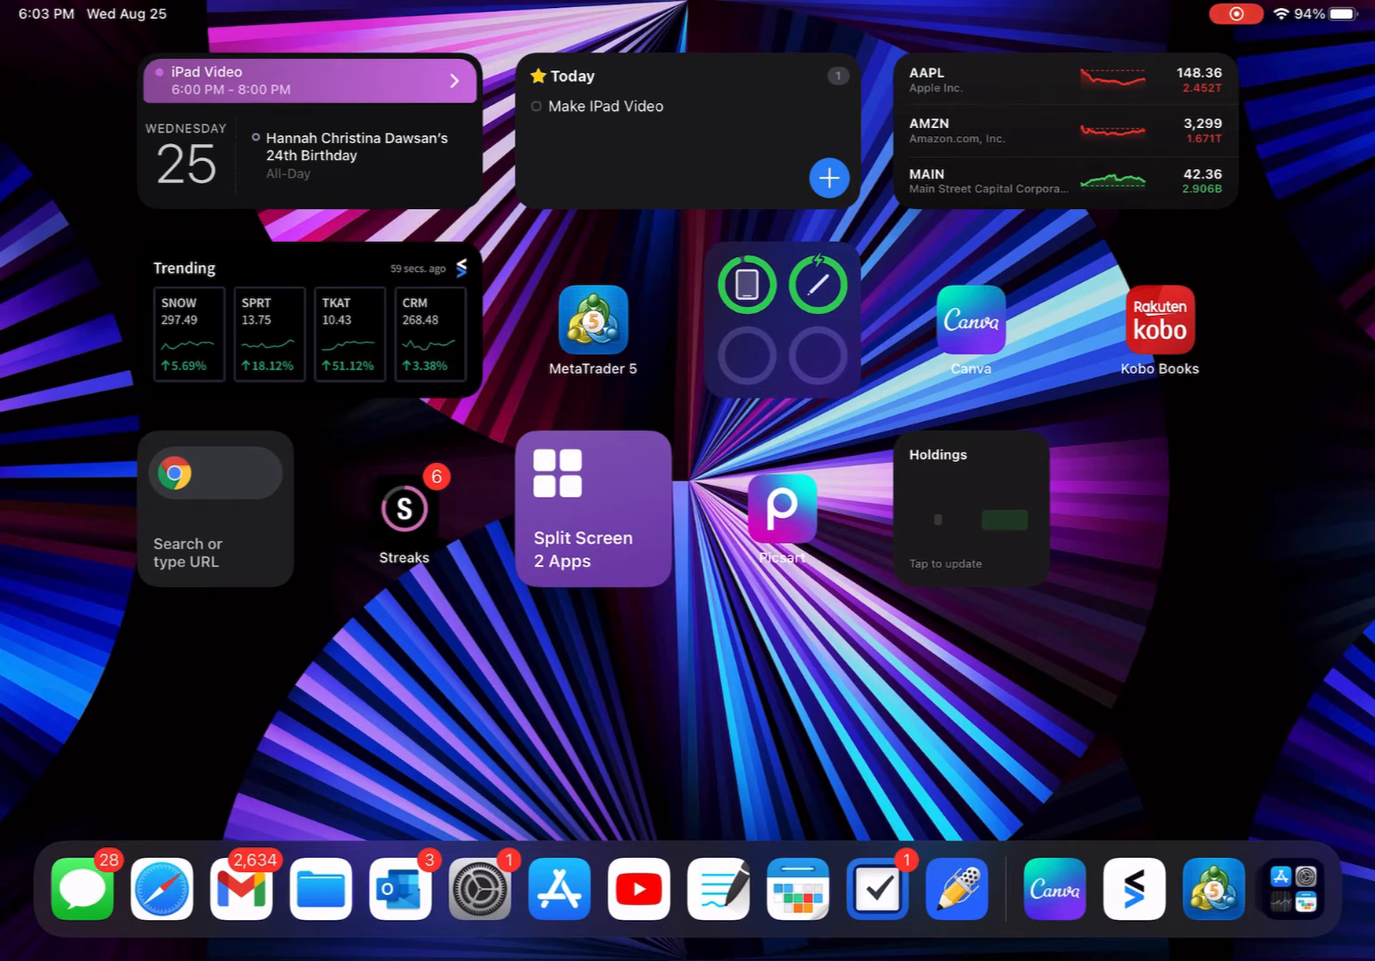
Step: Open Kobo Books, view the three-book library, reopen Kobo to its Home tab, then go home
click(1159, 317)
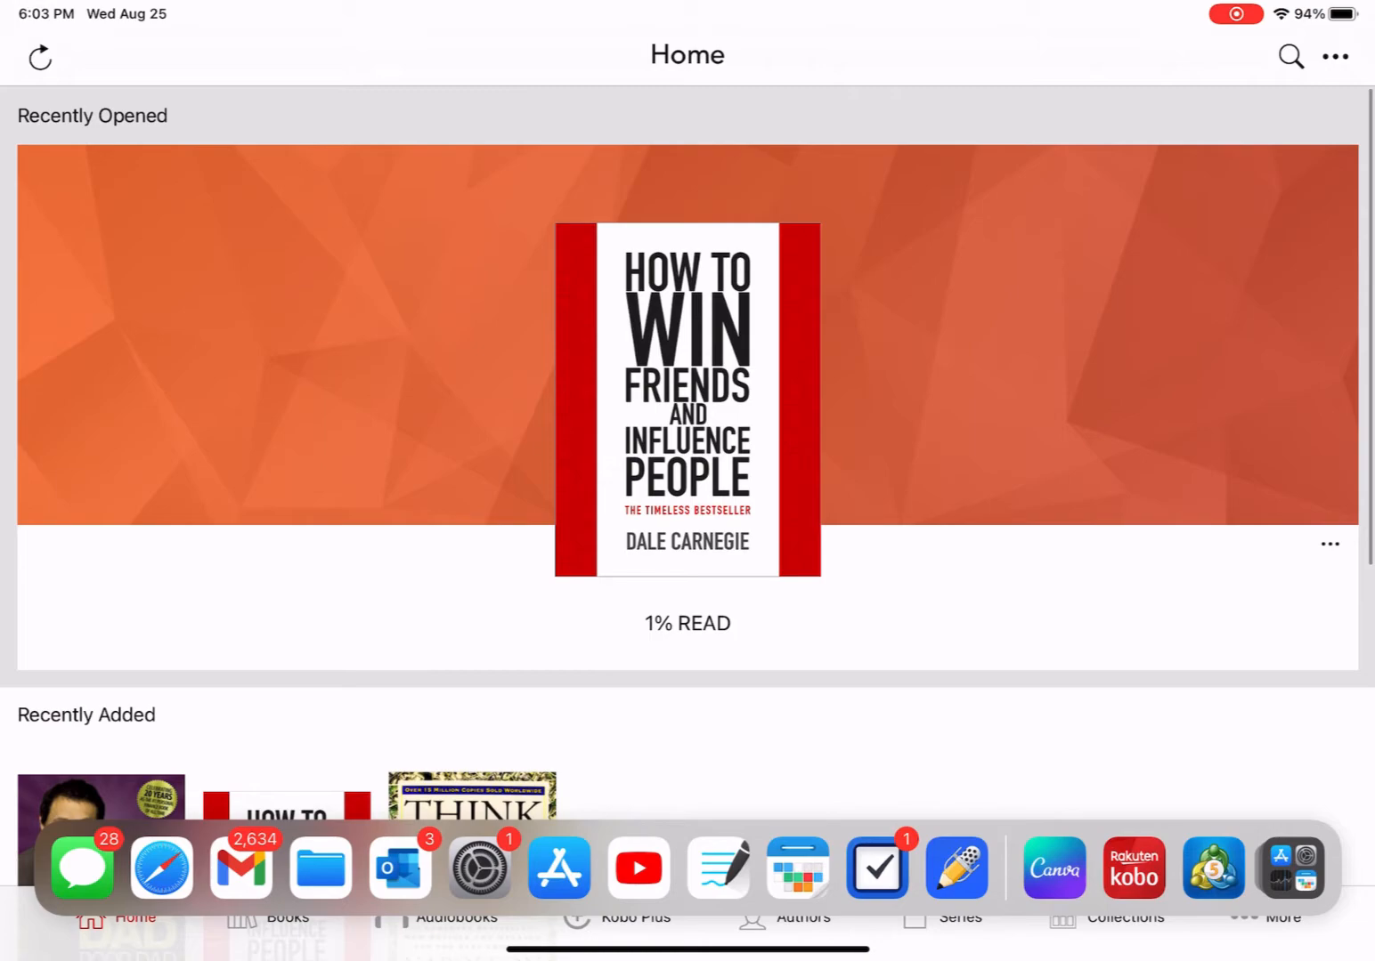
click(286, 915)
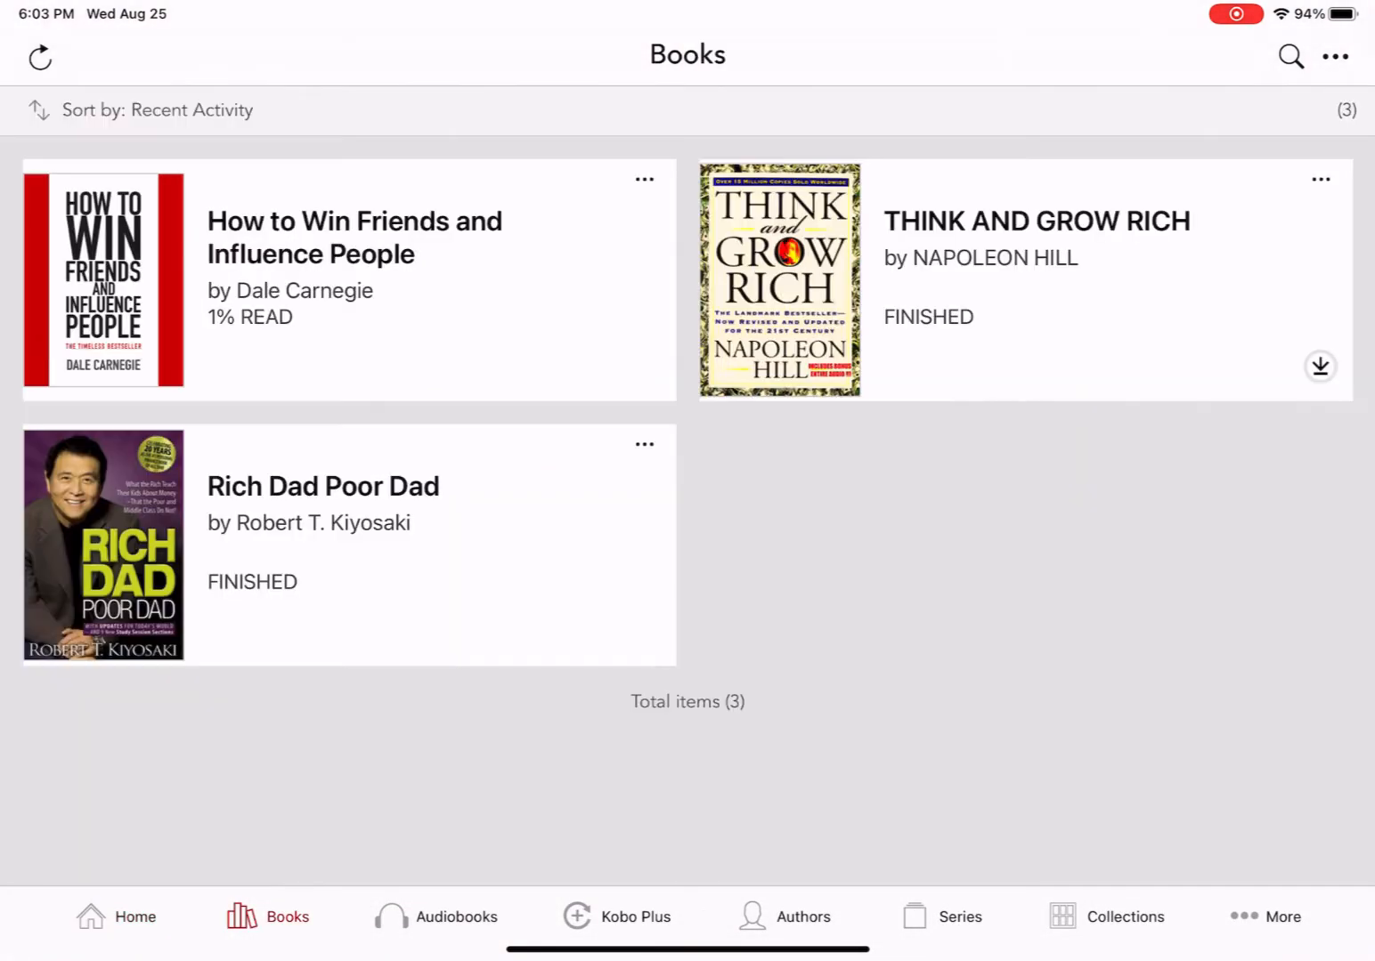
click(114, 917)
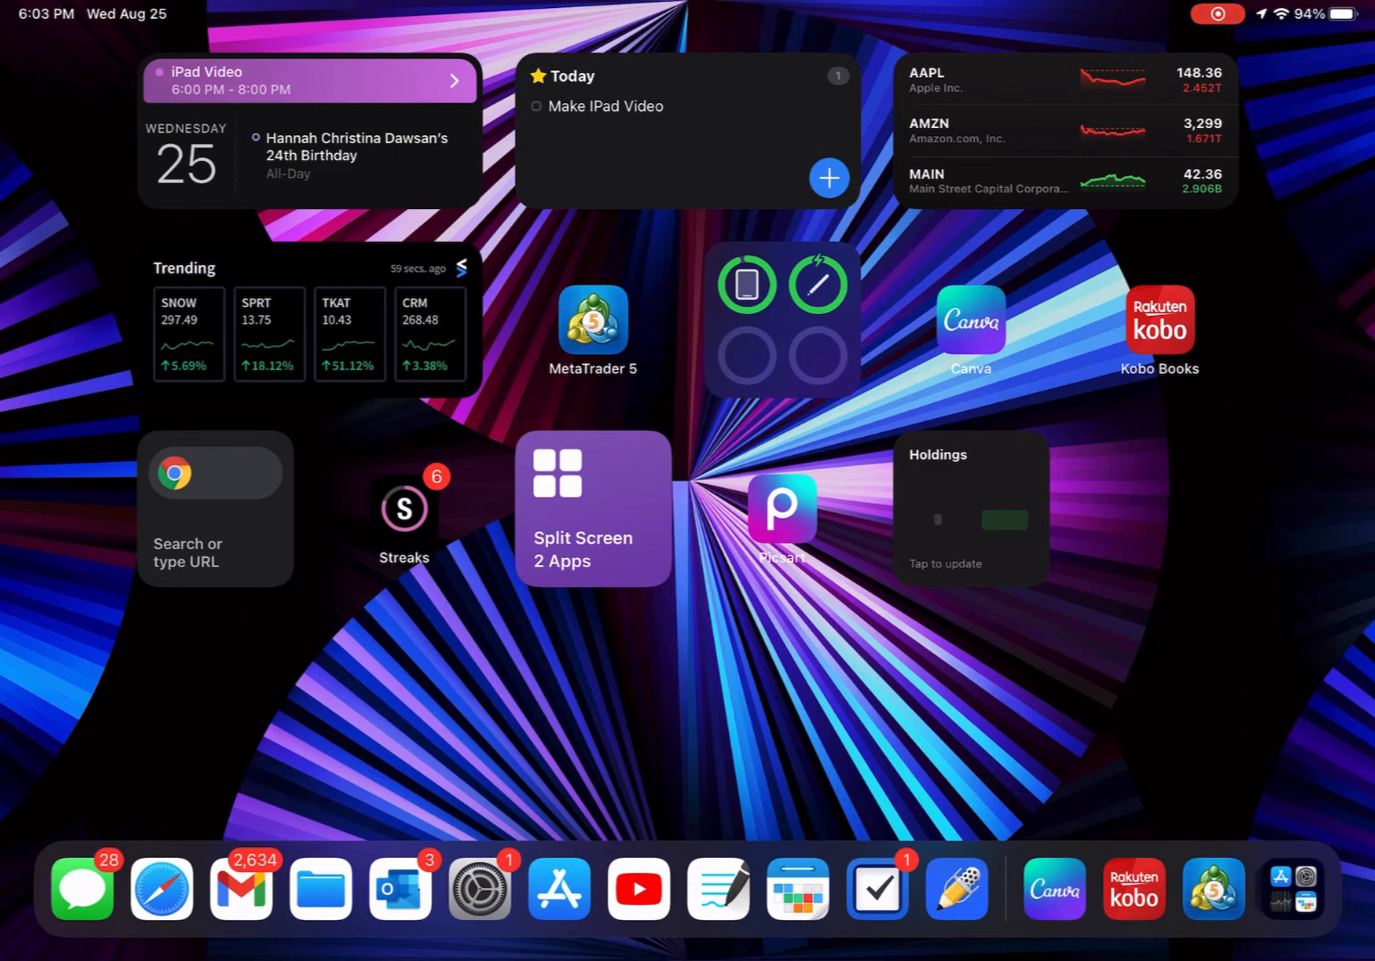
click(1159, 326)
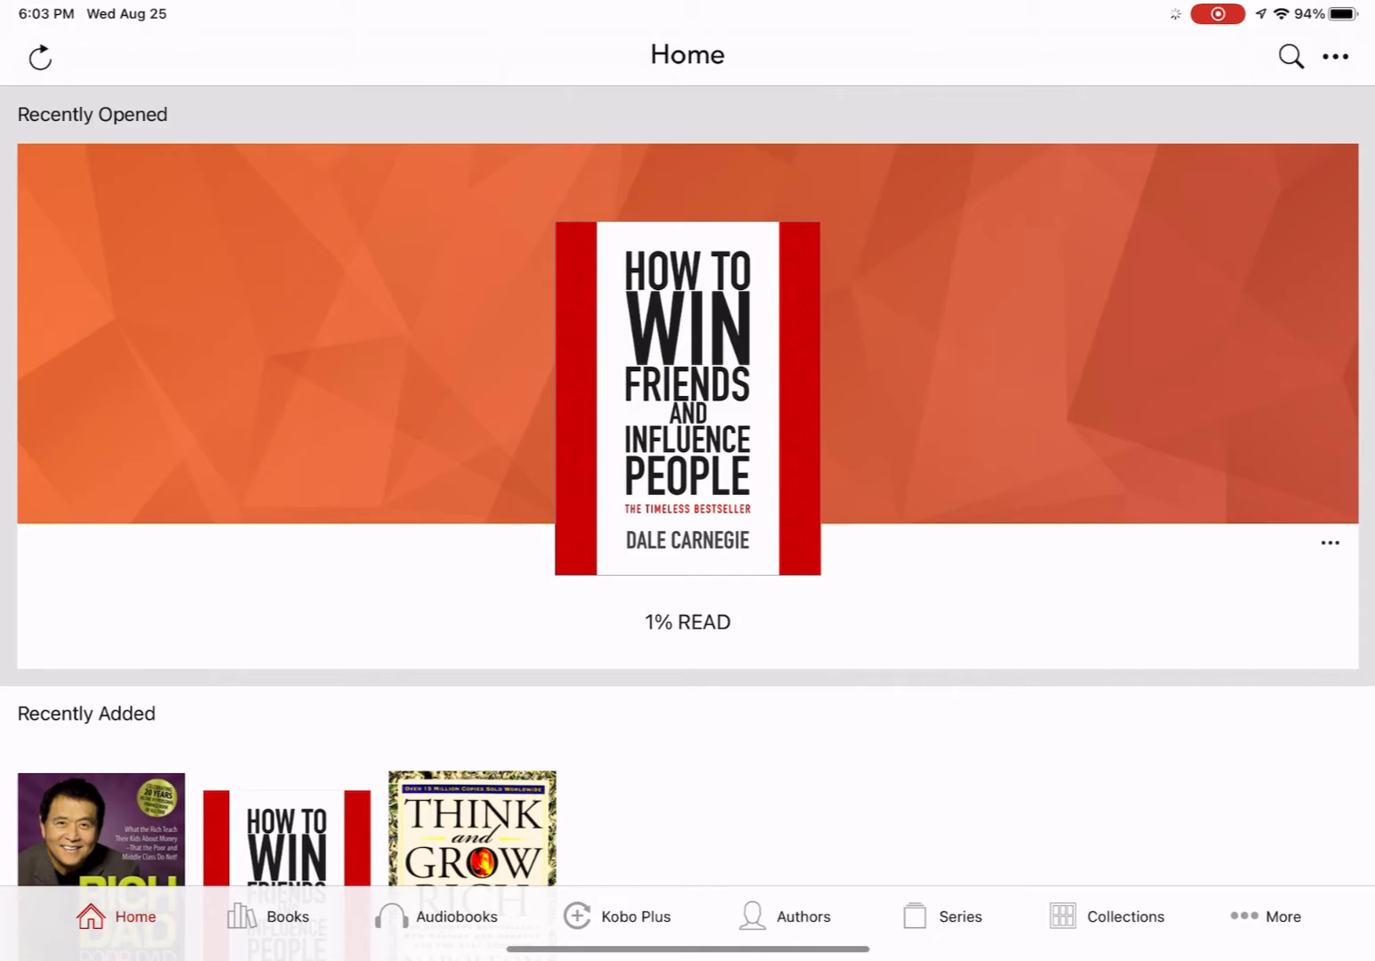
key(home)
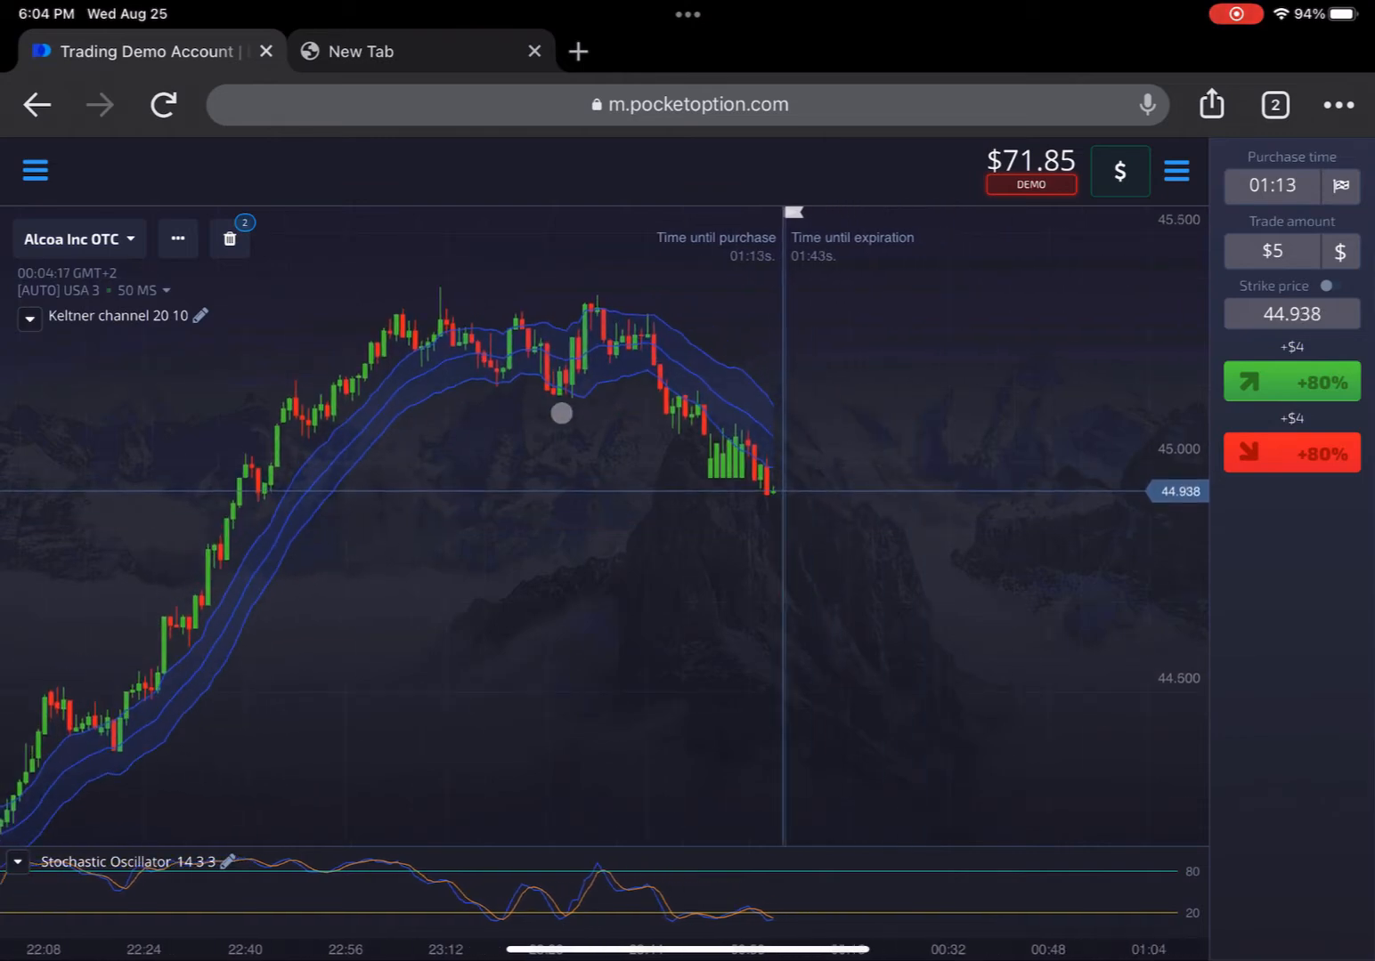
Step: After checking the Pocket Option Alcoa demo chart, switch over to the Streaks habit tracker
click(1271, 103)
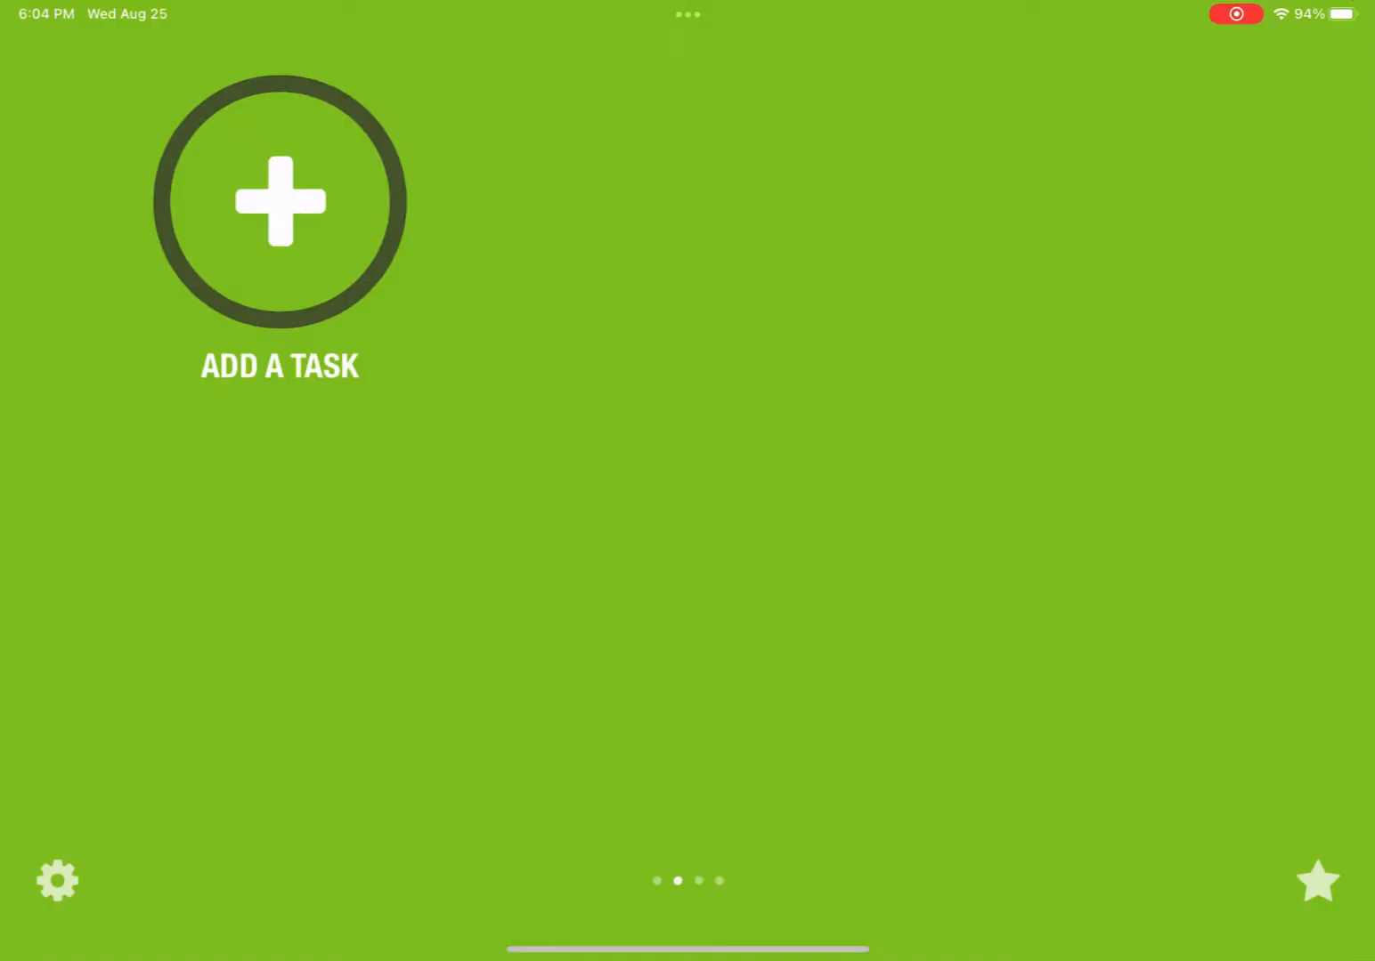
Step: Mark Play Instrument, Stocks and Take Cold Shower complete, counting missed ones for Today
scroll(left, 3)
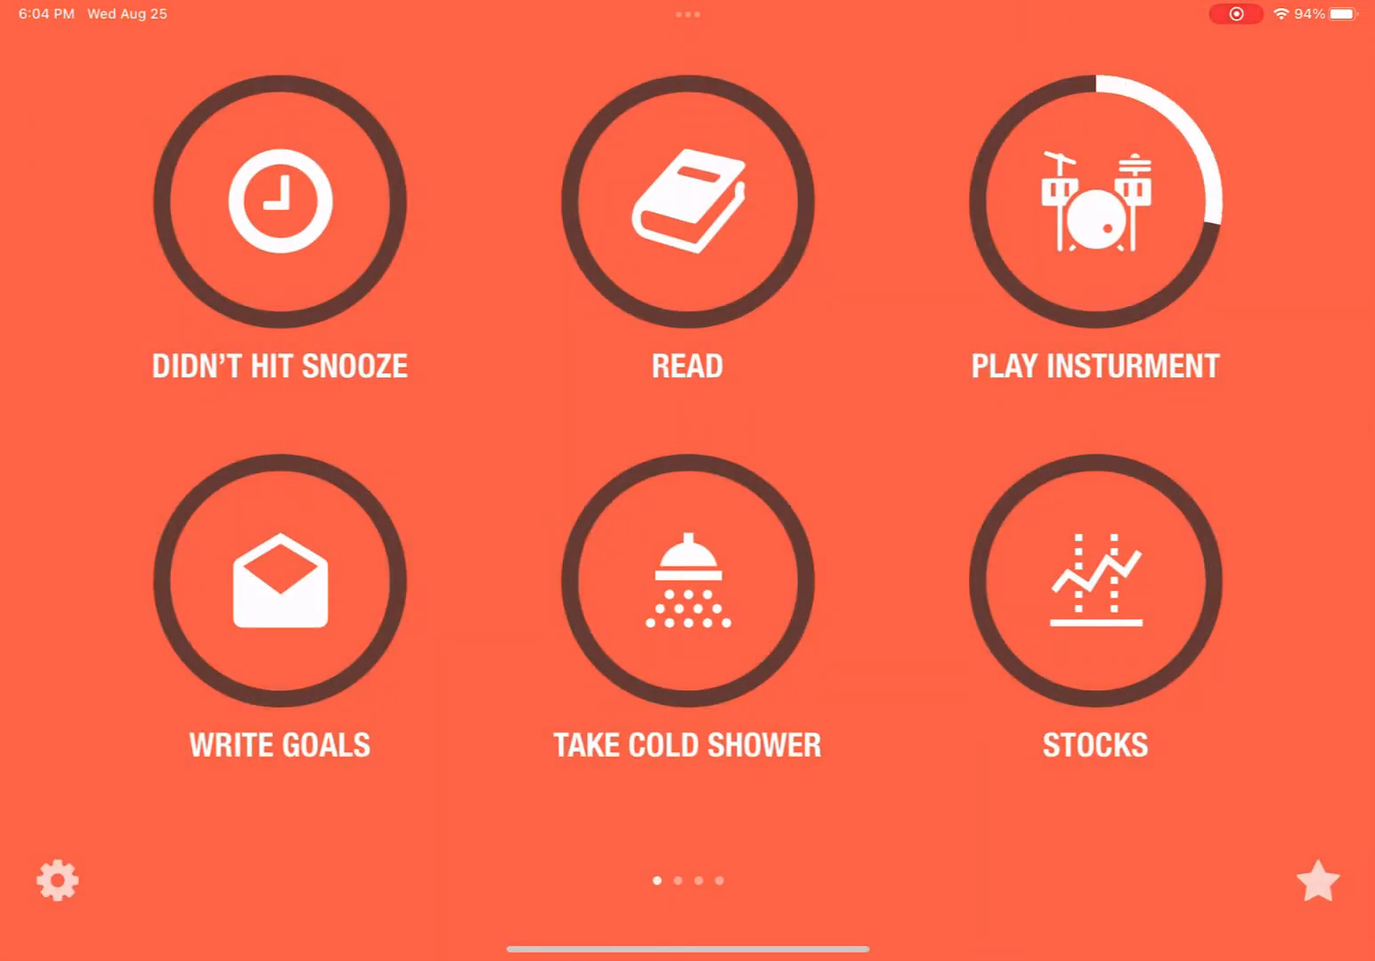
click(1093, 204)
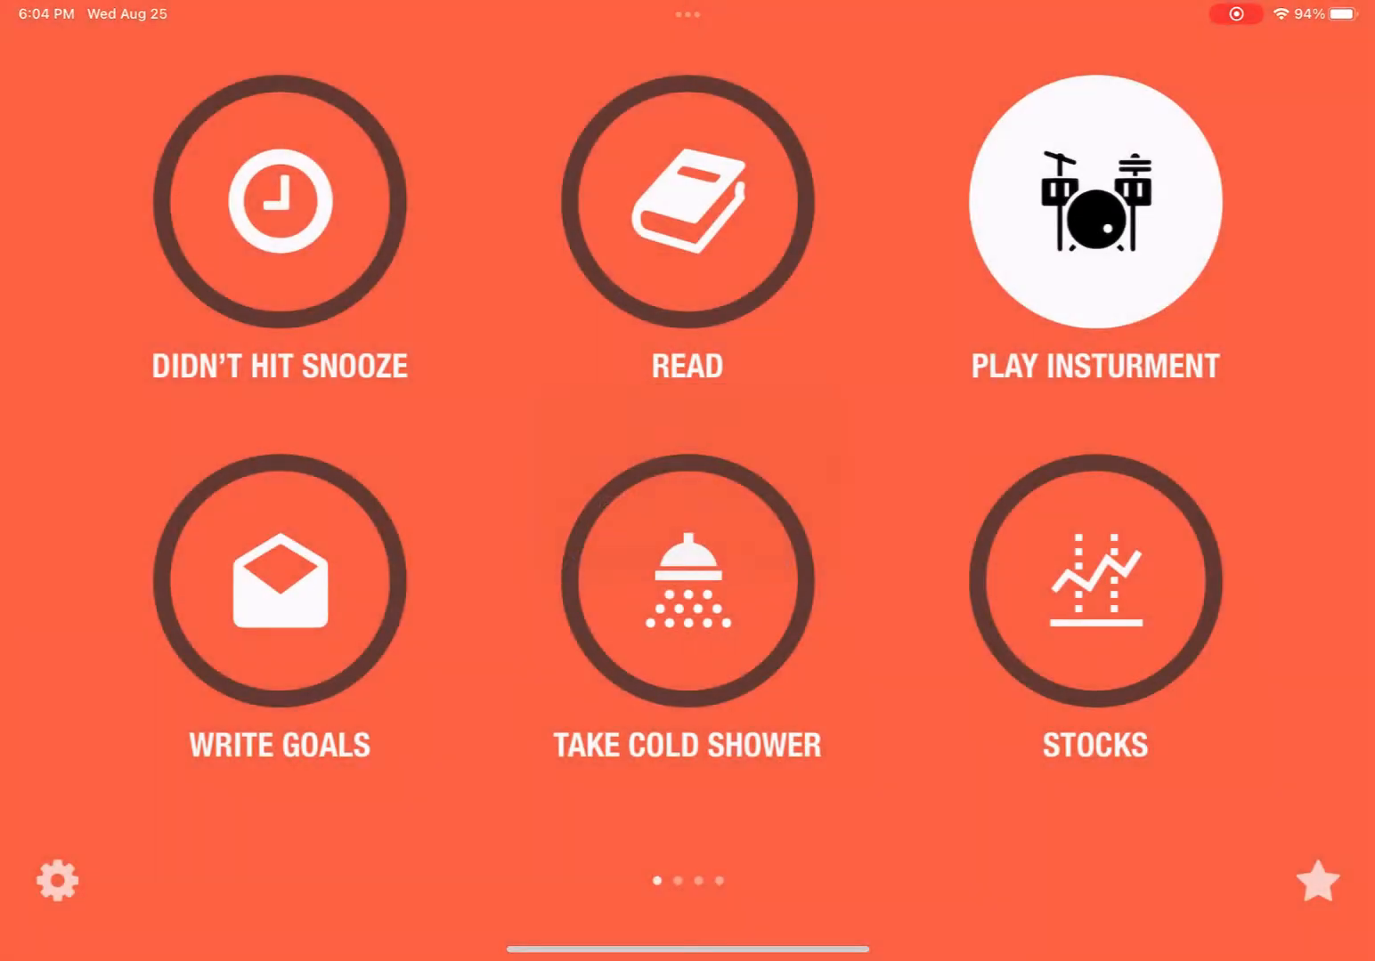
click(1097, 206)
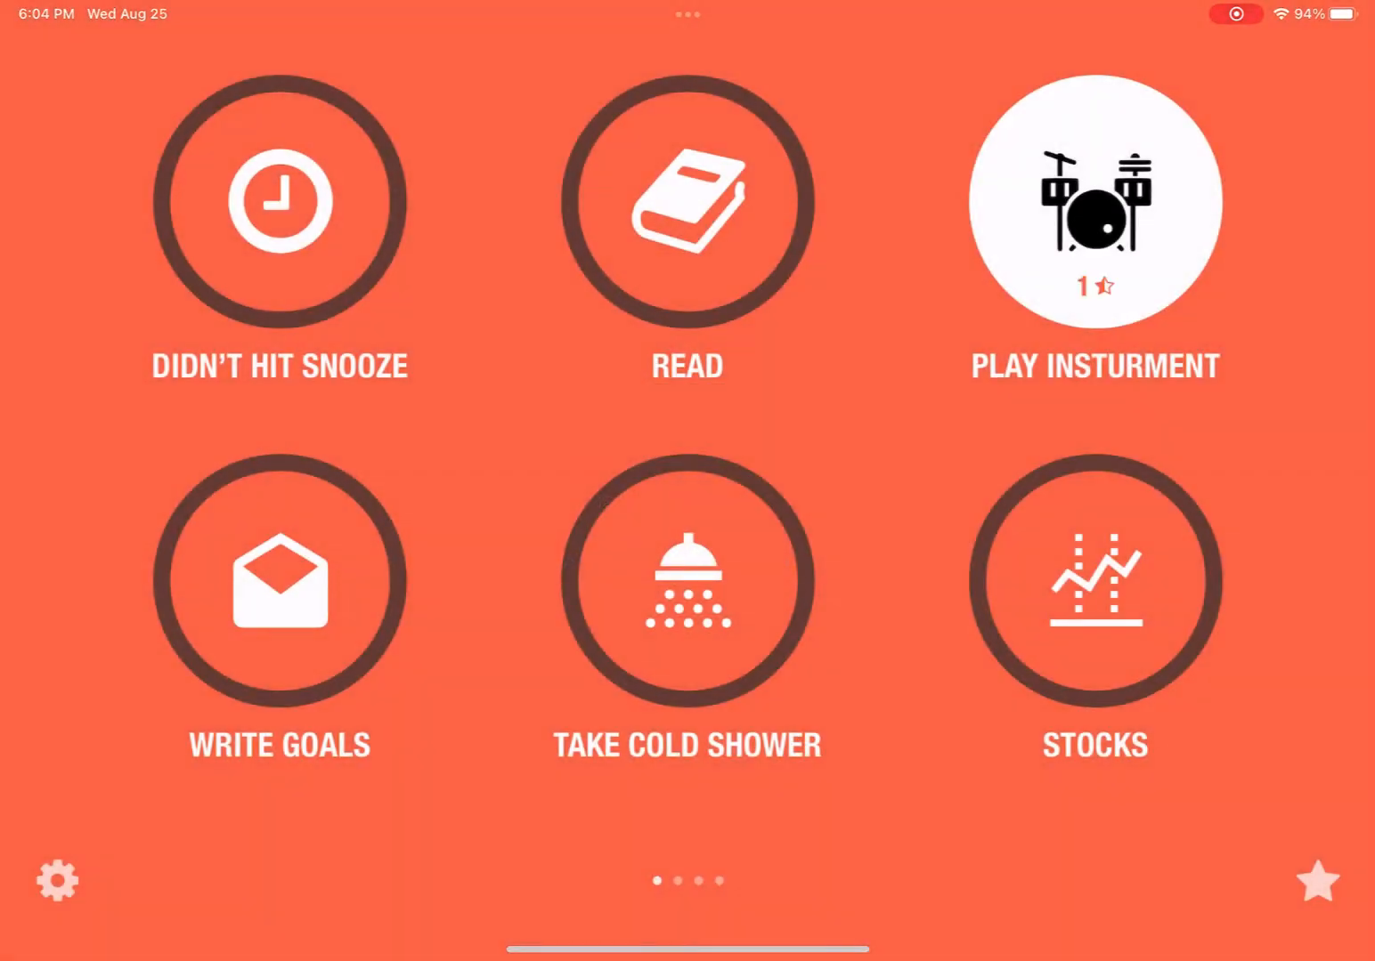
click(1093, 580)
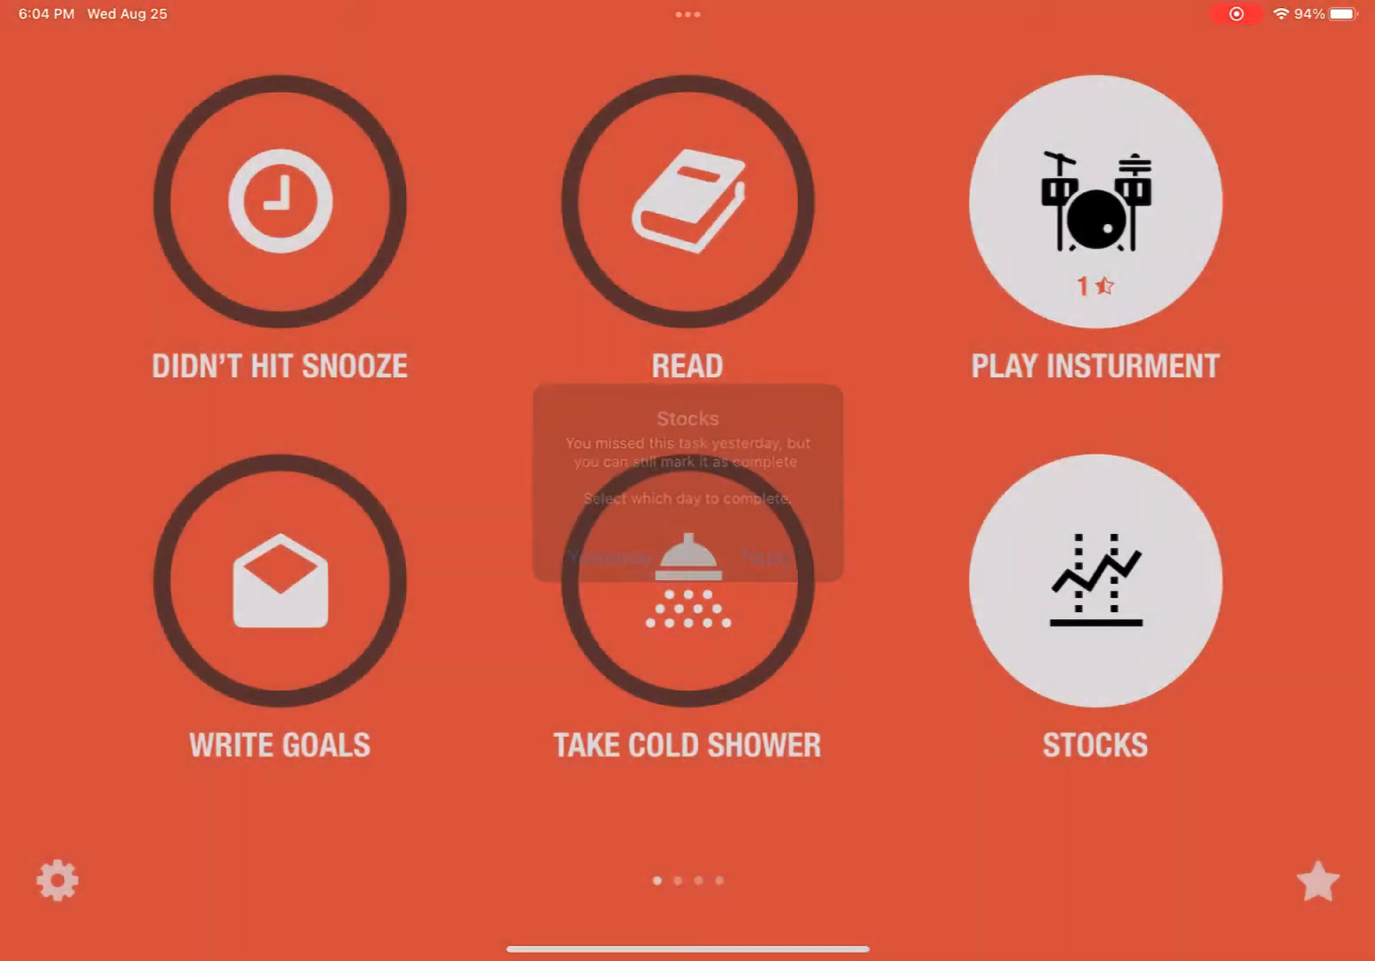
click(687, 584)
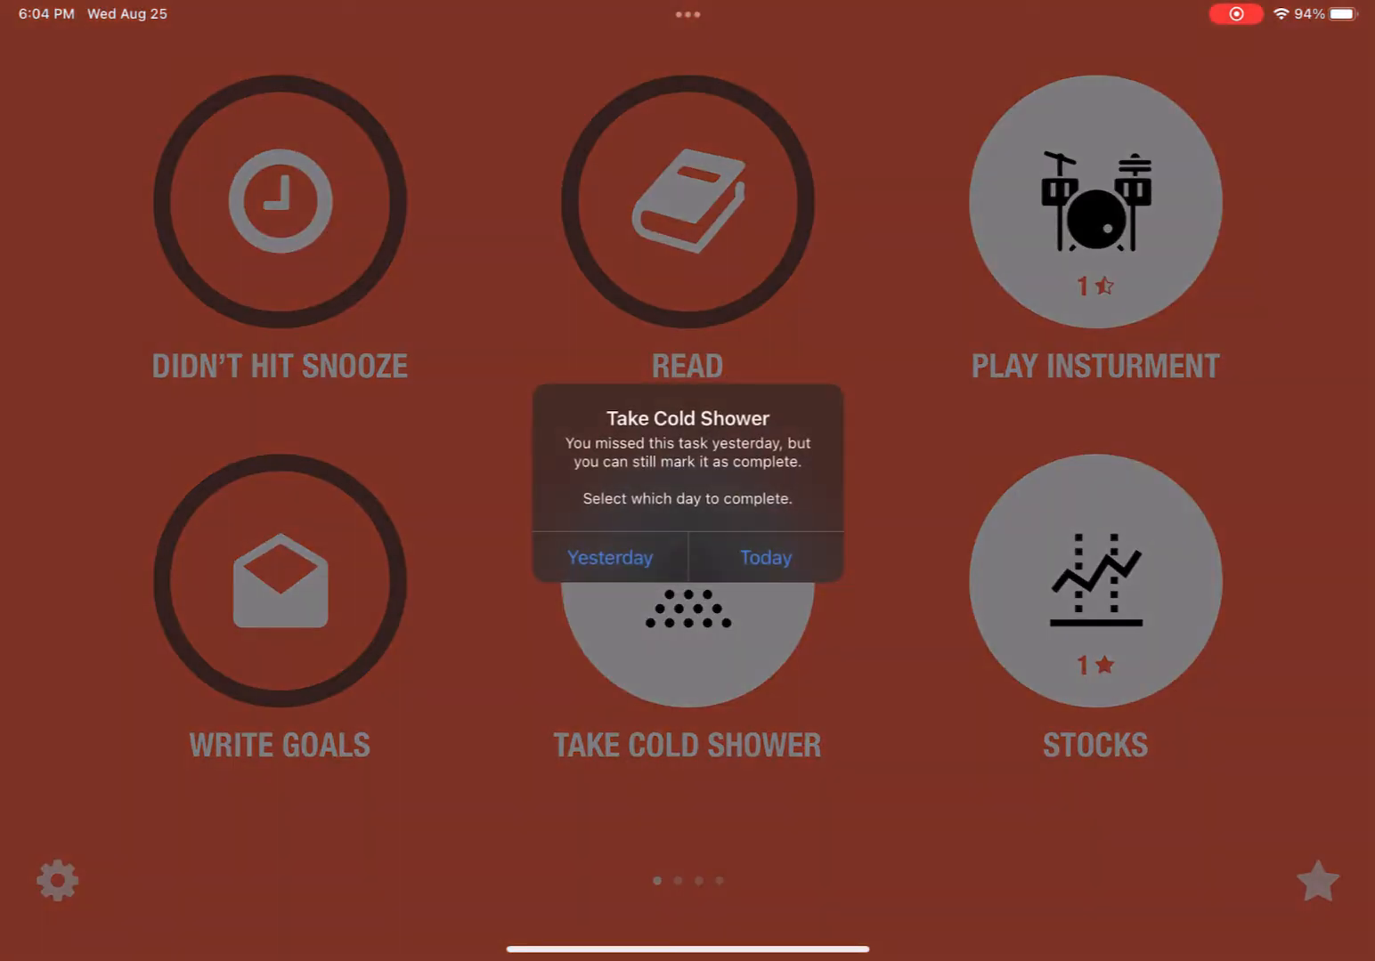
click(762, 558)
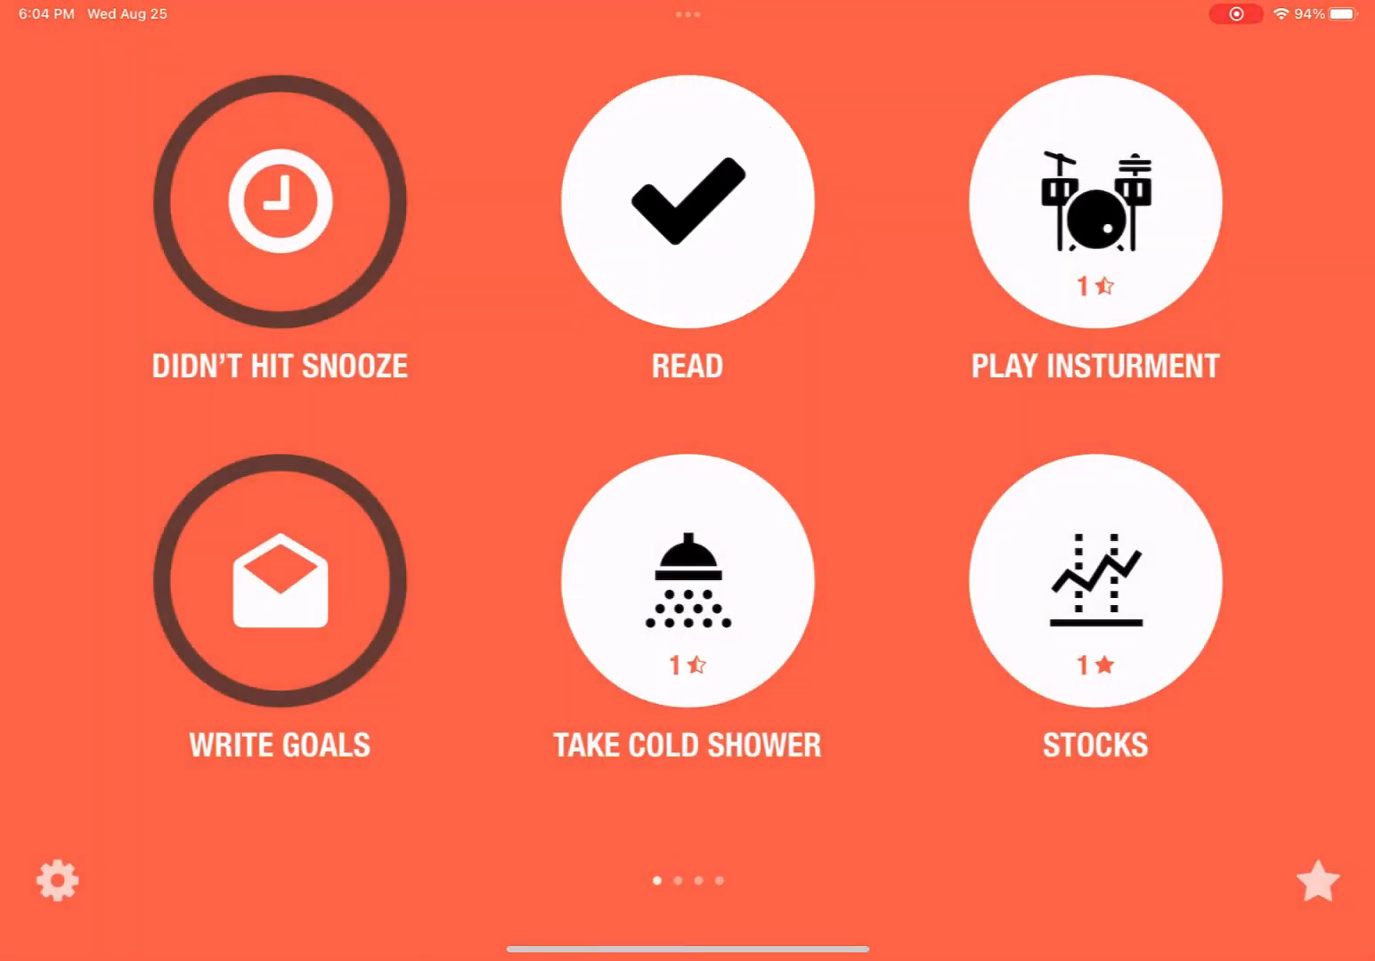
Step: Mark Read, Write Goals and Didn't Hit Snooze complete, counting Write Goals for Today
click(687, 207)
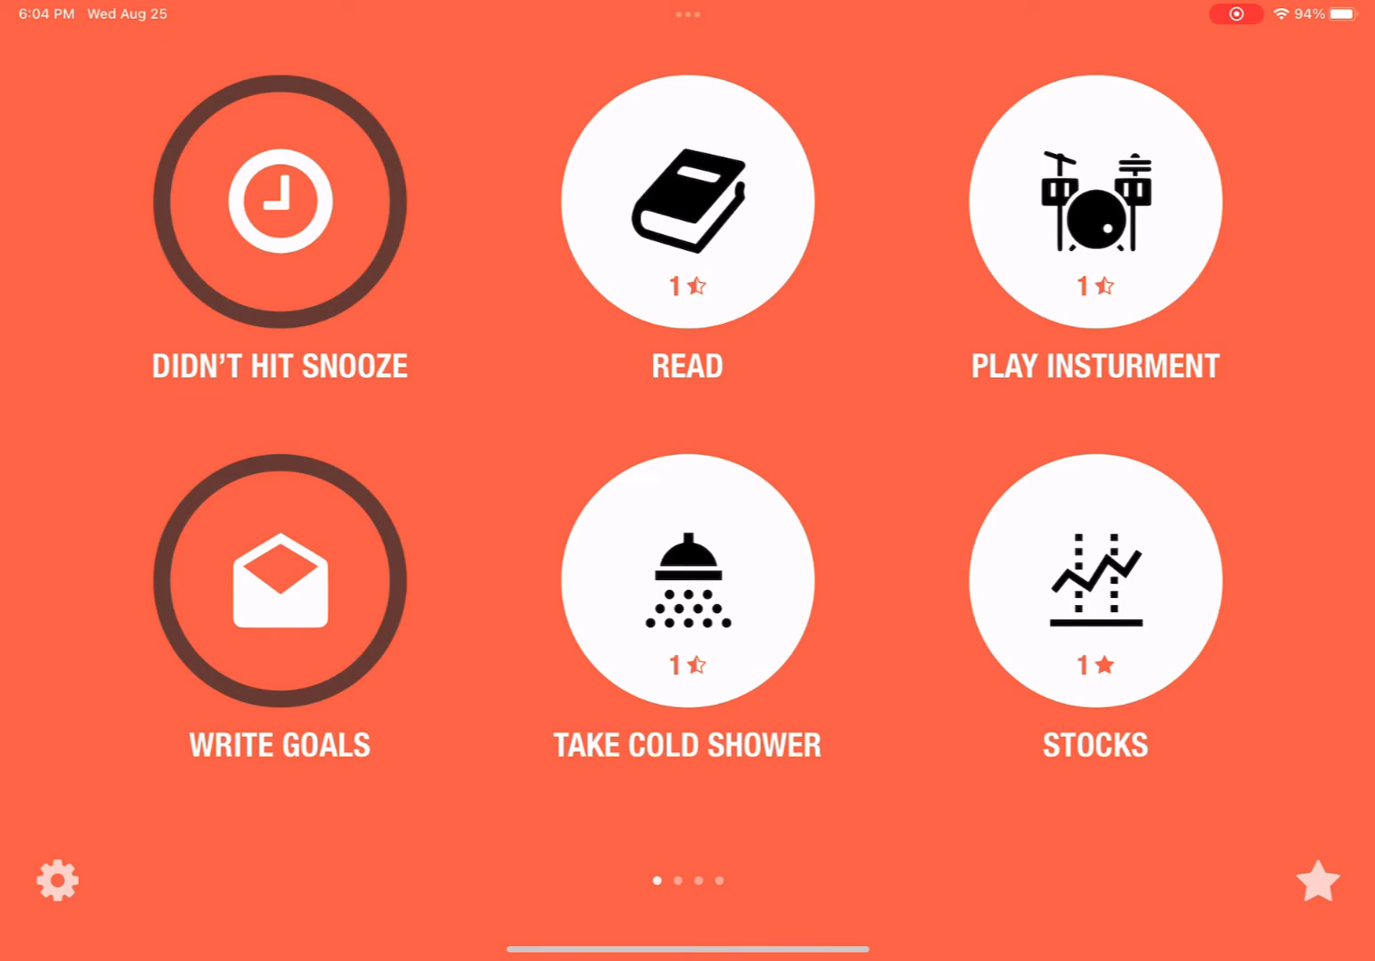
click(278, 584)
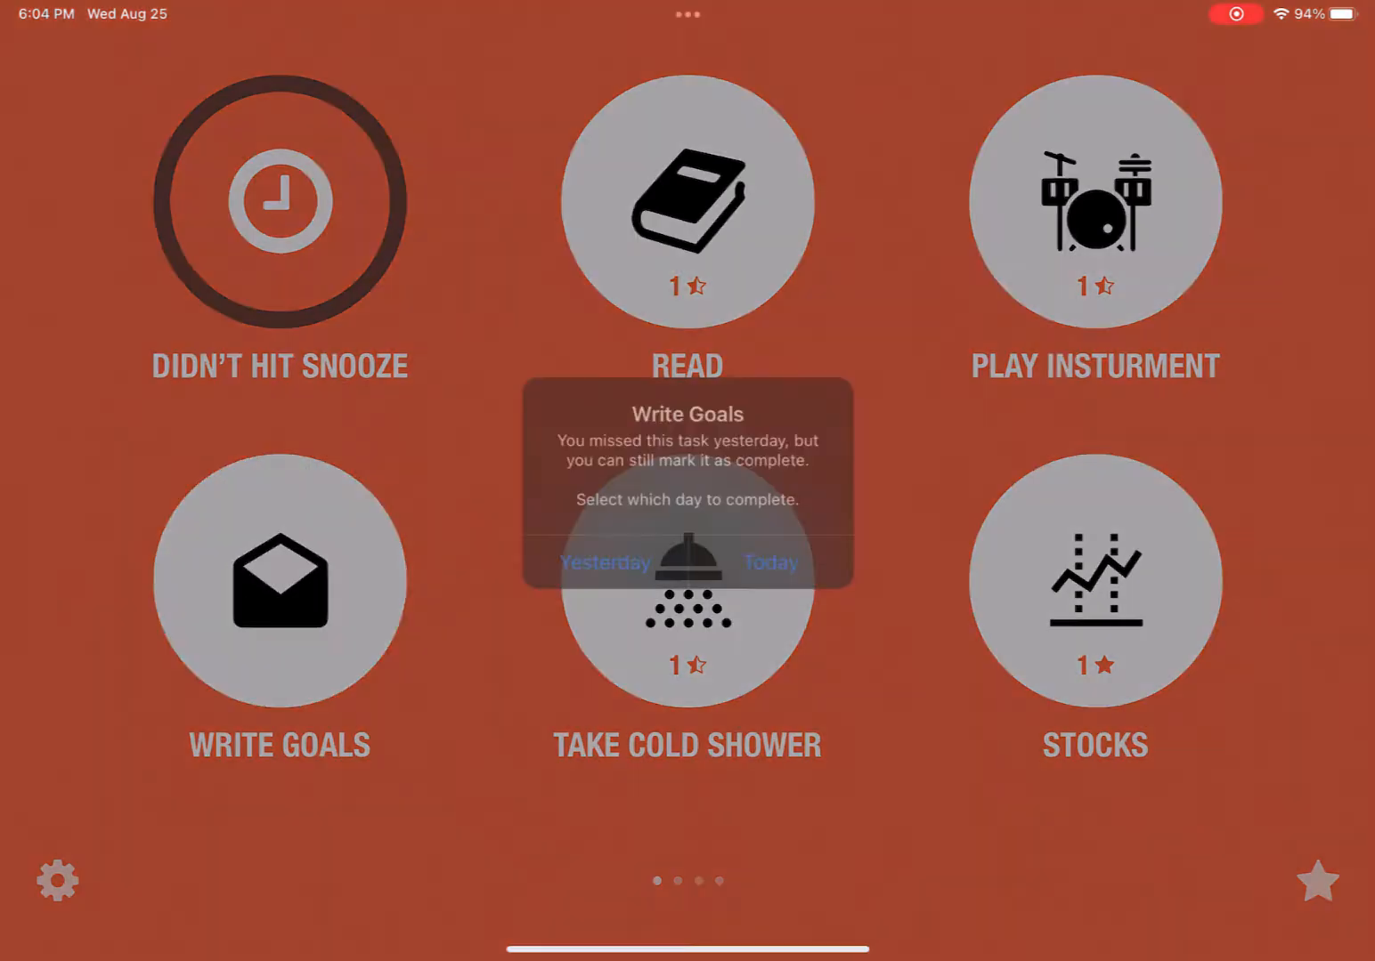
click(770, 563)
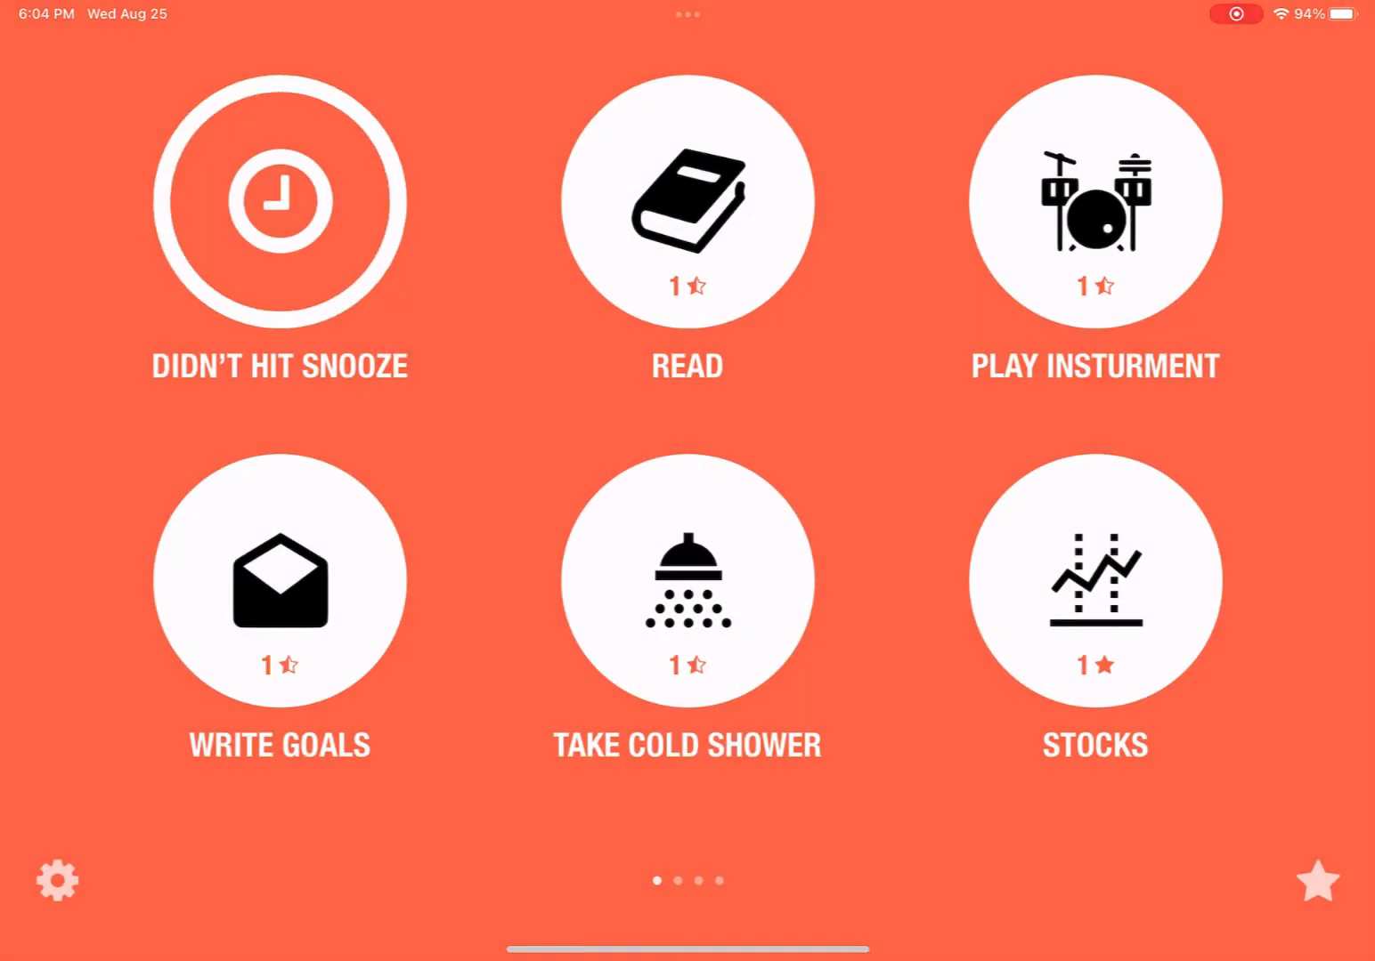
click(277, 203)
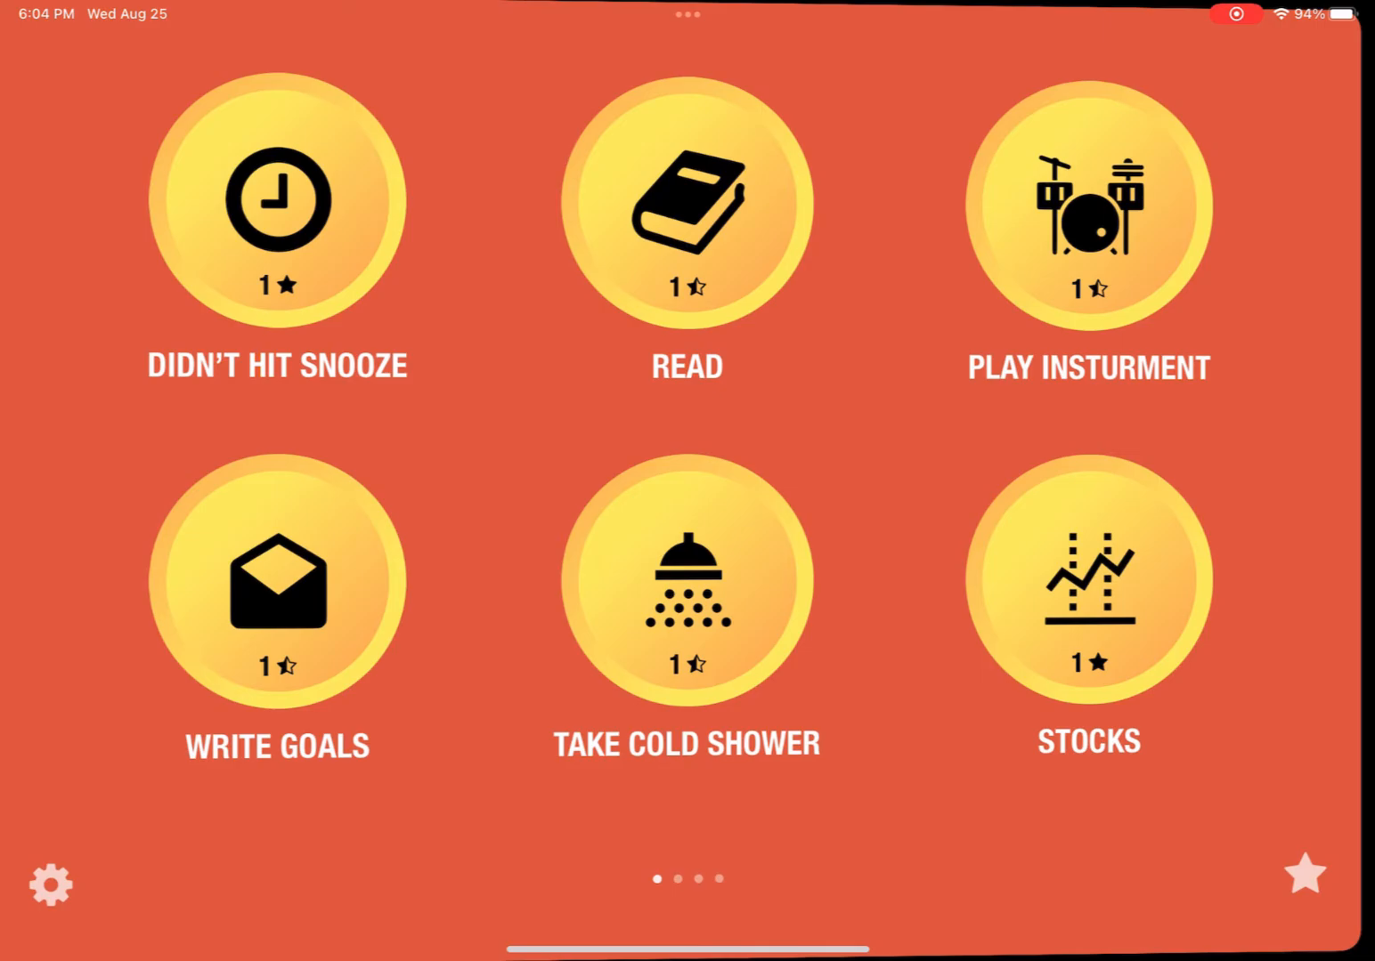
Step: Swipe to Streaks' empty second page, then to the Calendars and Things 3 split view
scroll(left, 3)
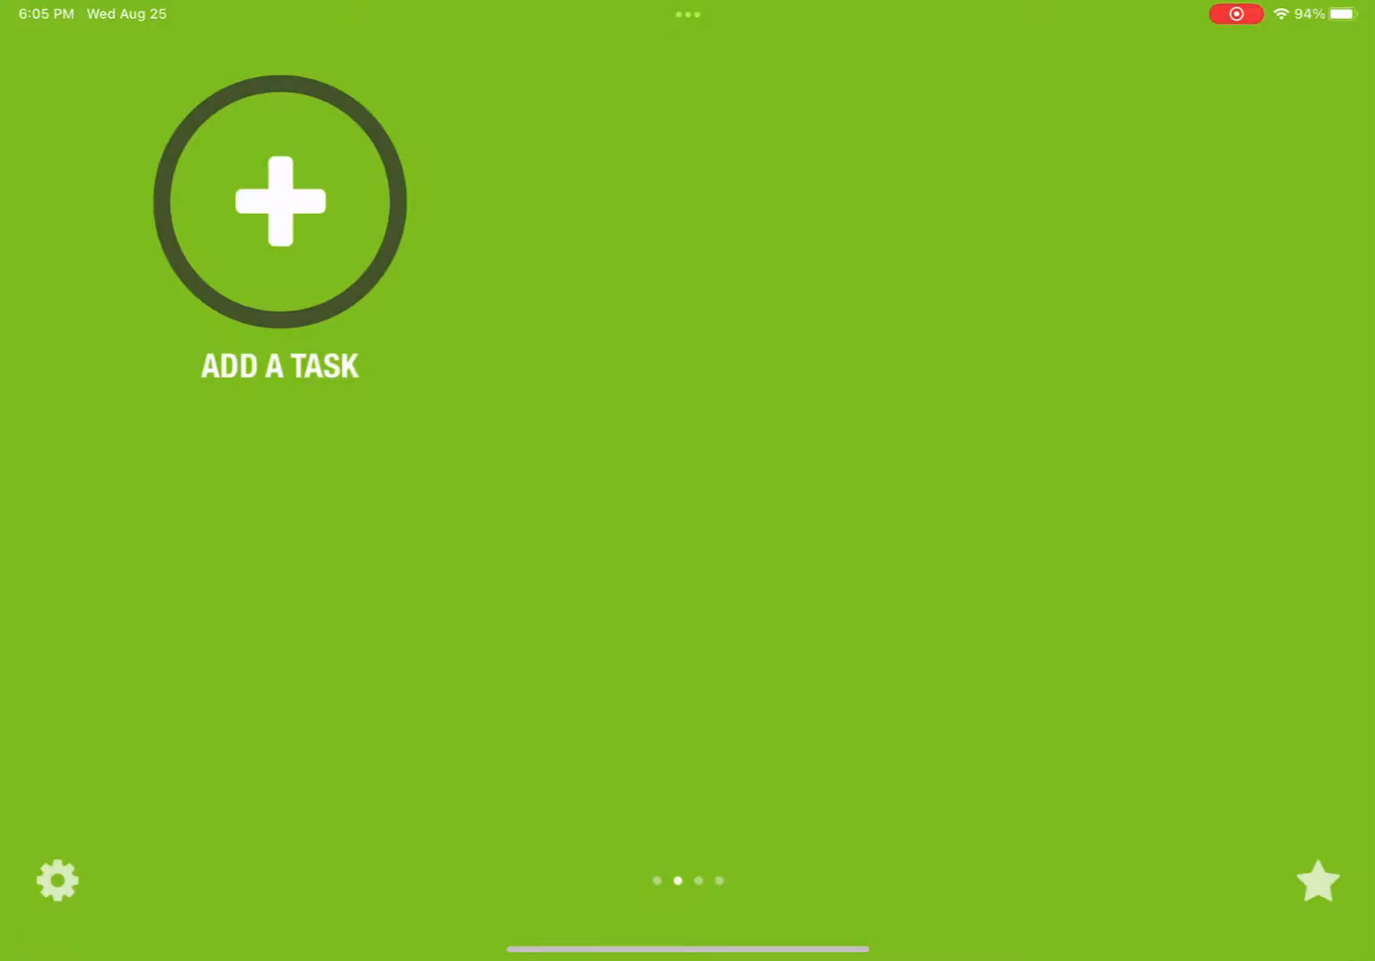
scroll(left, 3)
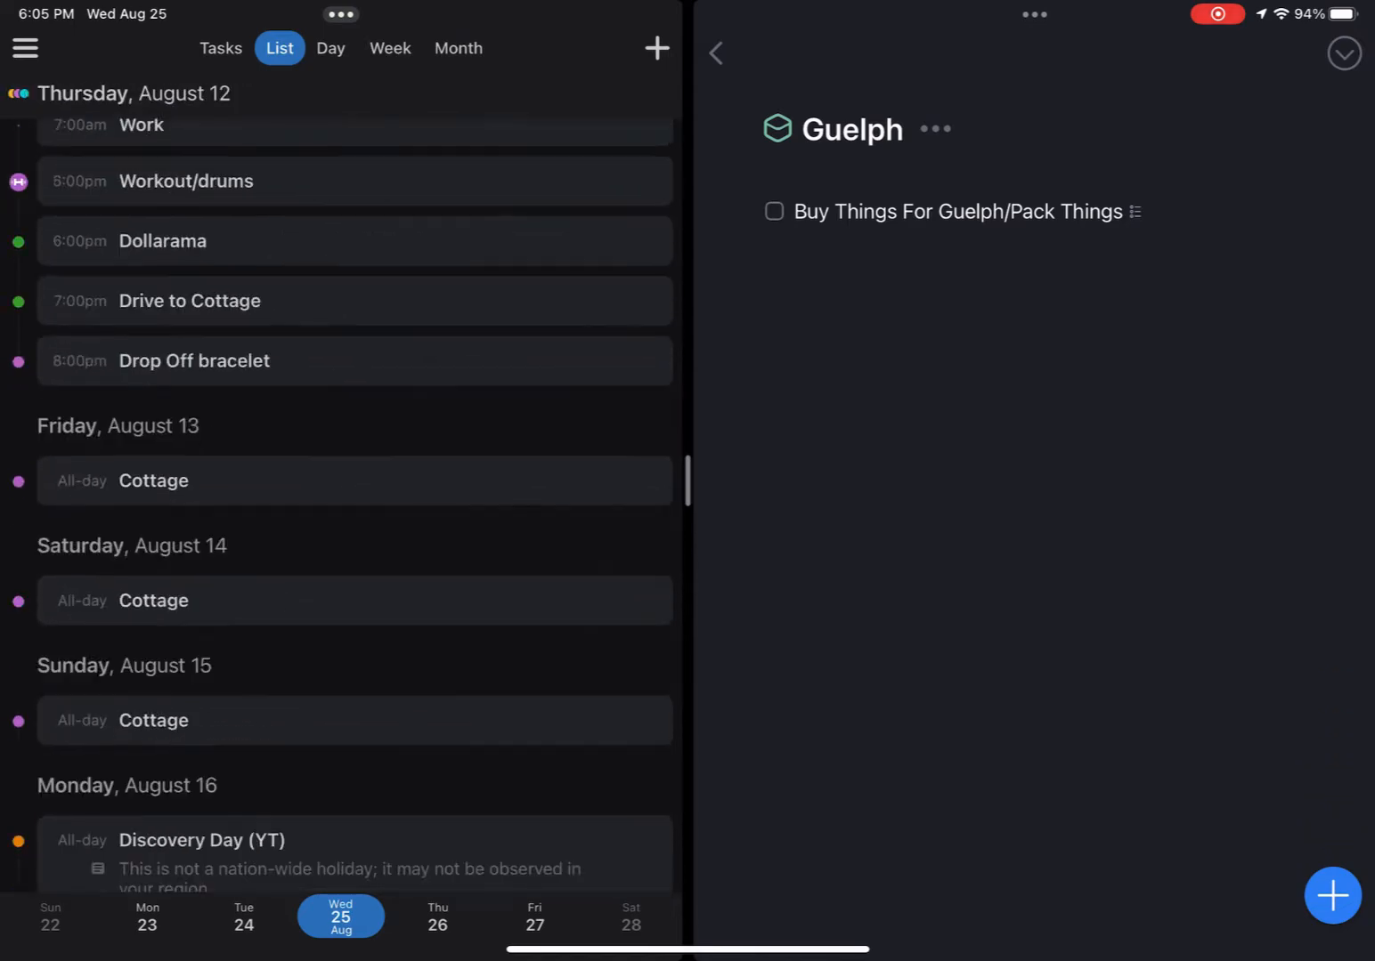
Step: Switch Calendars to the August 25–31 week view and scroll through its hours
scroll(down, 3)
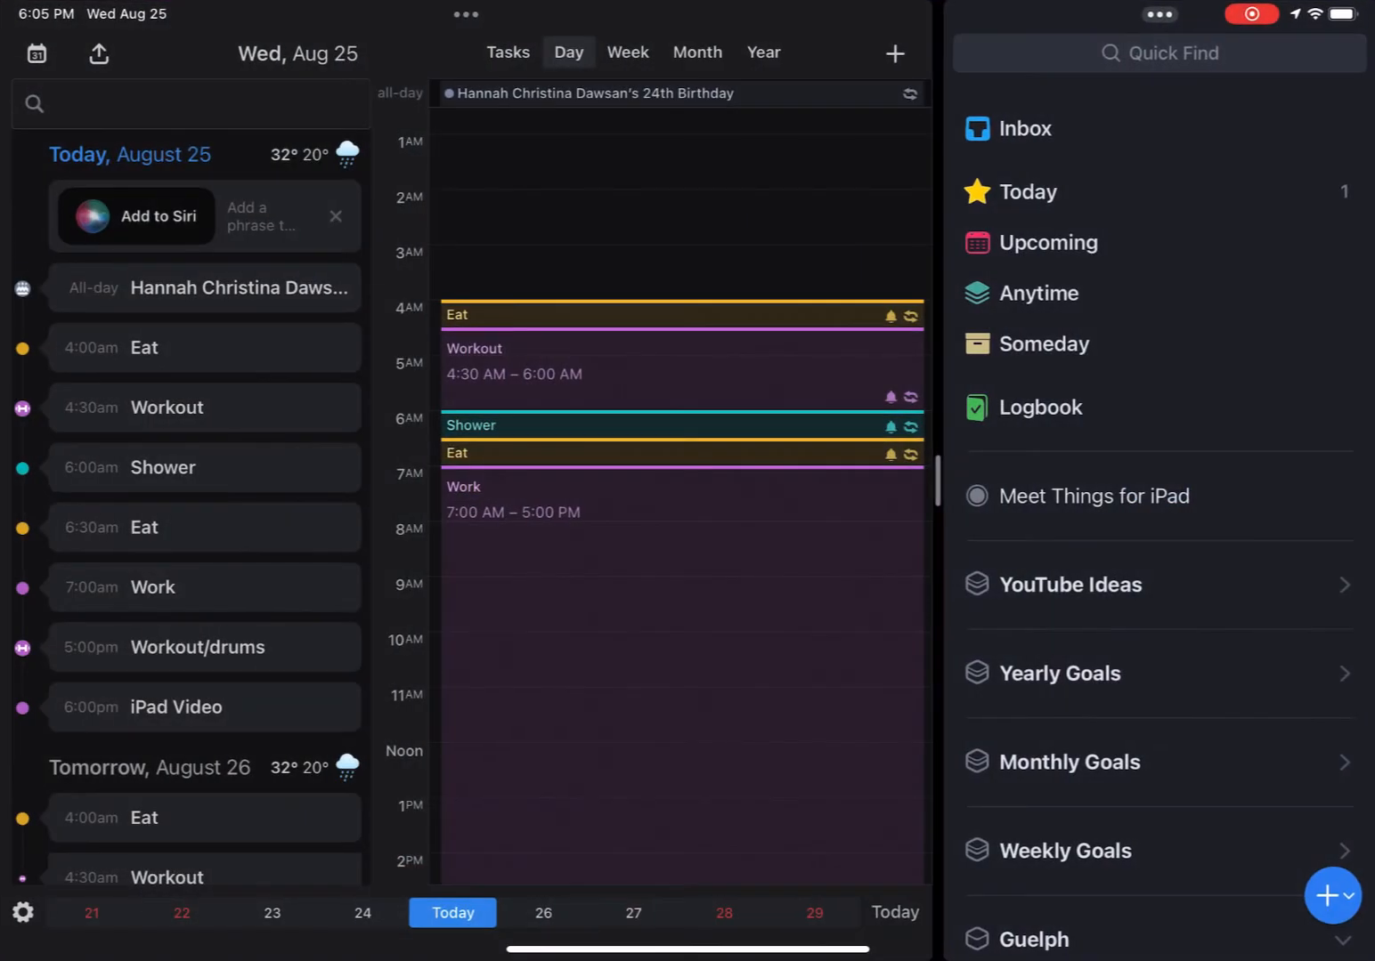
click(626, 52)
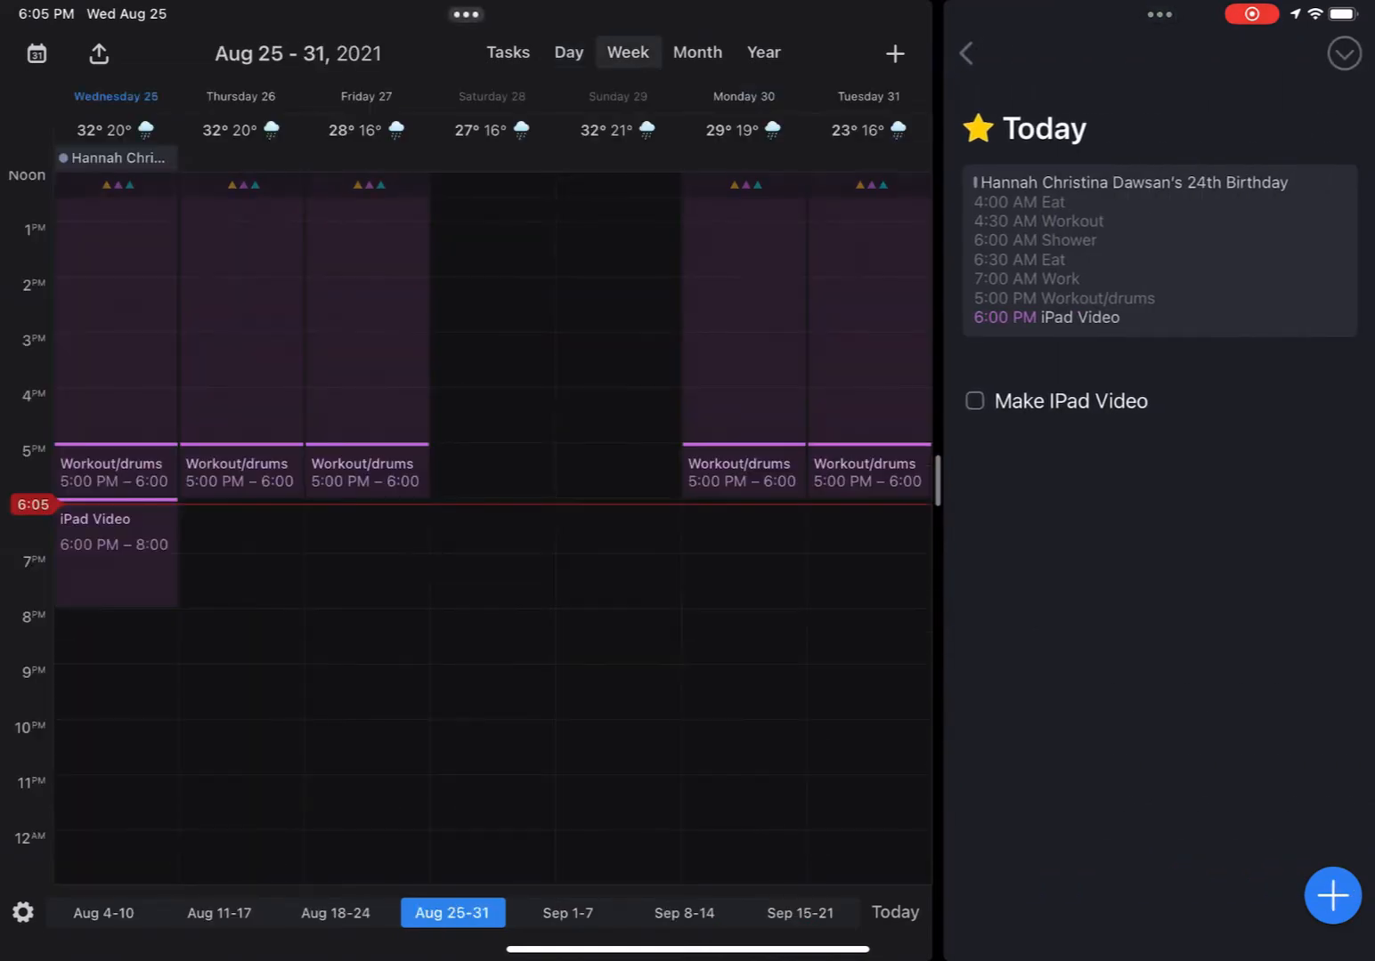
scroll(up, 3)
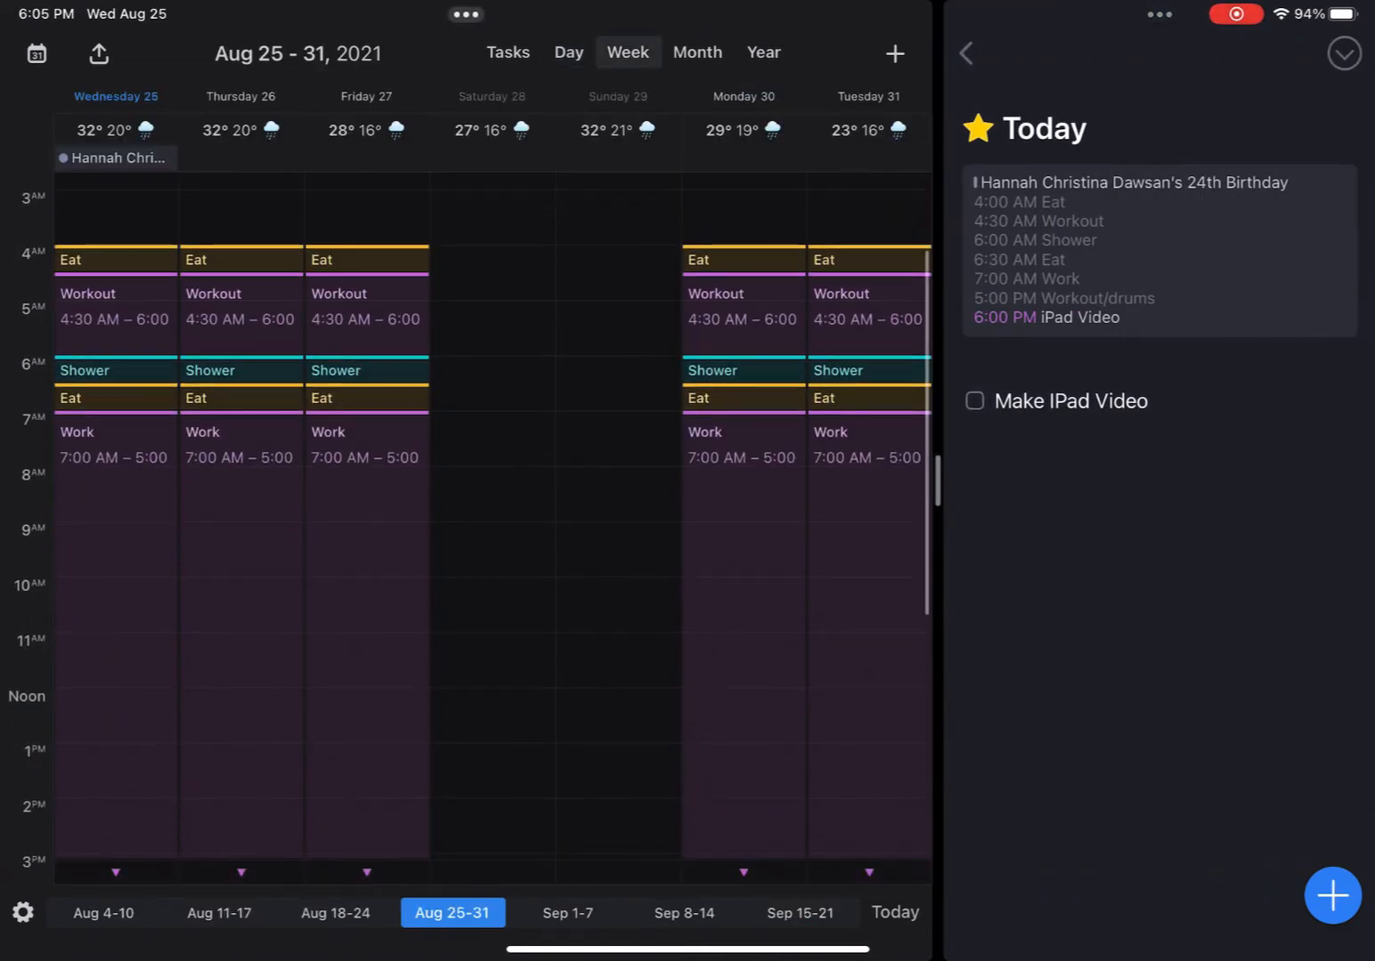
scroll(down, 3)
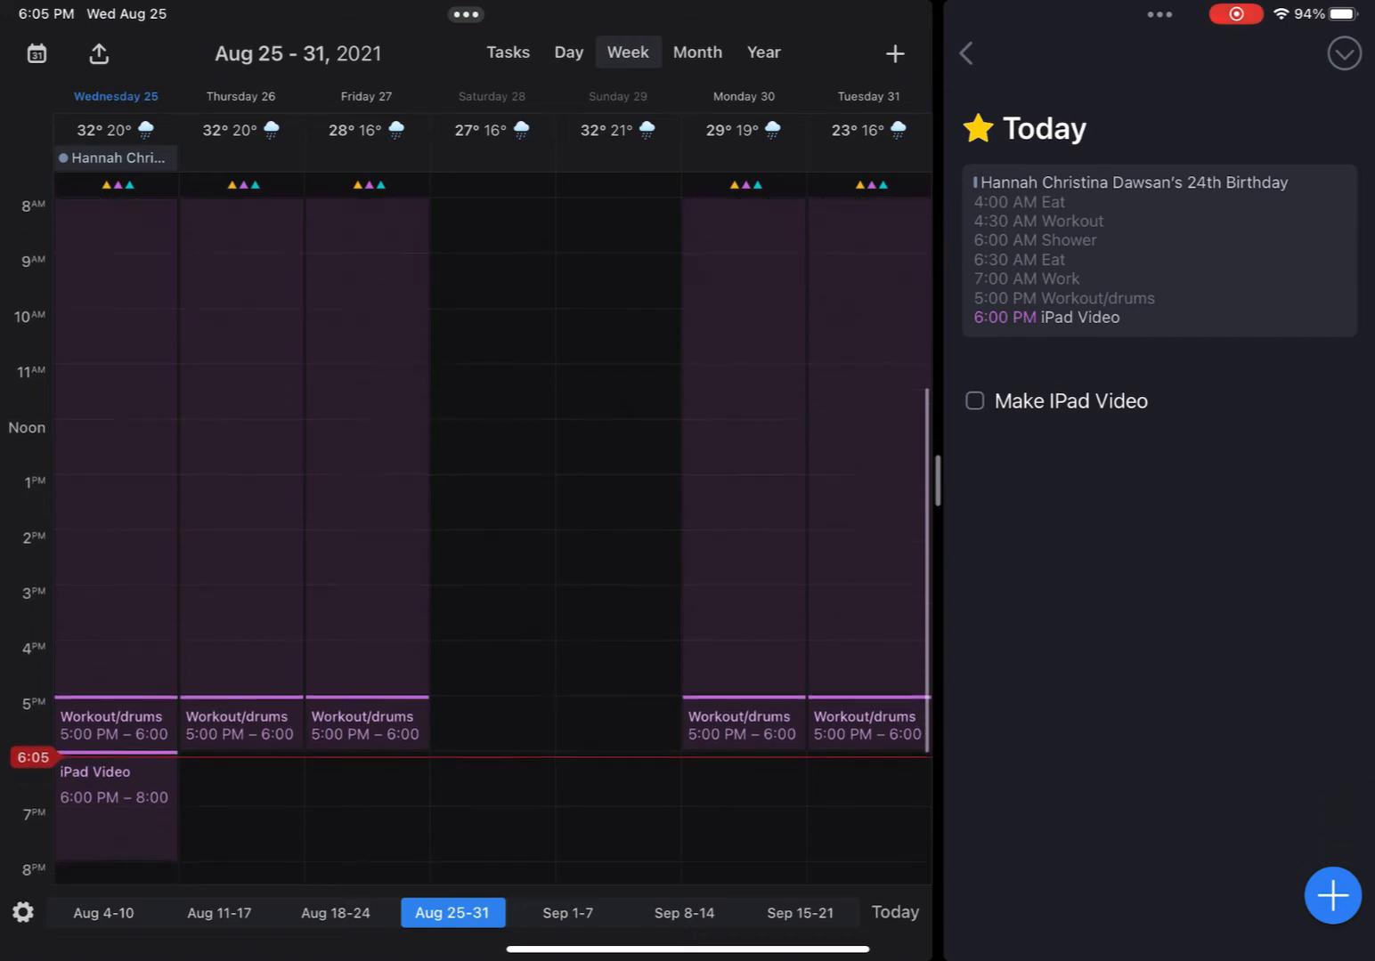
scroll(down, 3)
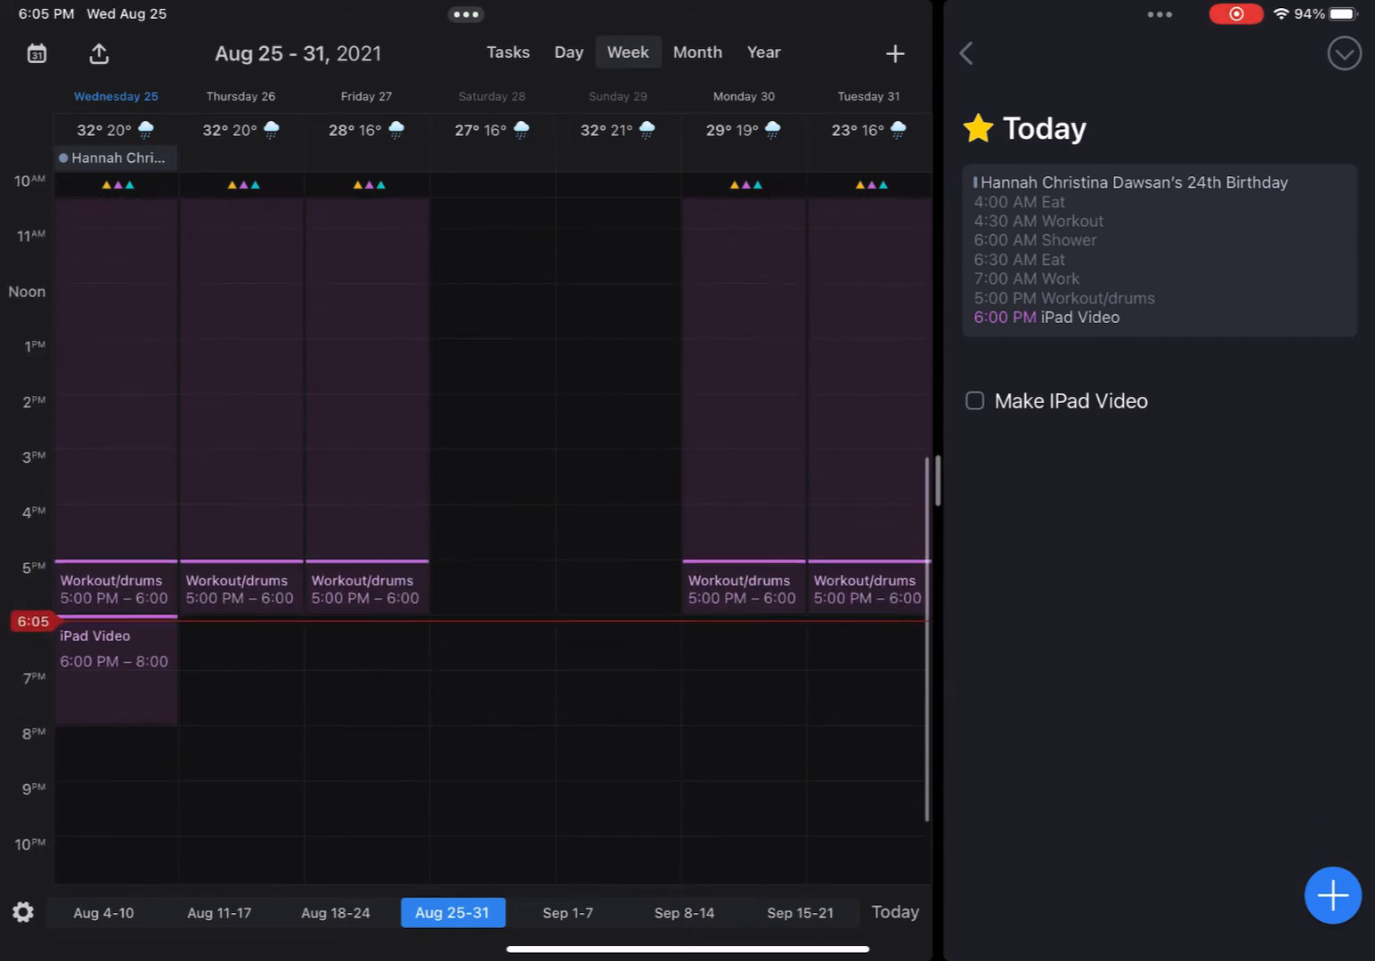
Step: Create and save an Edit iPad Video event on Thursday, August 26, 6:00–8:00 PM
click(894, 53)
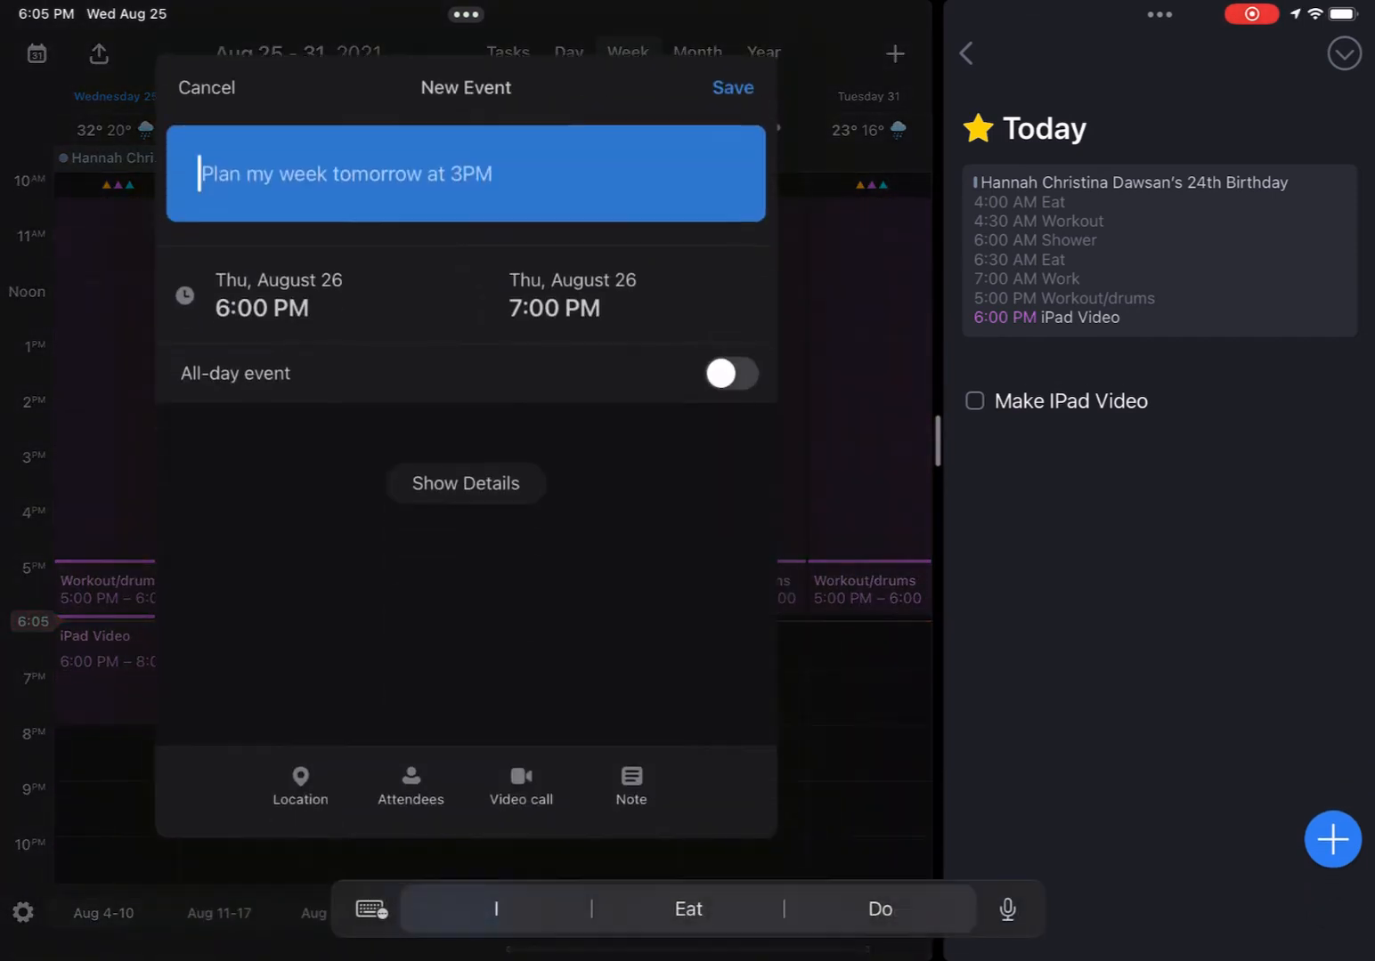
text(Edit Ipad Video)
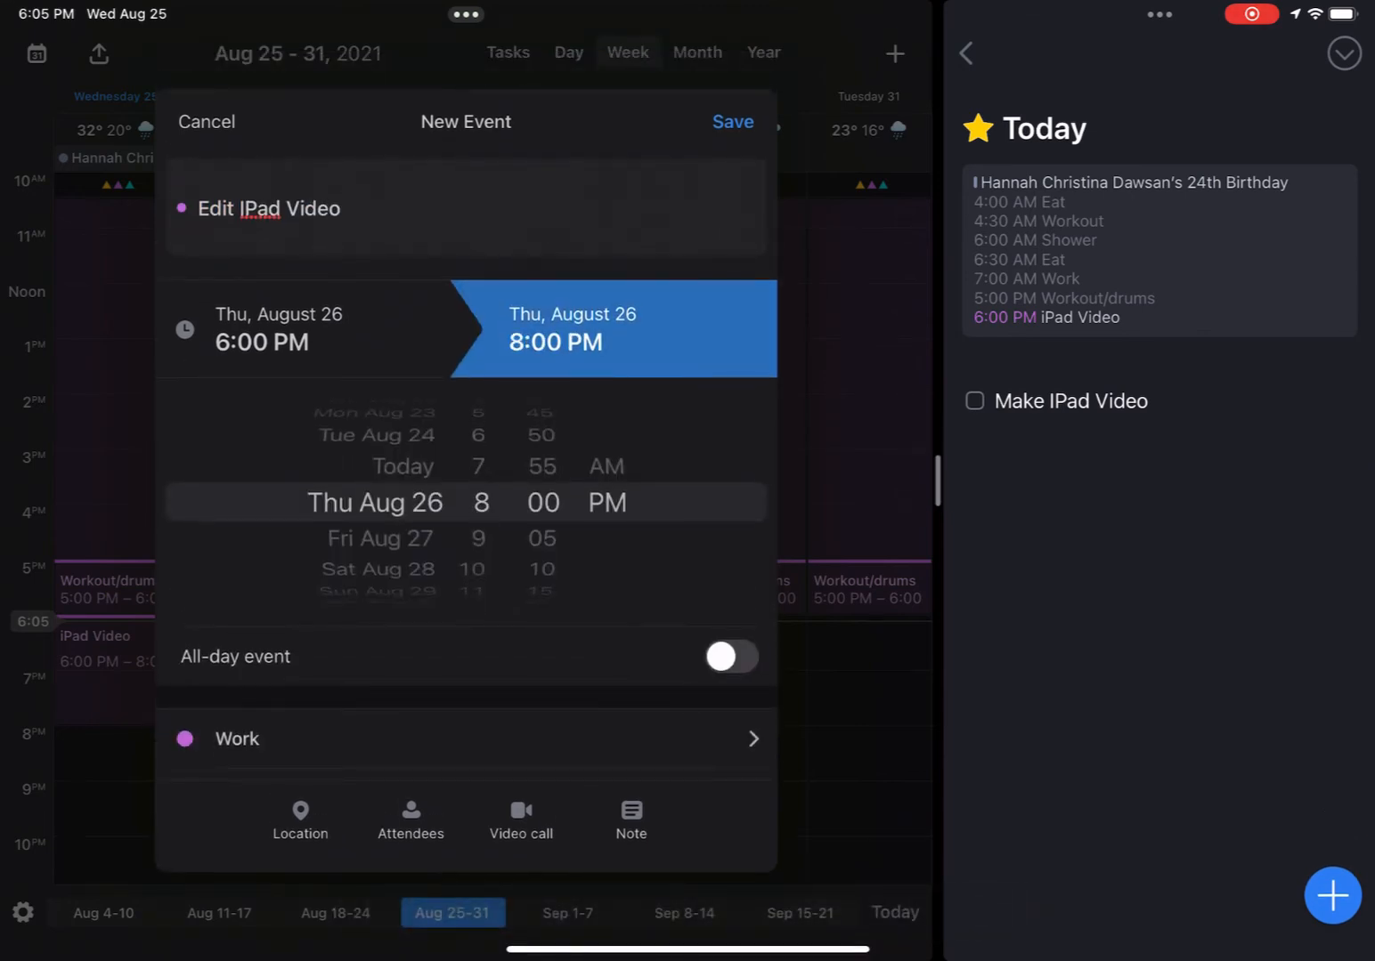
click(732, 121)
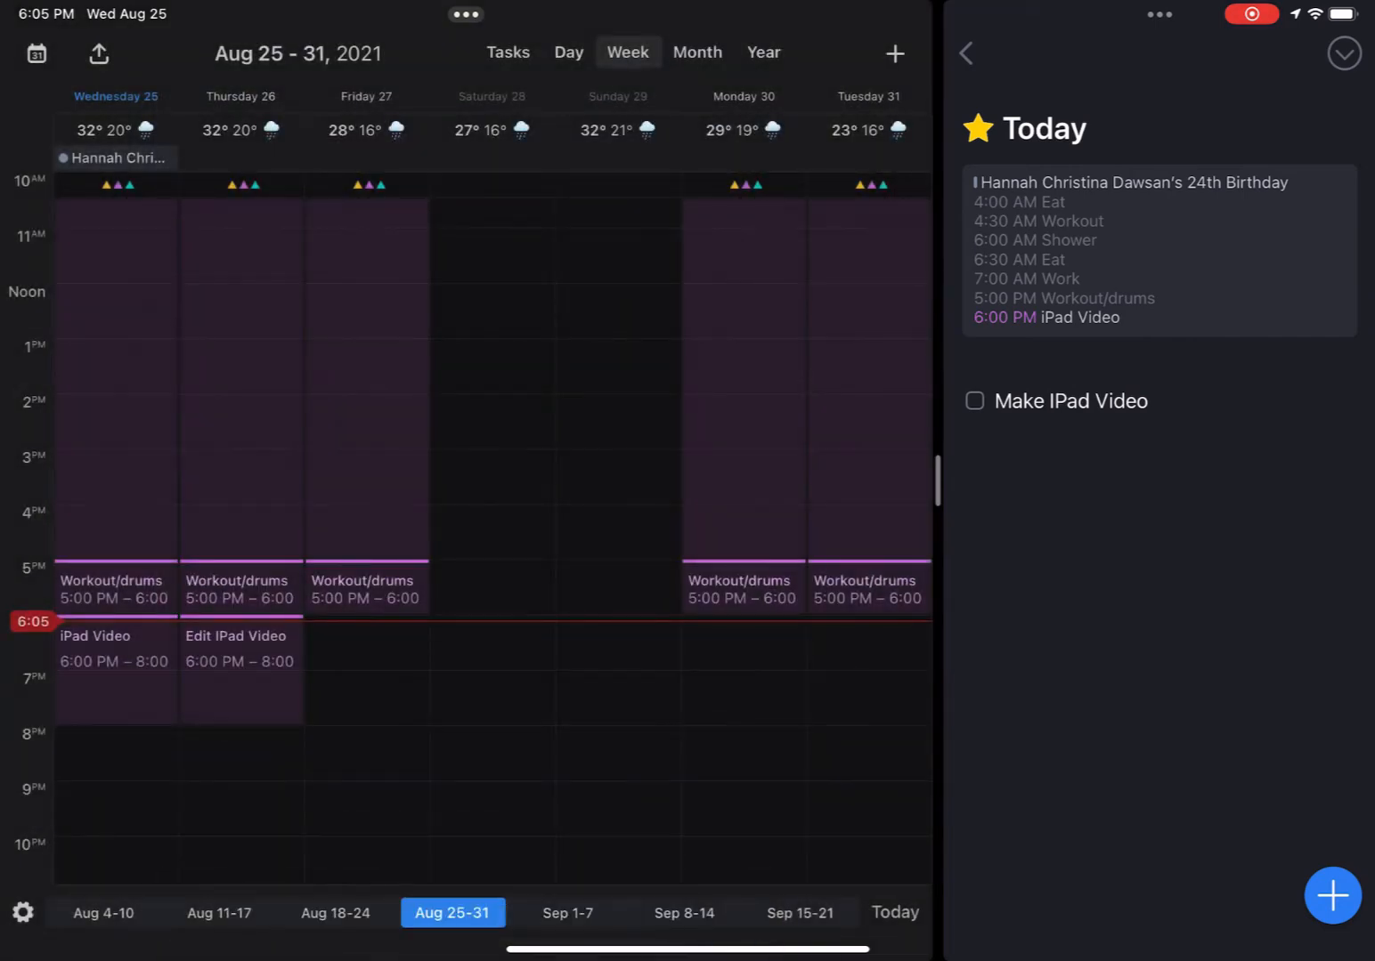
Step: Scroll the week, glance at August 18–24, then leave for the Today View widgets
scroll(down, 3)
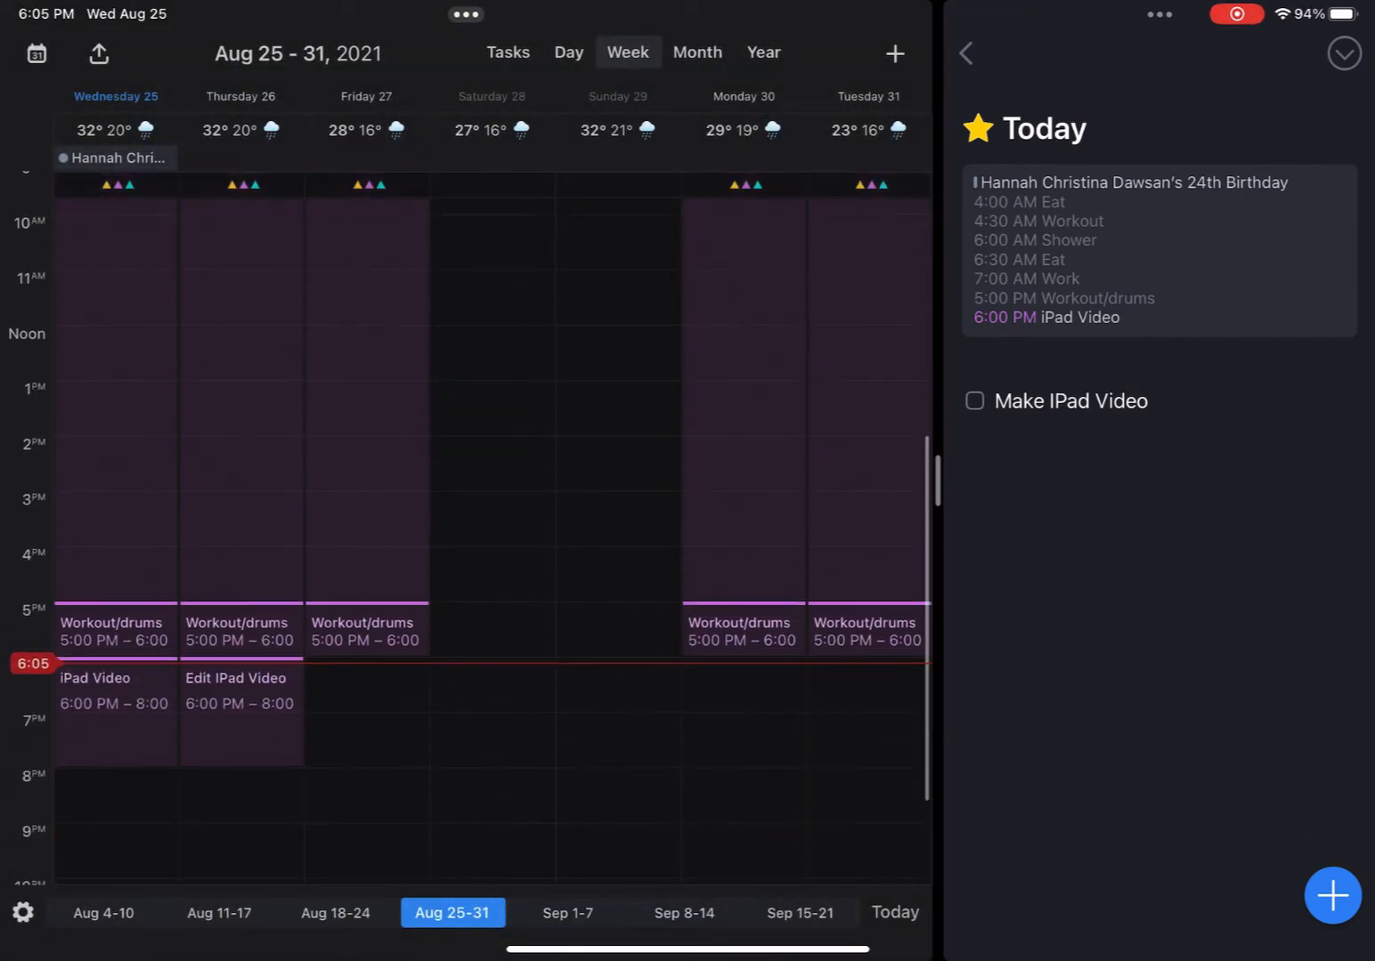
scroll(up, 3)
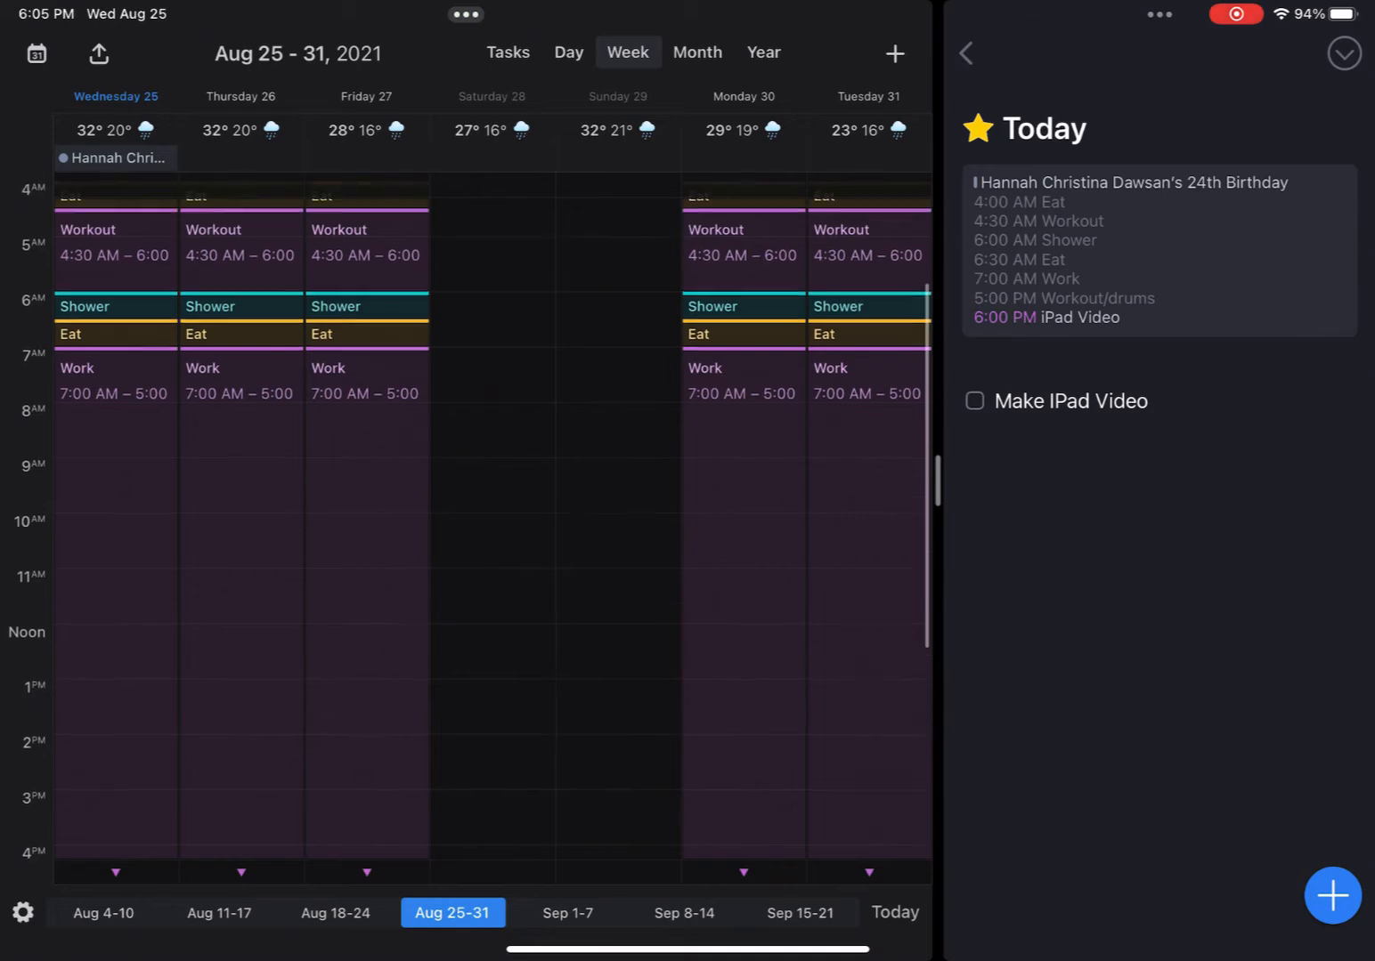
scroll(down, 3)
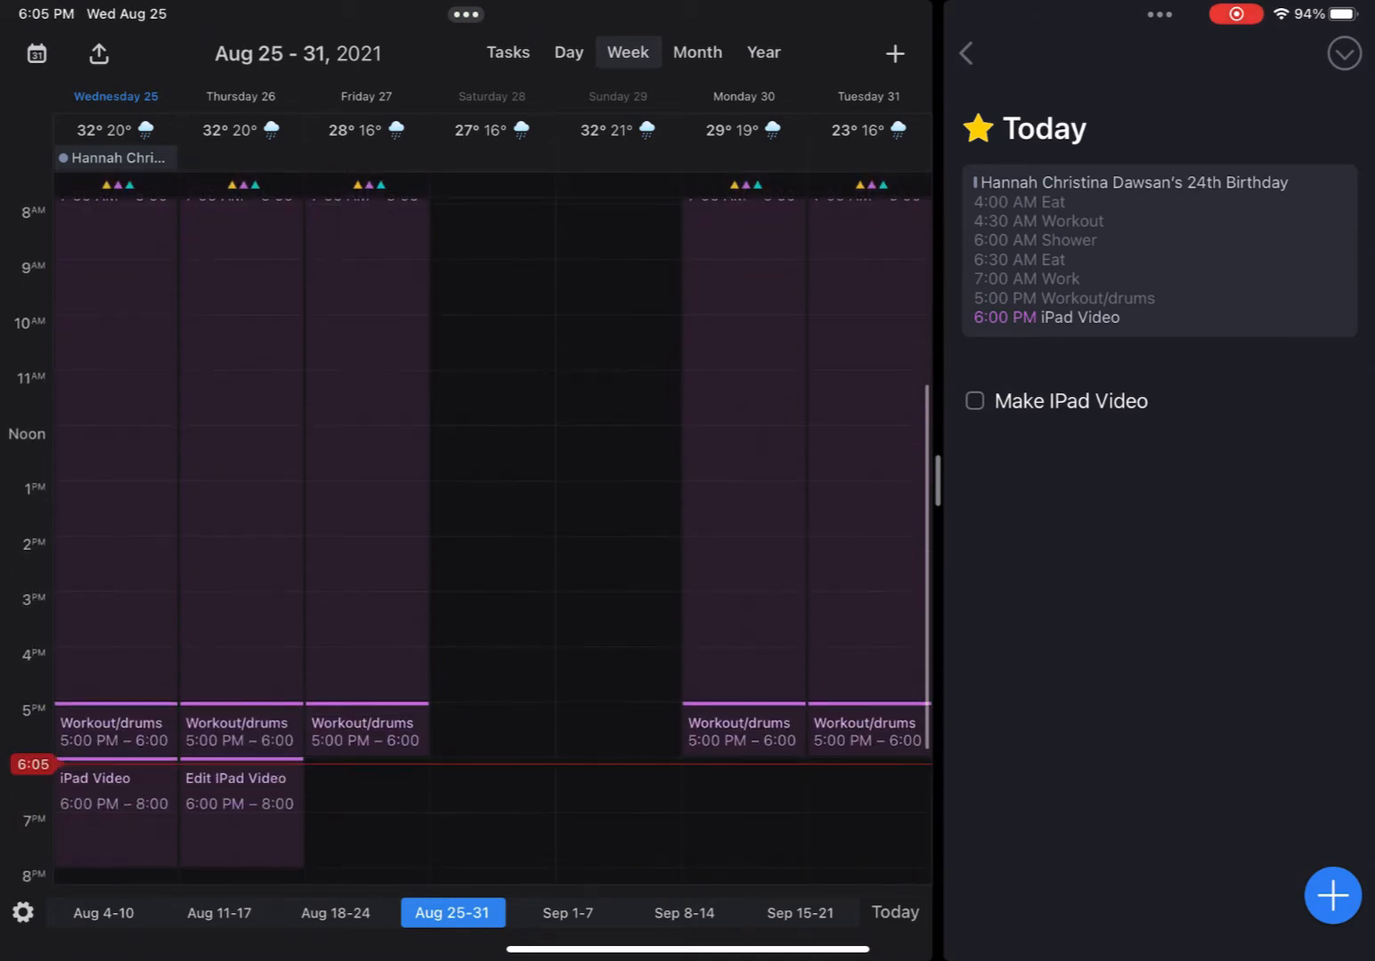
scroll(down, 3)
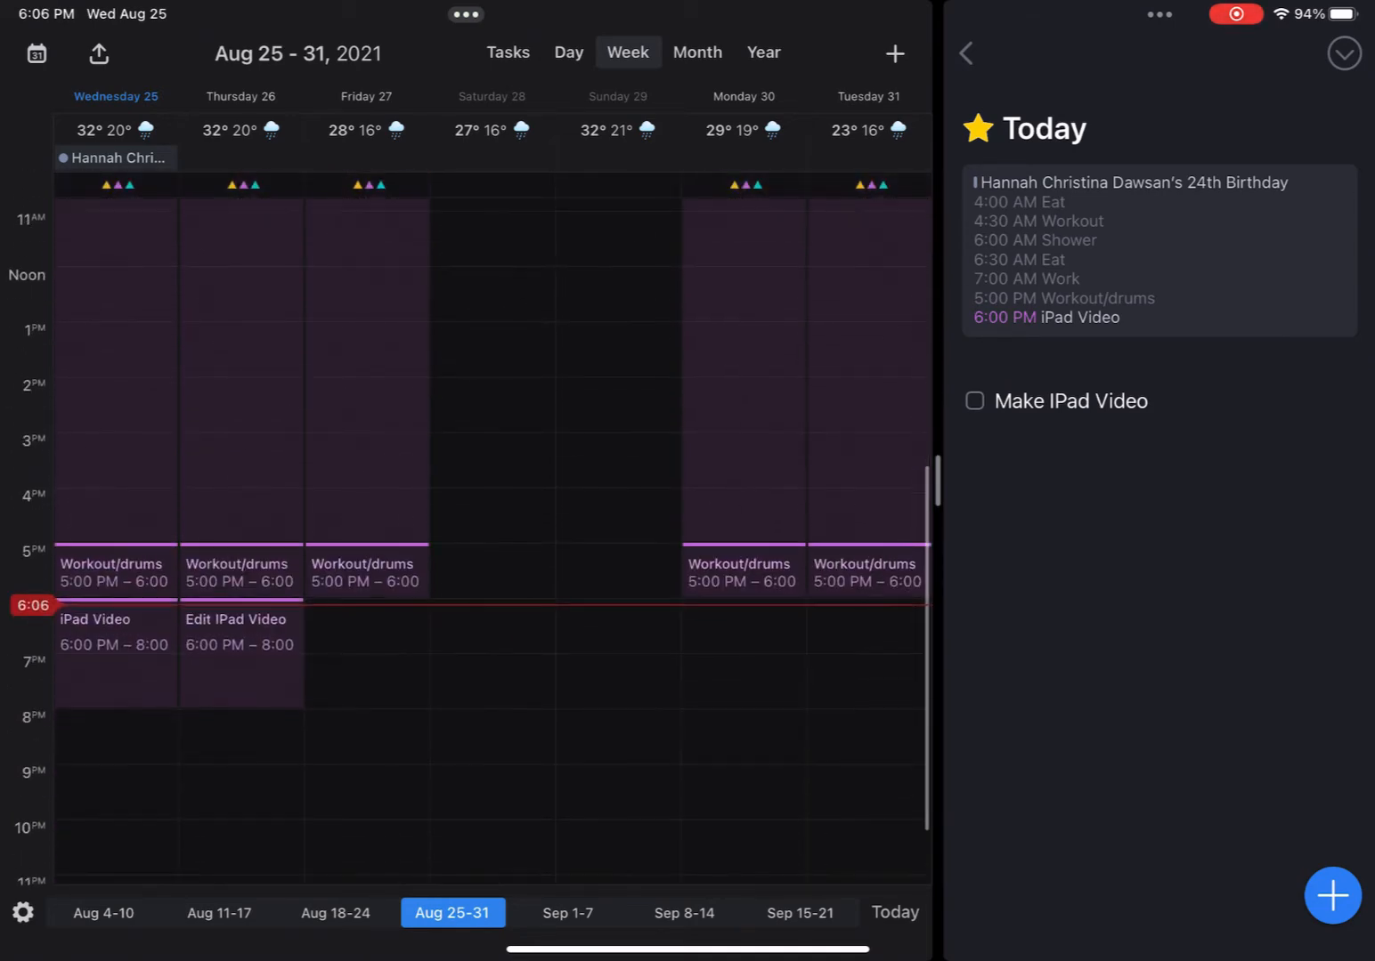
scroll(right, 3)
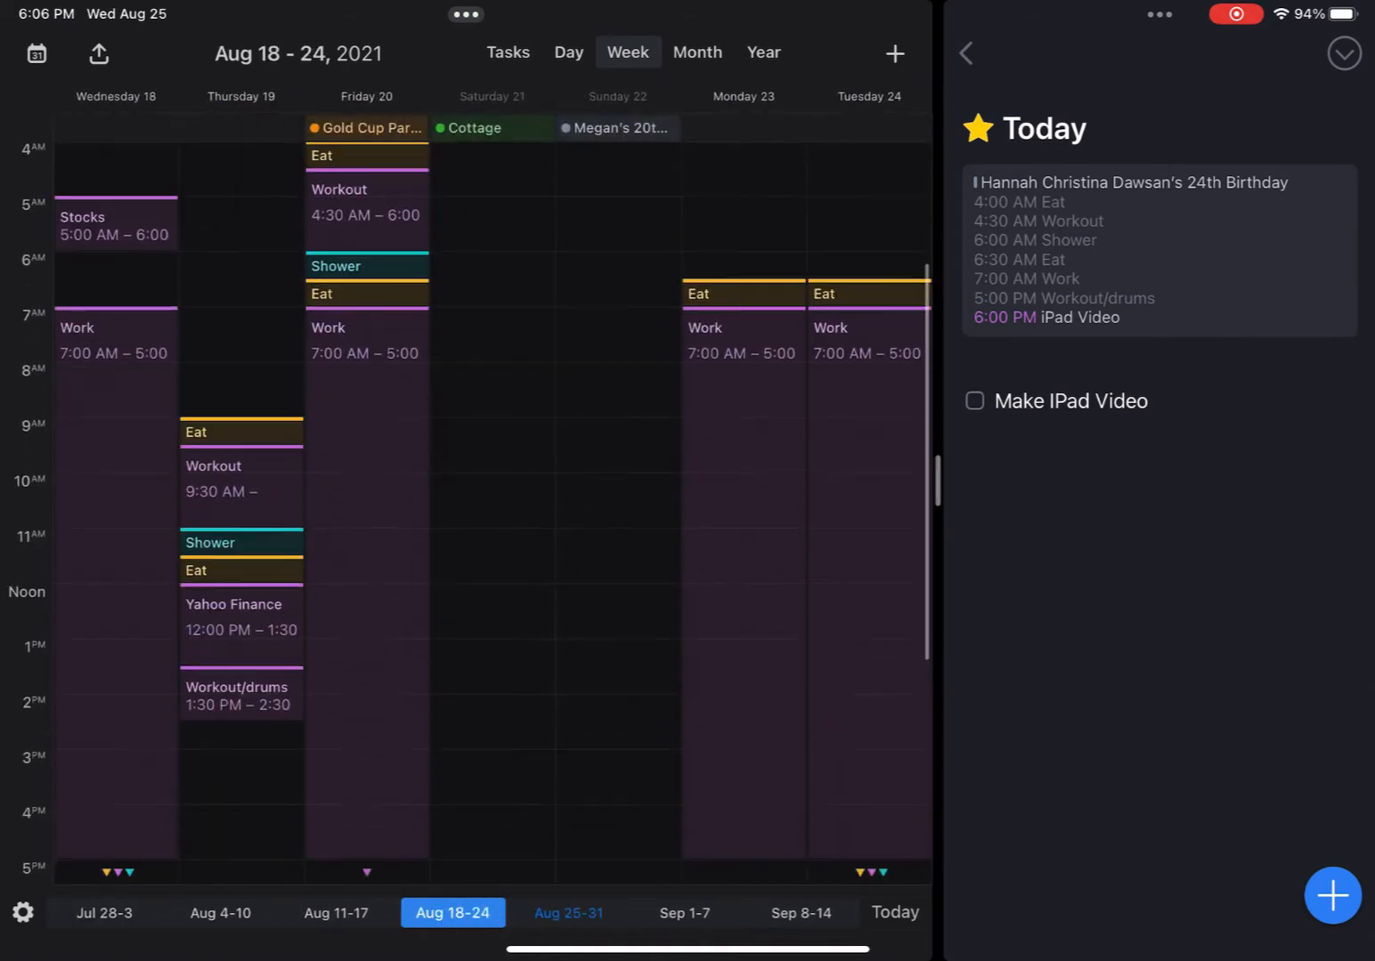
scroll(down, 3)
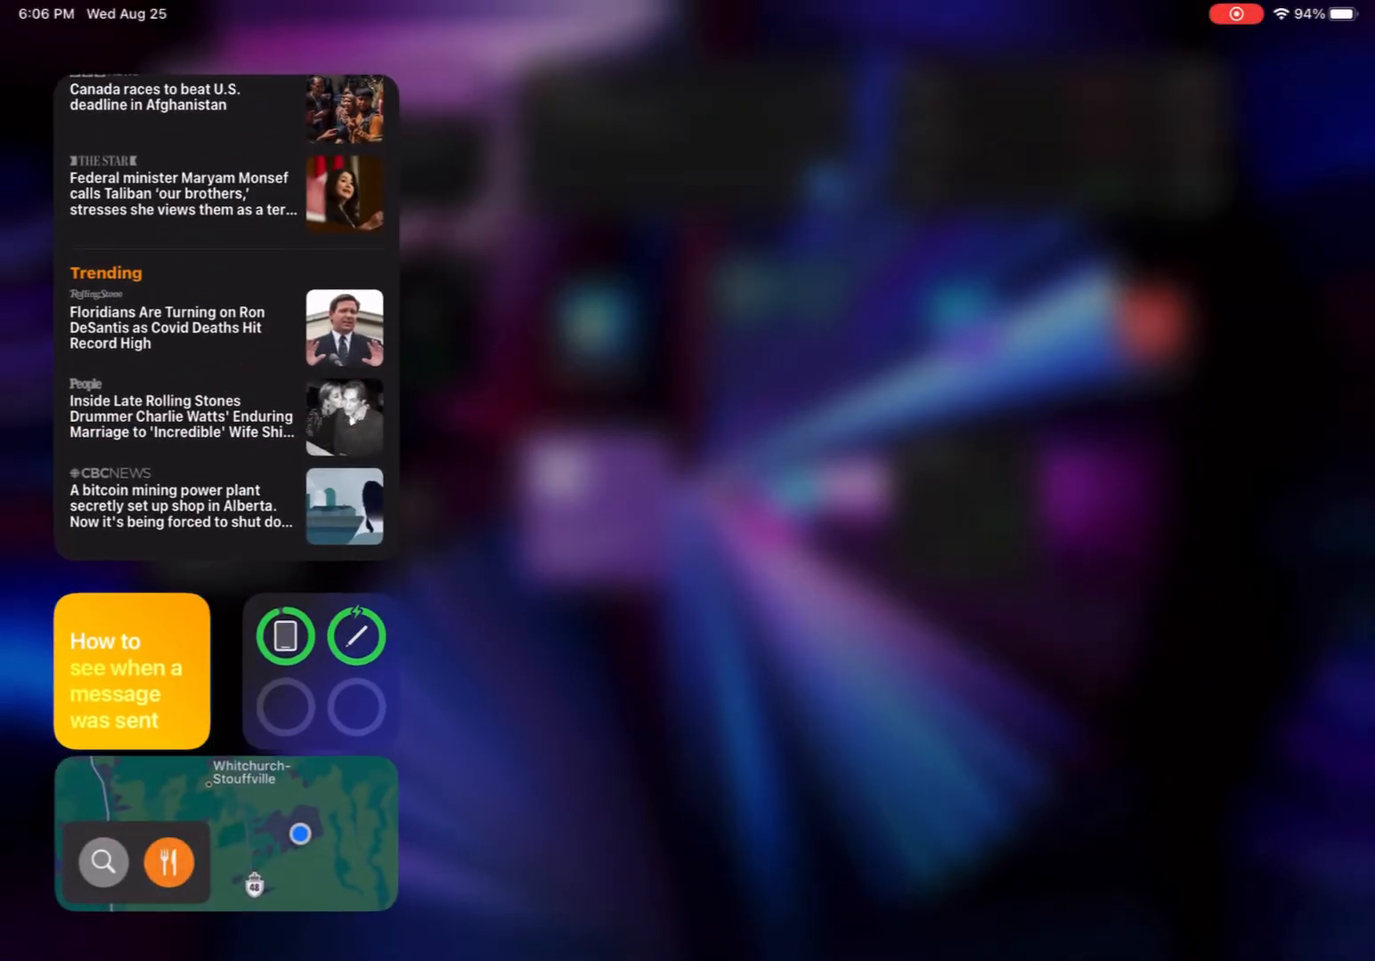
Step: Swipe back to the home screen page and launch PicsArt
scroll(up, 3)
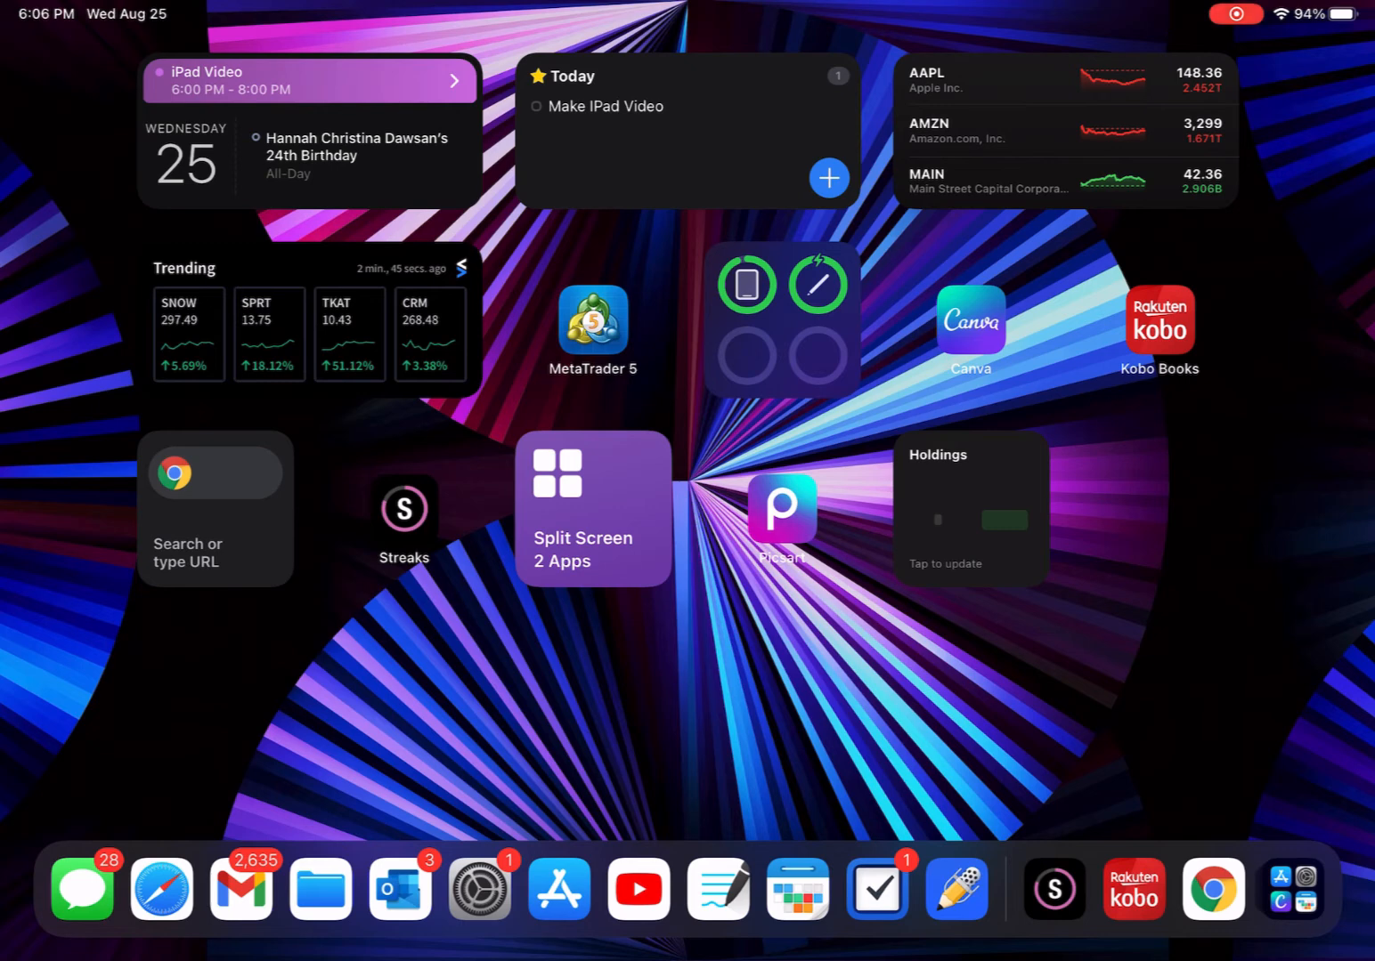
click(782, 509)
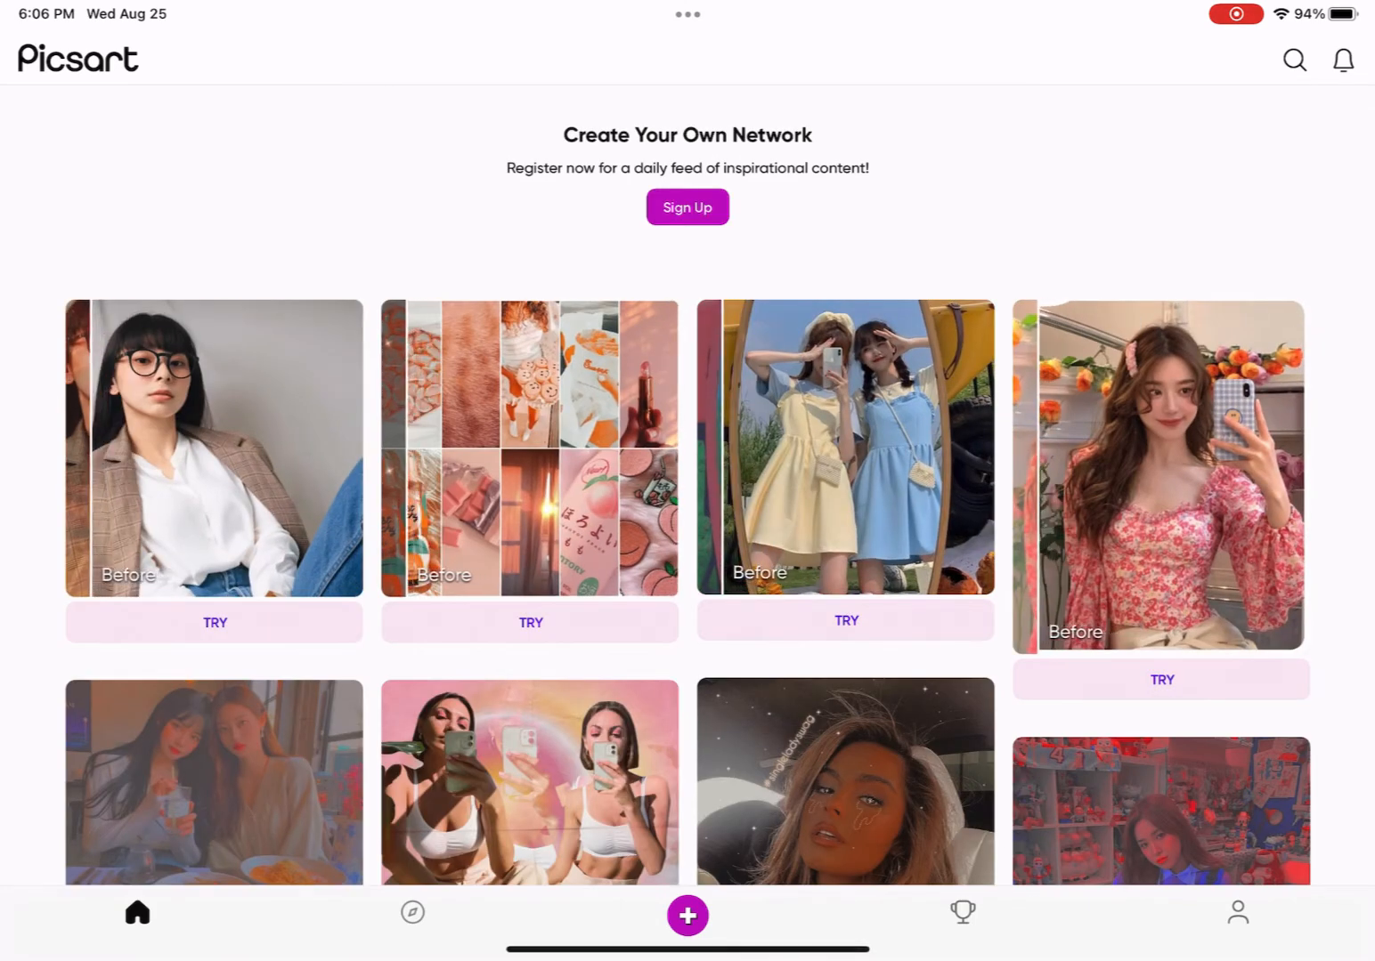
Step: Start a new creation from Explore and load the GoLabs power station photo into the editor
click(413, 912)
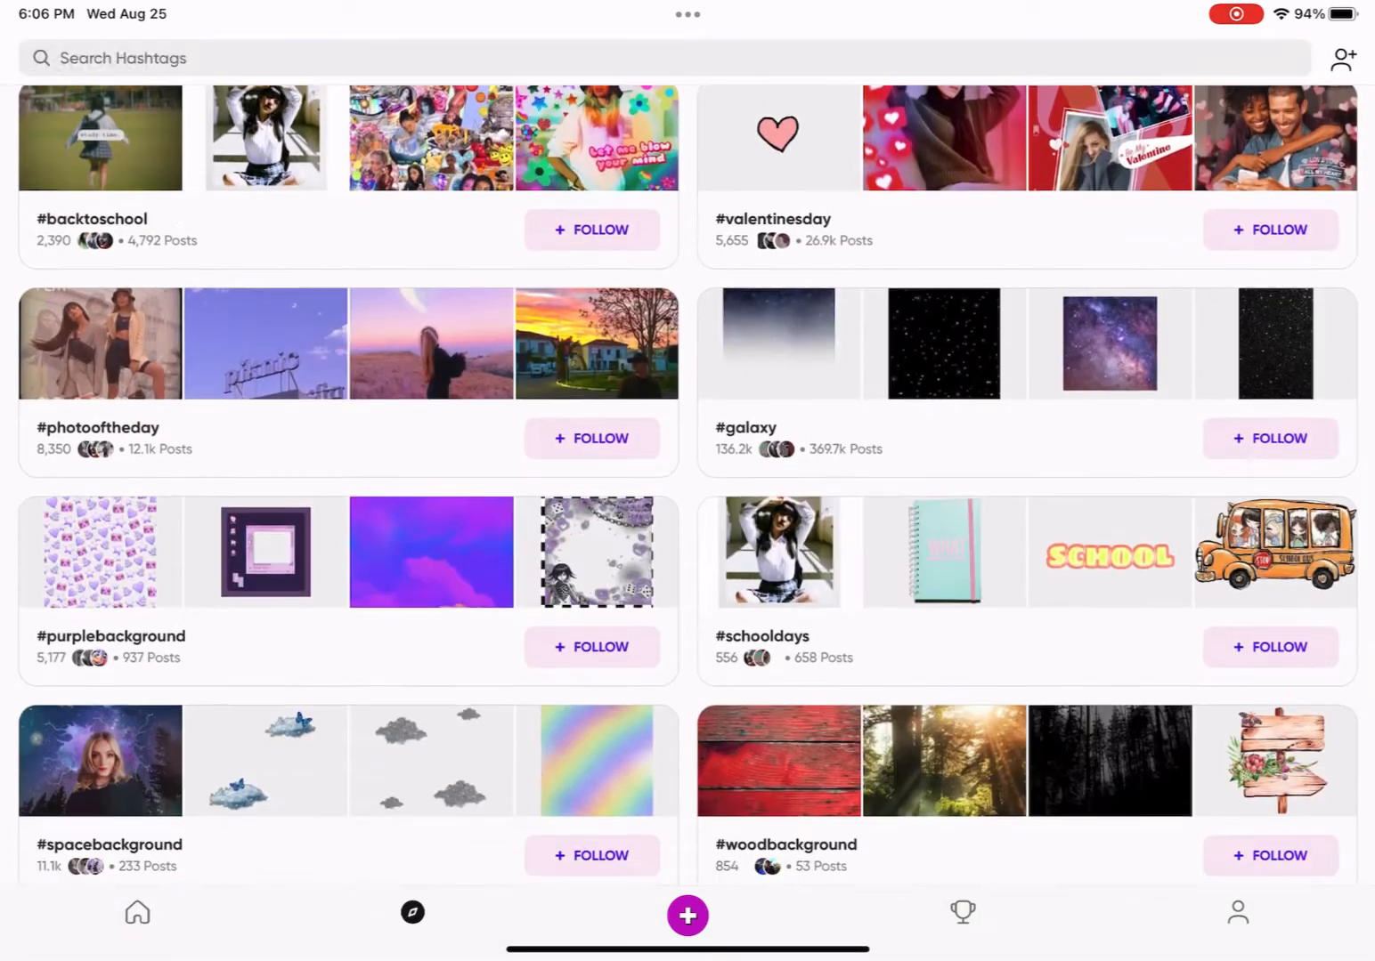
click(687, 915)
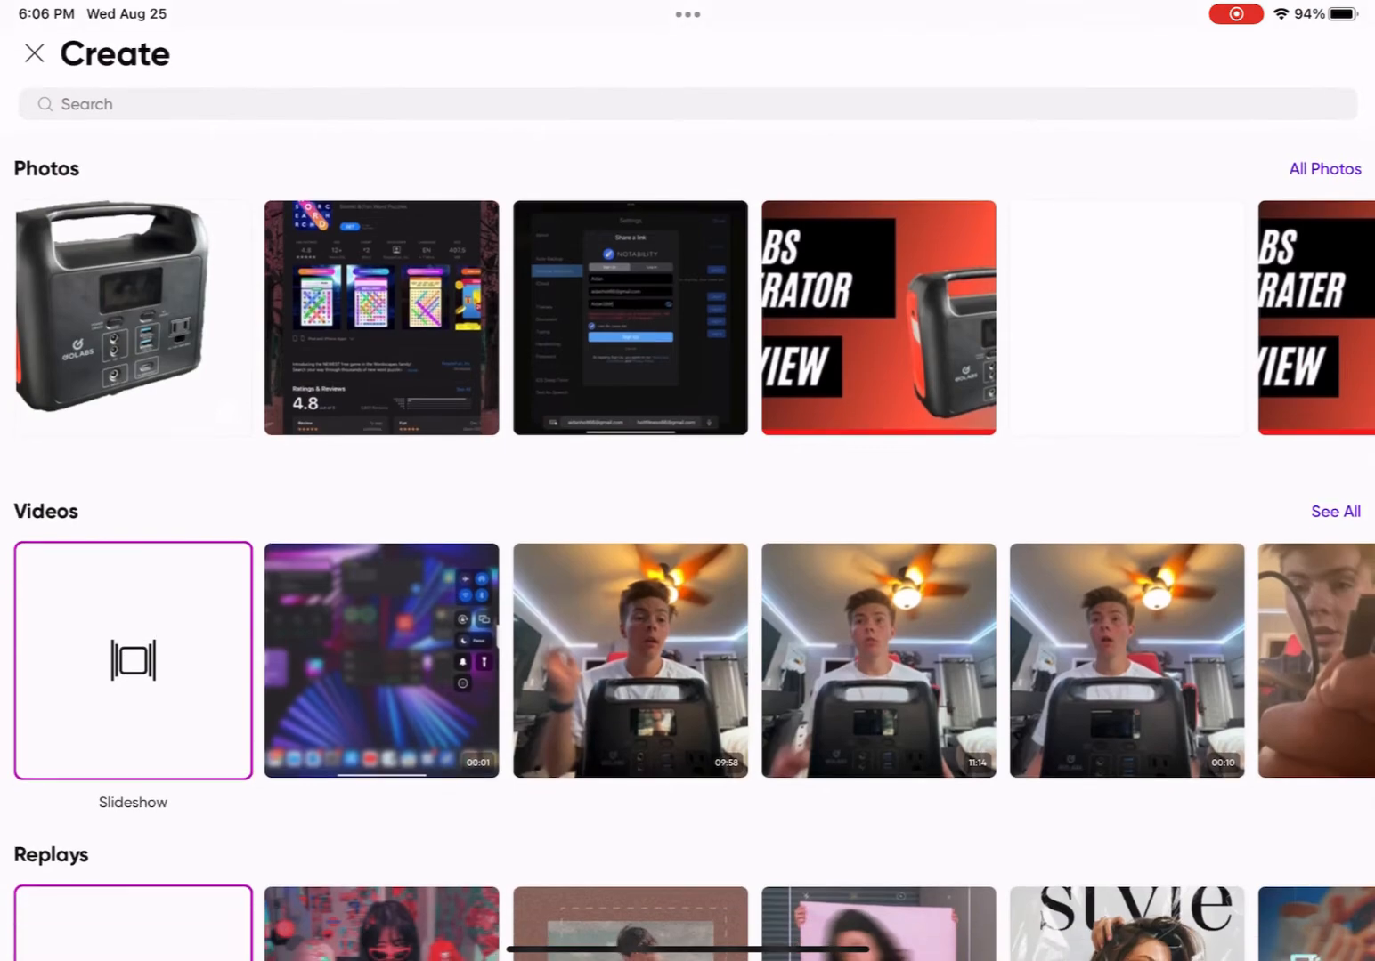
click(132, 317)
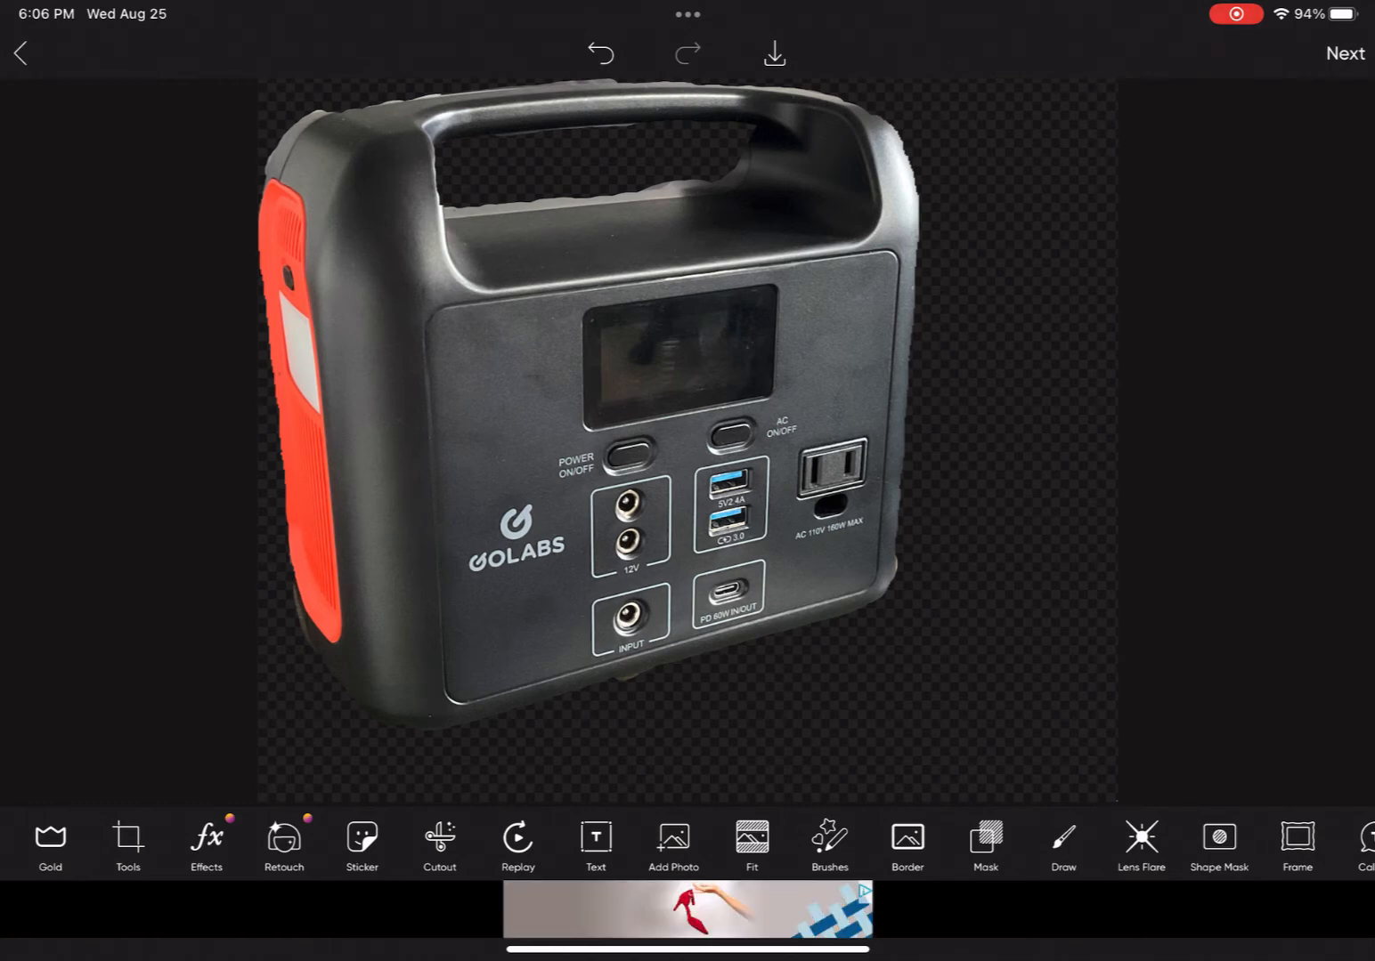
Step: Brush a Selection over the power station's front panel, then return to the Home Screen
click(128, 844)
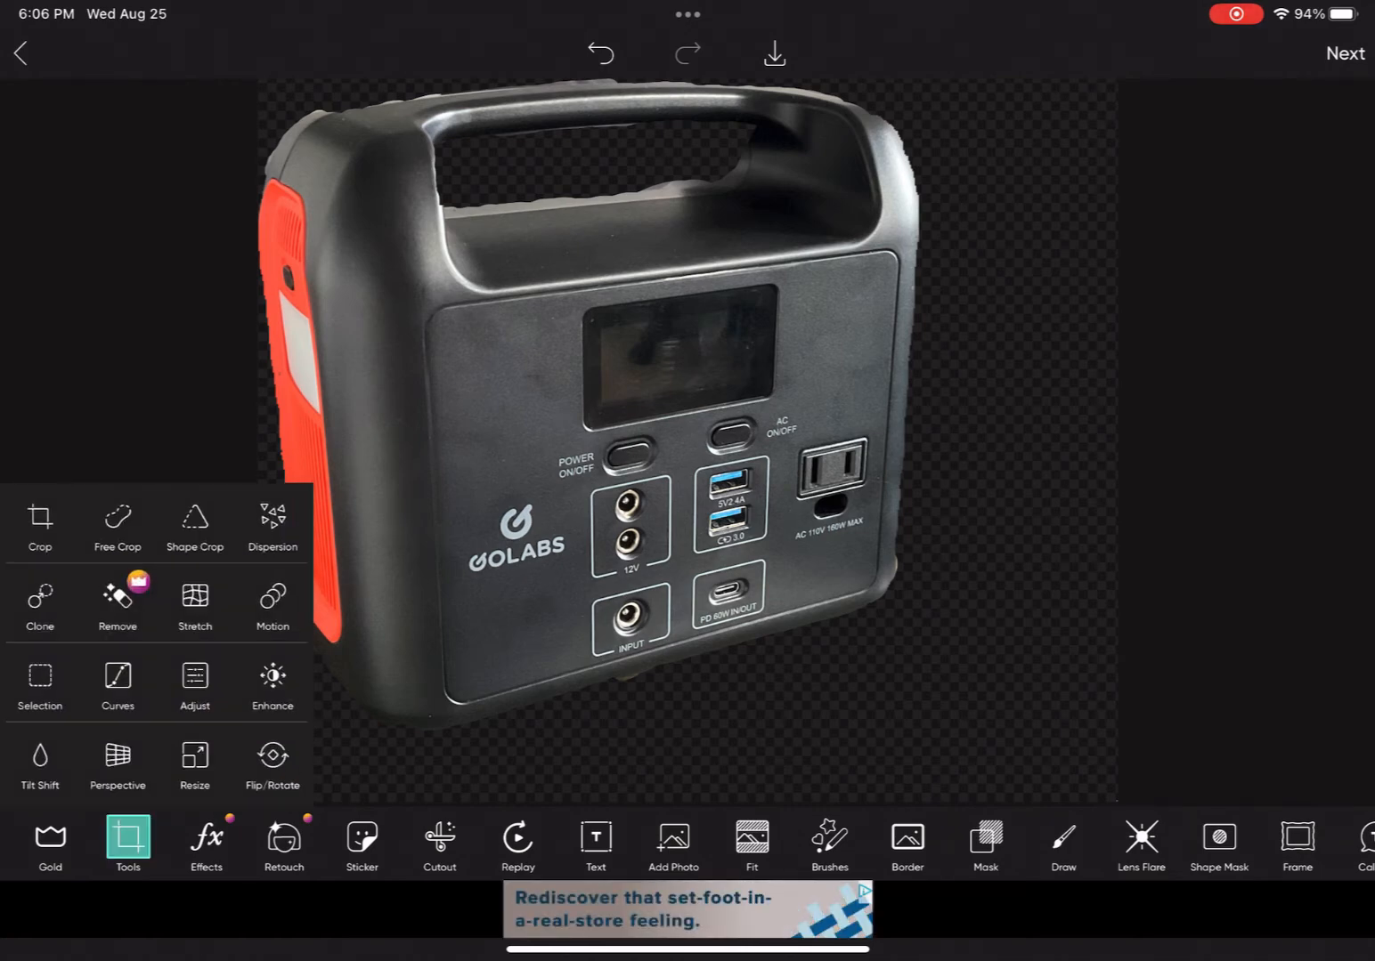
click(438, 844)
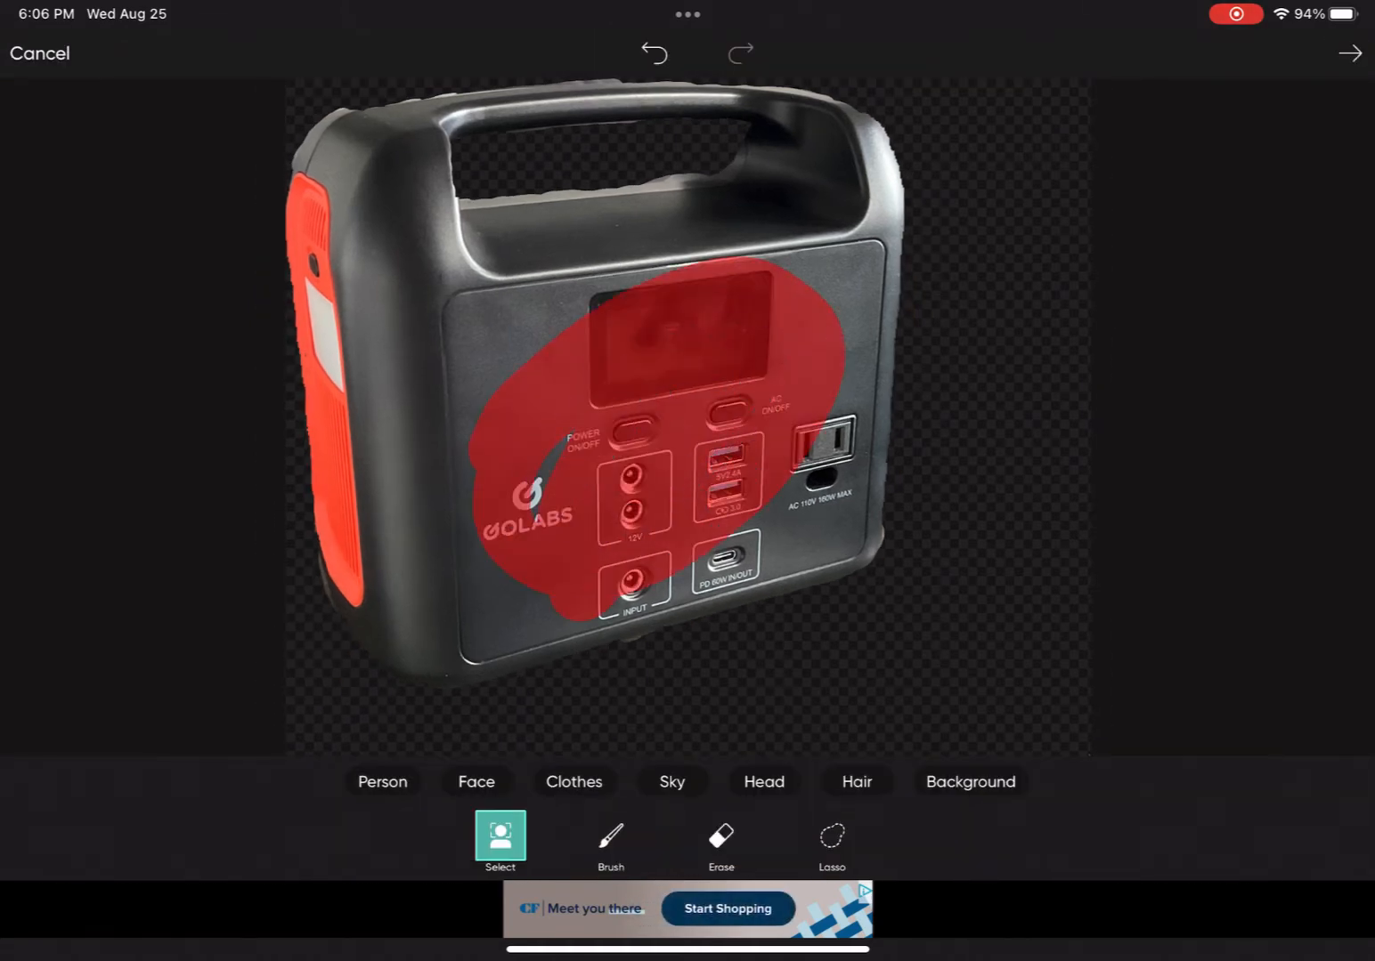
click(1350, 54)
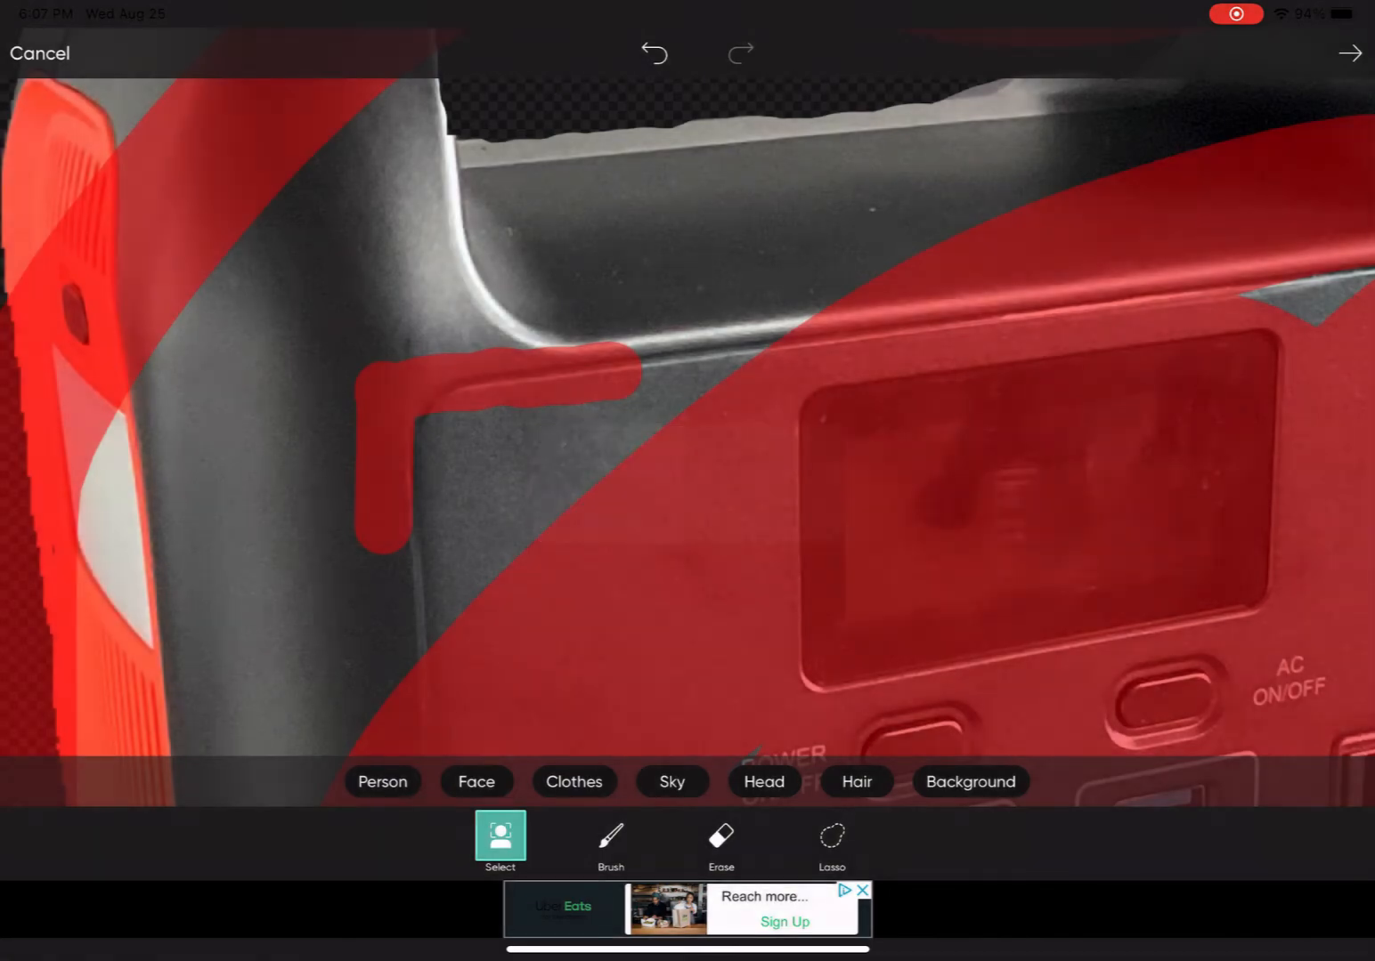
click(1349, 53)
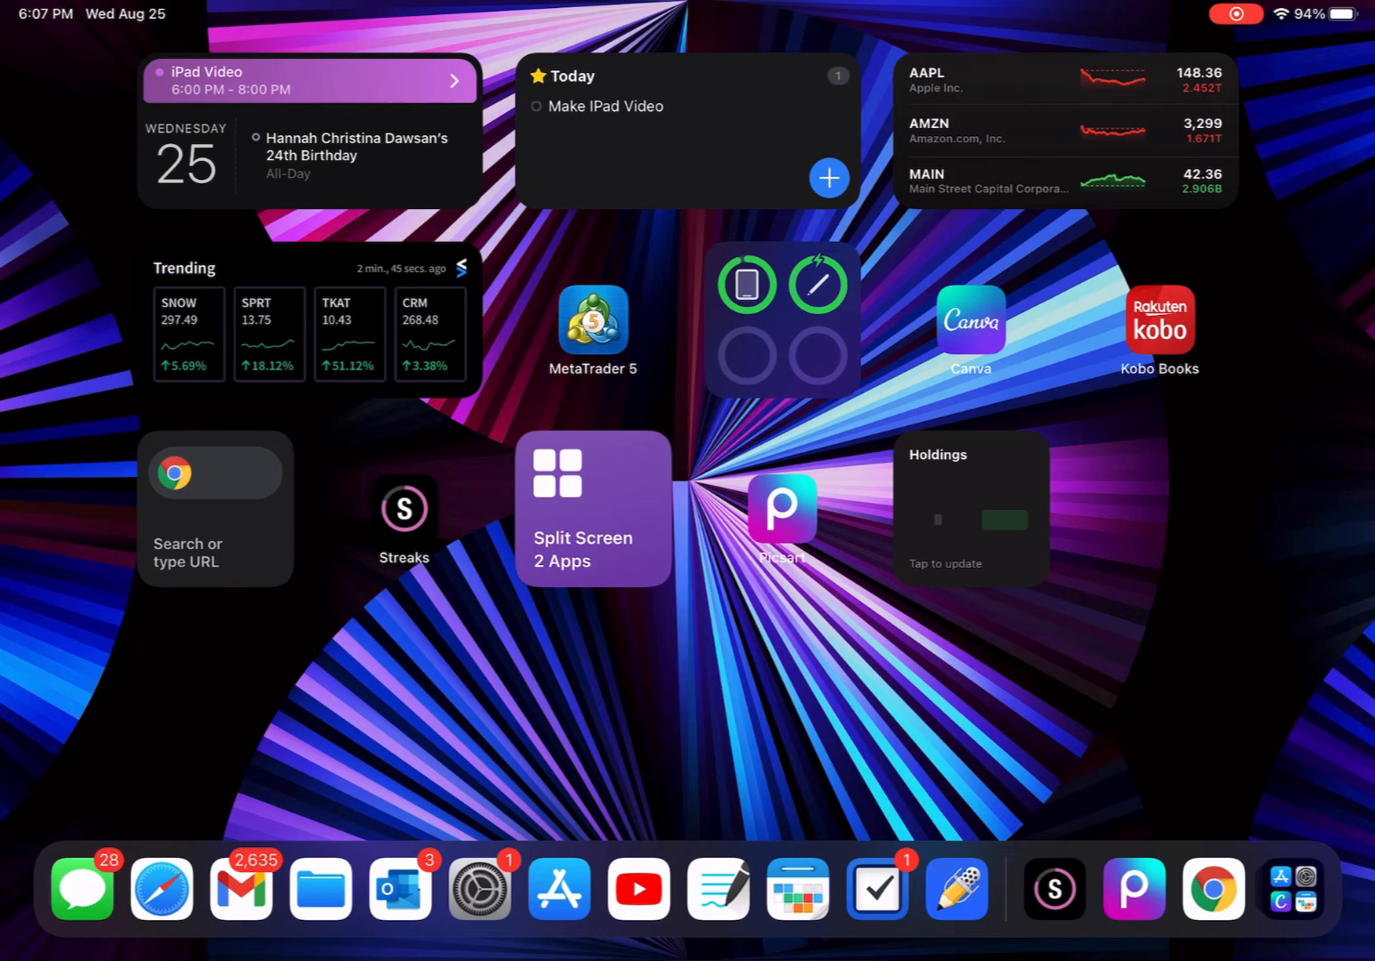
Step: Launch Yahoo Finance from the Holdings widget and browse the $517.30 watchlist
click(972, 509)
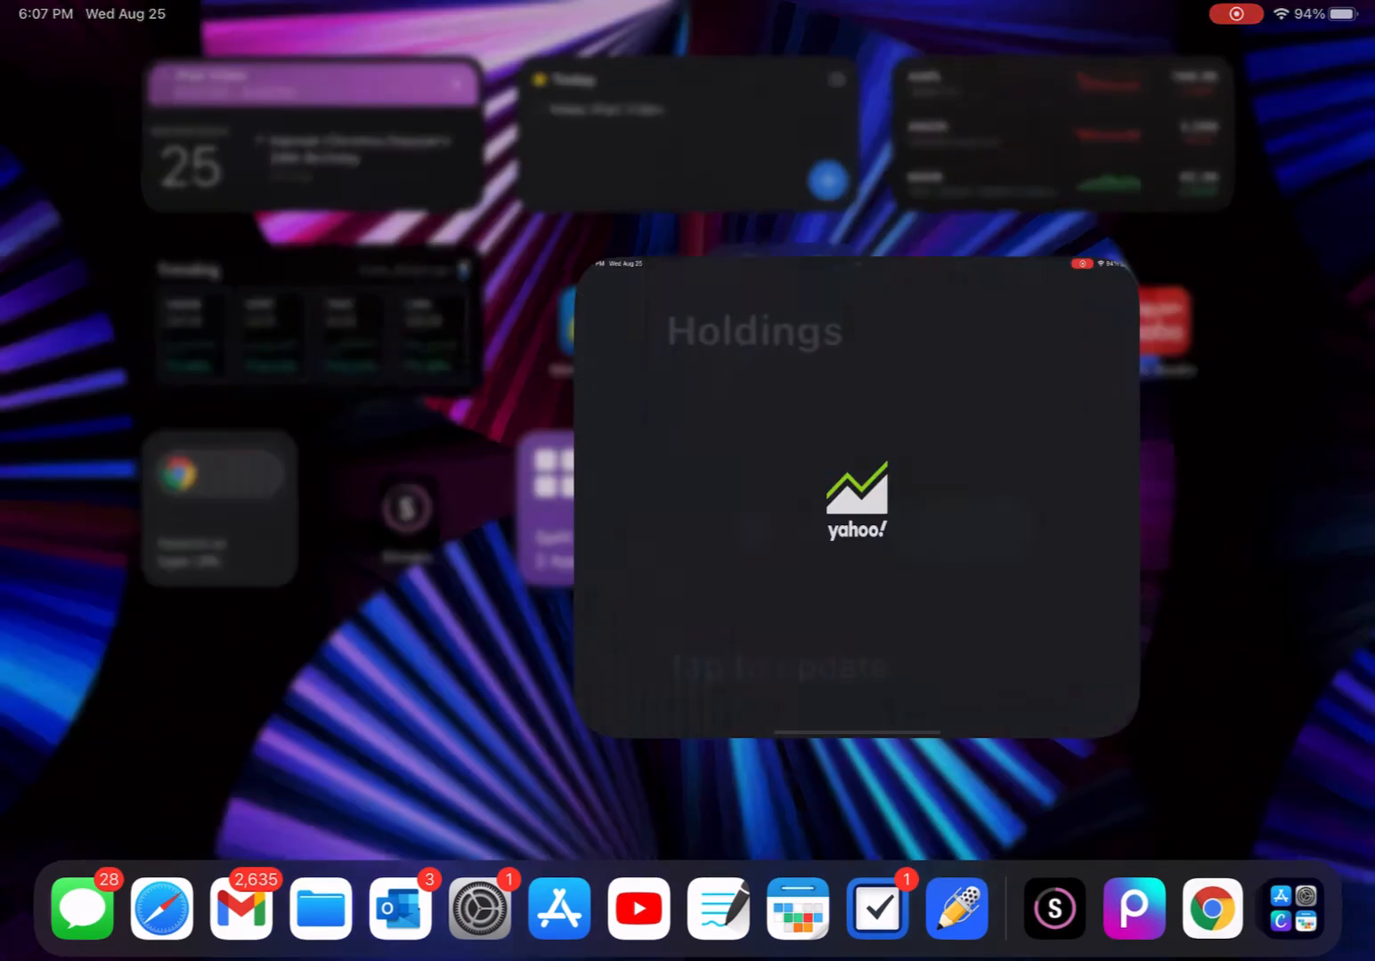
click(855, 498)
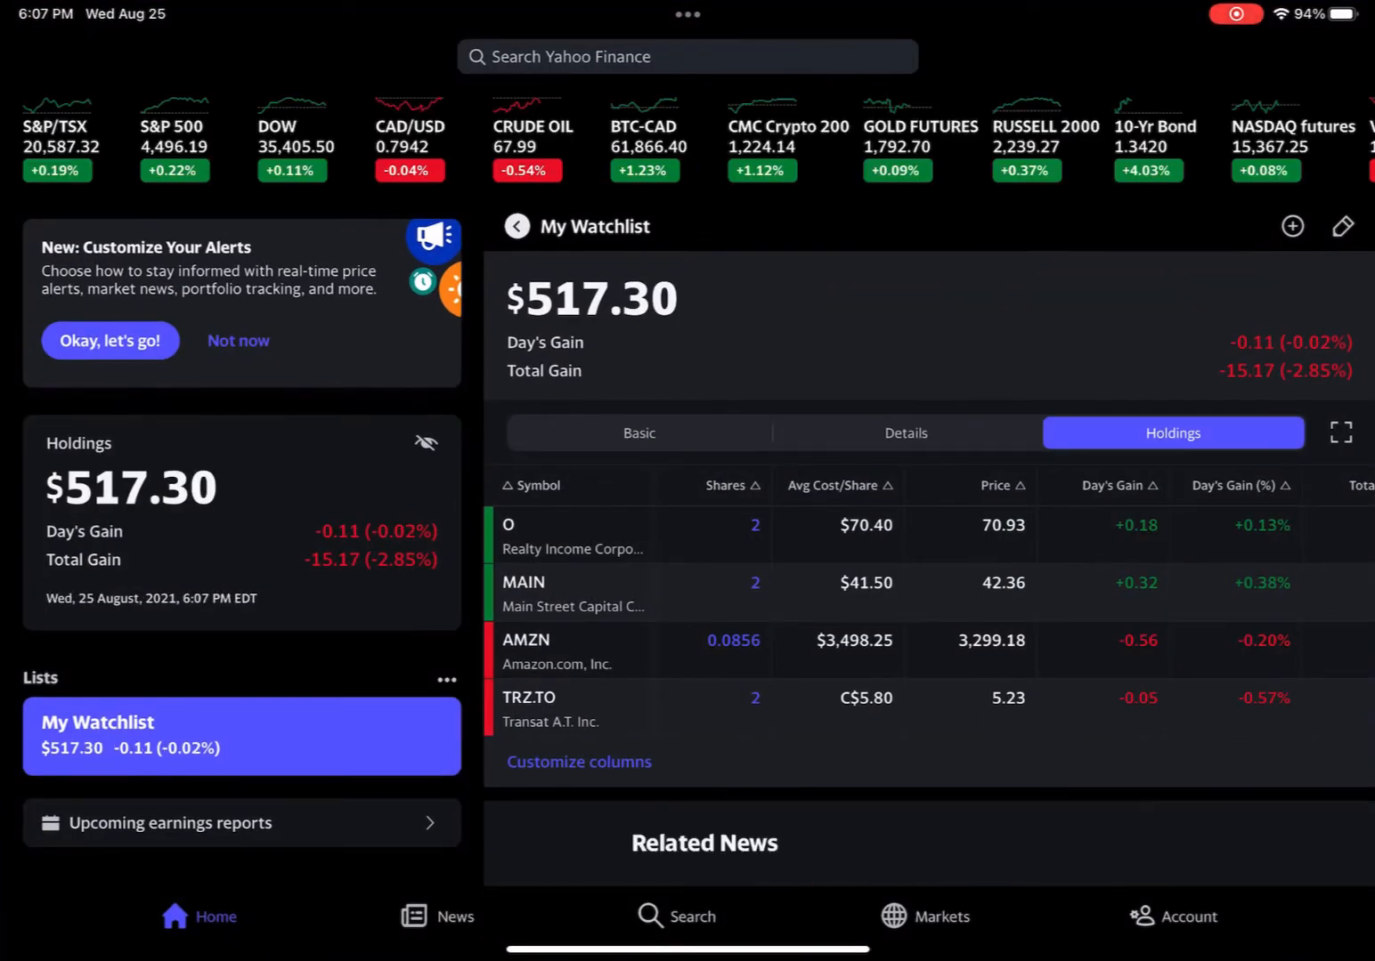
scroll(down, 3)
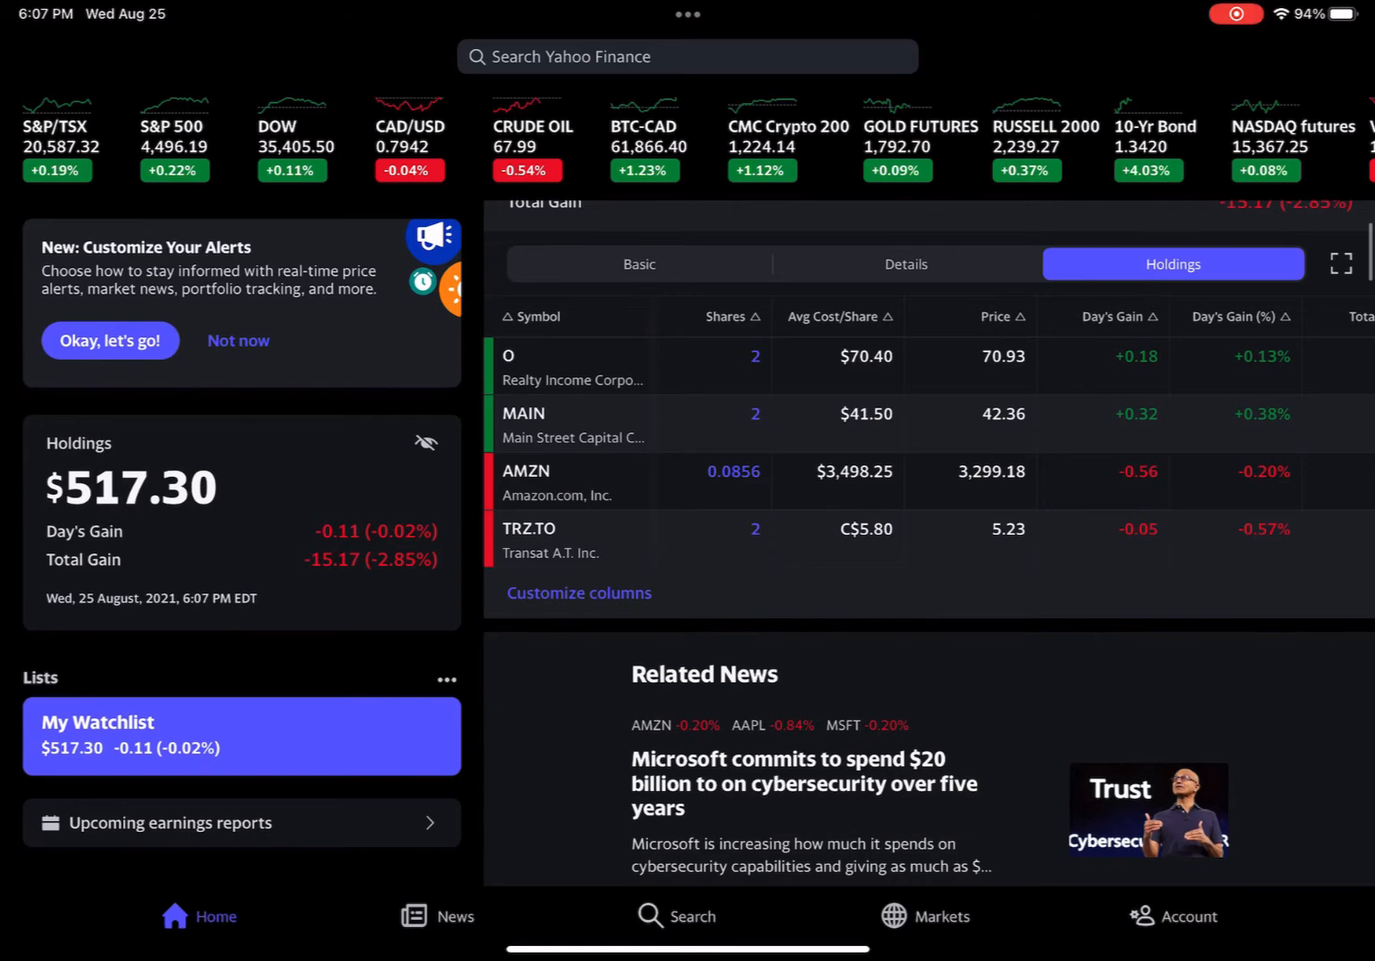
Step: Switch to the News feed and scroll through its articles
click(456, 916)
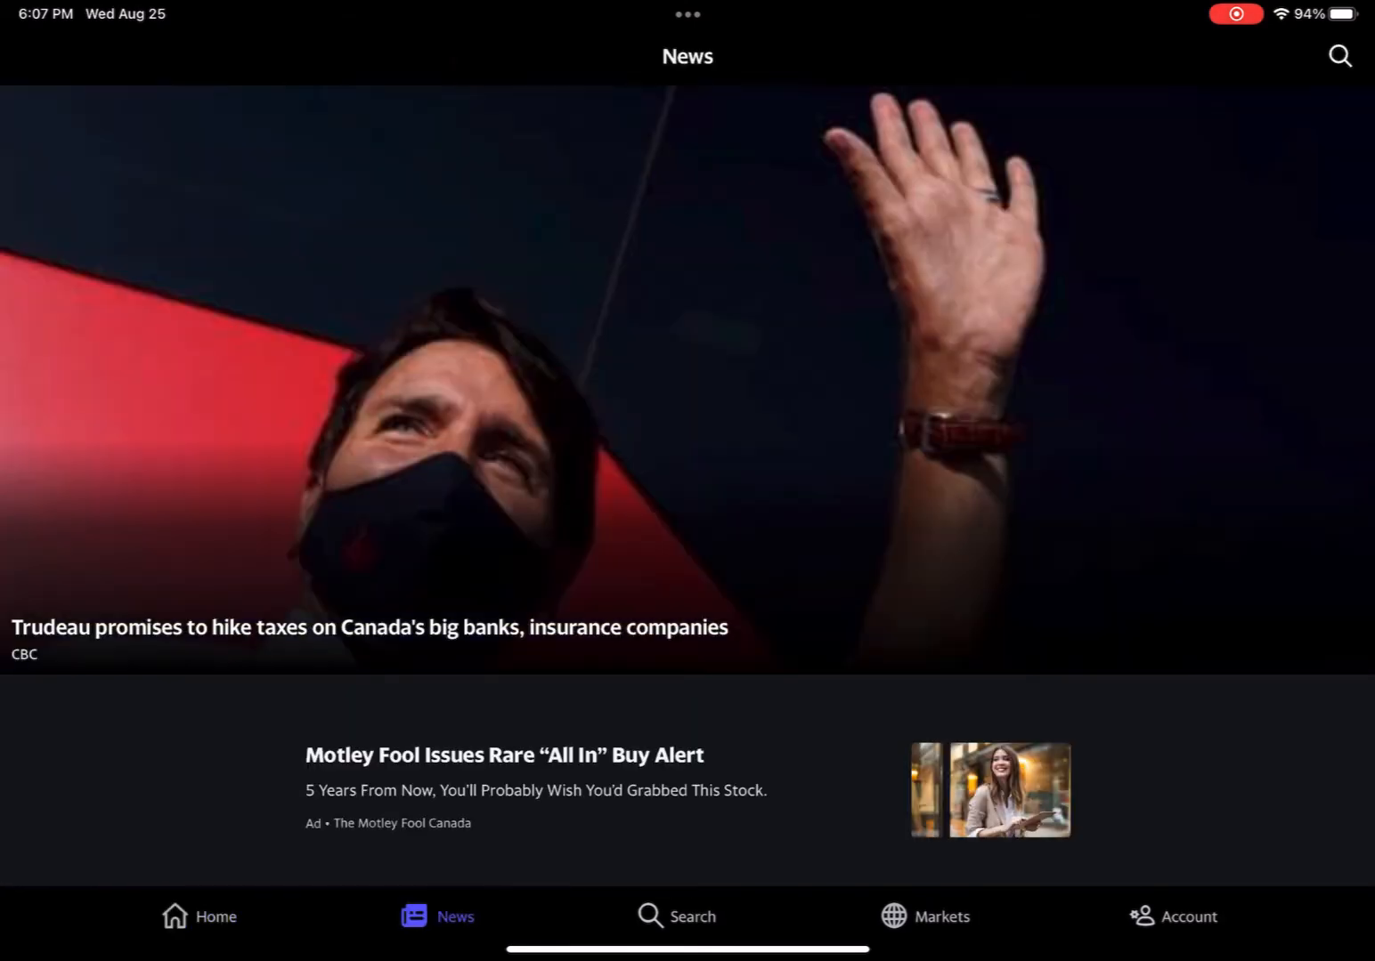
scroll(down, 3)
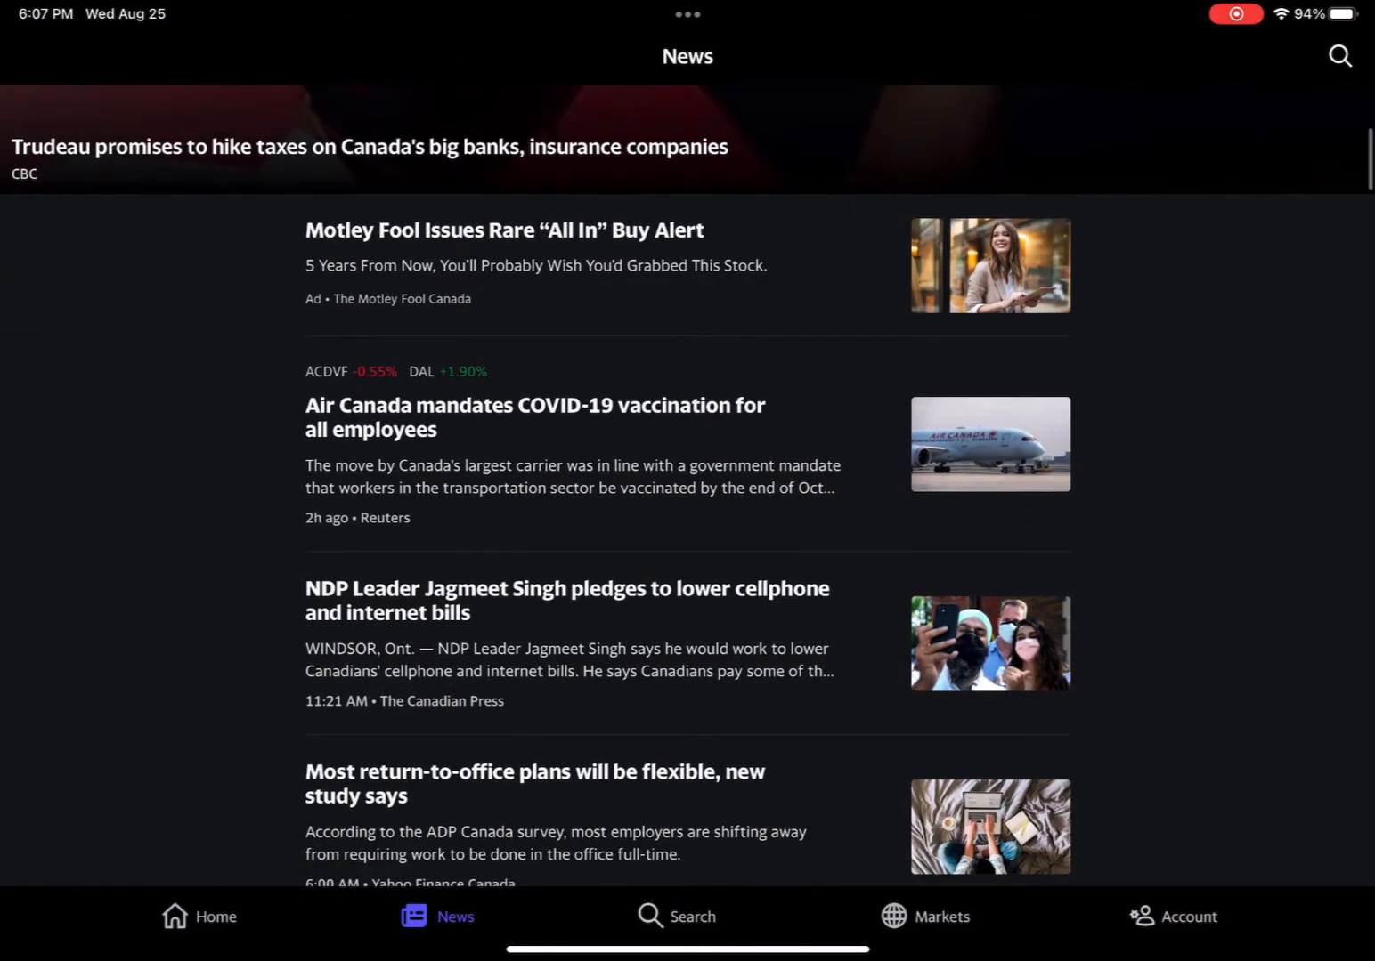
scroll(down, 3)
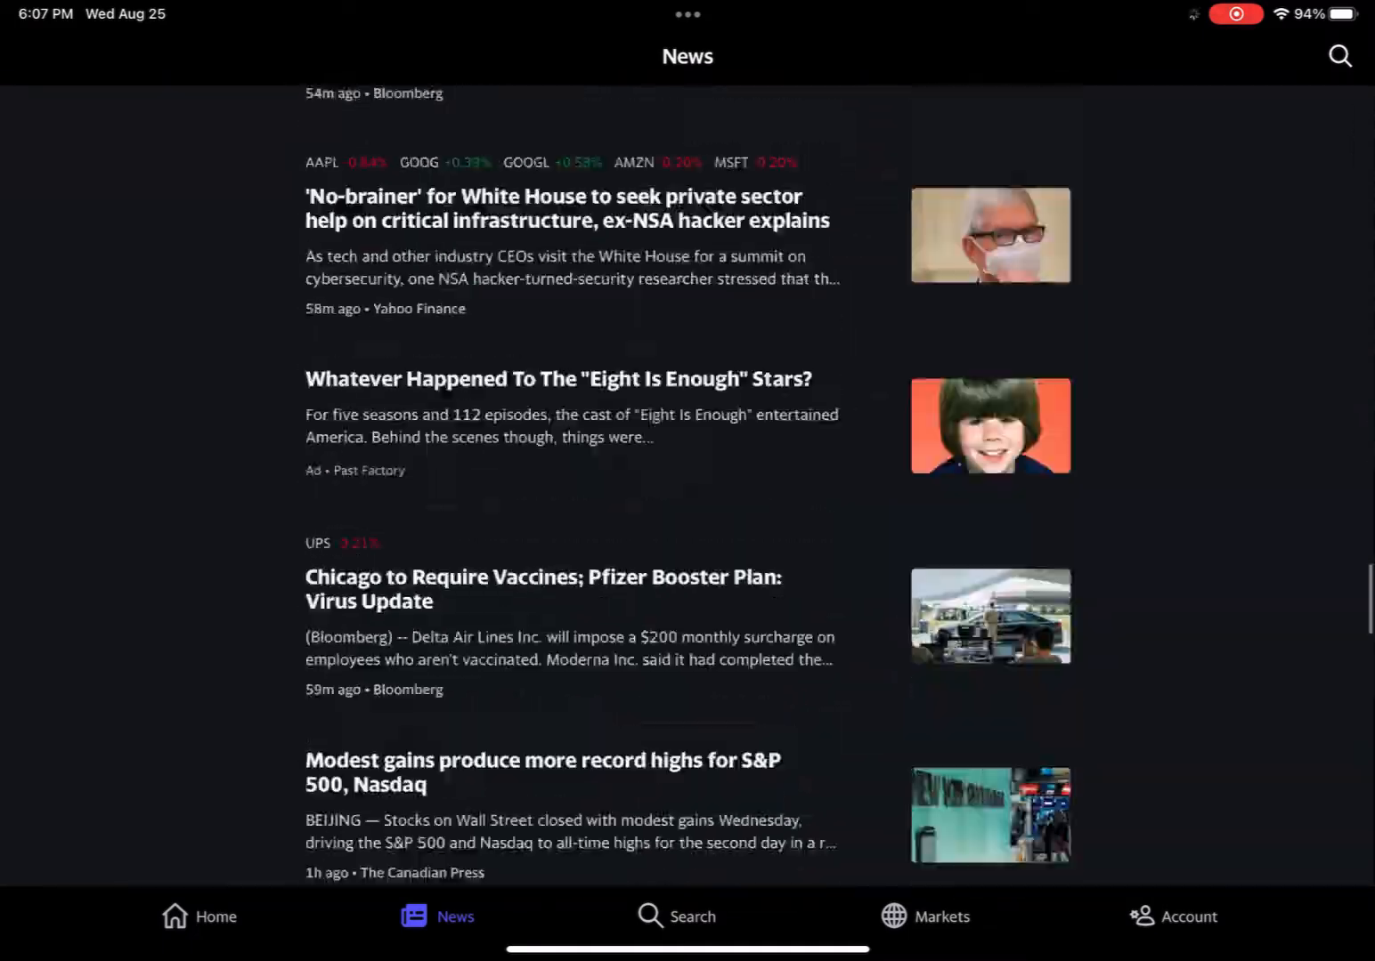
scroll(down, 3)
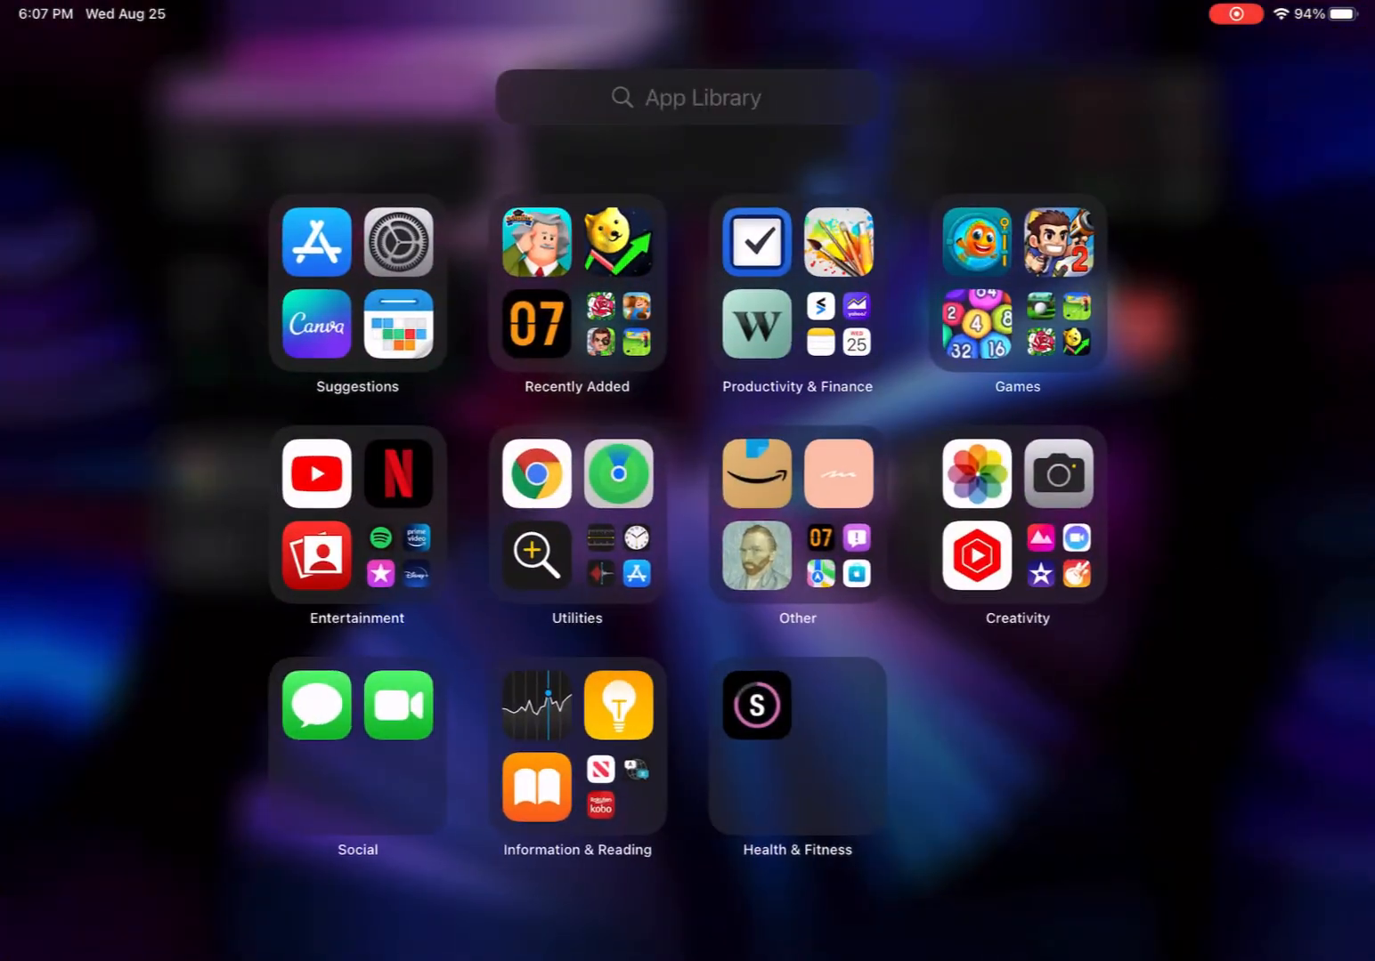
Step: Search the App Library twice for "Morning", getting No Results each time
click(686, 98)
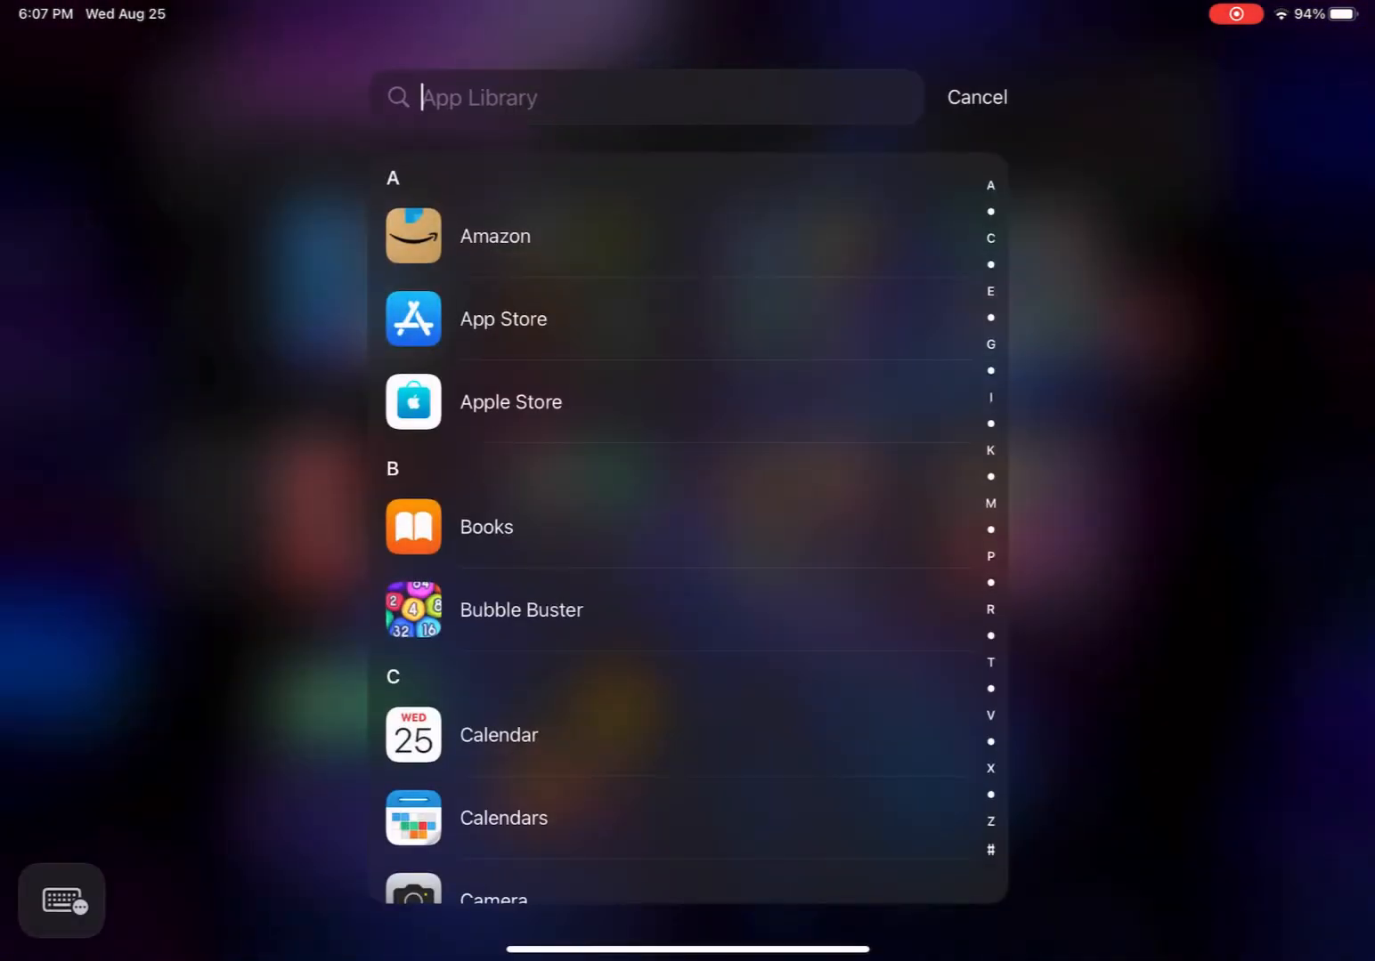
text(Morning)
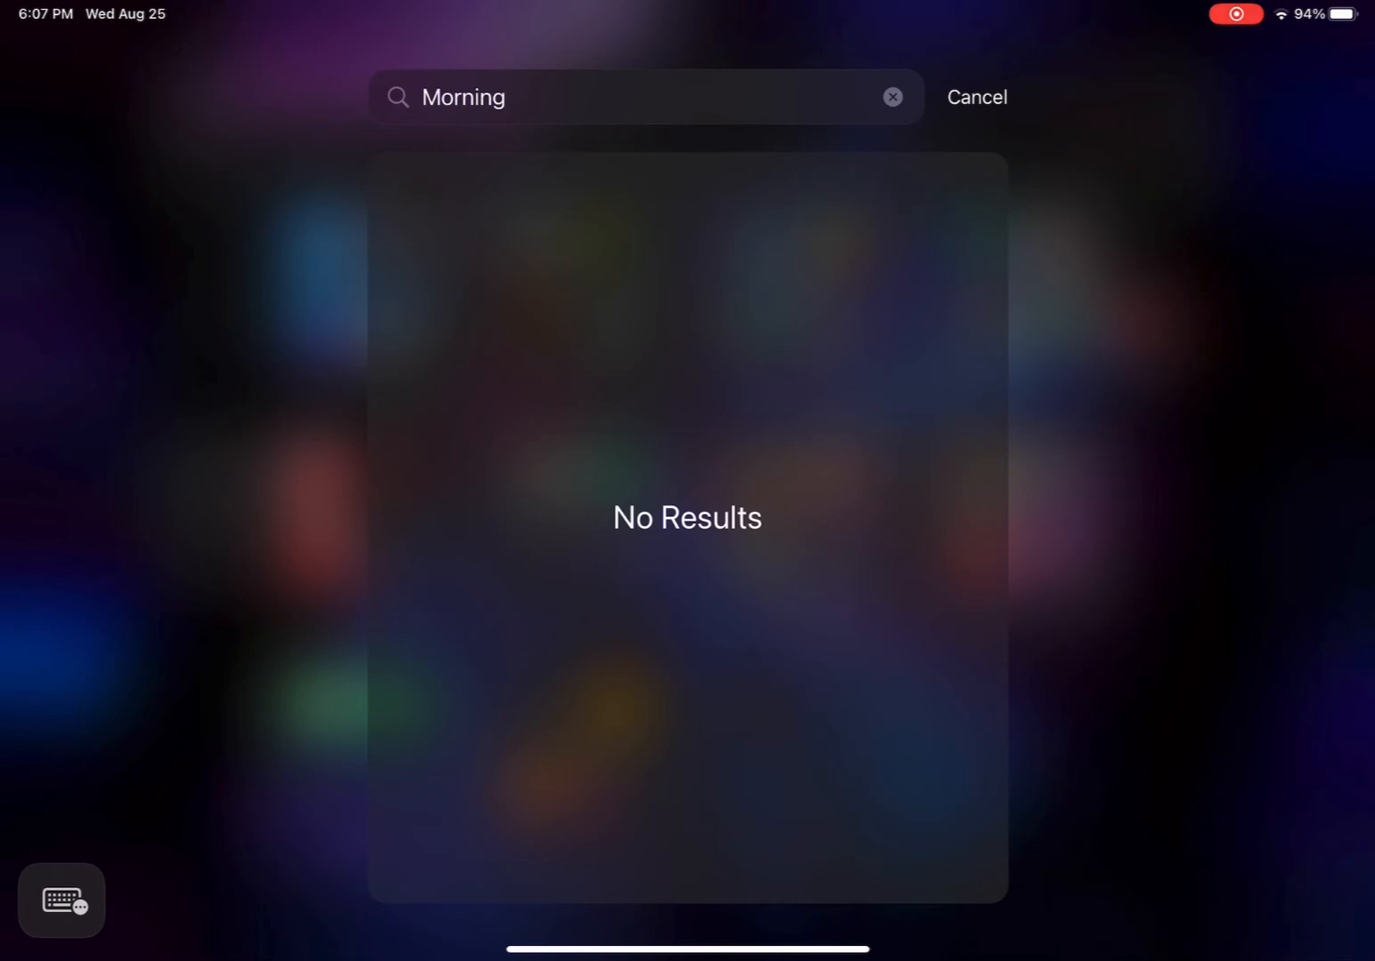
click(890, 98)
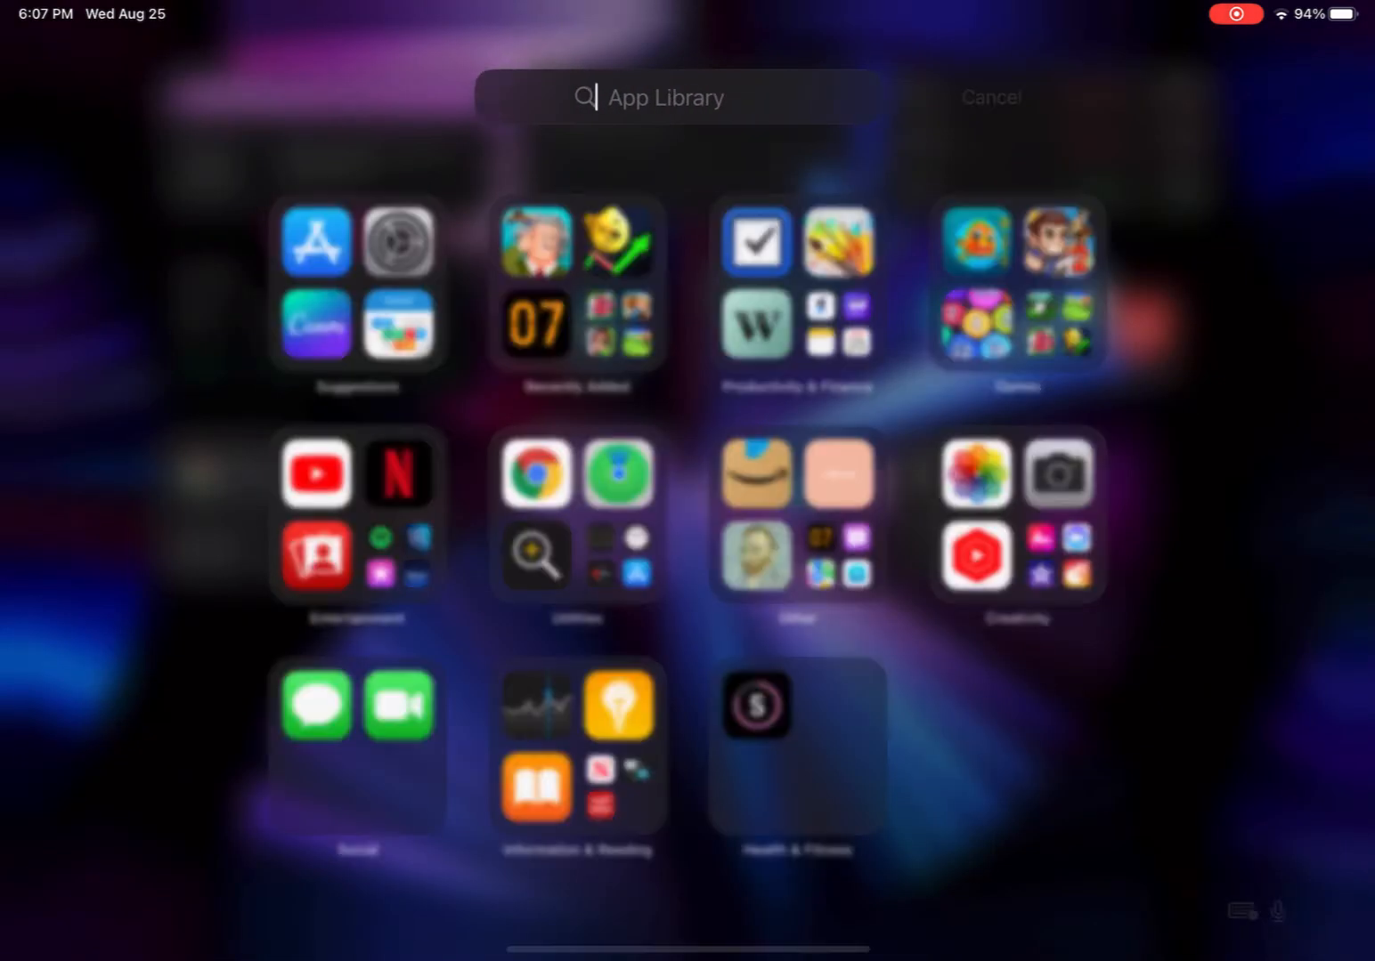
text(Morning)
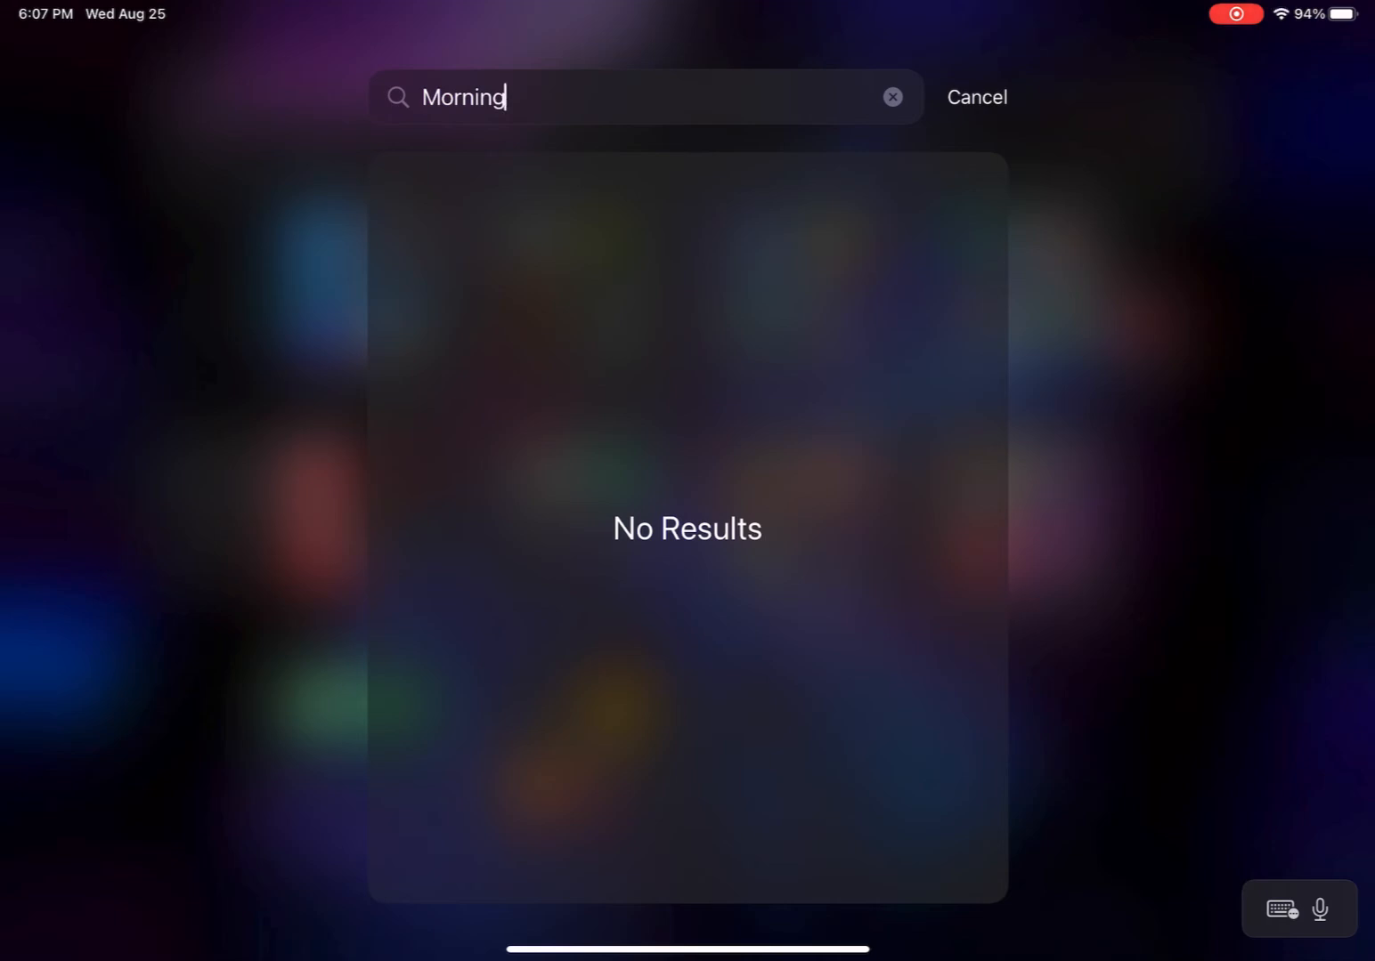
click(976, 96)
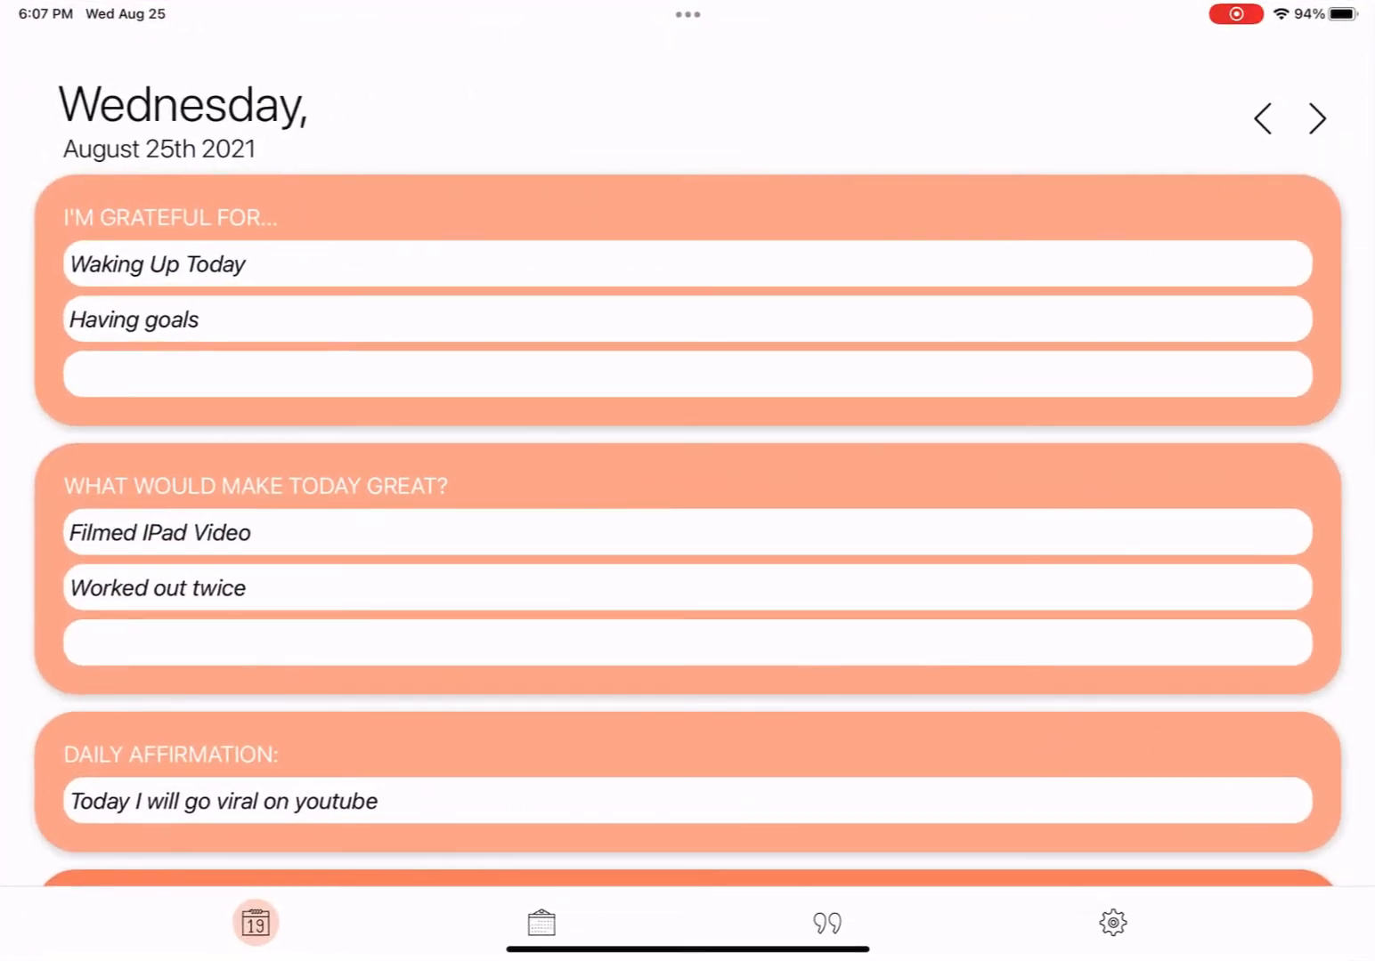
scroll(down, 3)
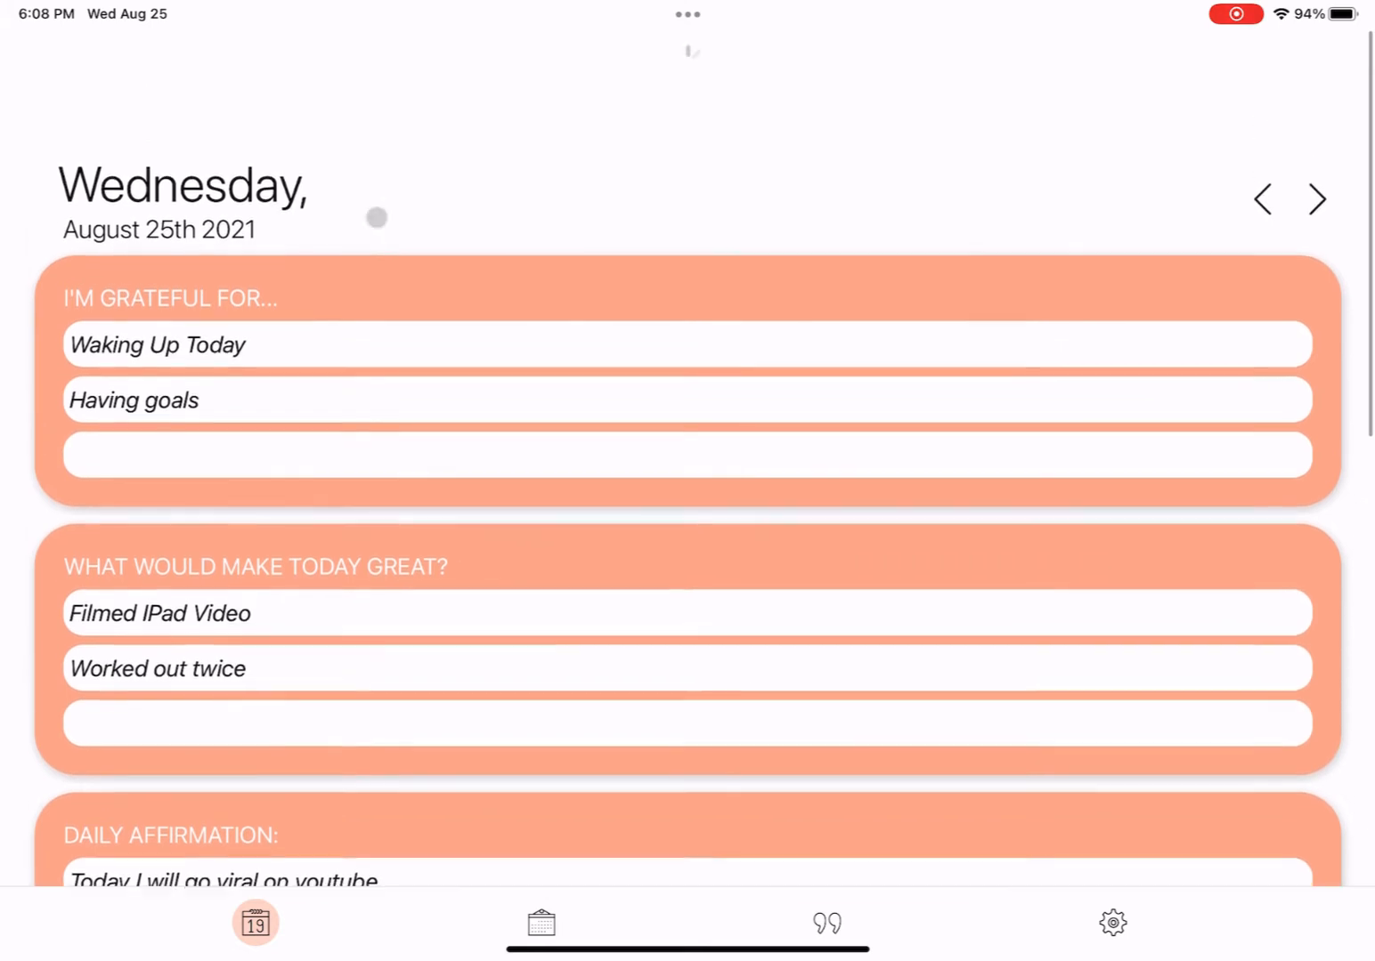
scroll(up, 3)
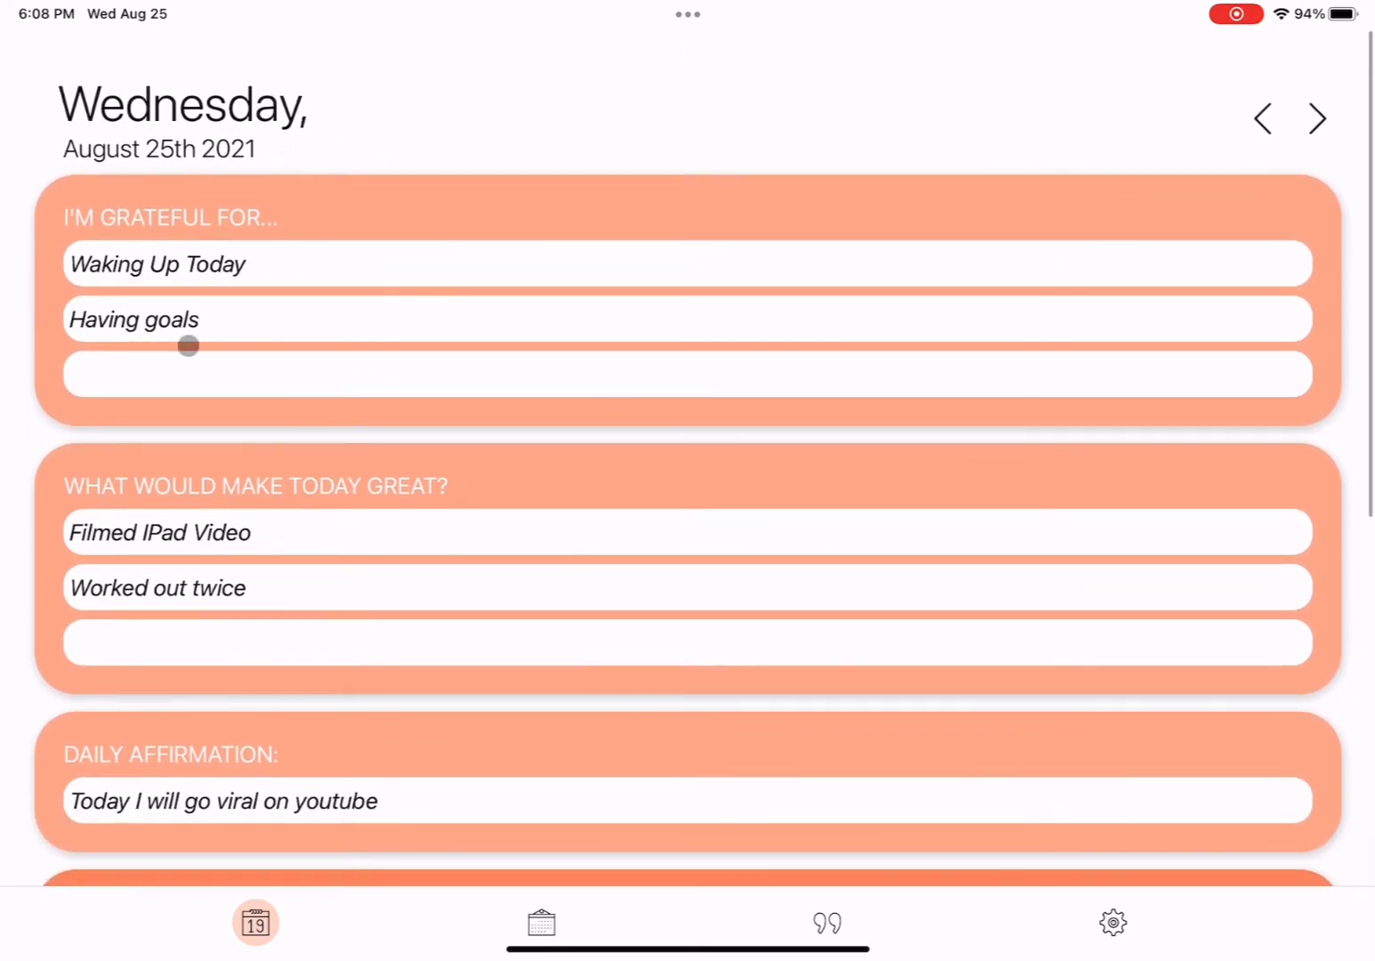
scroll(down, 3)
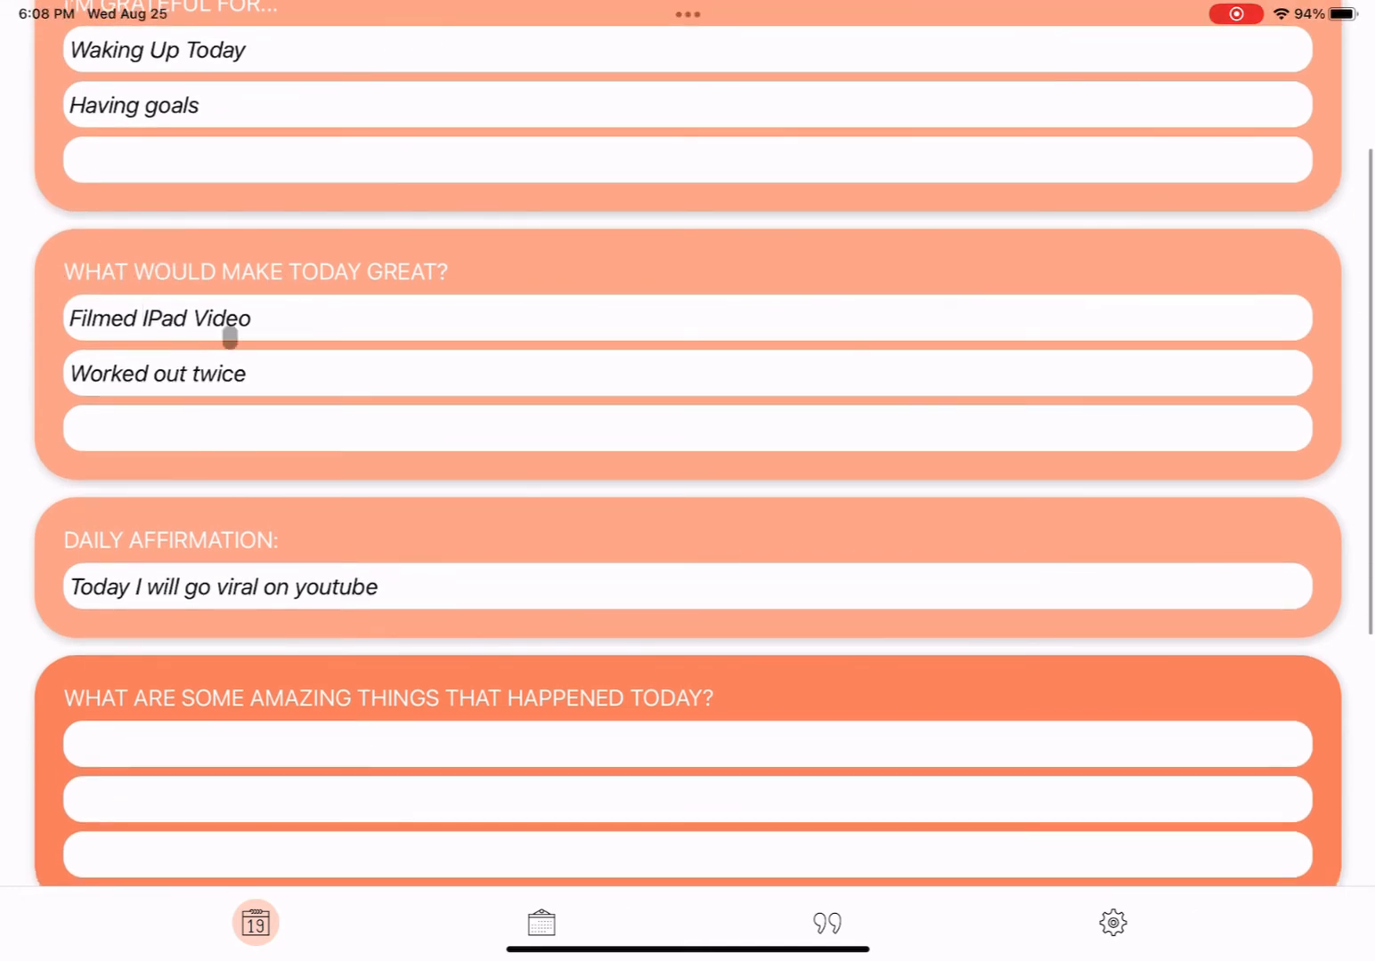
scroll(down, 3)
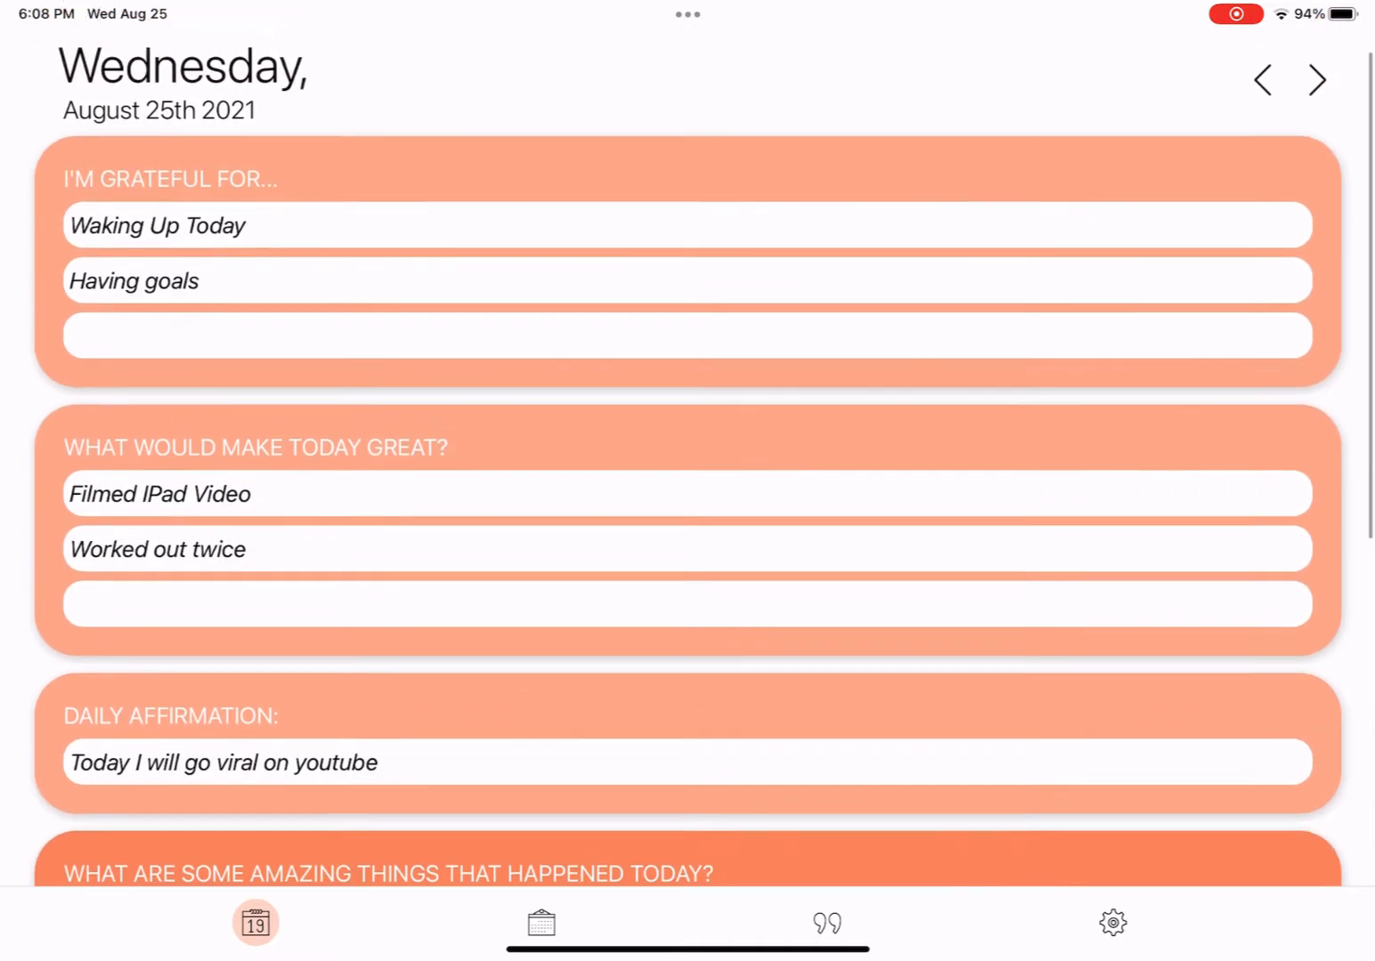
scroll(down, 3)
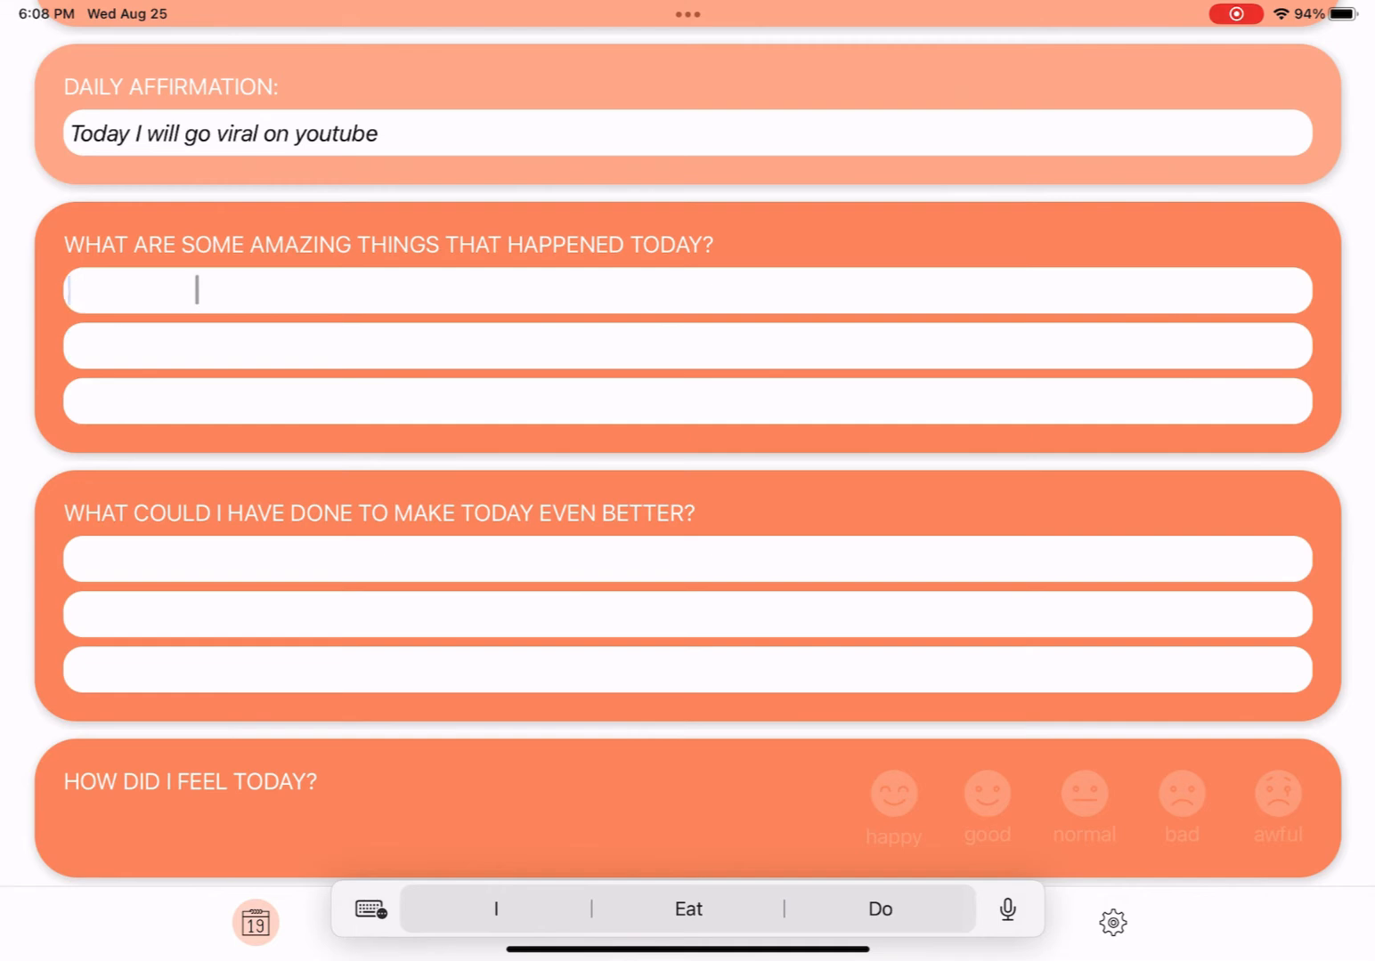
Step: Enter "Filmed IPad video" and "Didn't snooze" as today's two amazing things
text(Filmed Io)
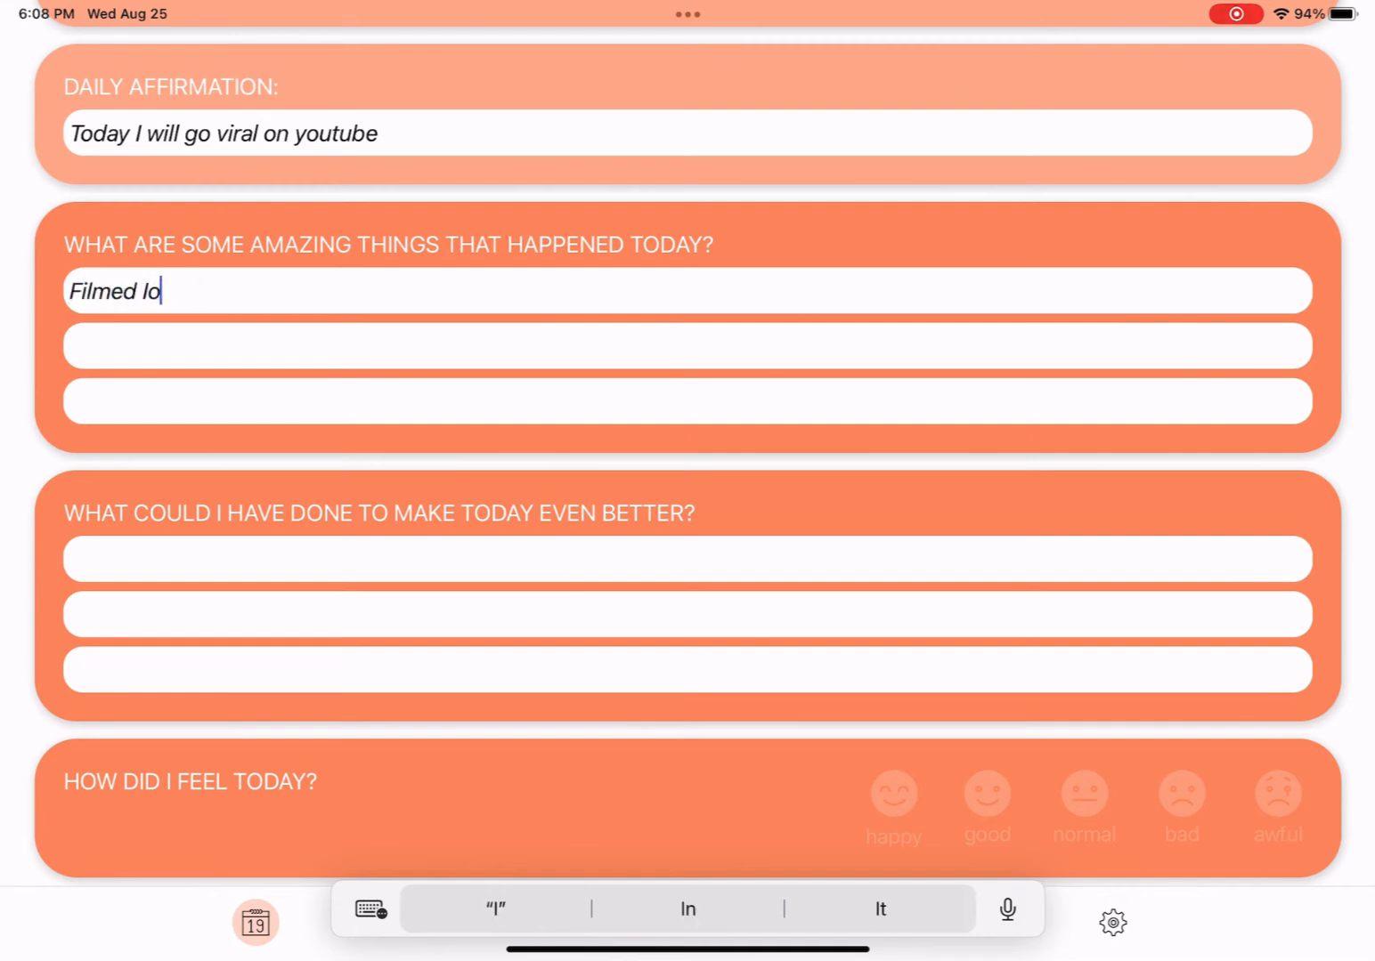
text(IPad vide)
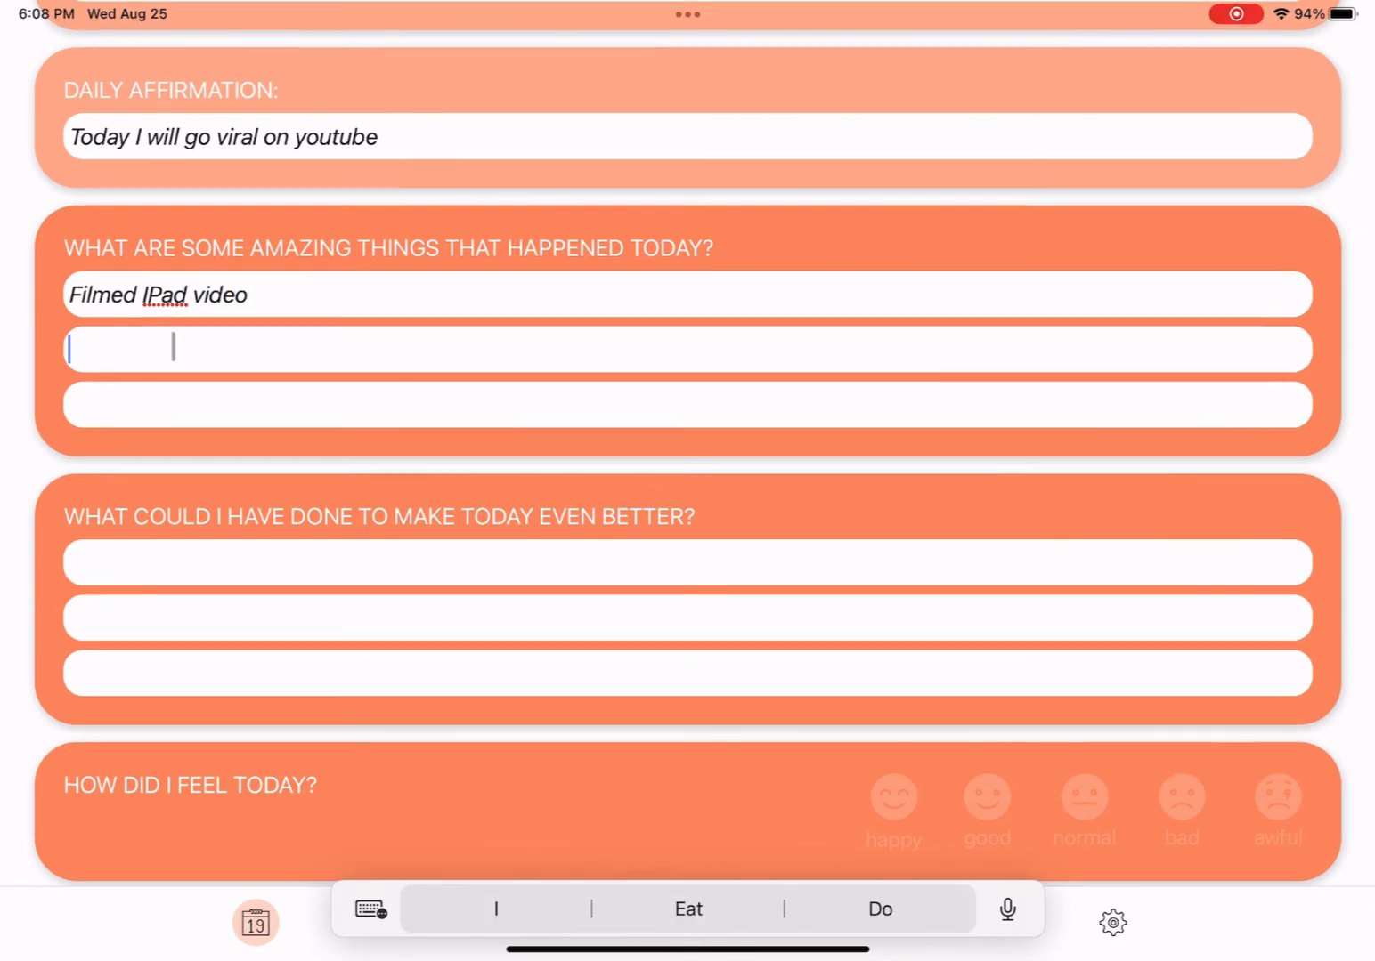
text(Didn’t snooze)
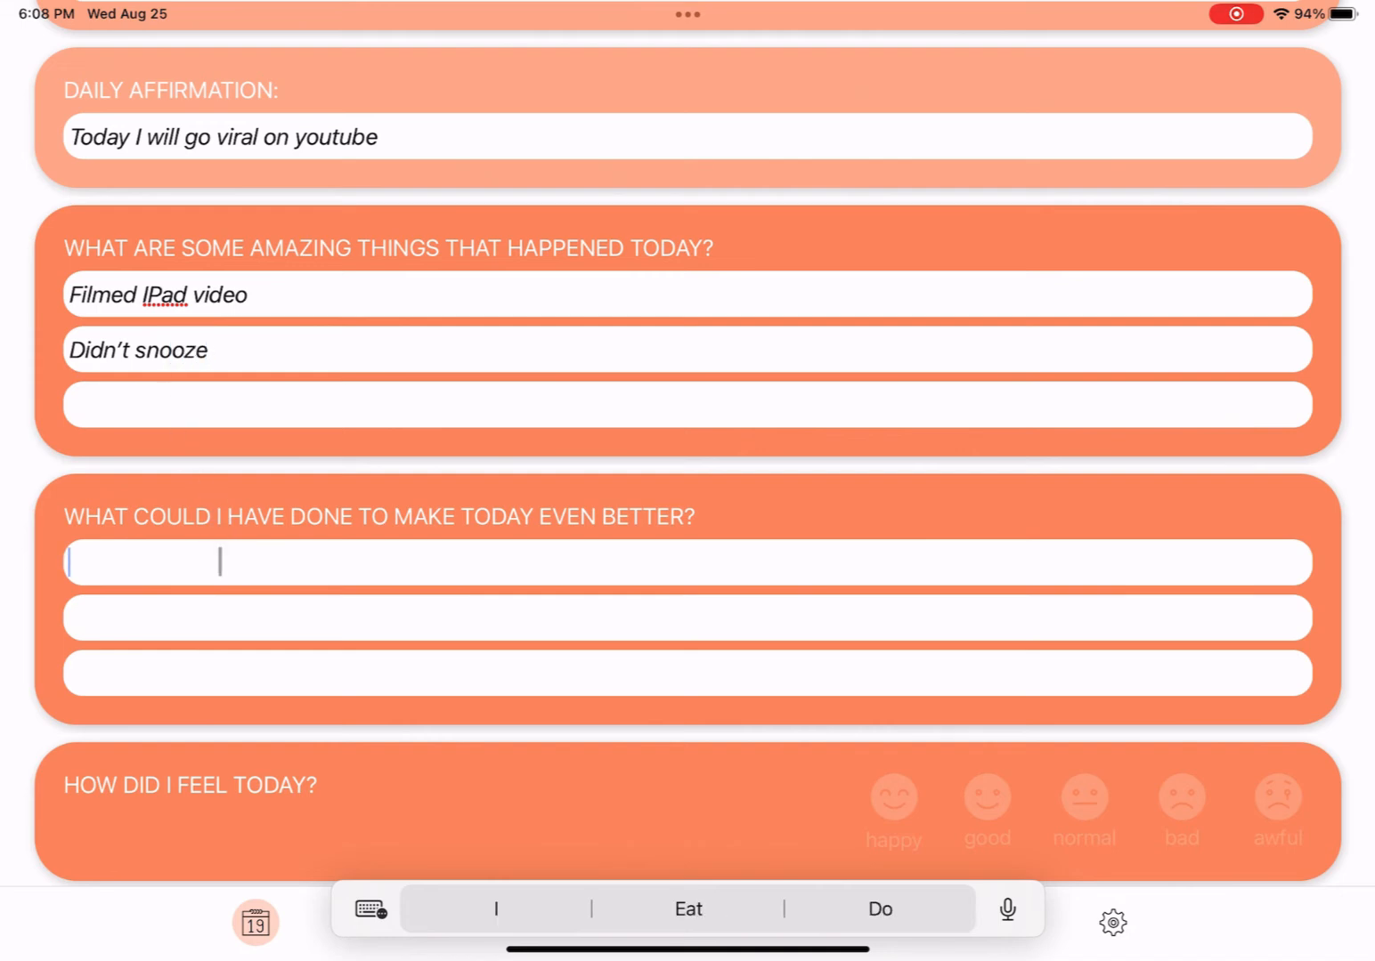
Step: Enter "Practise my strategy more" as the improvement and rate today's mood as good
text(Prac)
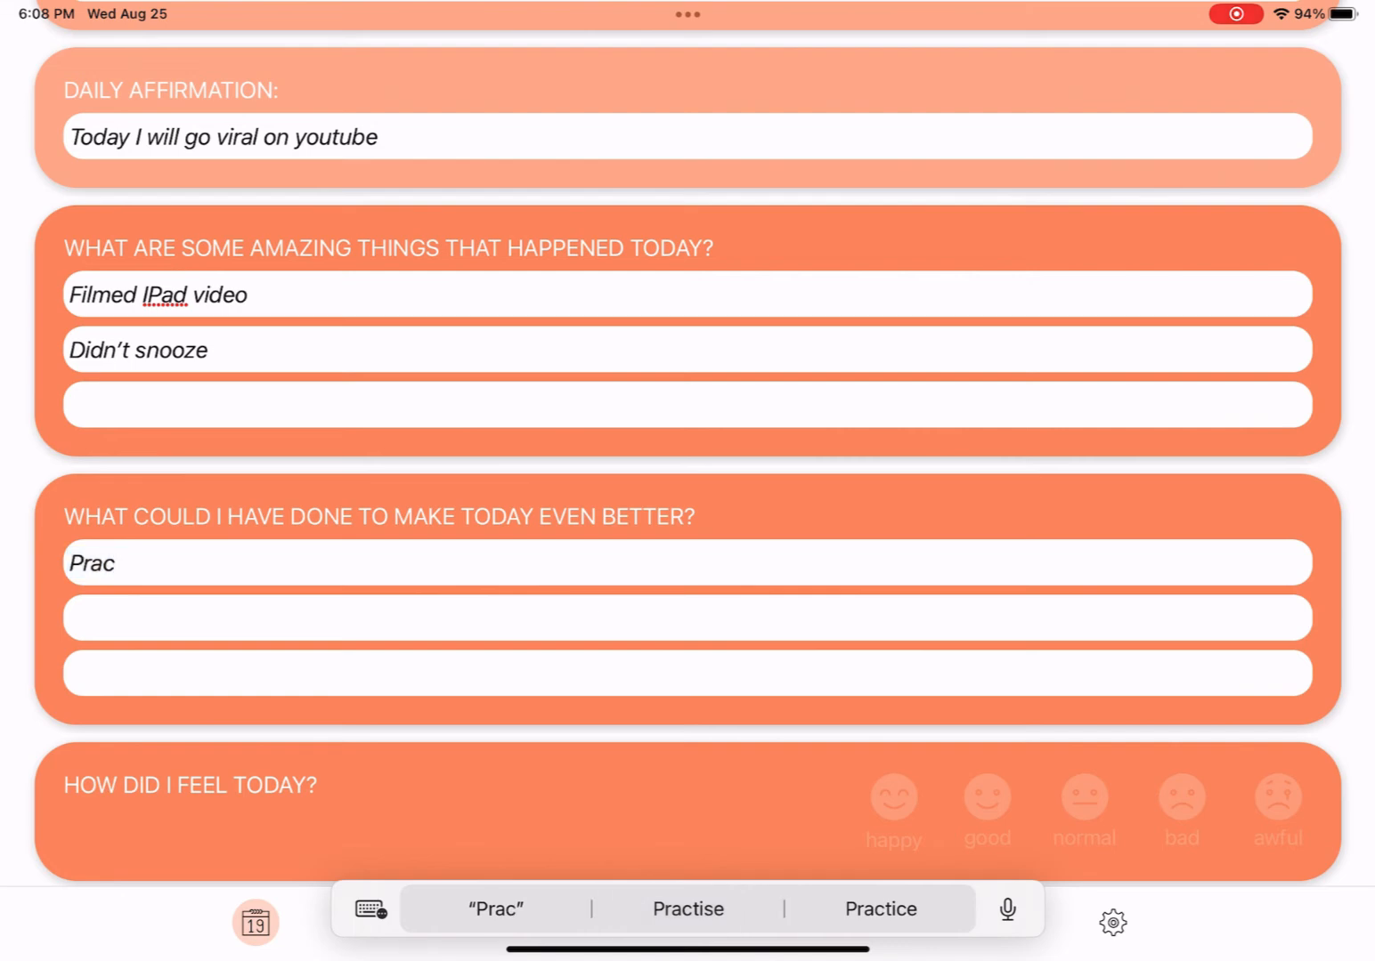
text(Practise my str)
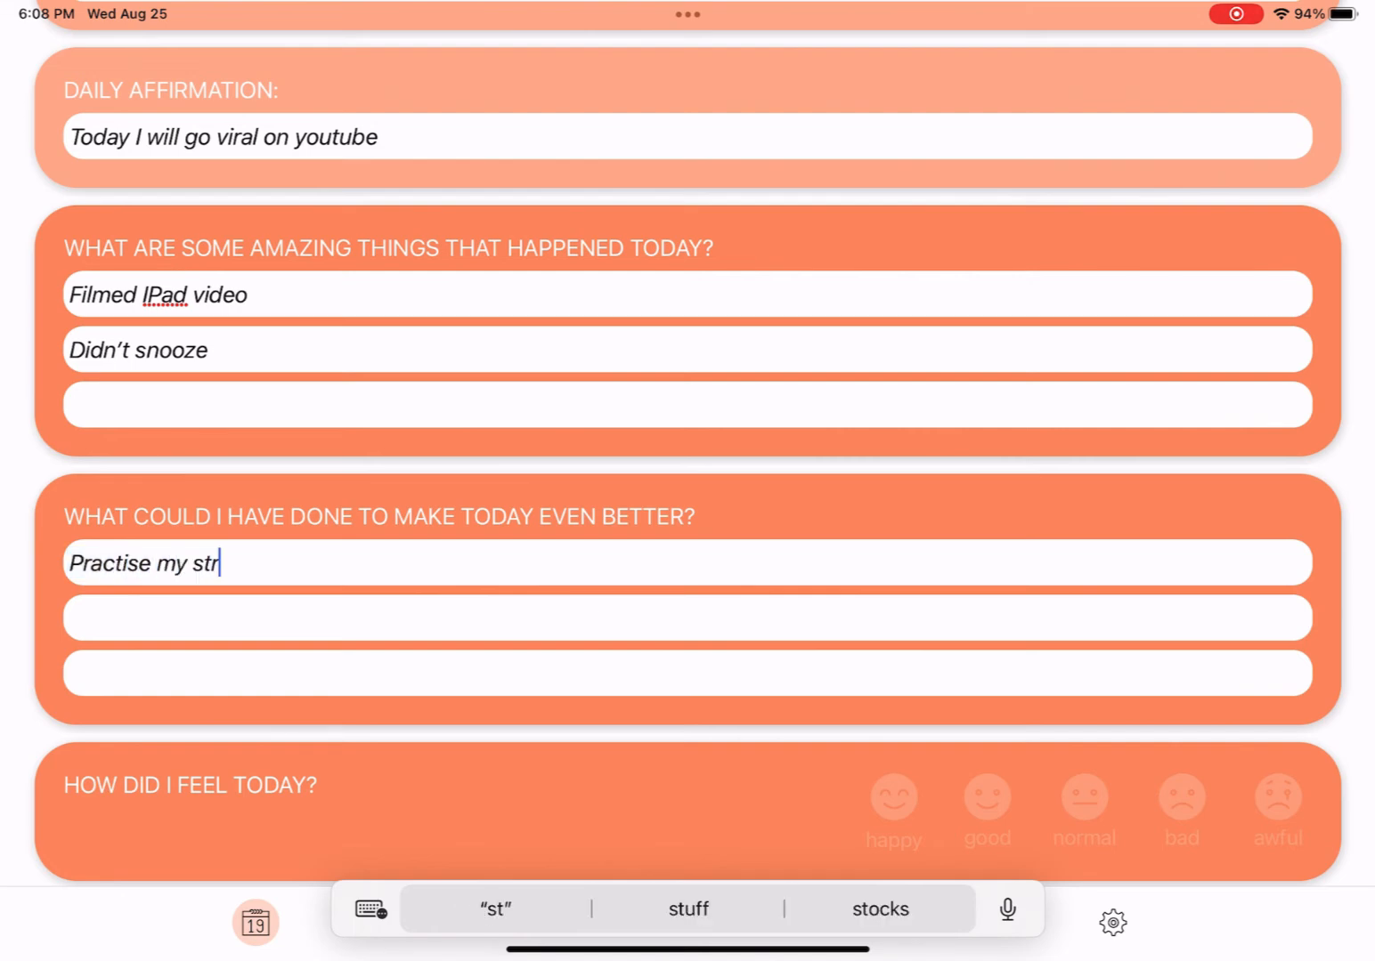
text(ategy more)
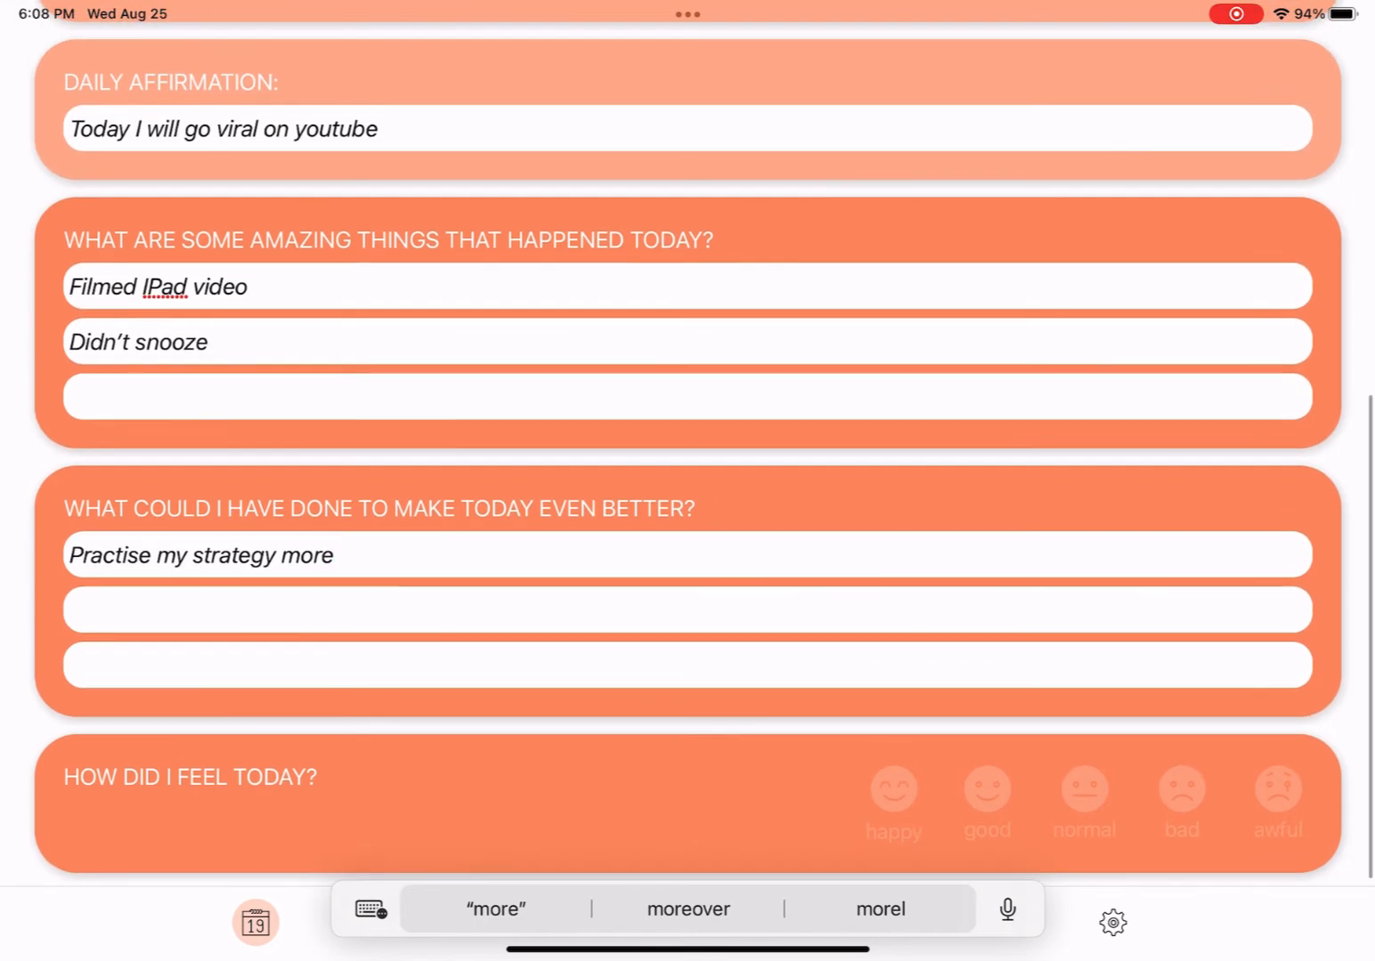
click(987, 792)
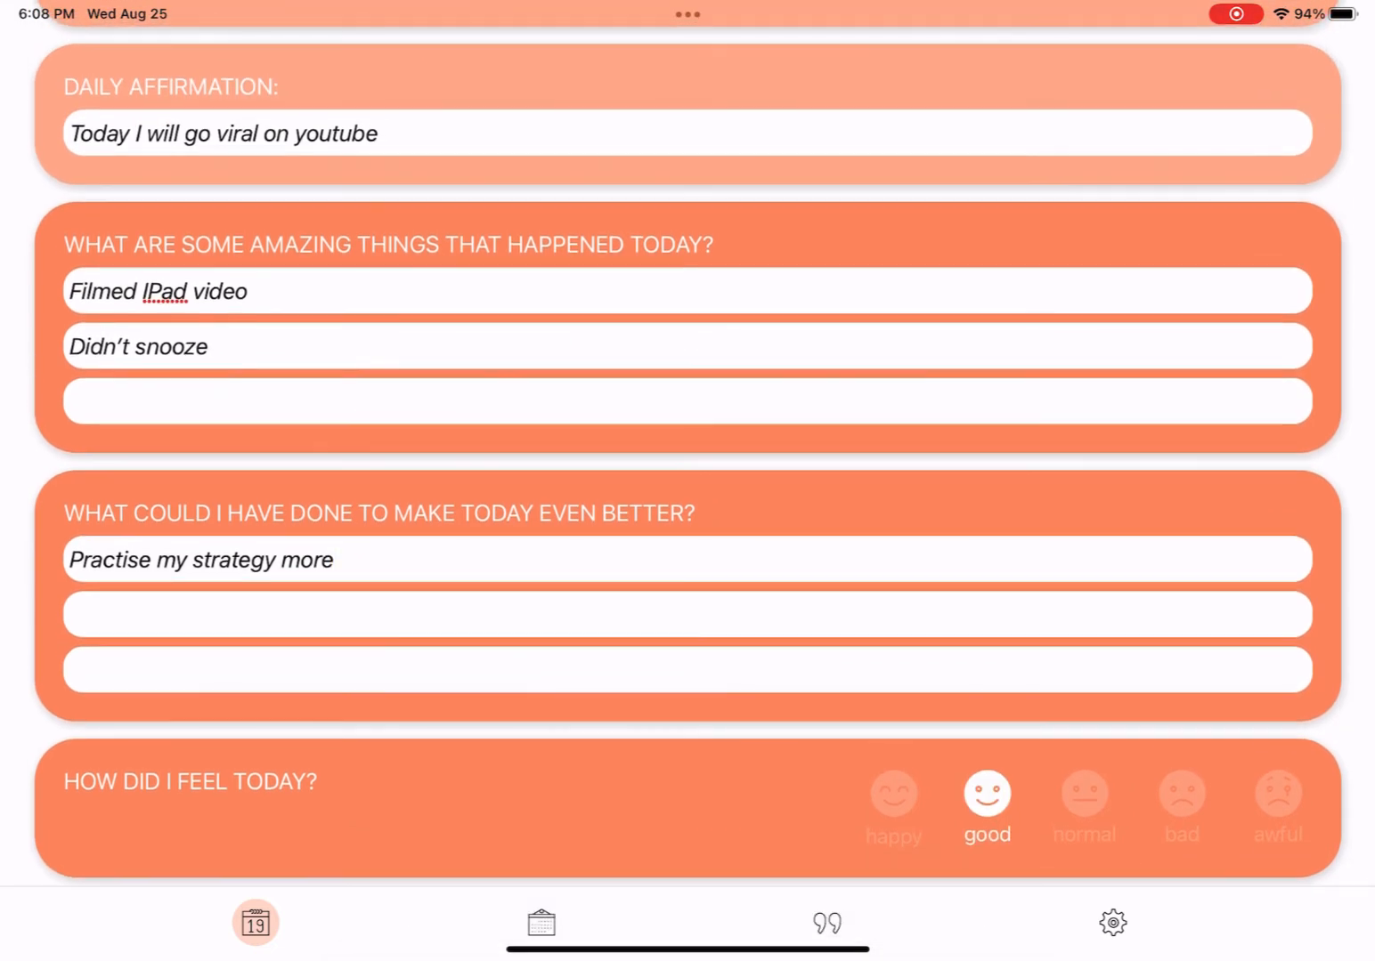
click(824, 922)
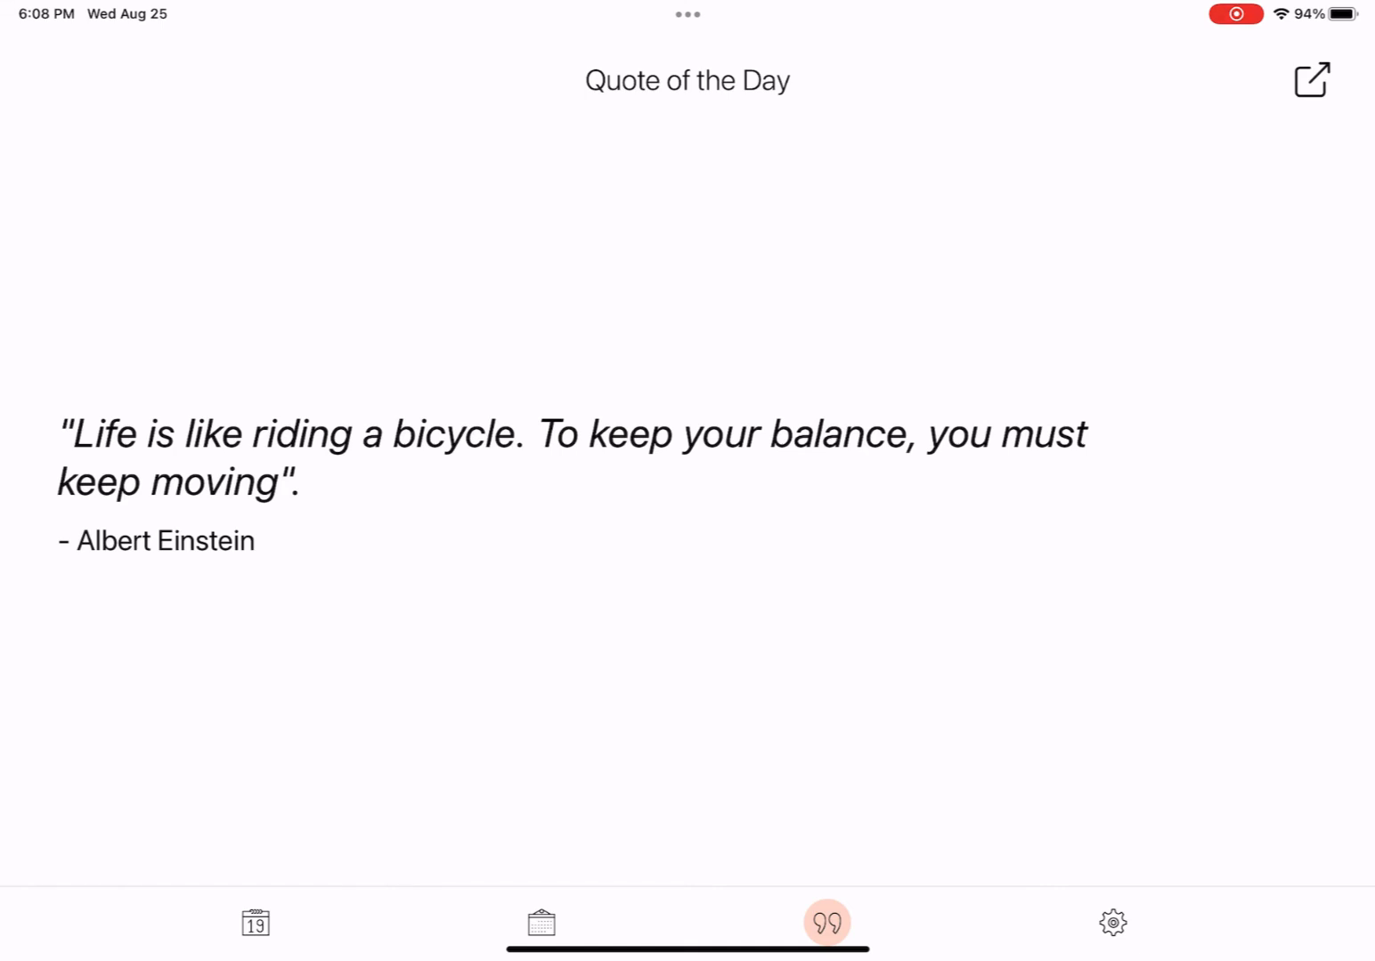
Step: View the statistics tab's Distribution and Totals showing 100% good mood
click(539, 922)
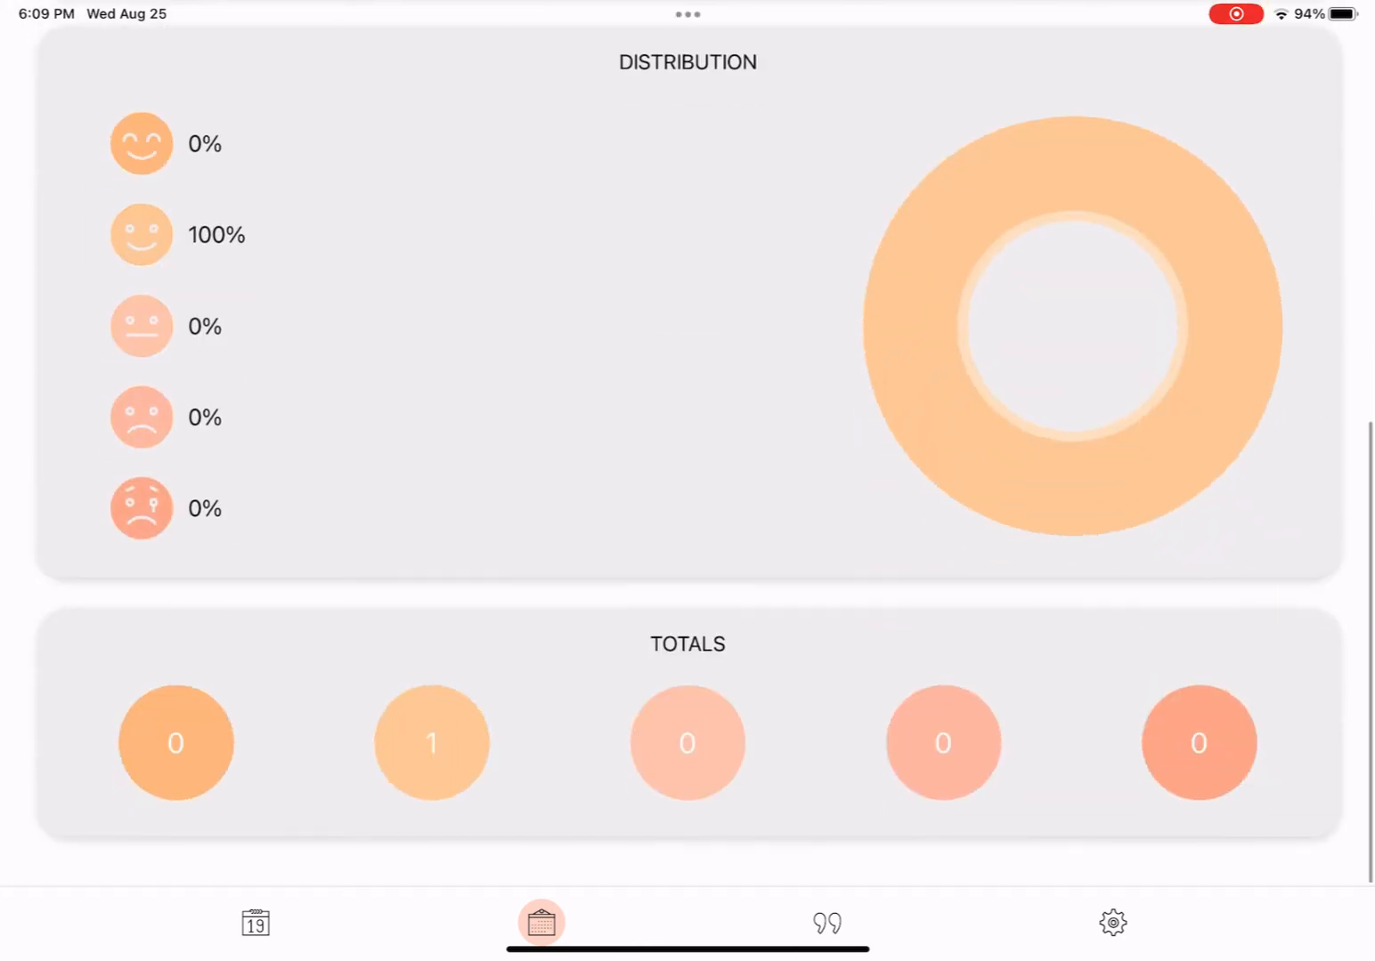
scroll(up, 3)
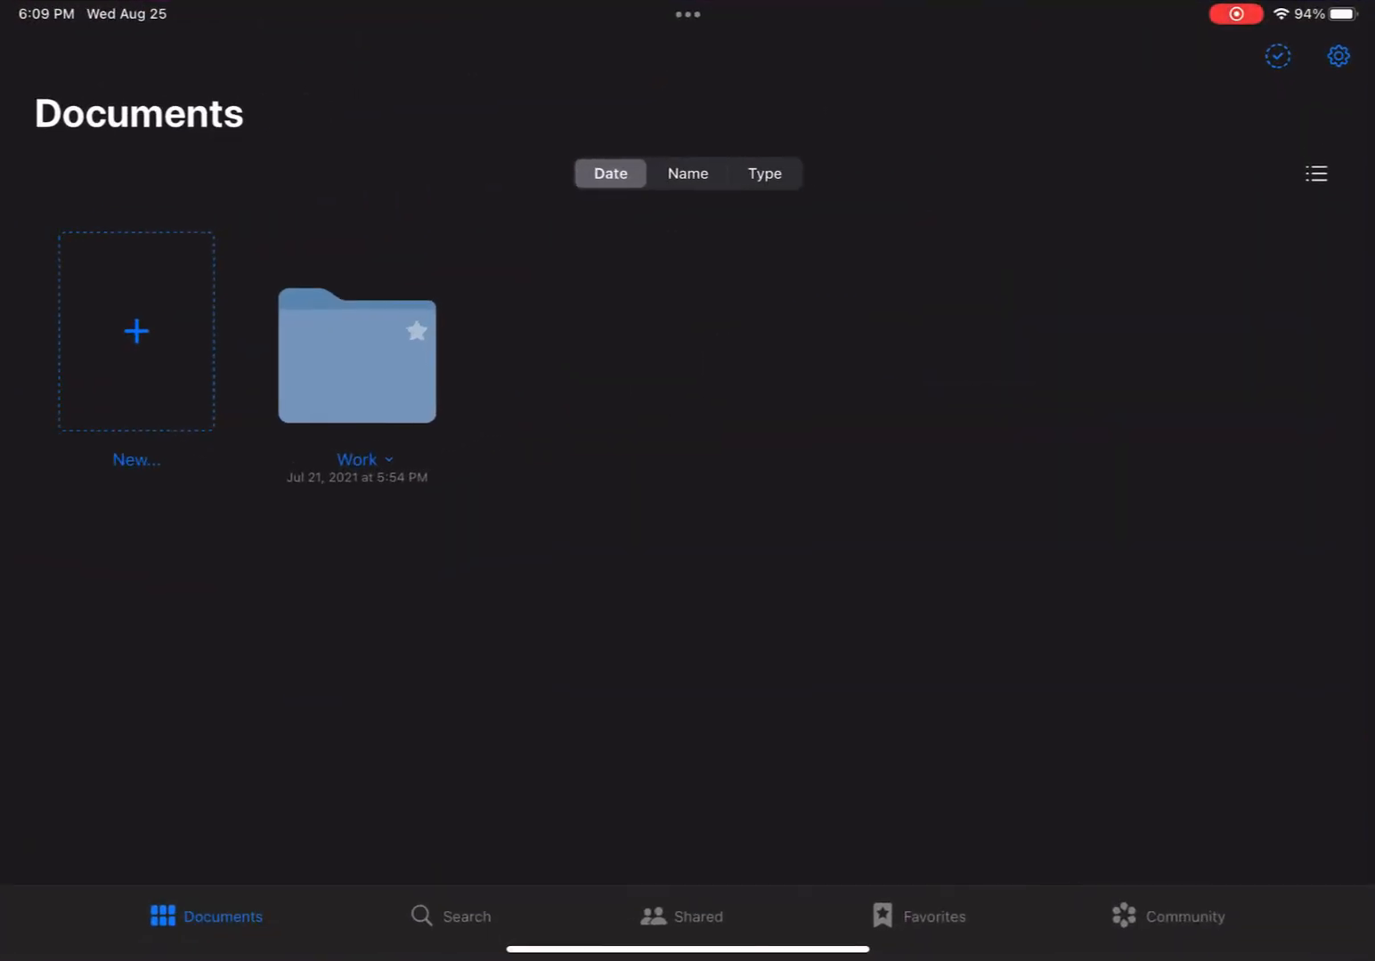
Step: Enter the Work folder holding a notebook and two subfolders
click(356, 356)
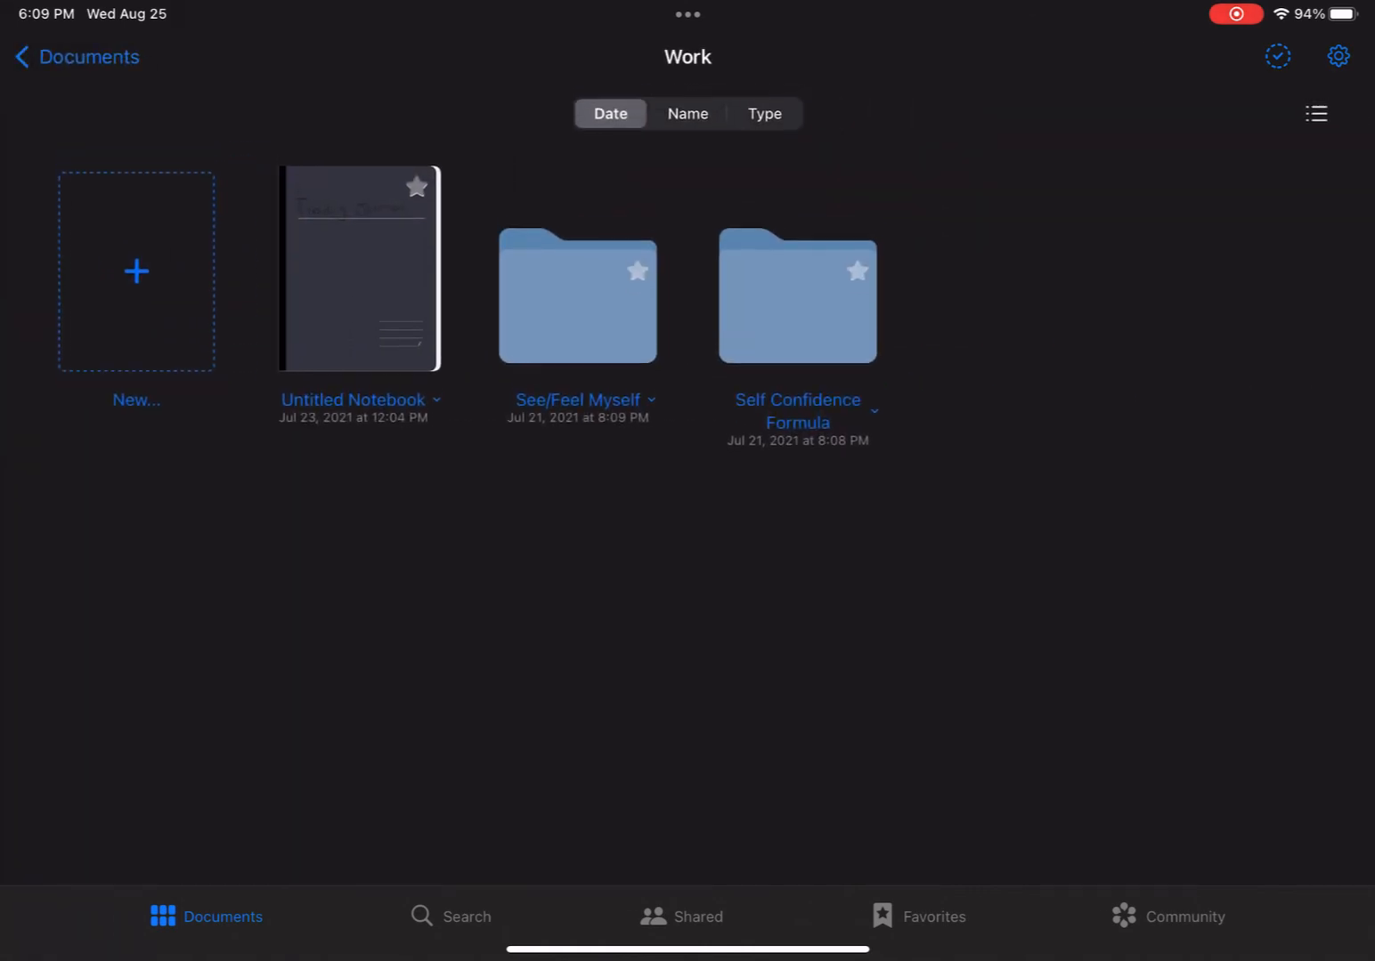
click(360, 269)
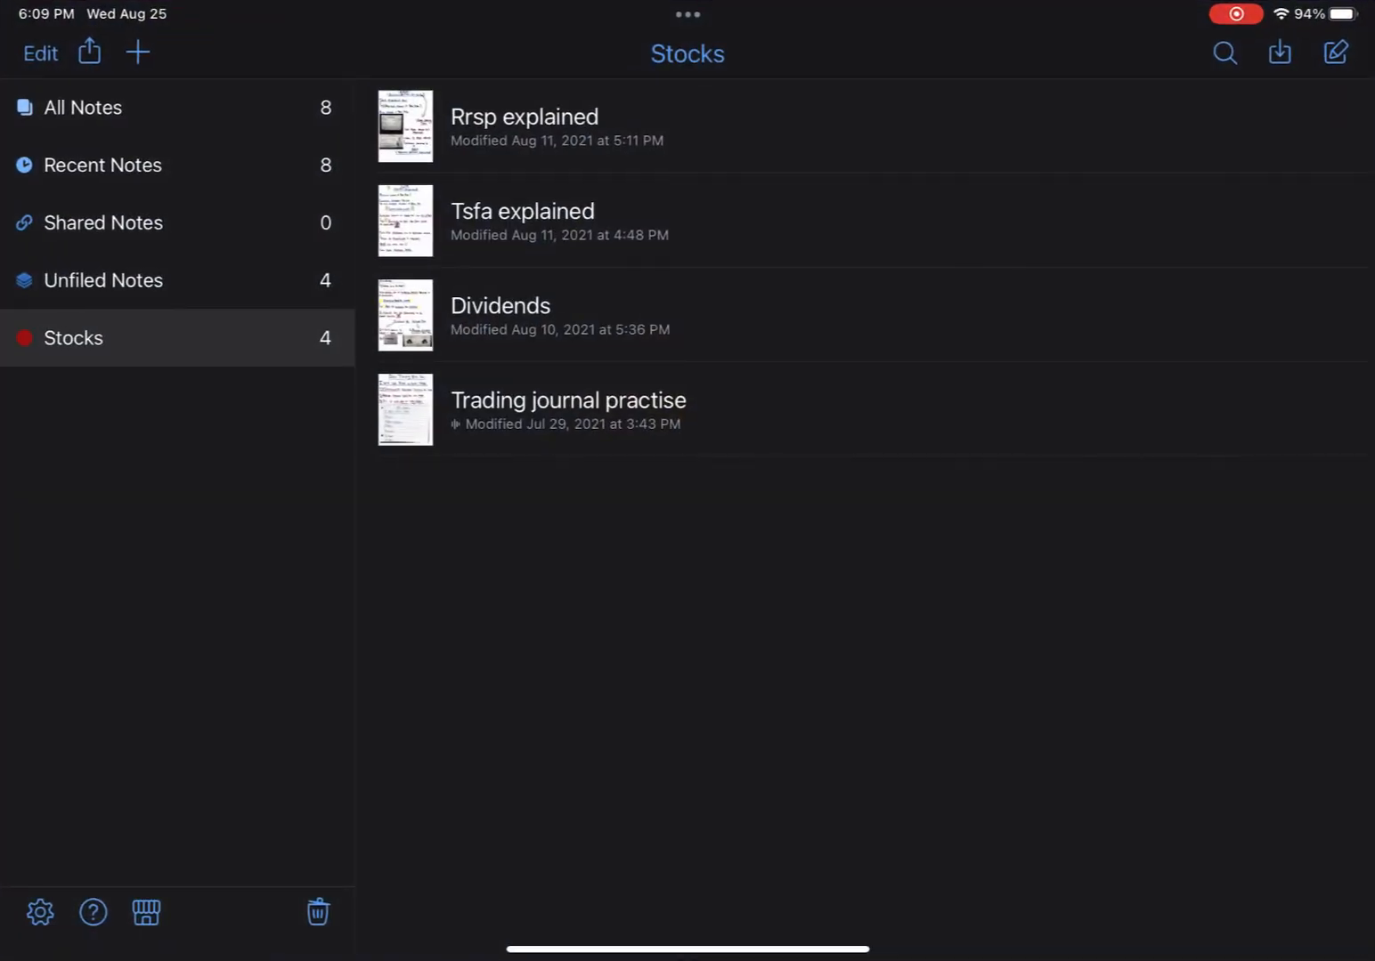
click(566, 399)
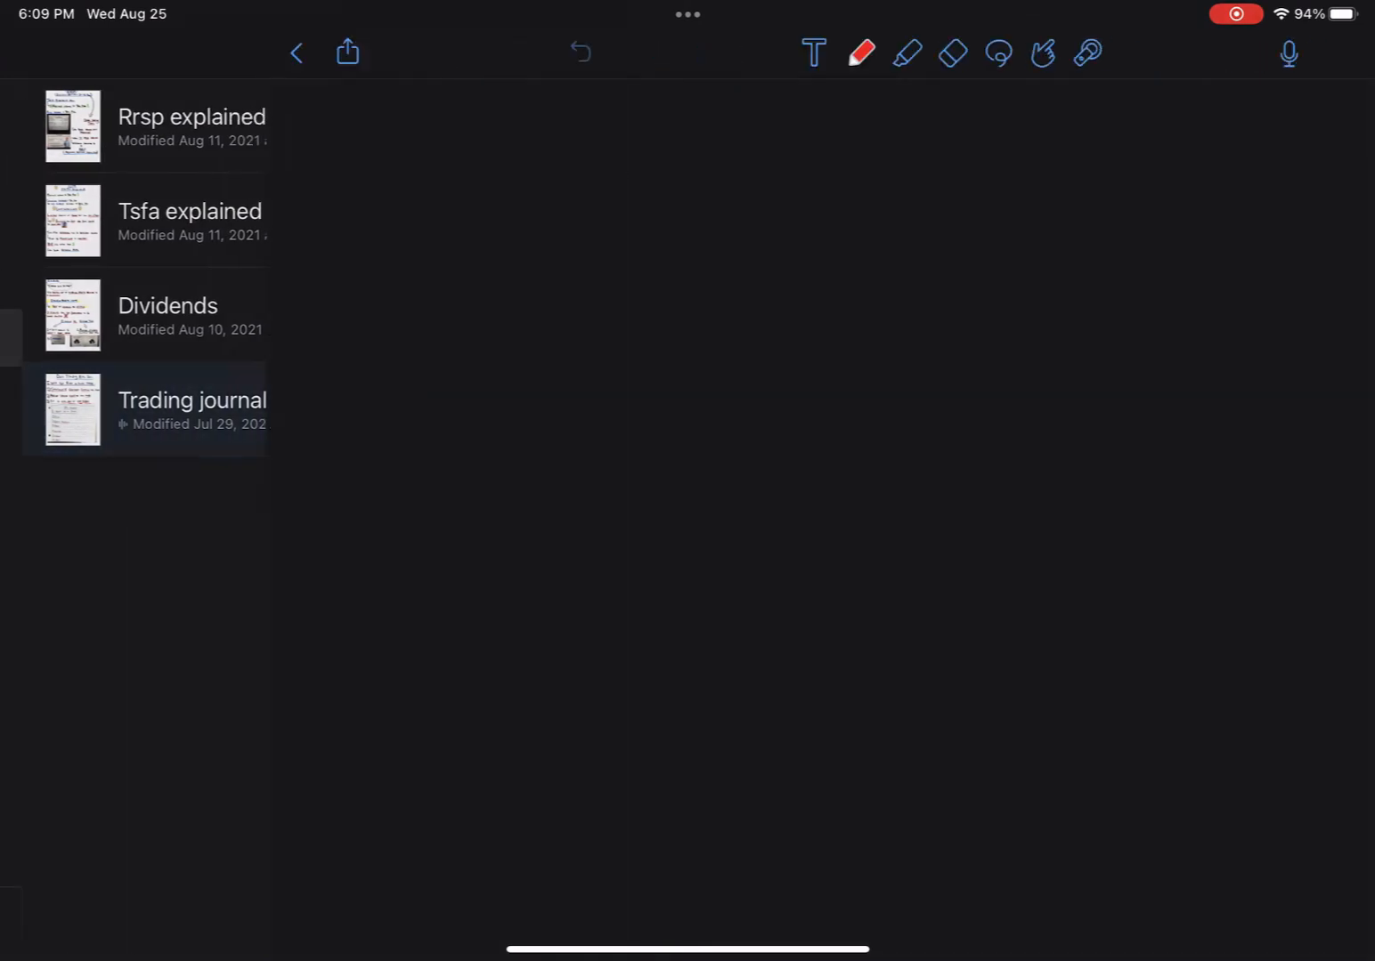
click(192, 409)
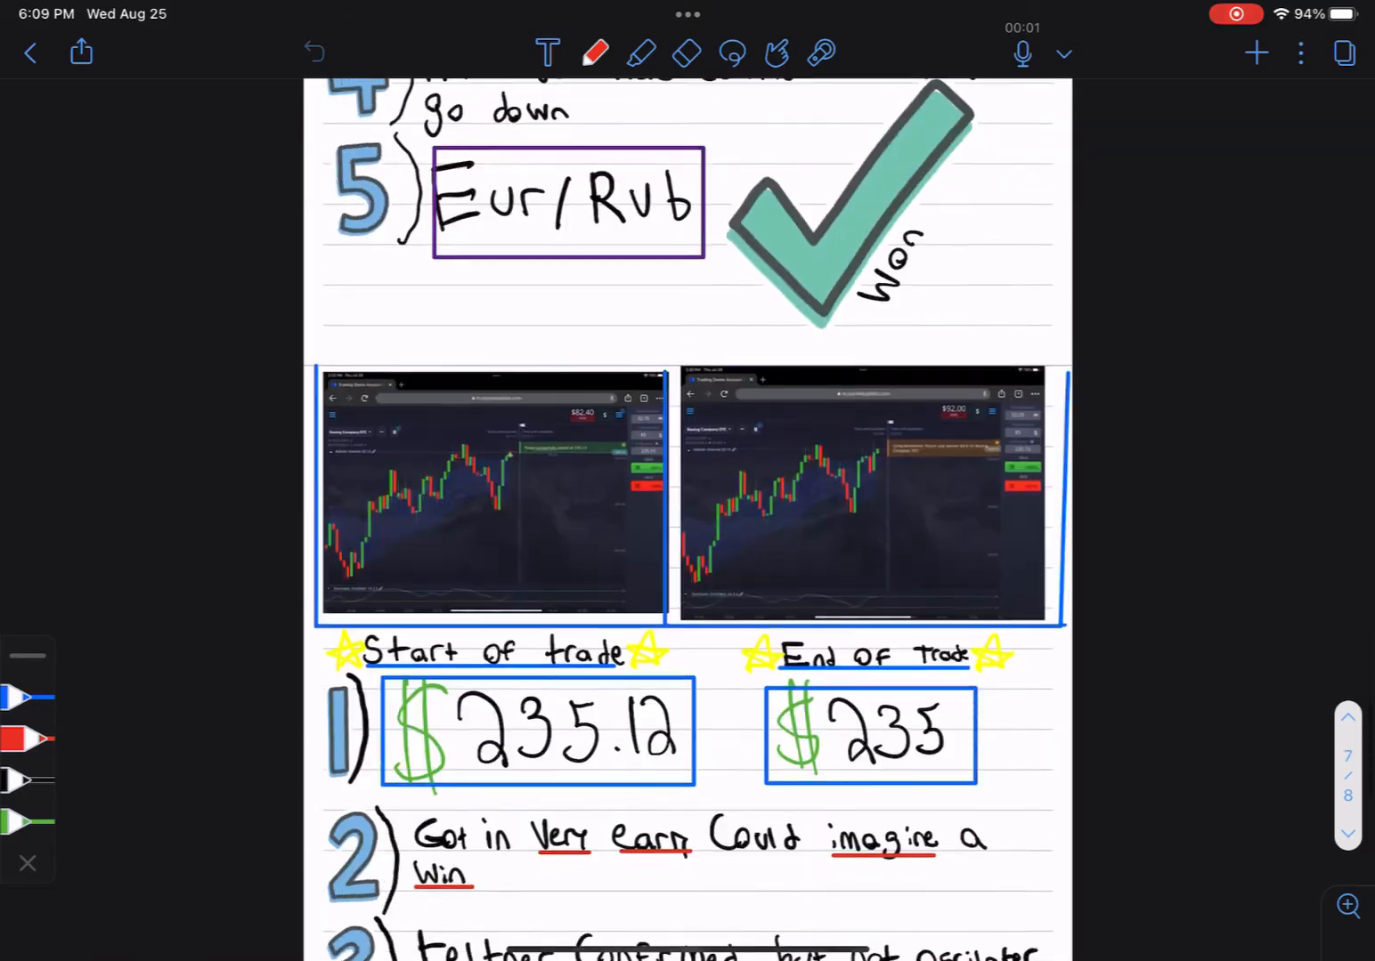
scroll(down, 3)
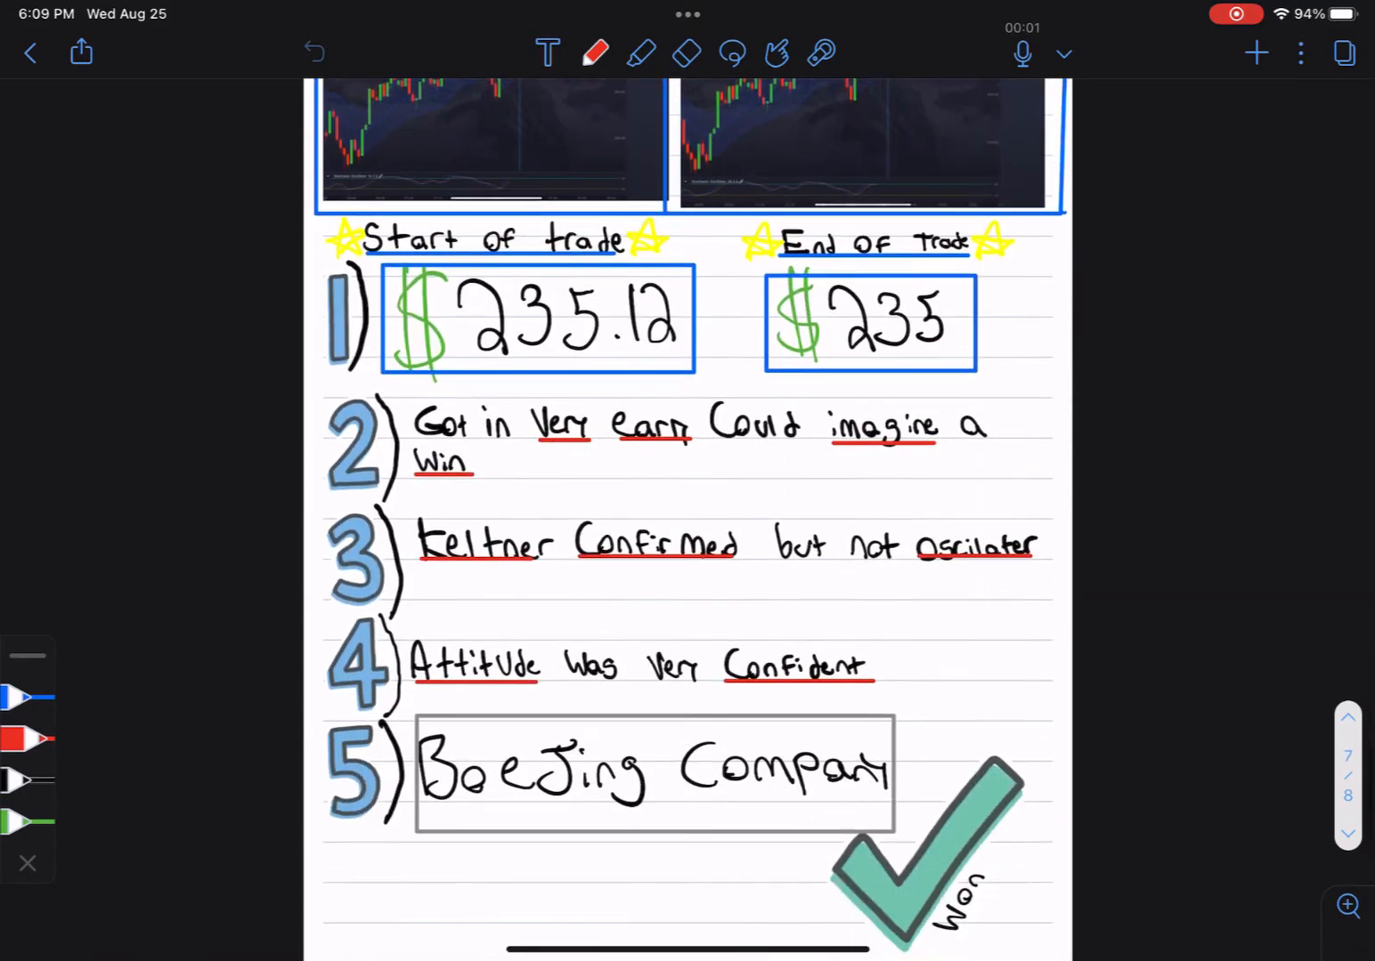
scroll(up, 3)
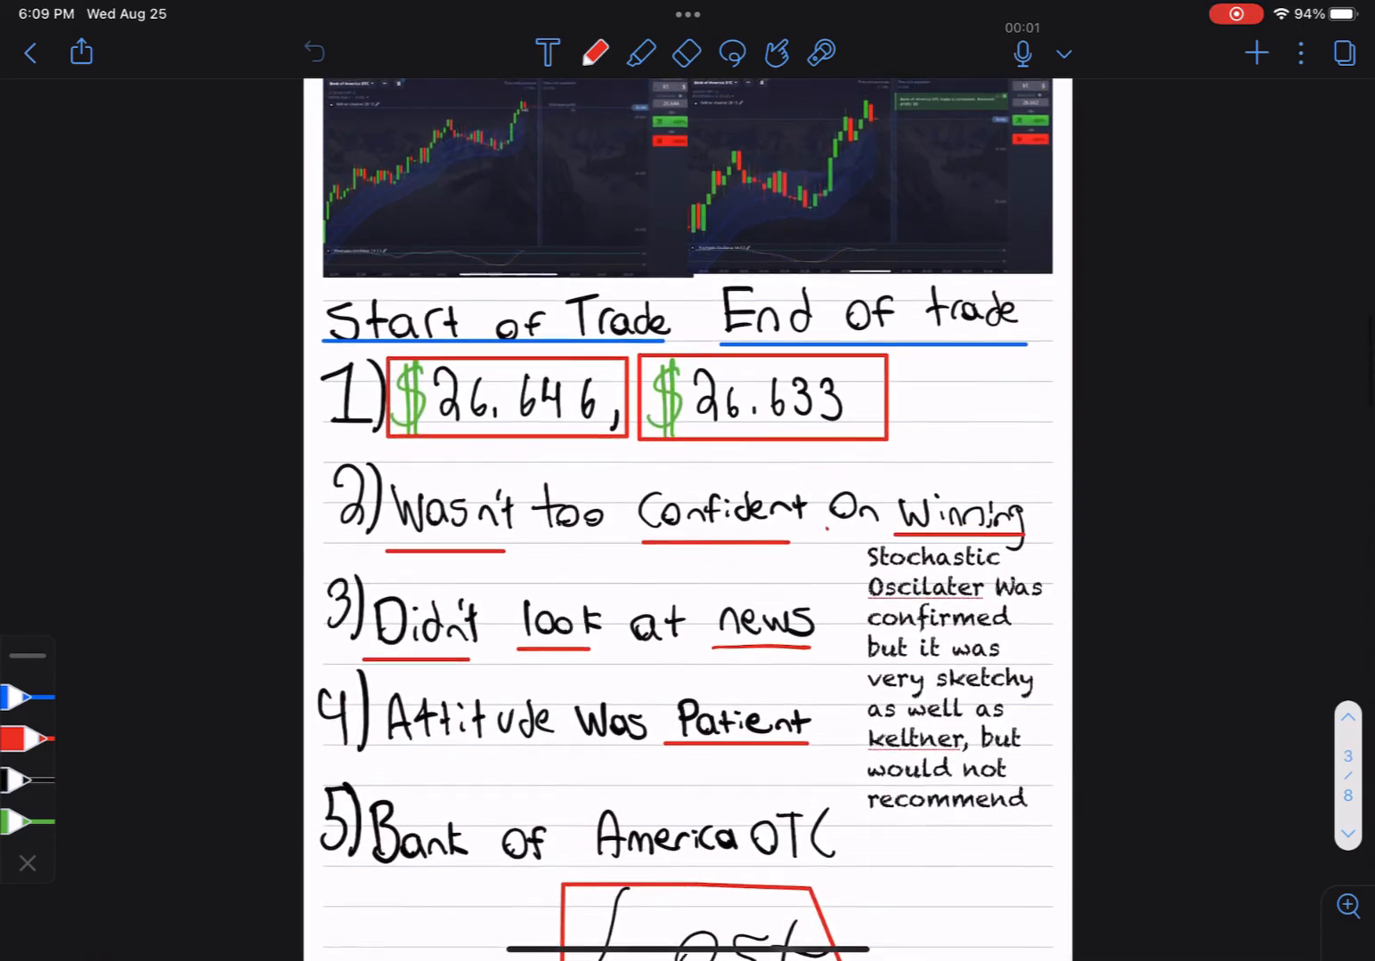
scroll(up, 3)
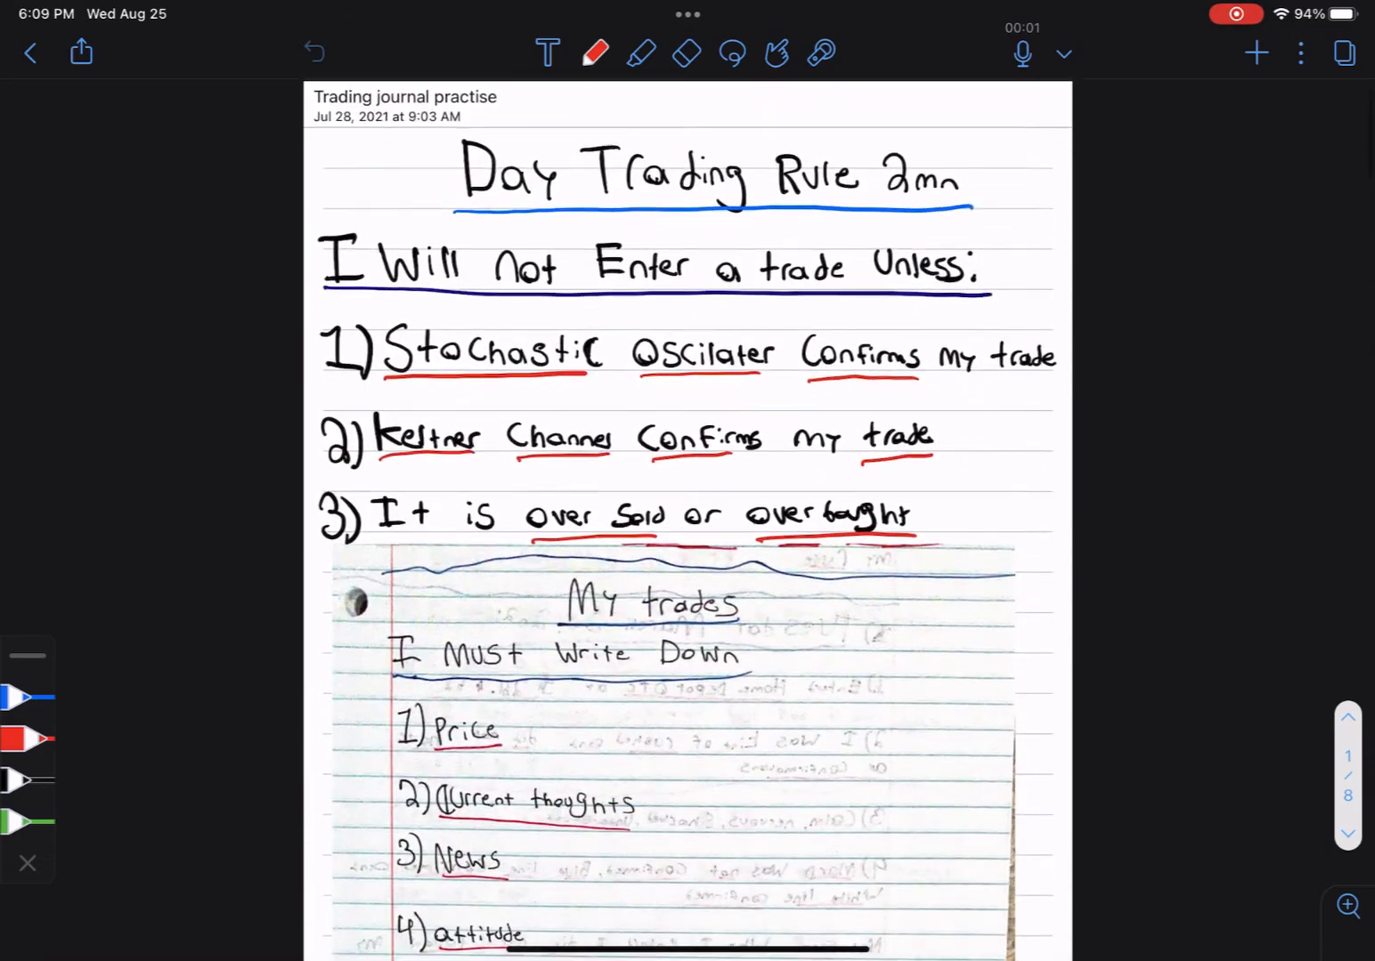
click(28, 53)
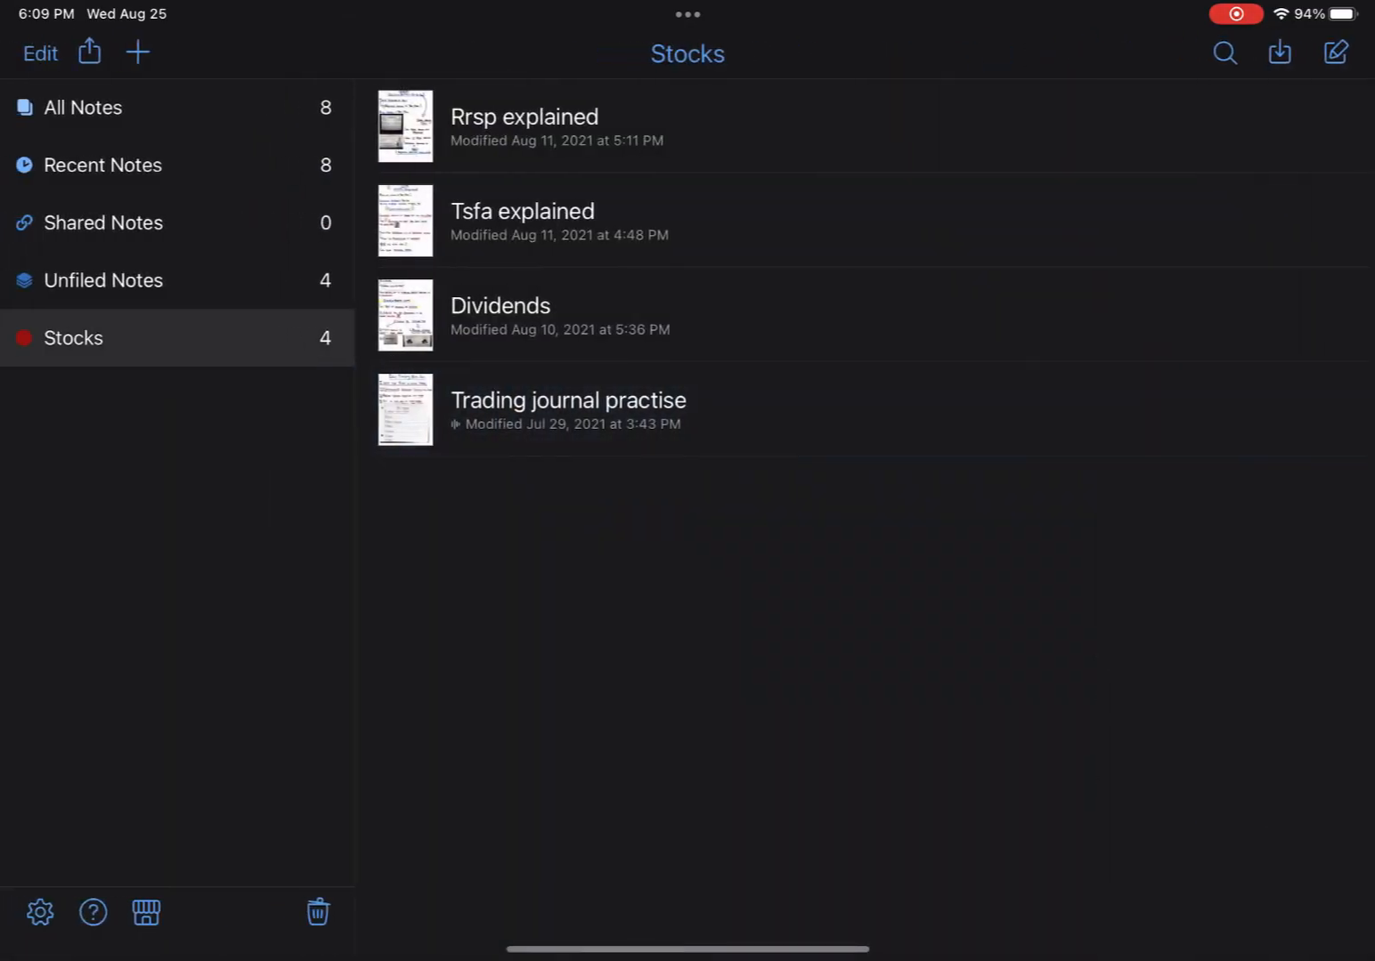